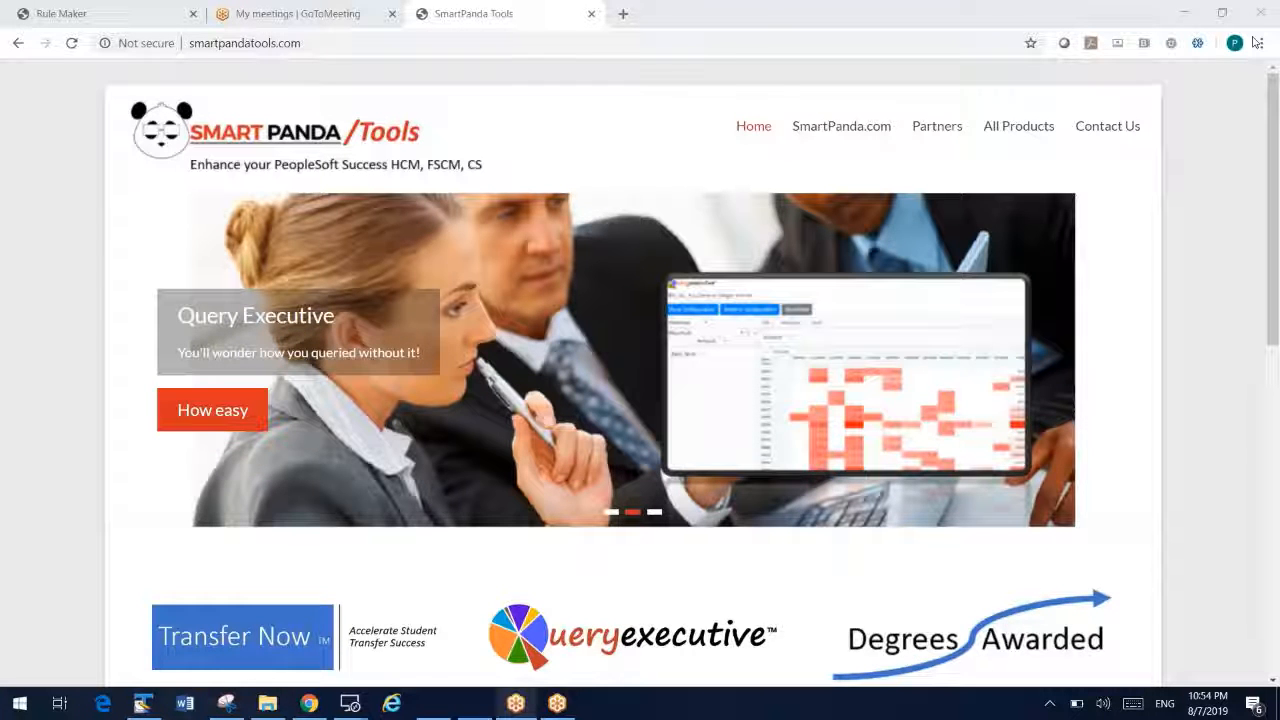
mouse_move(1236, 310)
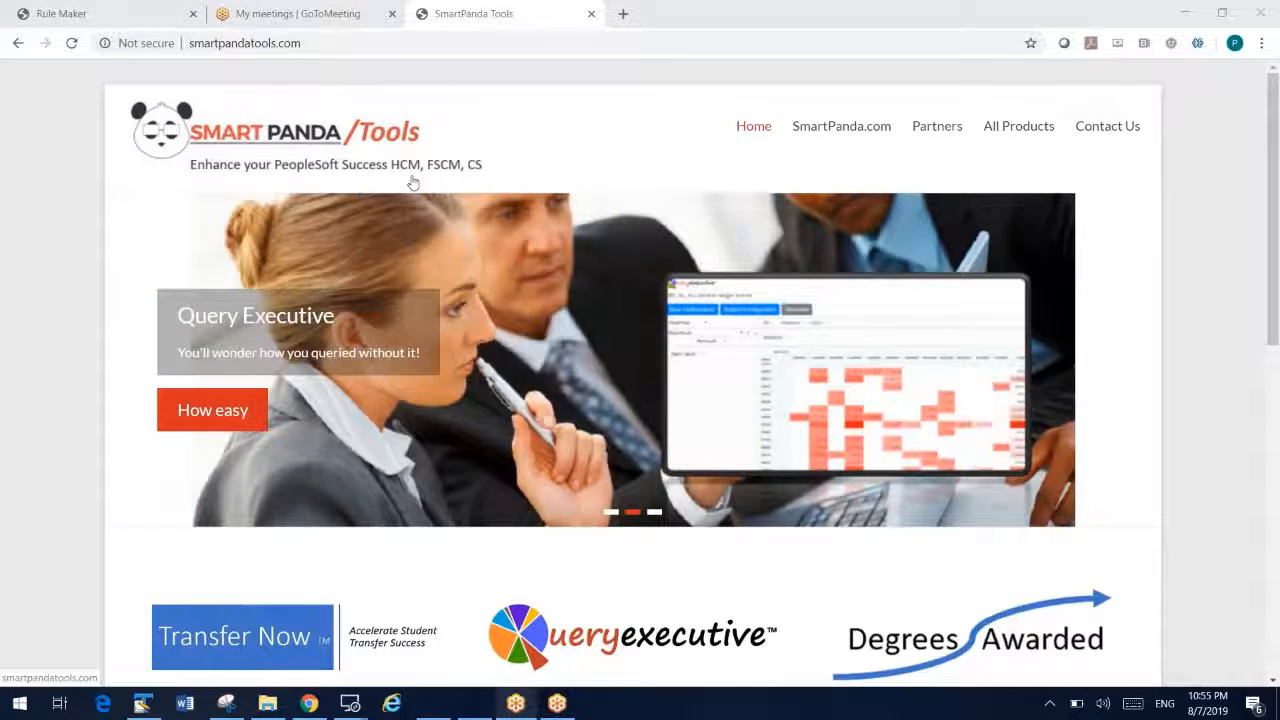
Step: Scroll through the SmartPanda Tools page and return to the top
scroll("down", 3)
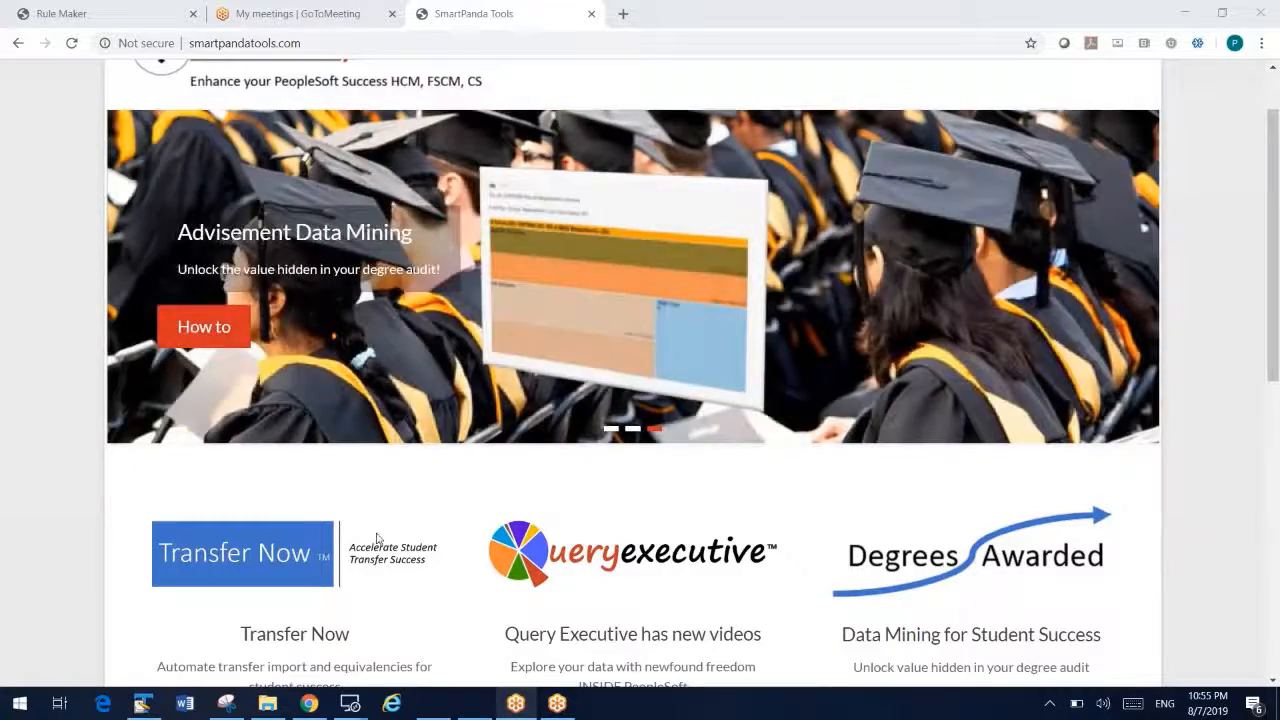
scroll("down", 3)
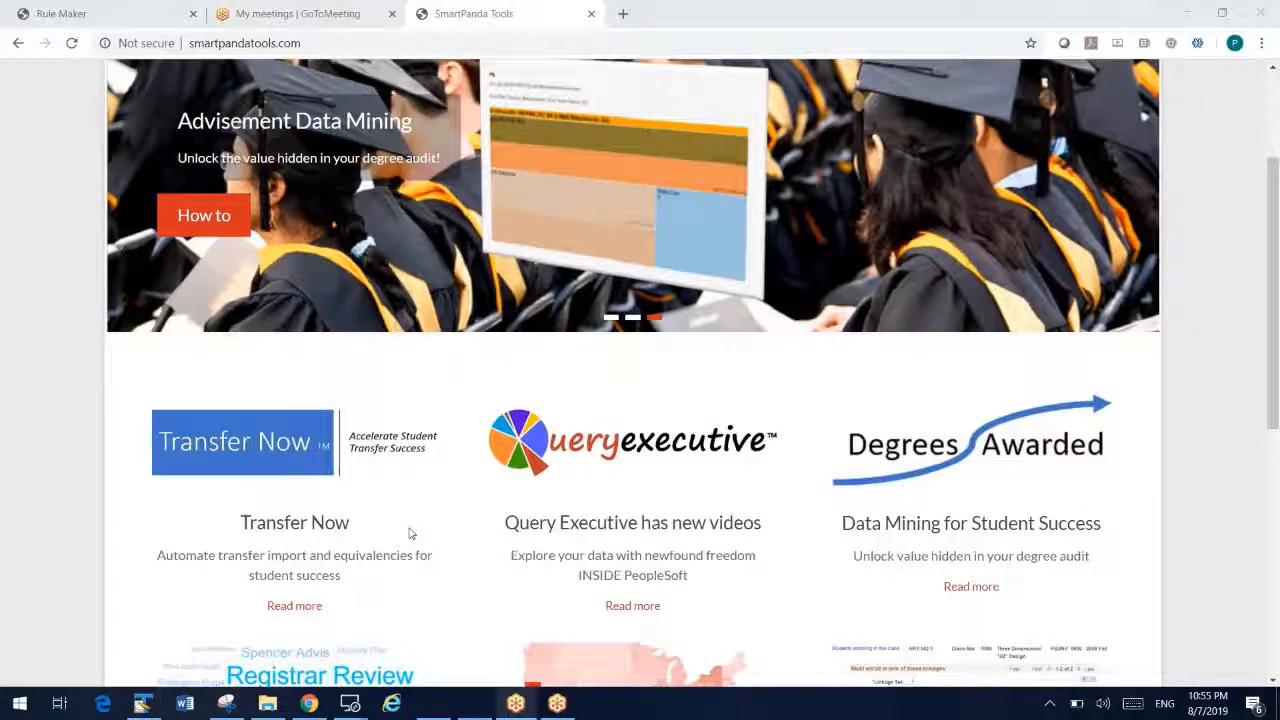
scroll("down", 3)
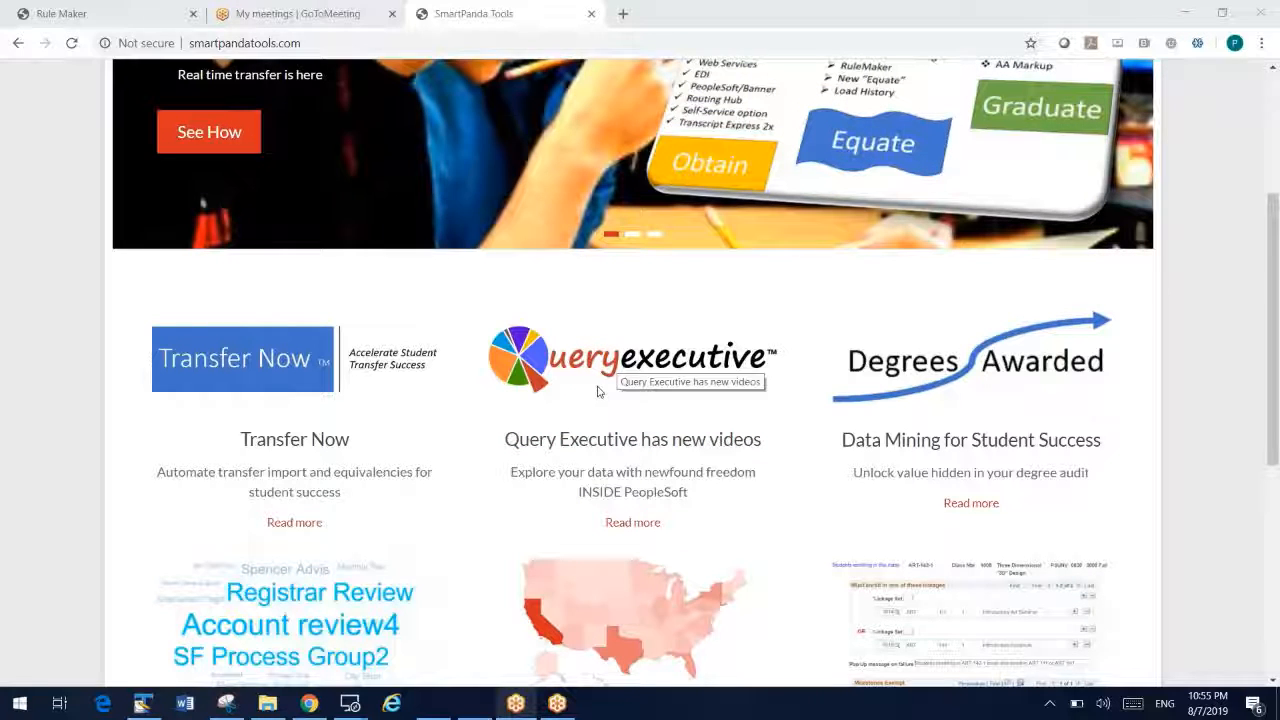
mouse_move(56, 452)
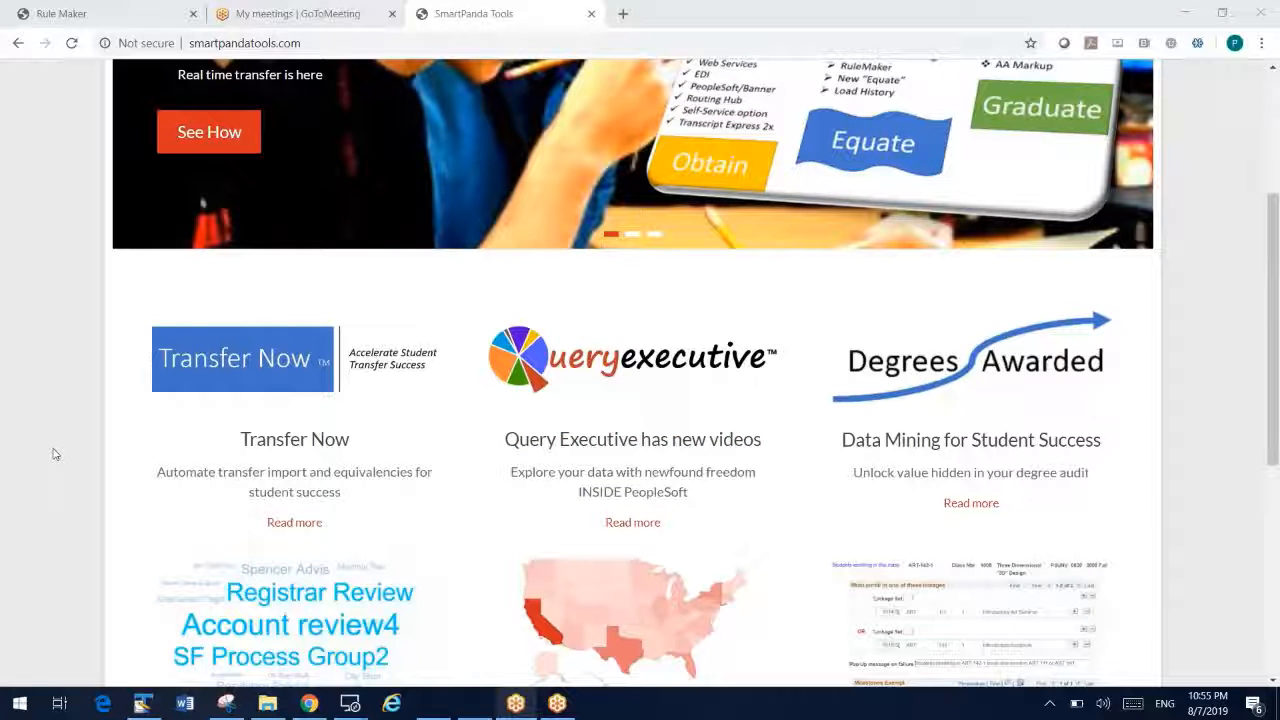
scroll("down", 3)
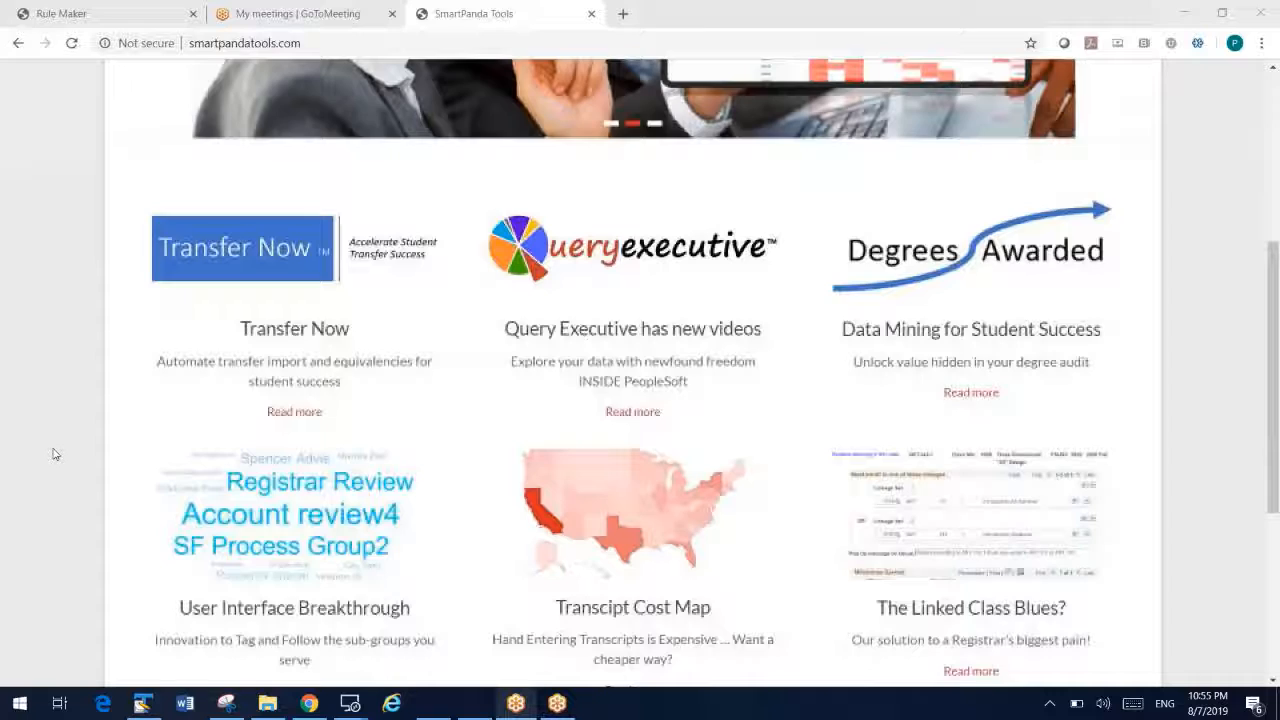
scroll("down", 3)
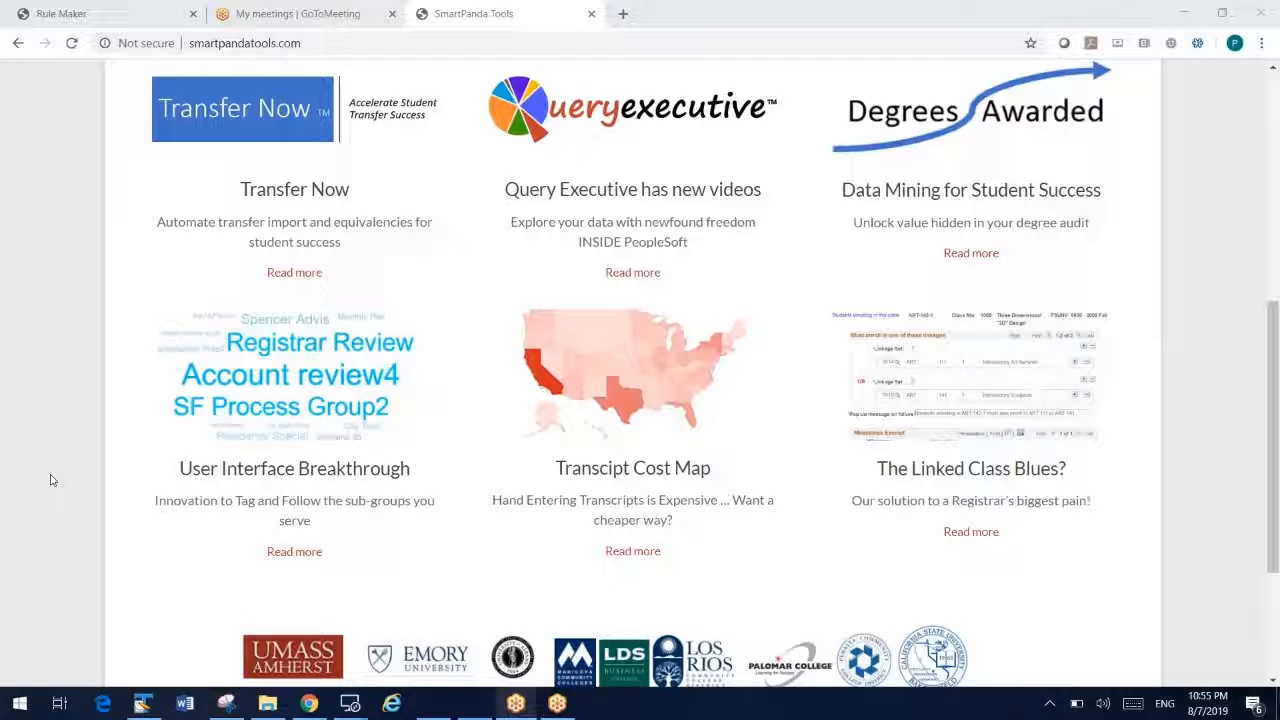
scroll("up", 3)
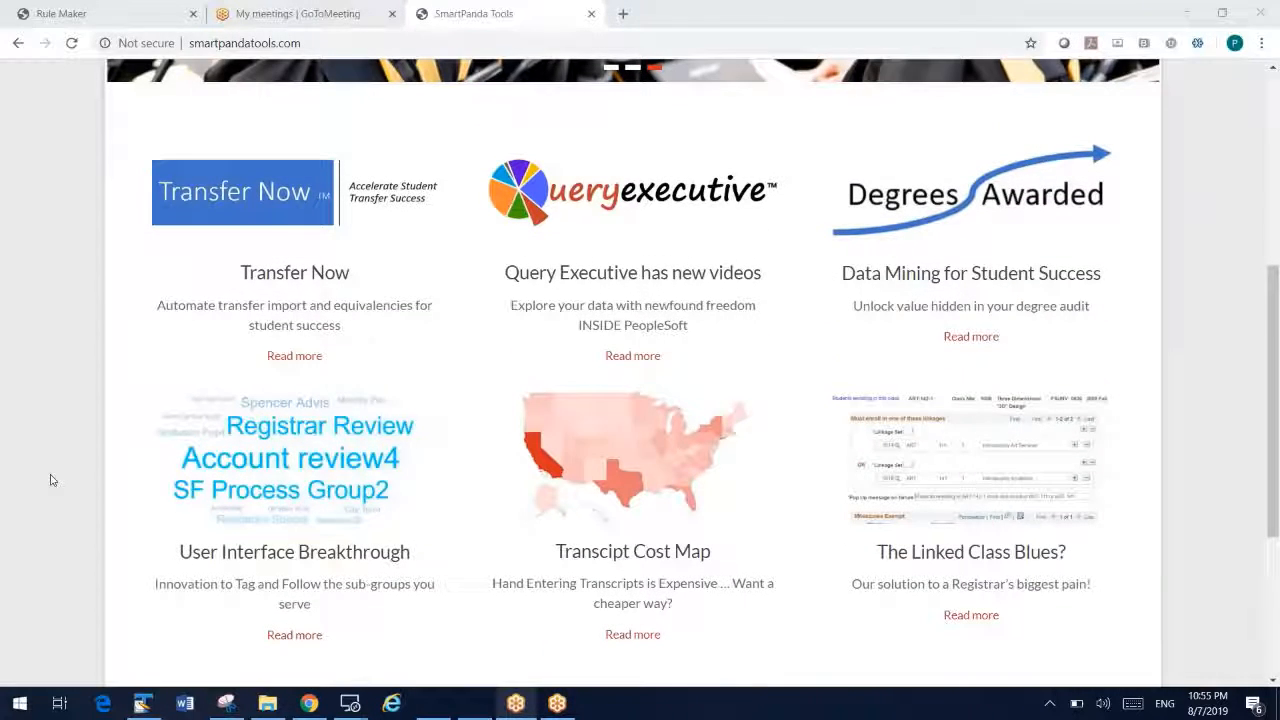
scroll("up", 3)
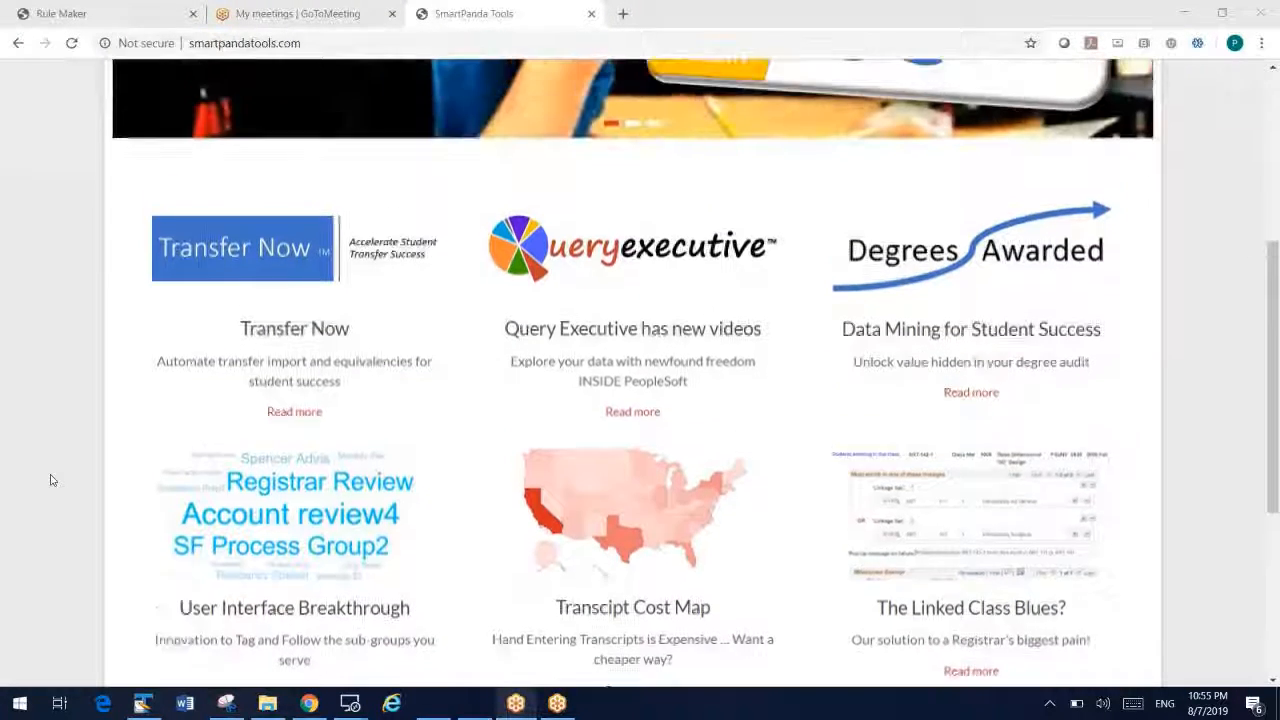
scroll("up", 3)
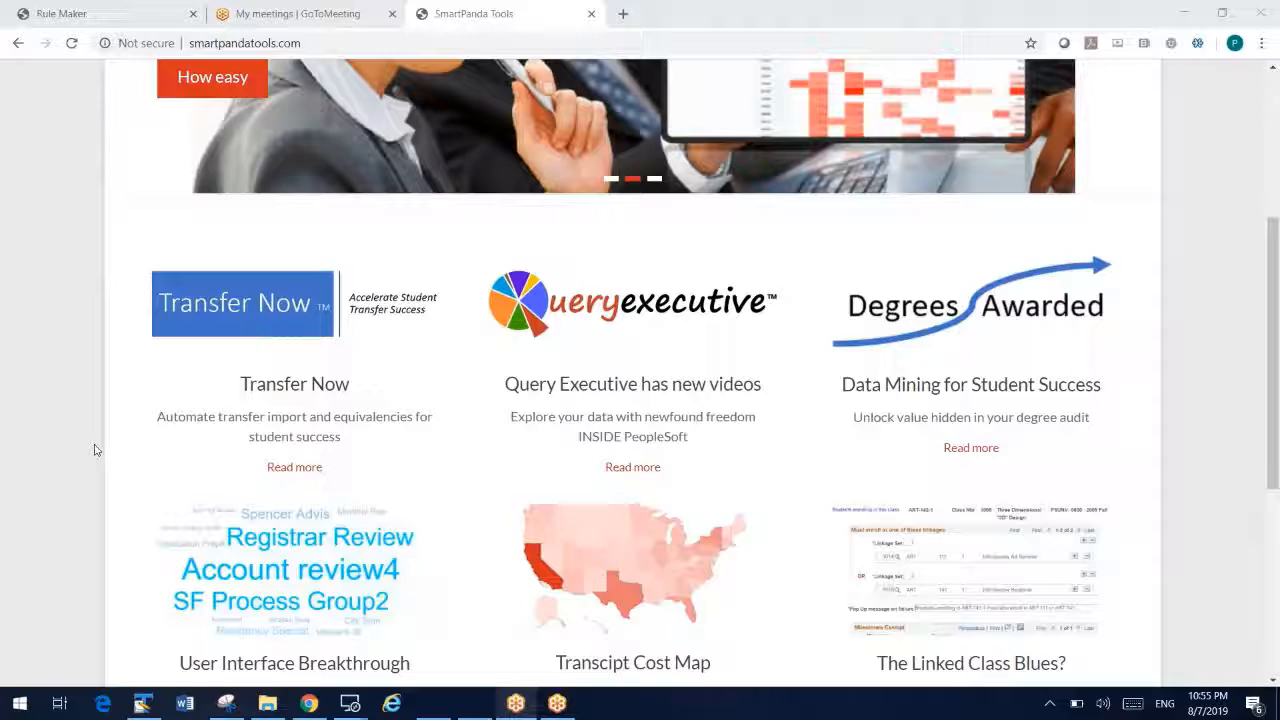
scroll("up", 3)
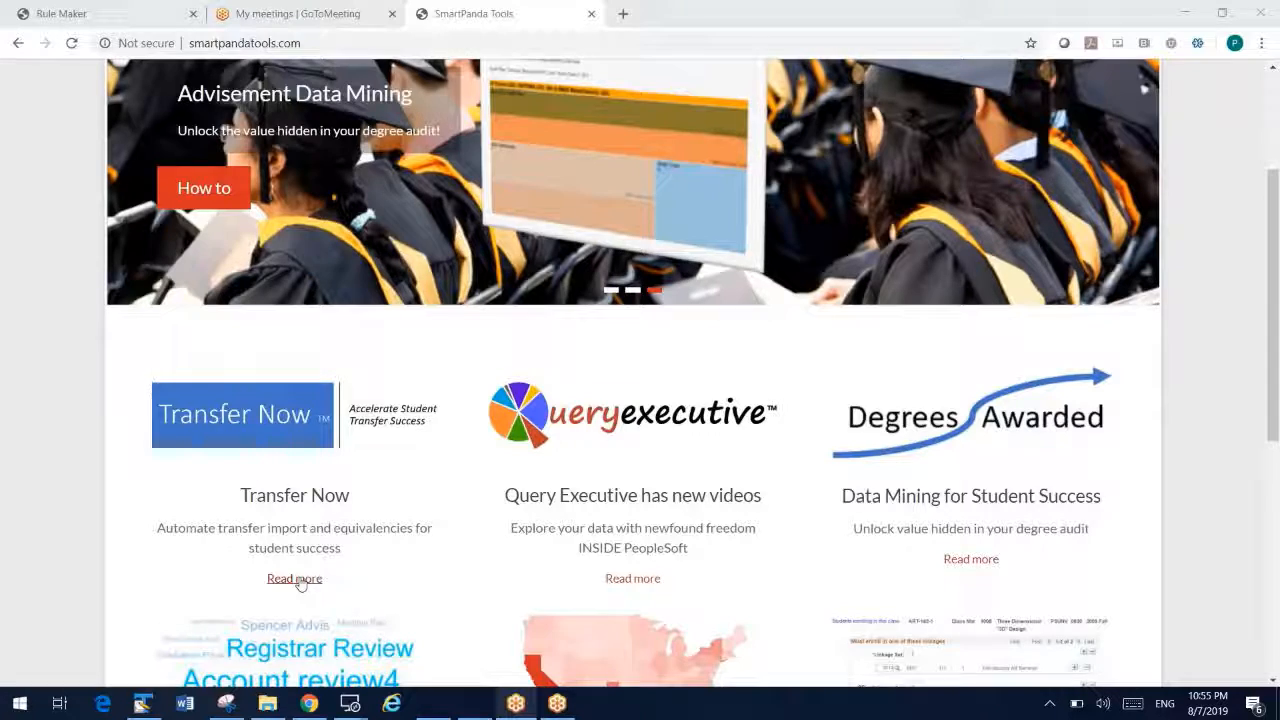
Step: Open the full Transfer Now description and read through the Obtain, Equate and Graduate stages
left_click(294, 578)
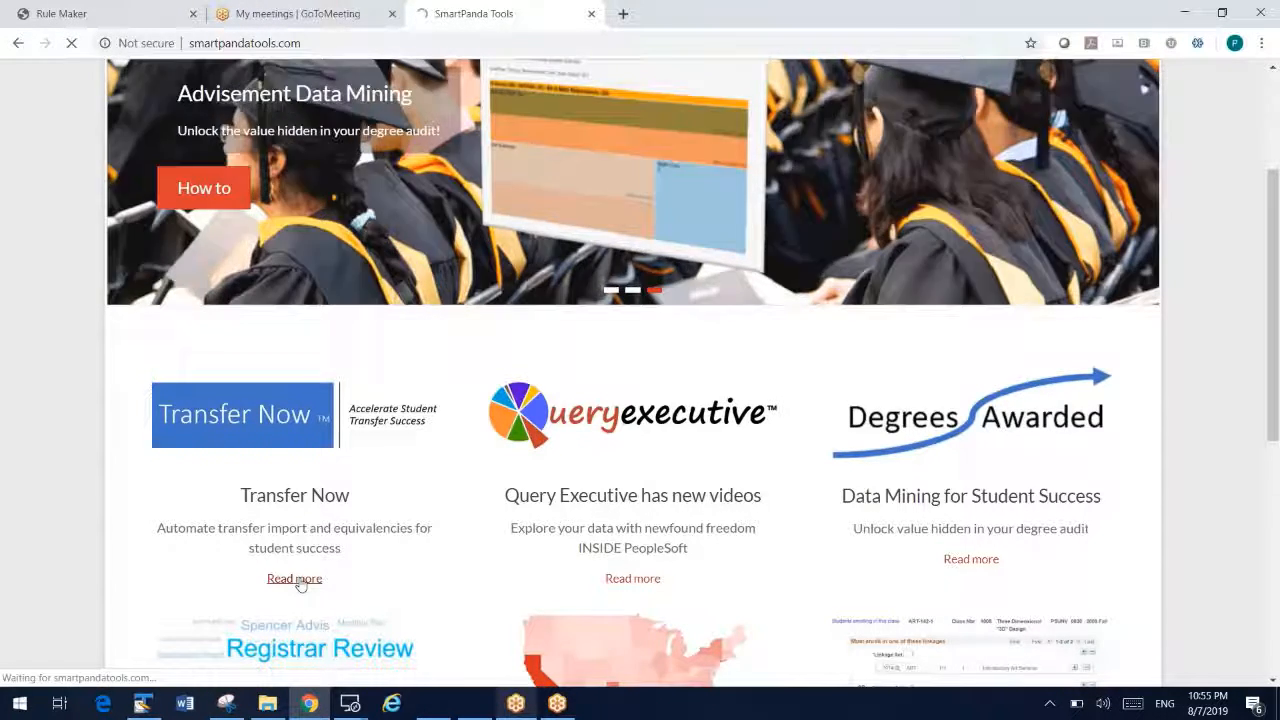
left_click(294, 578)
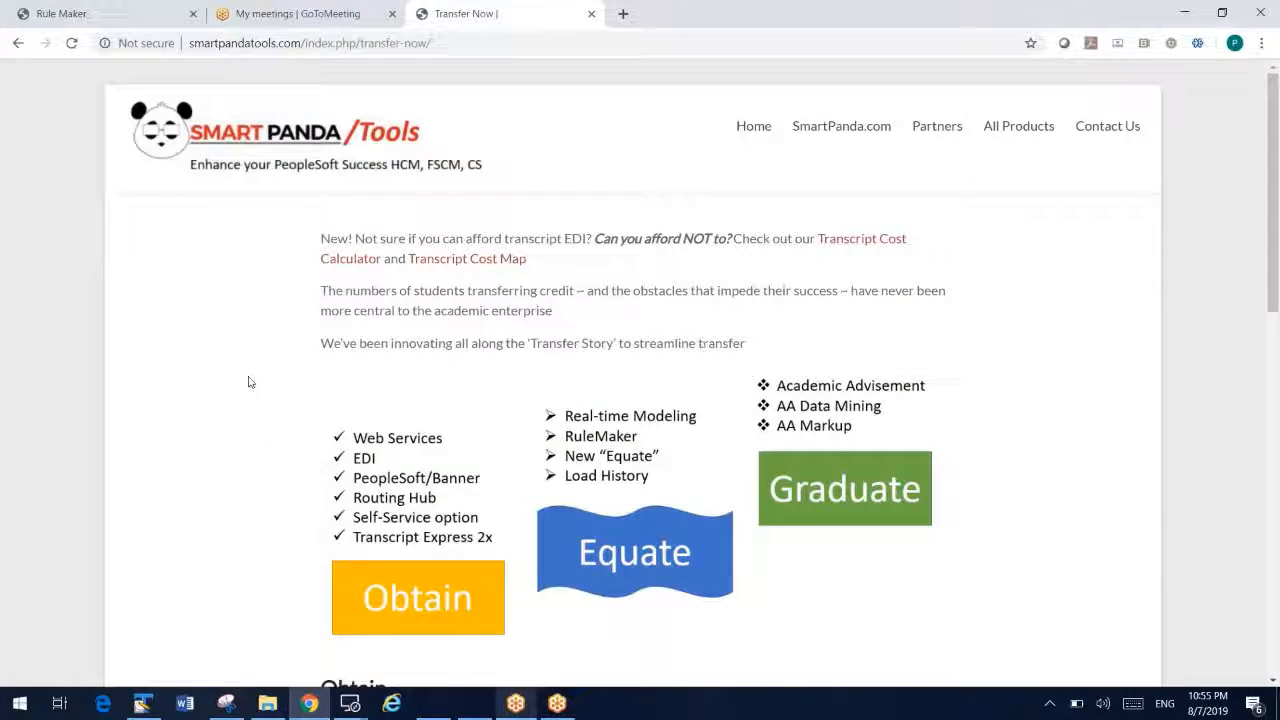
scroll("down", 3)
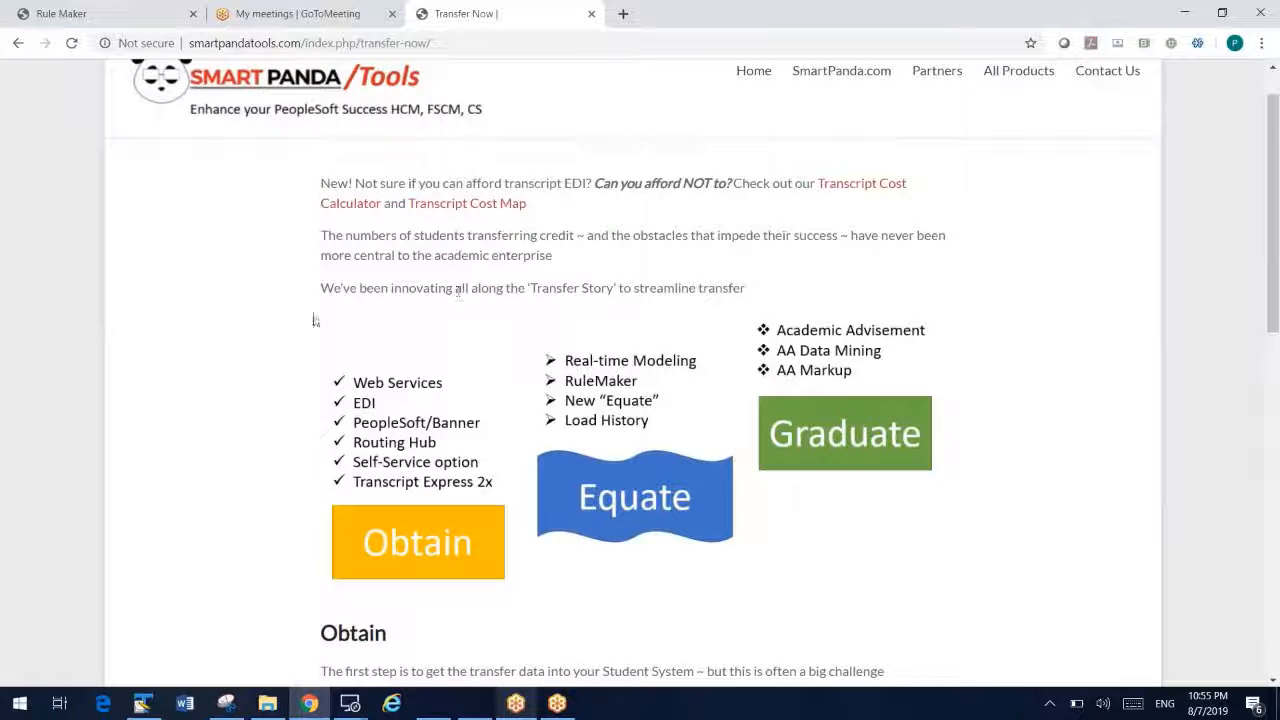
scroll("down", 3)
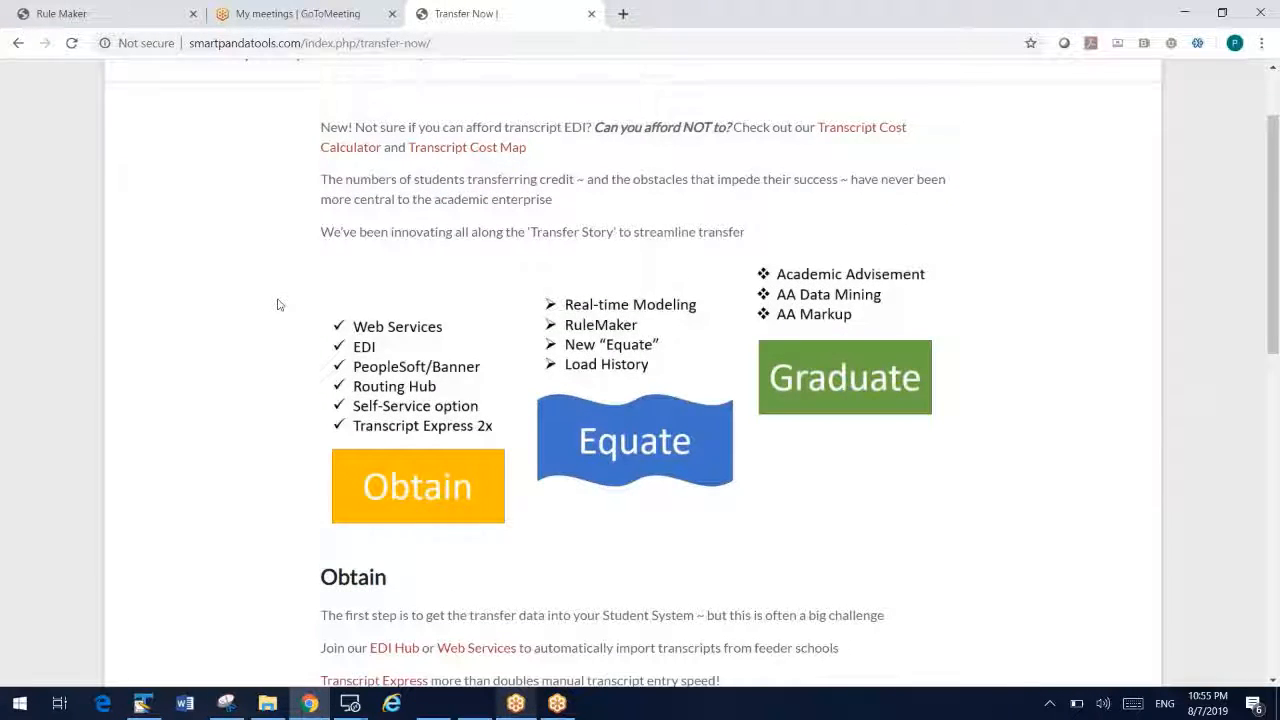
scroll("down", 3)
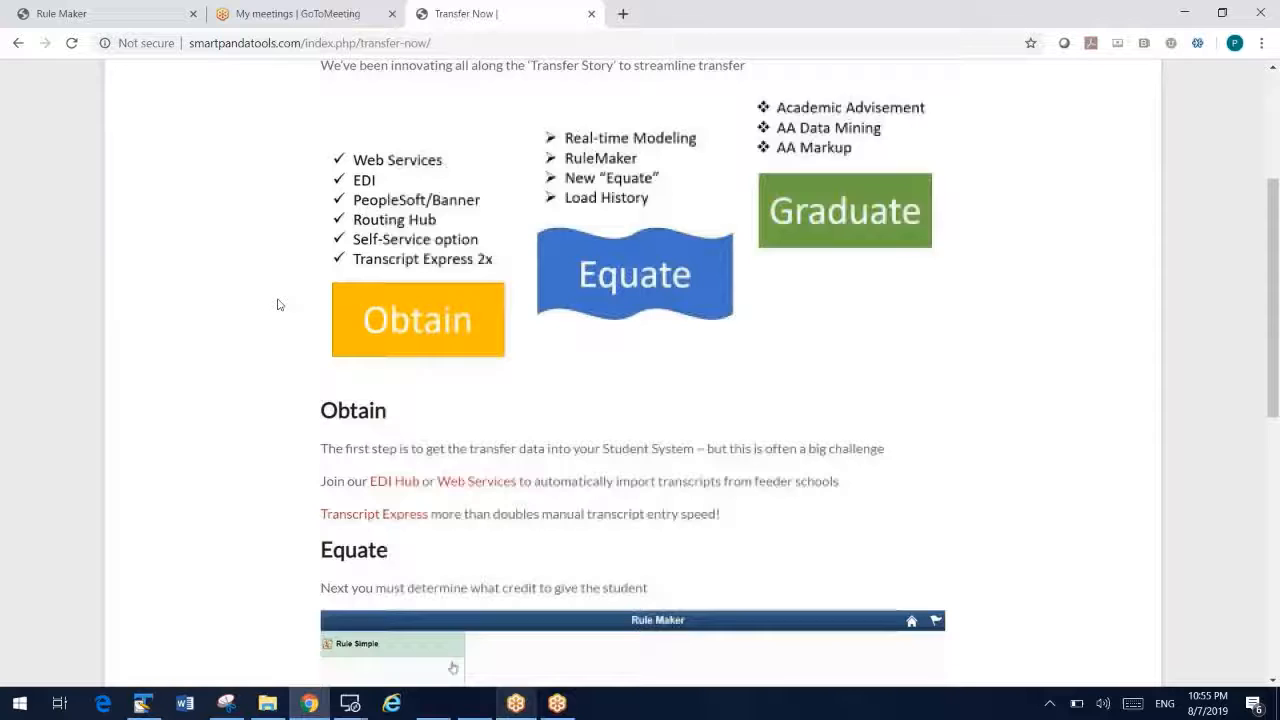
scroll("down", 3)
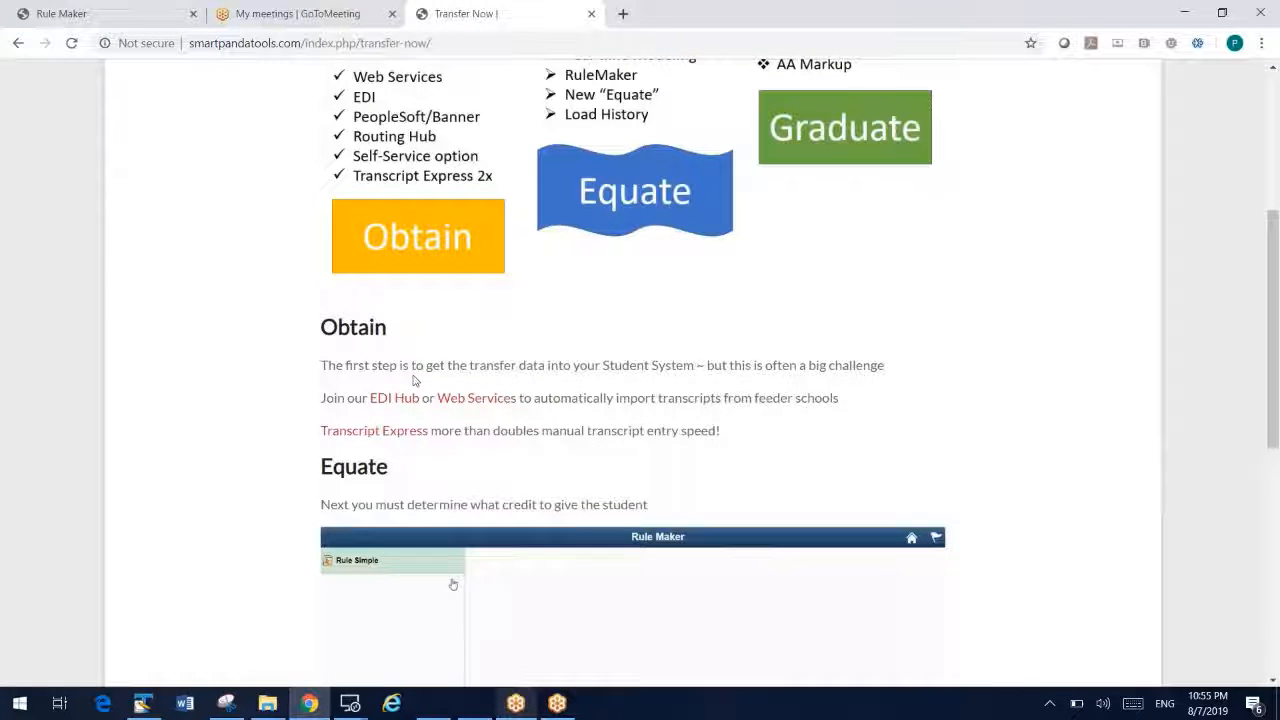
mouse_move(392, 398)
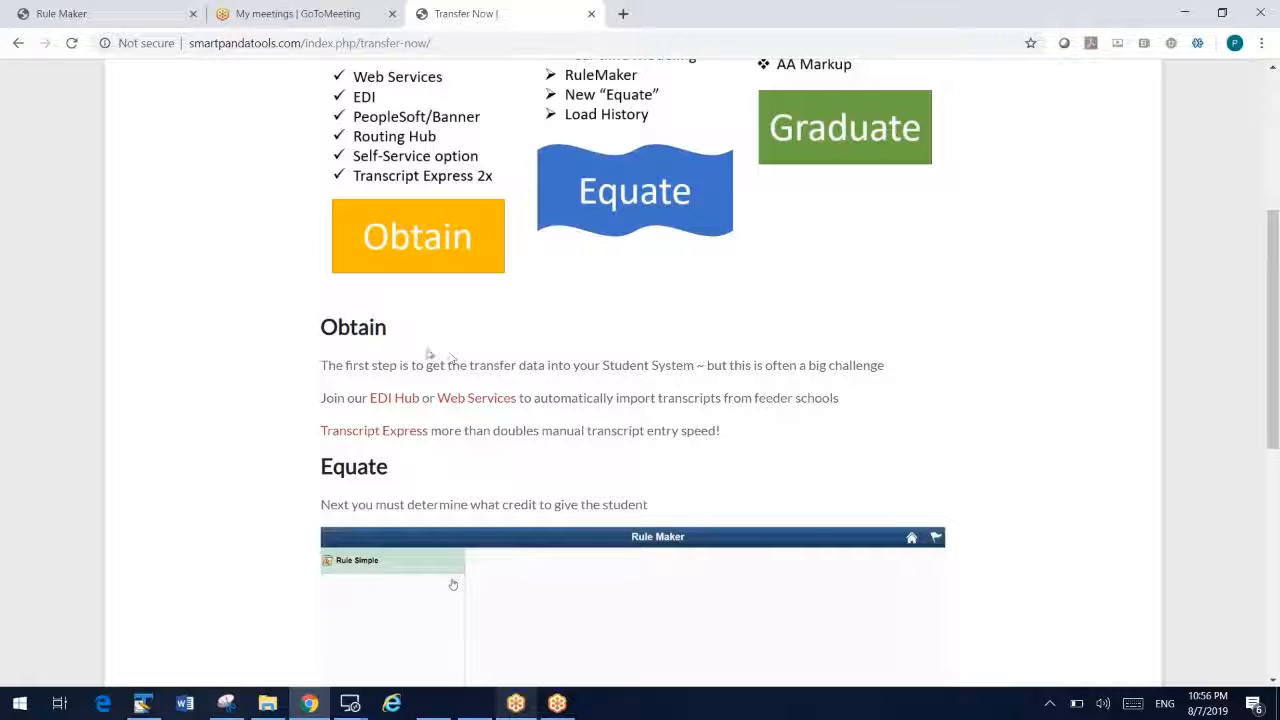
mouse_move(492, 364)
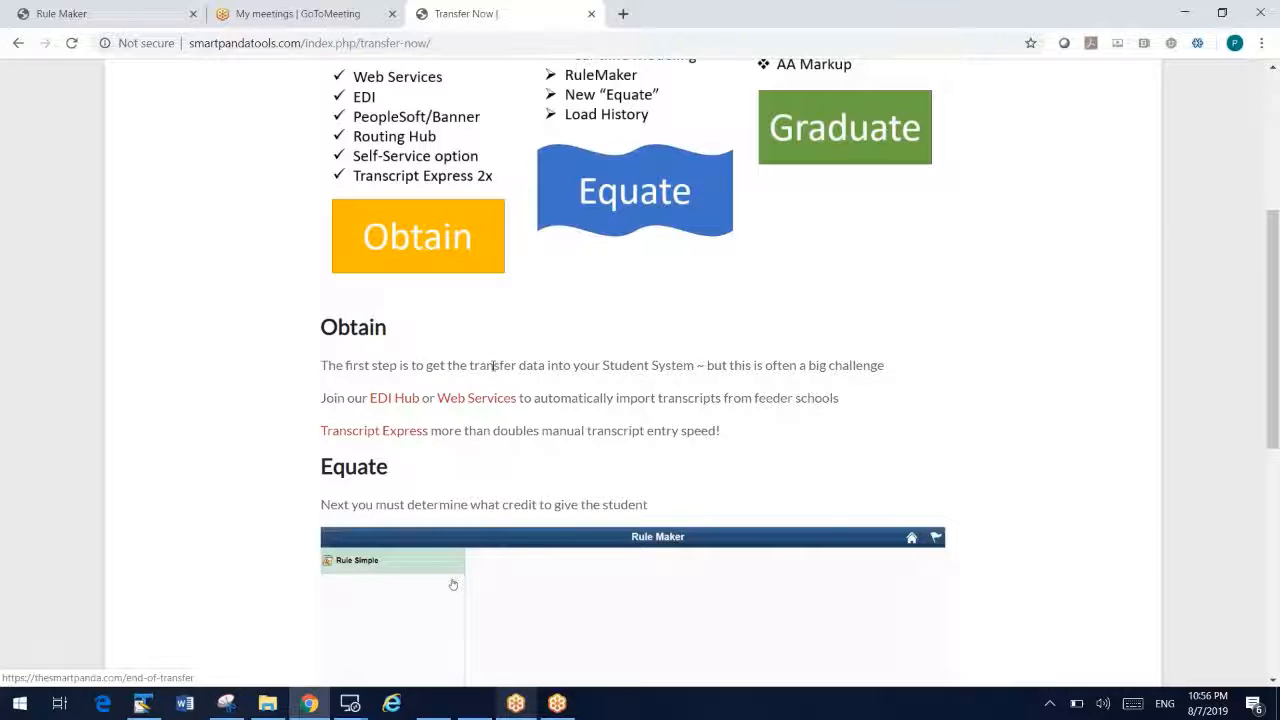
mouse_move(560, 392)
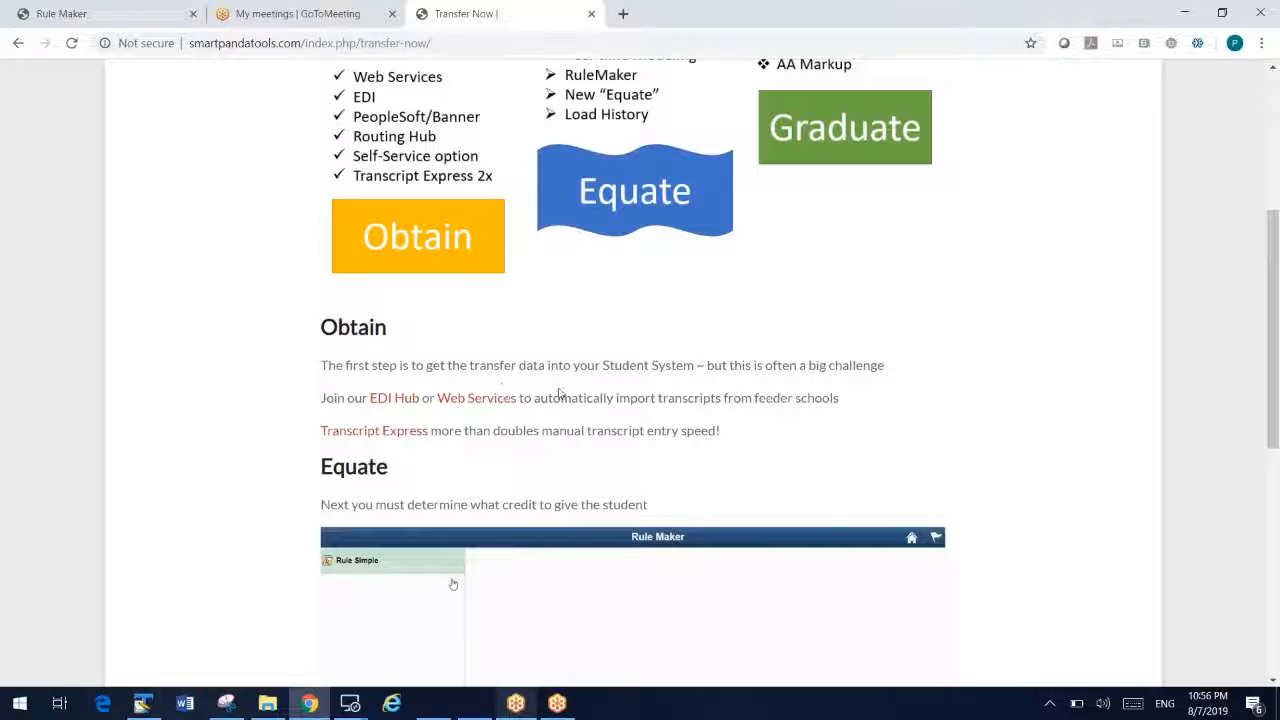
mouse_move(476, 398)
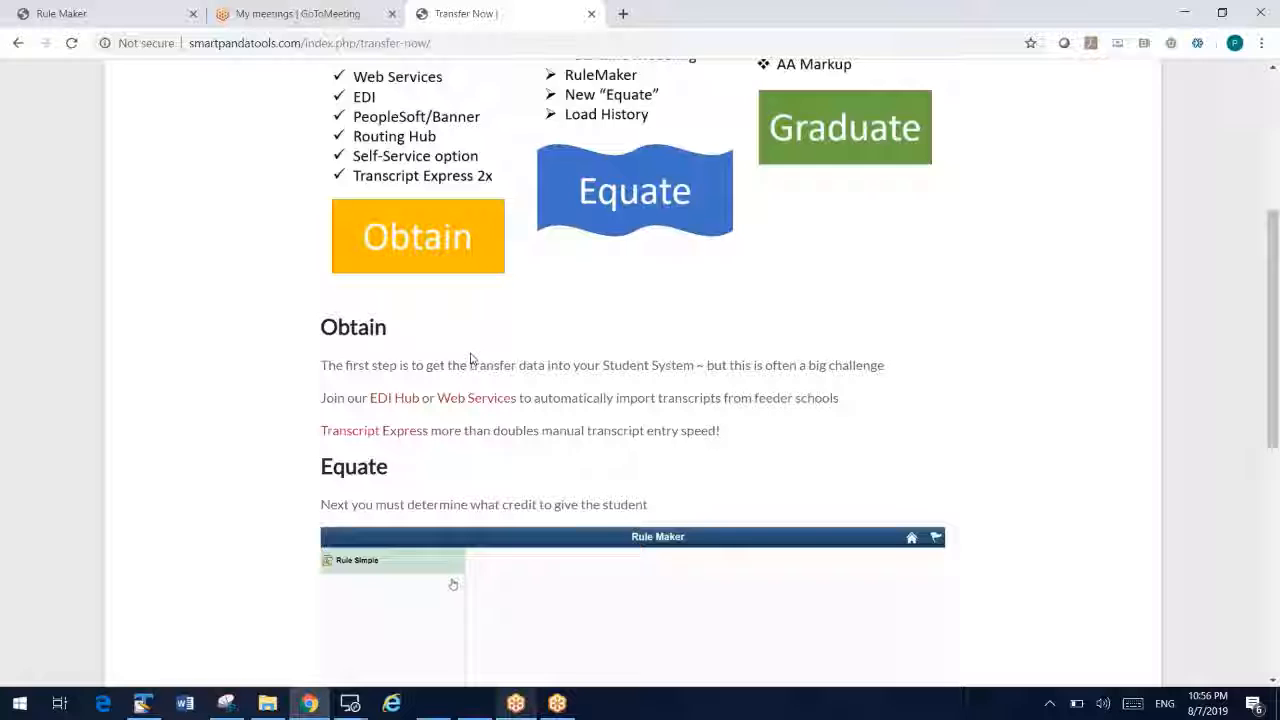
scroll("down", 3)
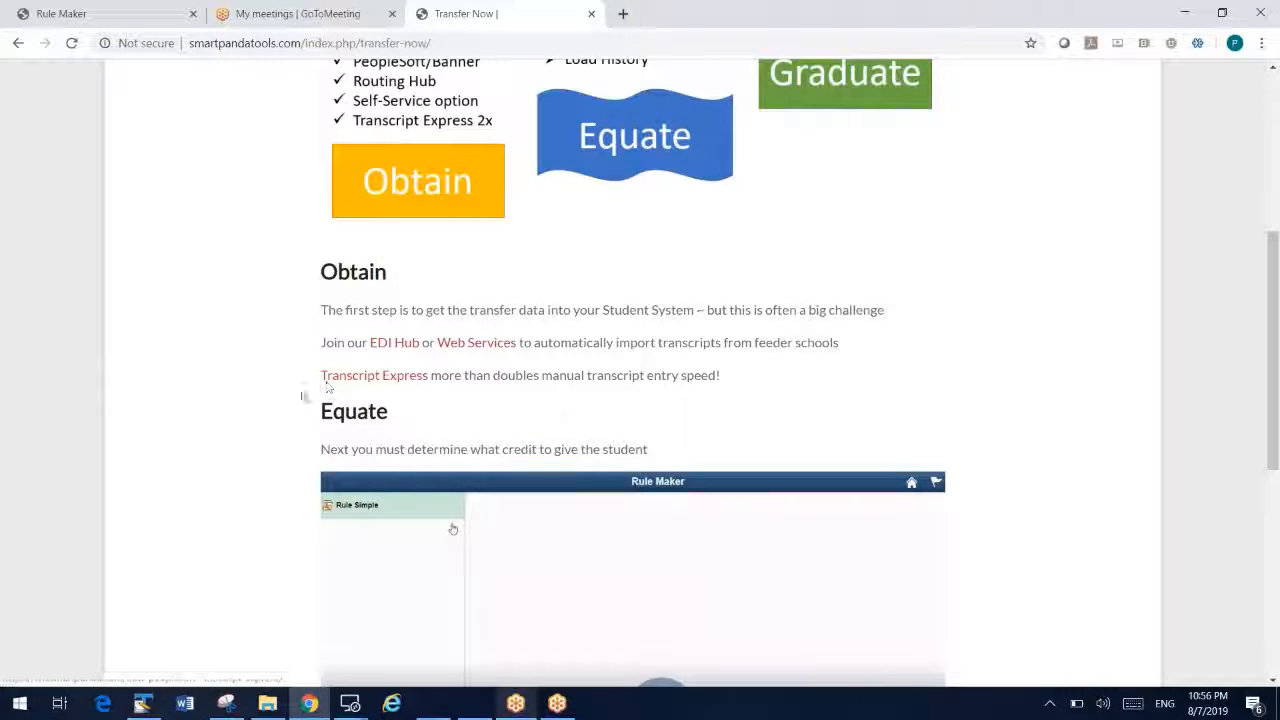
scroll("down", 3)
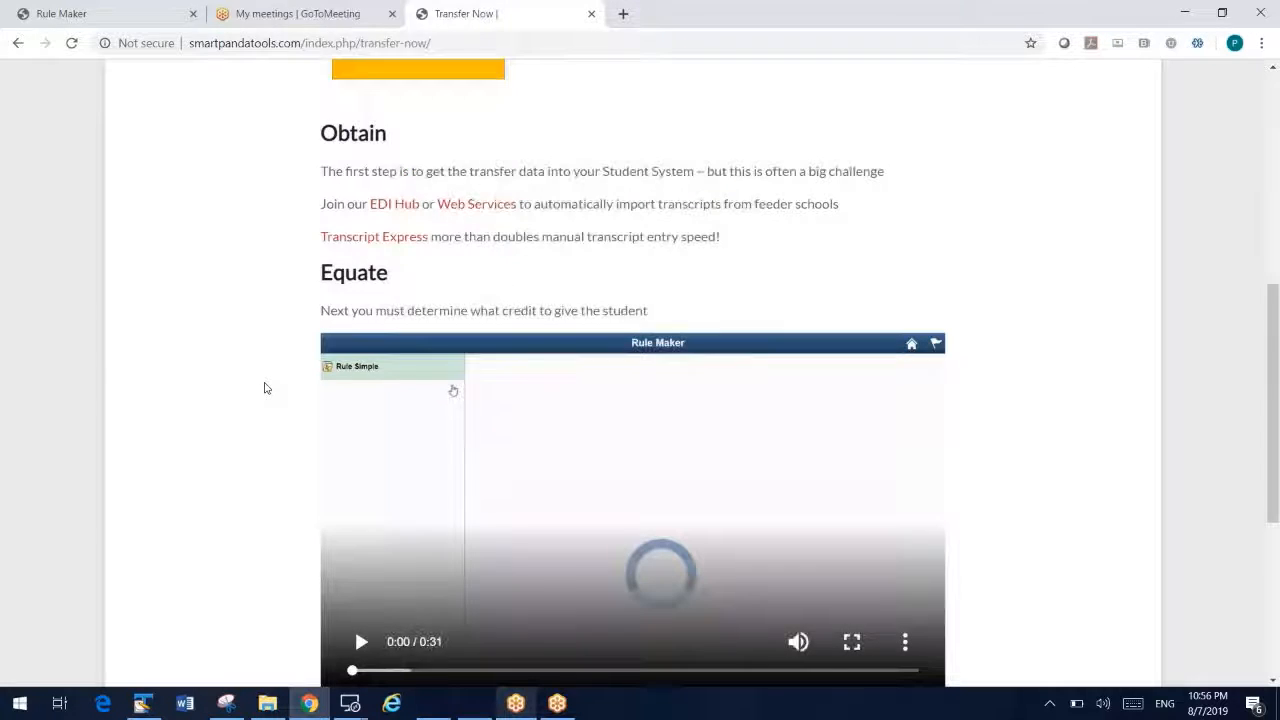
scroll("down", 3)
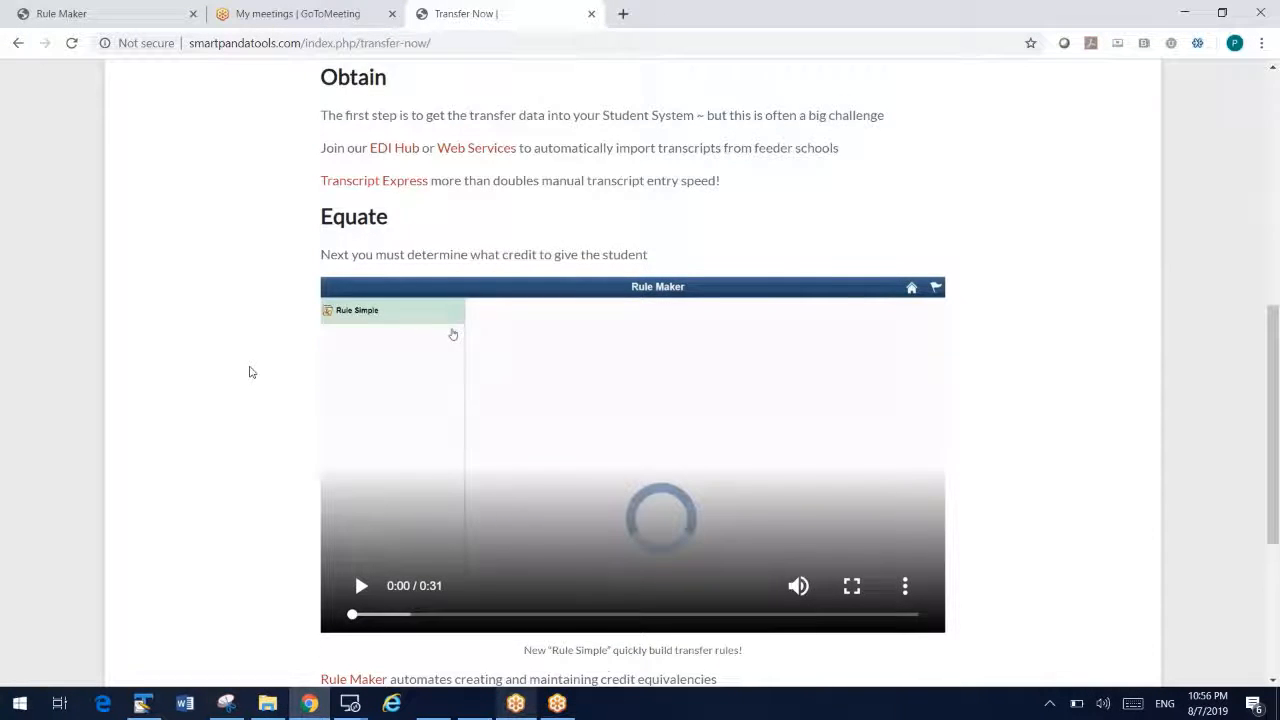
scroll("down", 3)
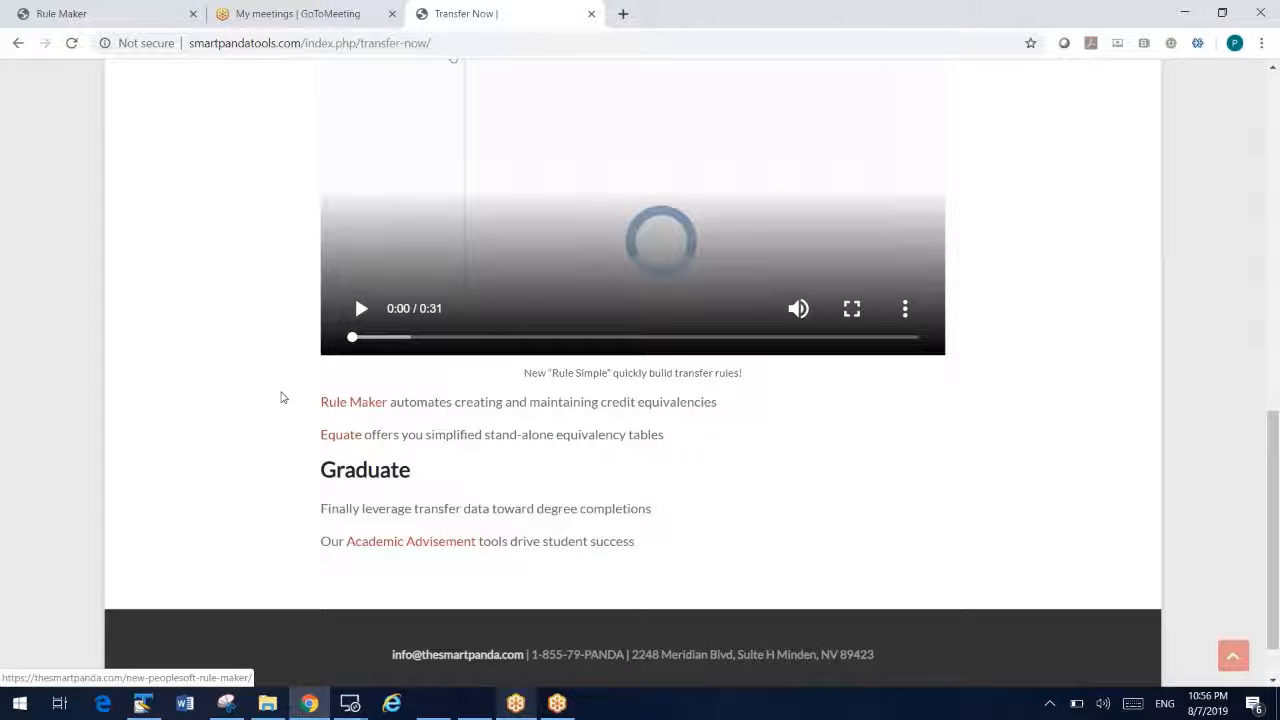
Step: Clear the marked credit-equivalencies phrase and scroll back toward the top of the page
scroll("up", 3)
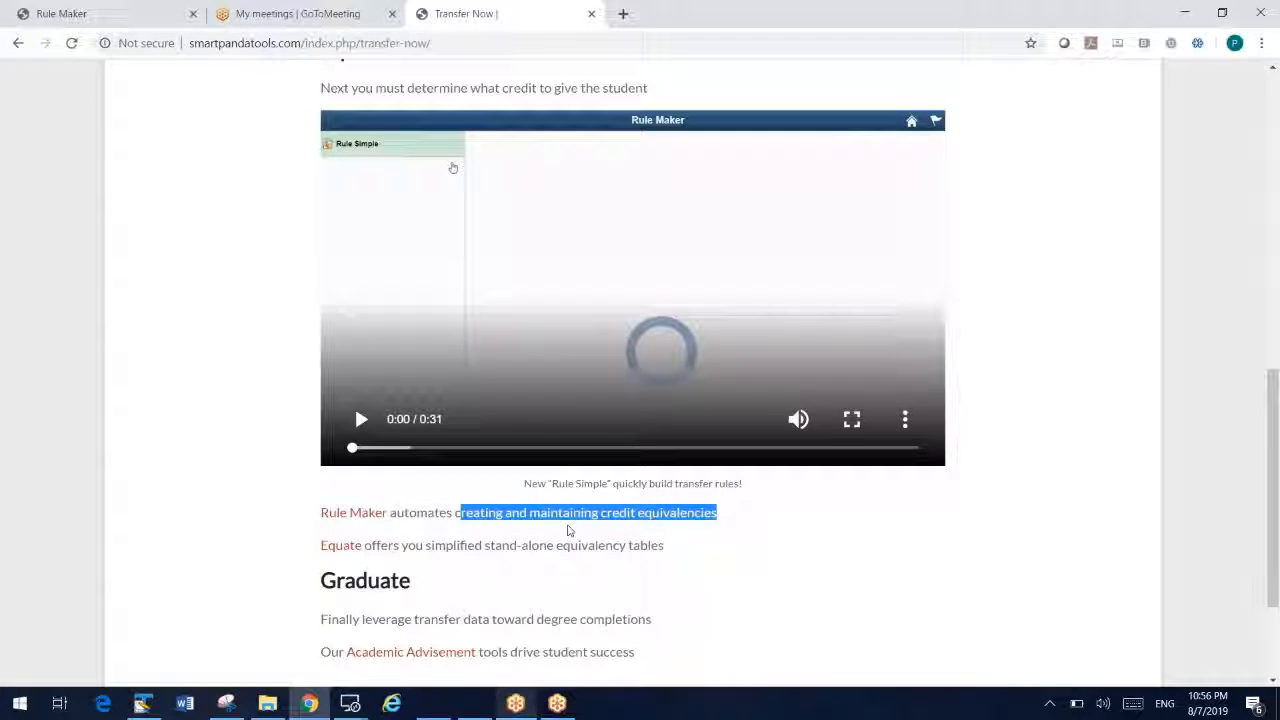
mouse_move(234, 508)
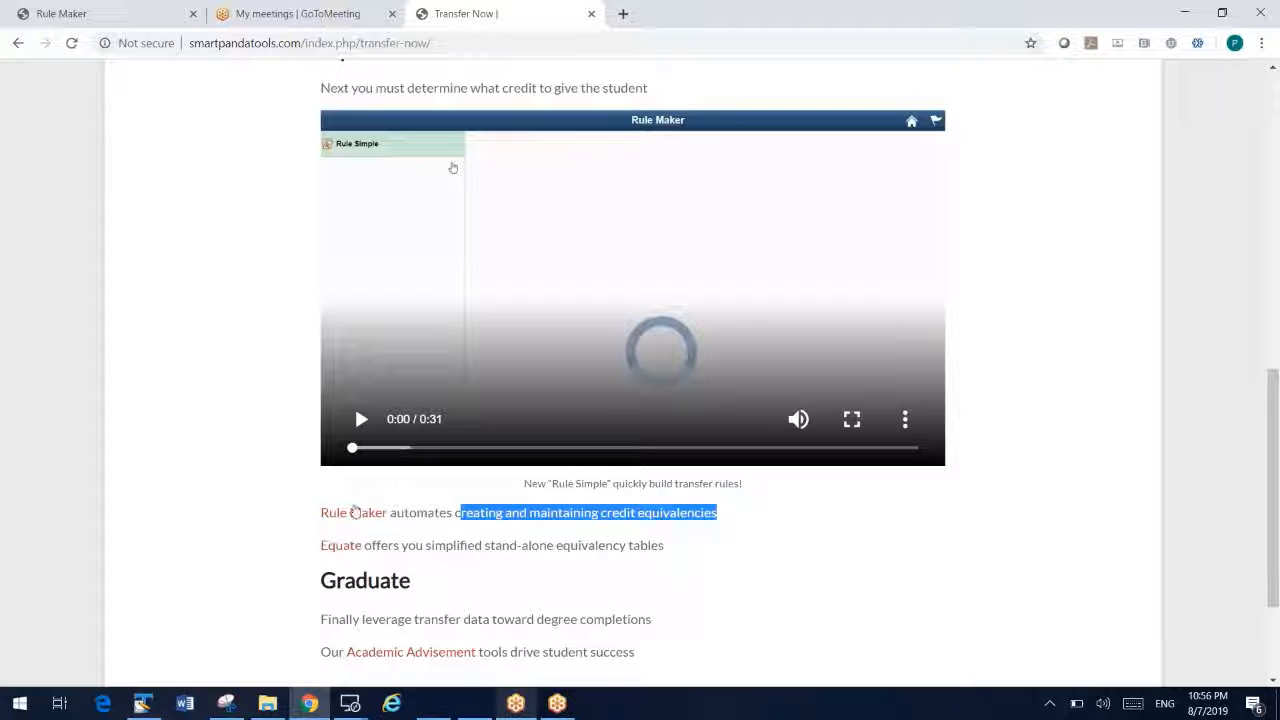
mouse_move(332, 524)
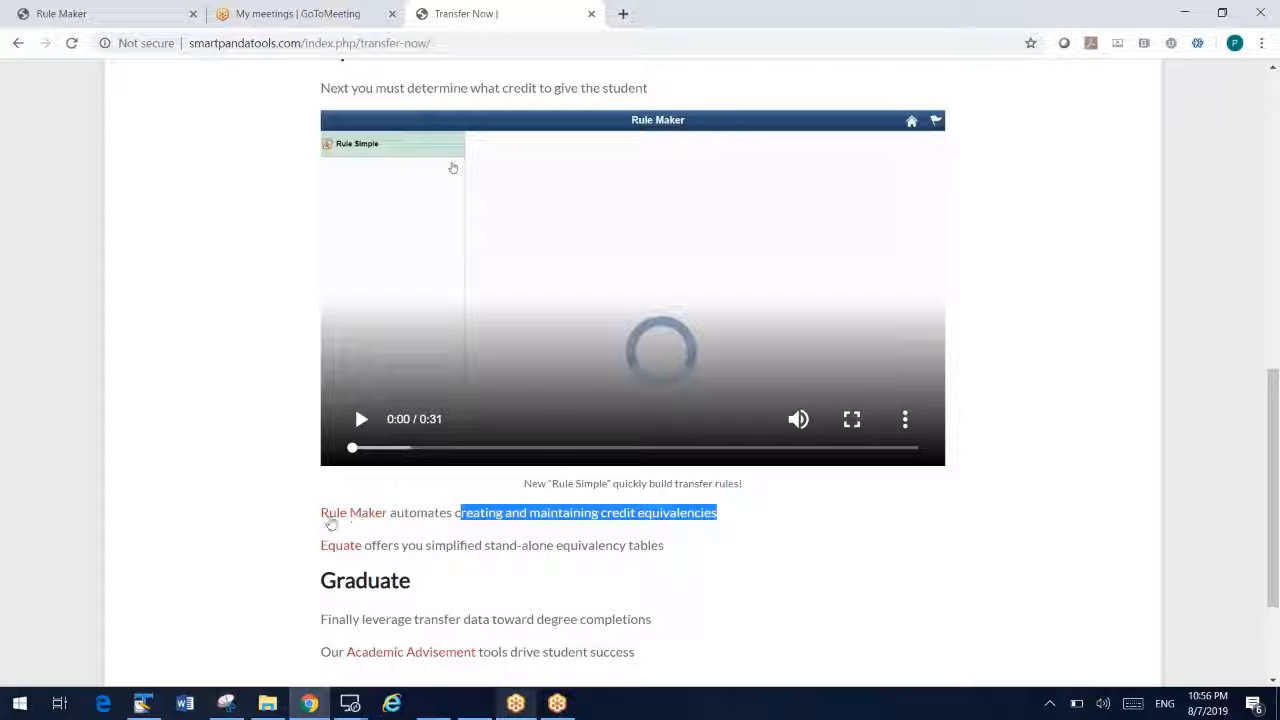
left_click(520, 520)
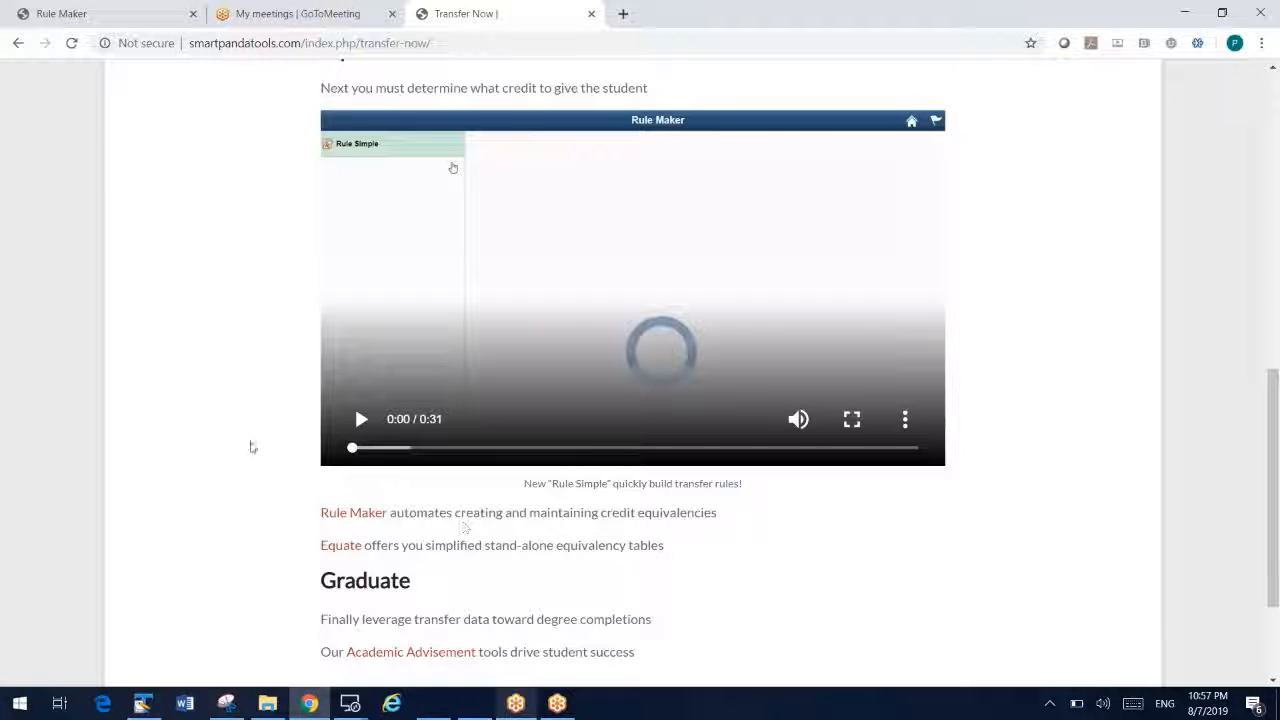
mouse_move(212, 366)
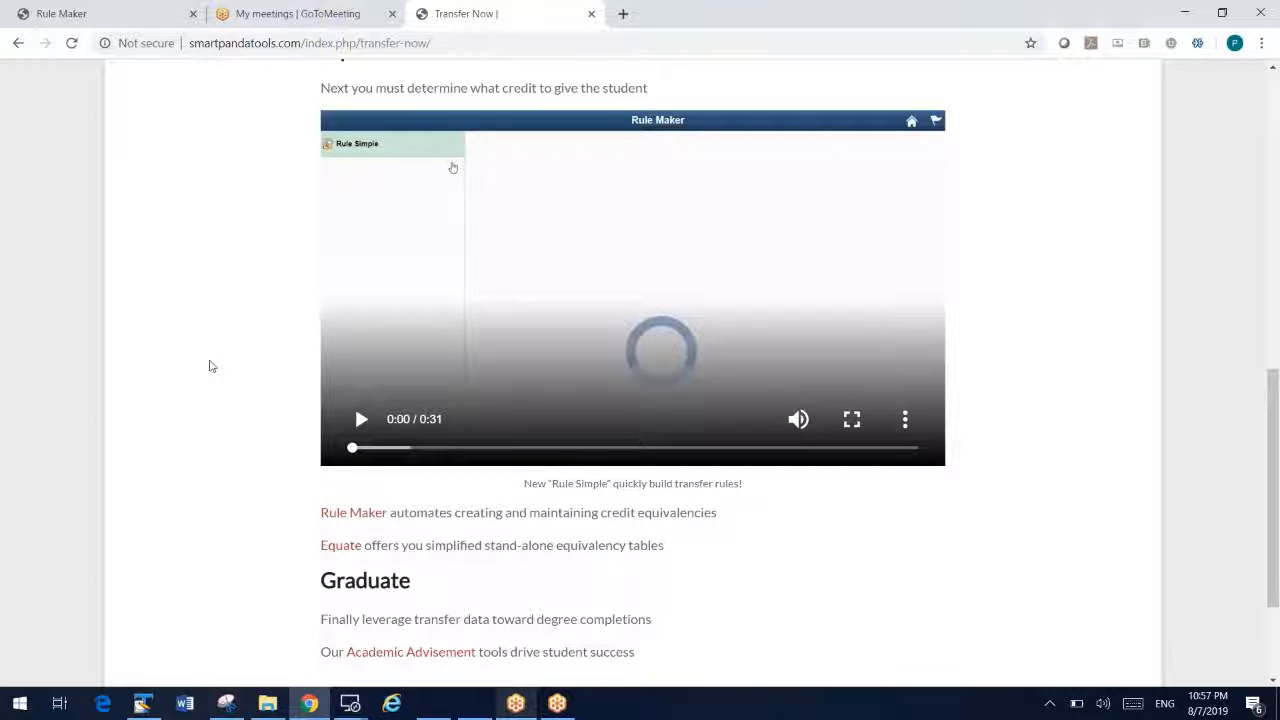
scroll("up", 3)
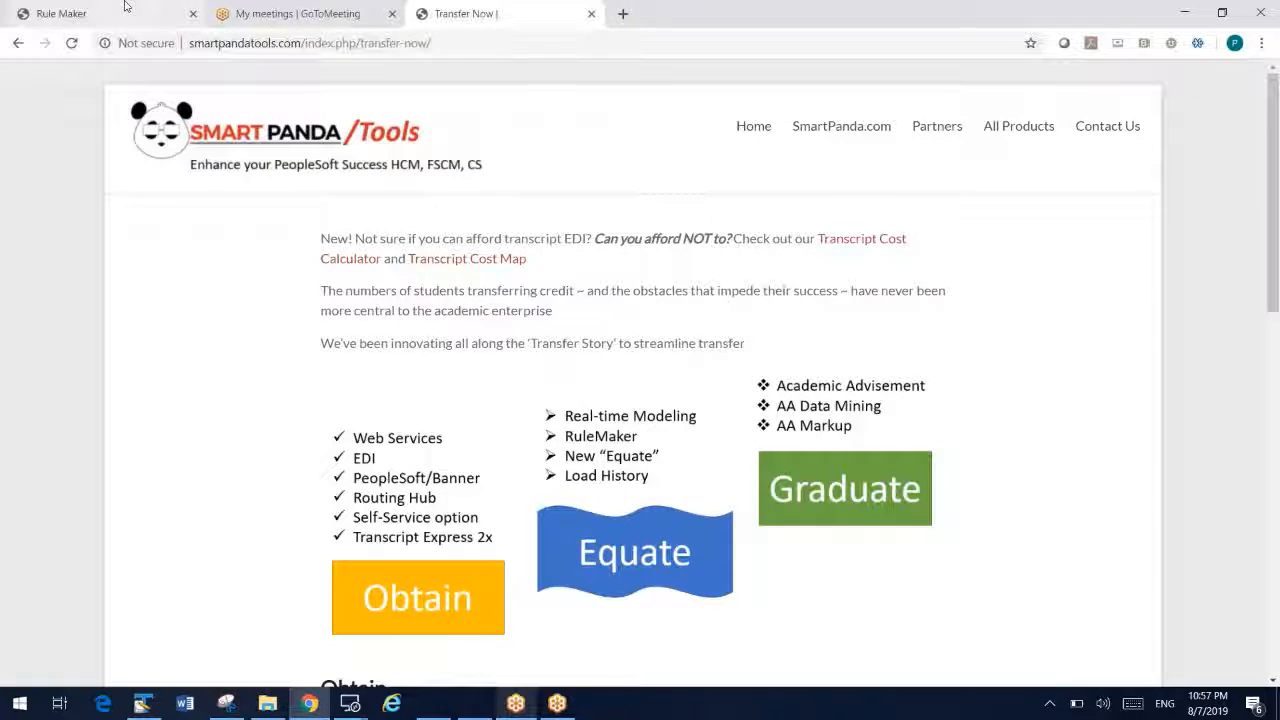
Step: Load the Rule Maker Control page with its three sections collapsed
left_click(100, 12)
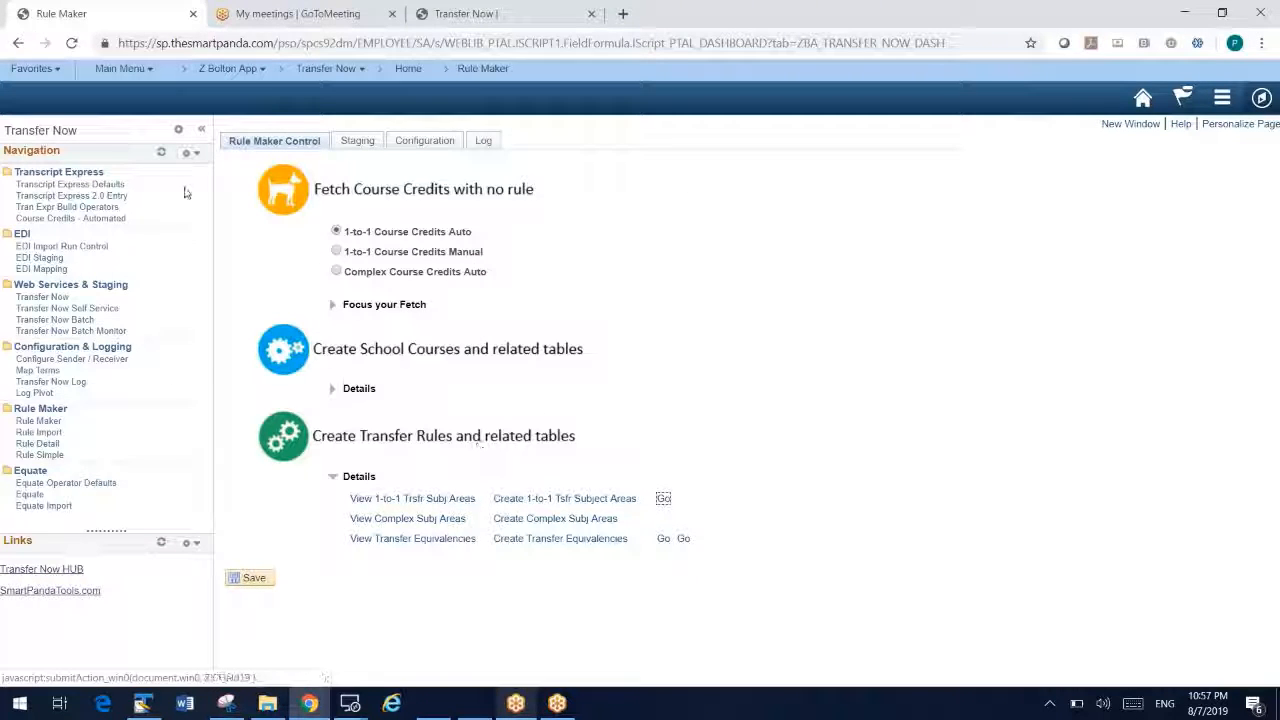
mouse_move(400, 364)
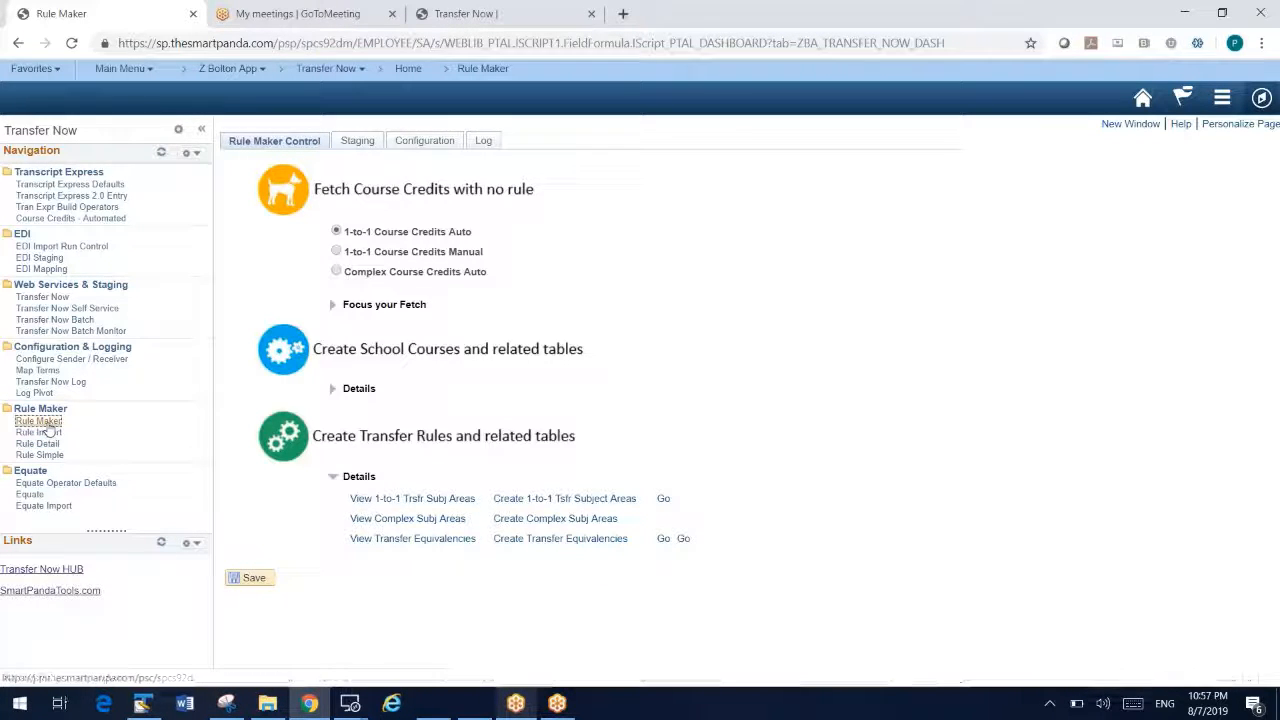
left_click(332, 476)
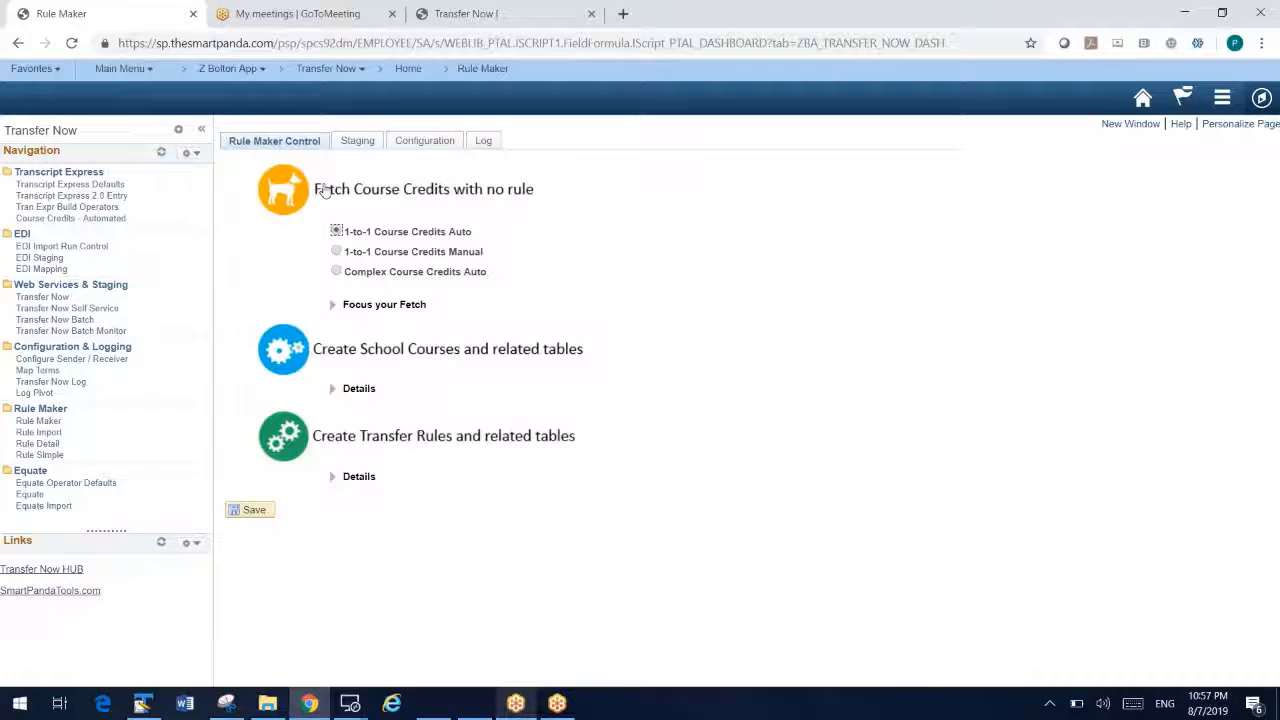
mouse_move(324, 190)
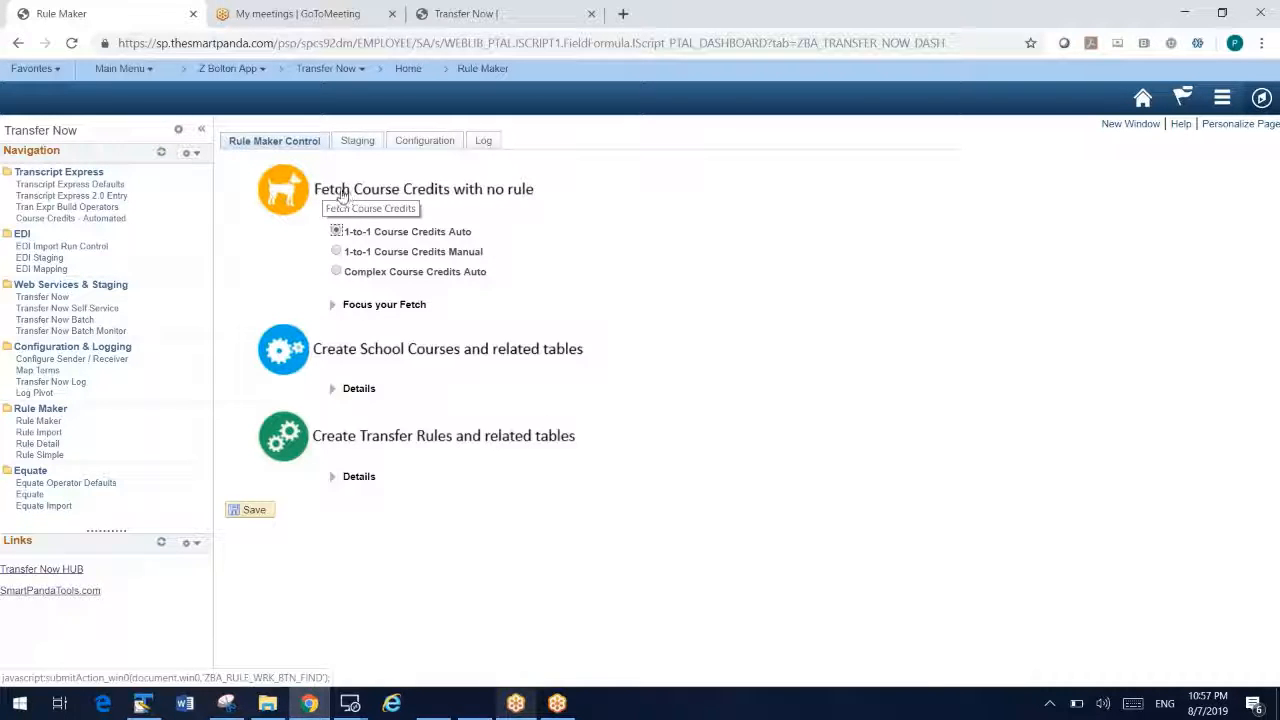
mouse_move(516, 268)
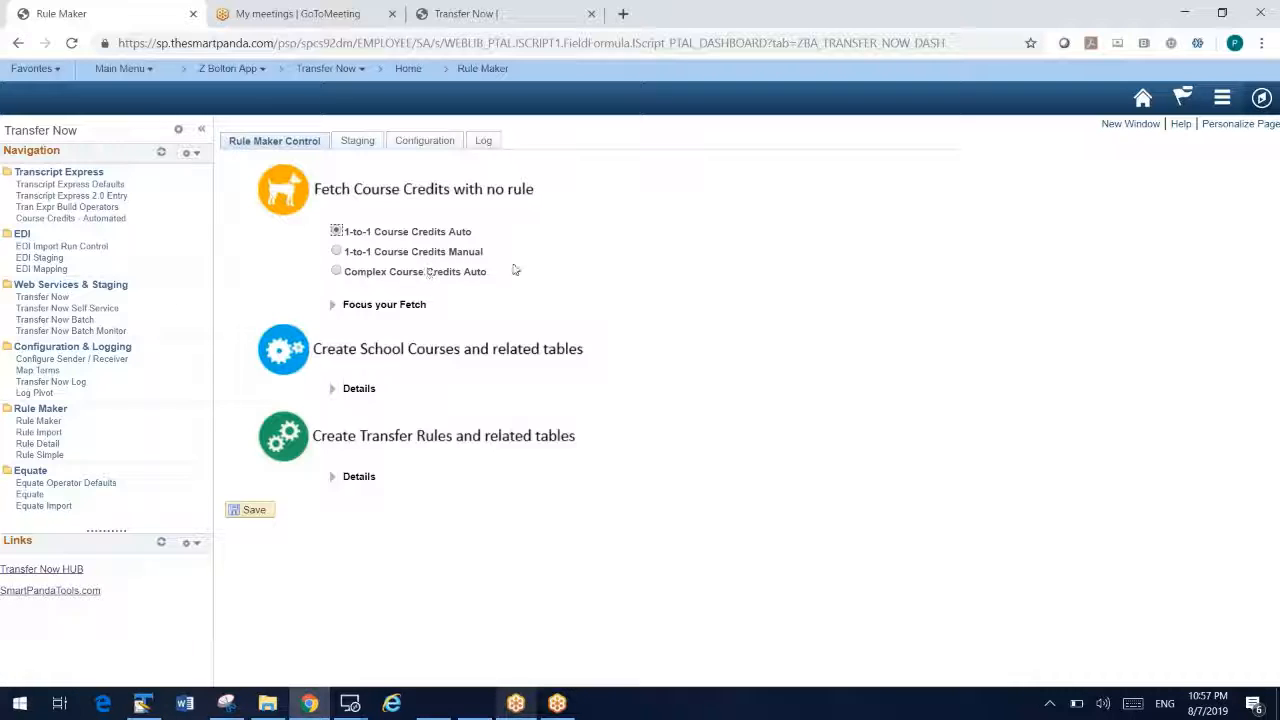
mouse_move(464, 296)
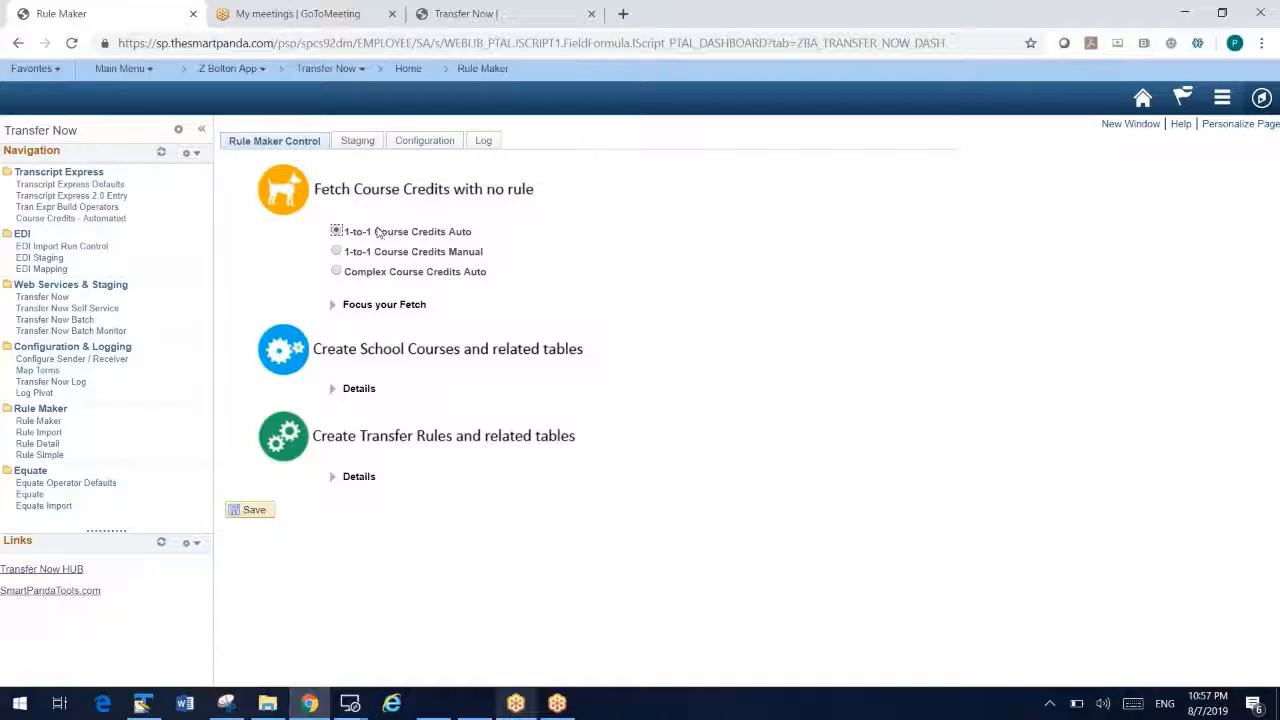
mouse_move(398, 268)
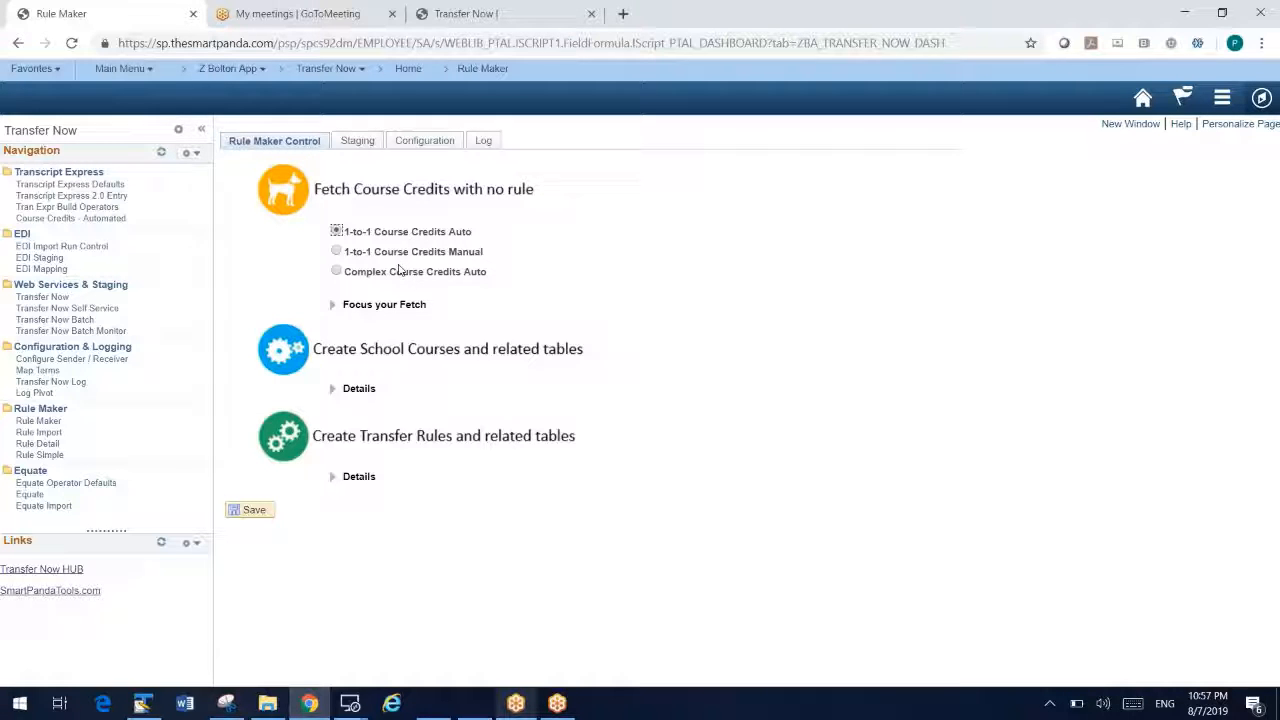
mouse_move(412, 304)
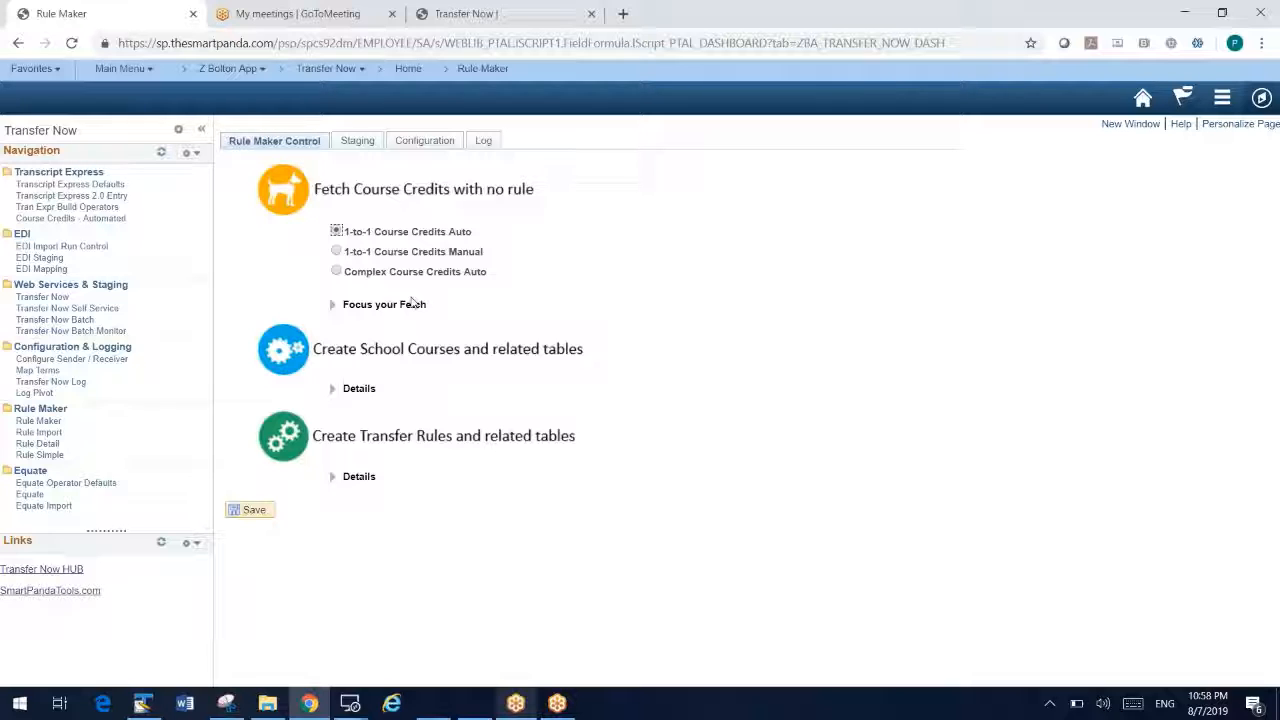
mouse_move(418, 352)
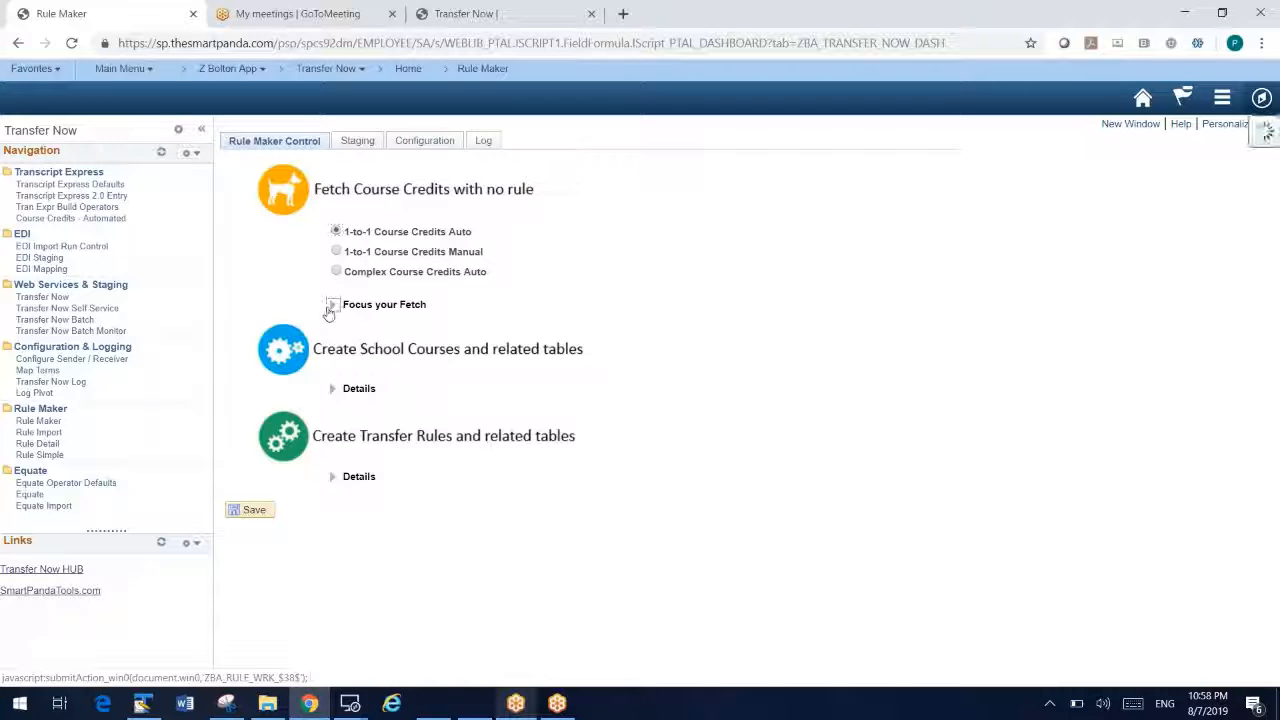
Step: Expand Focus your Fetch and select the external organization ID 000010146
left_click(332, 304)
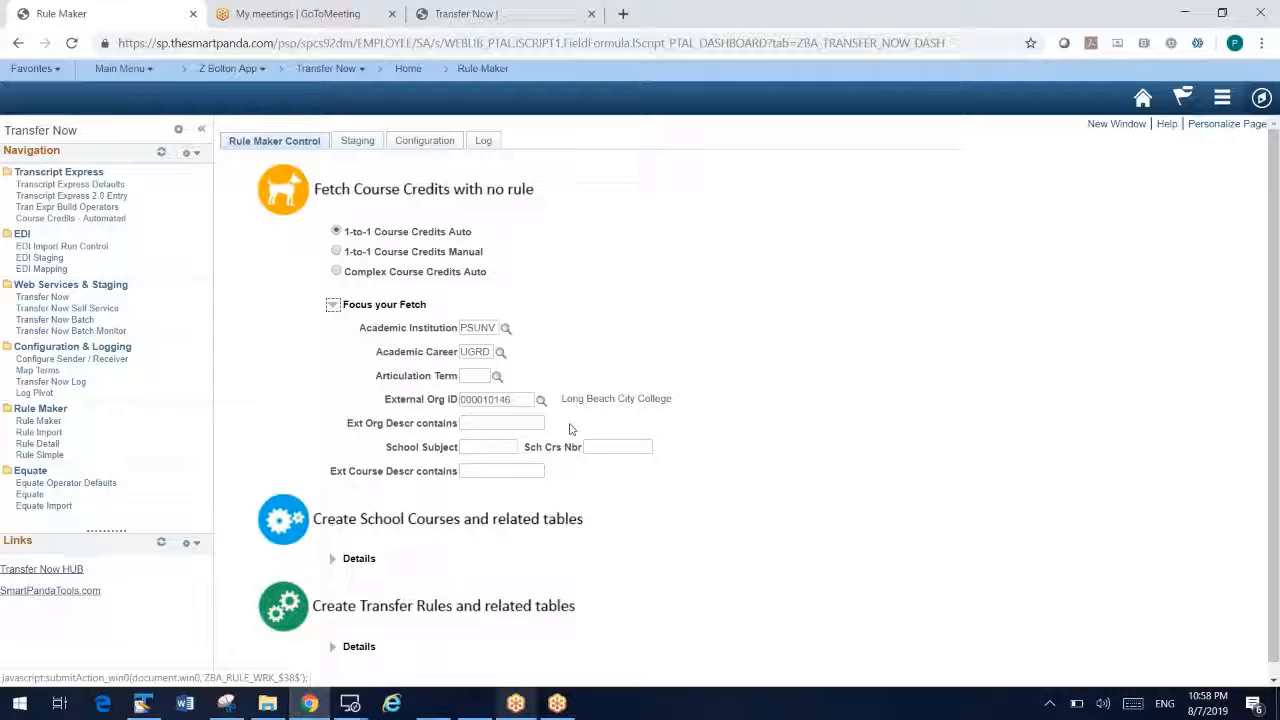
mouse_move(524, 414)
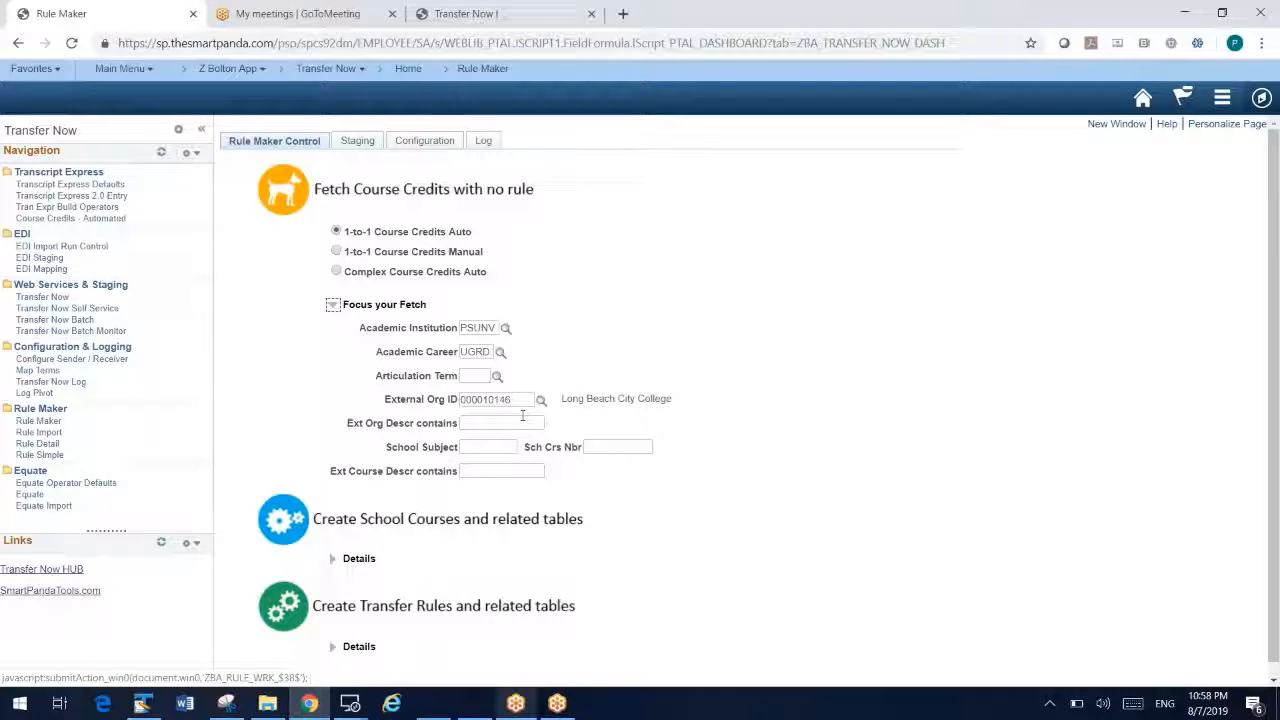
triple_click(488, 400)
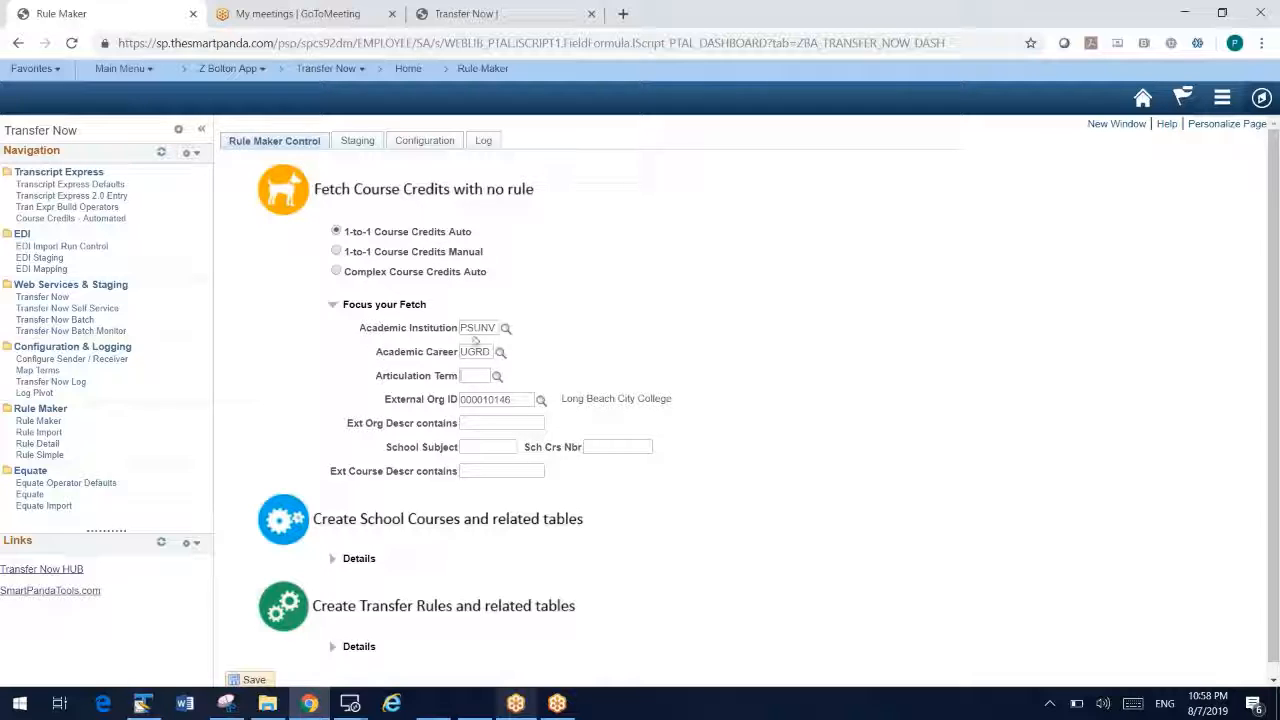
mouse_move(366, 236)
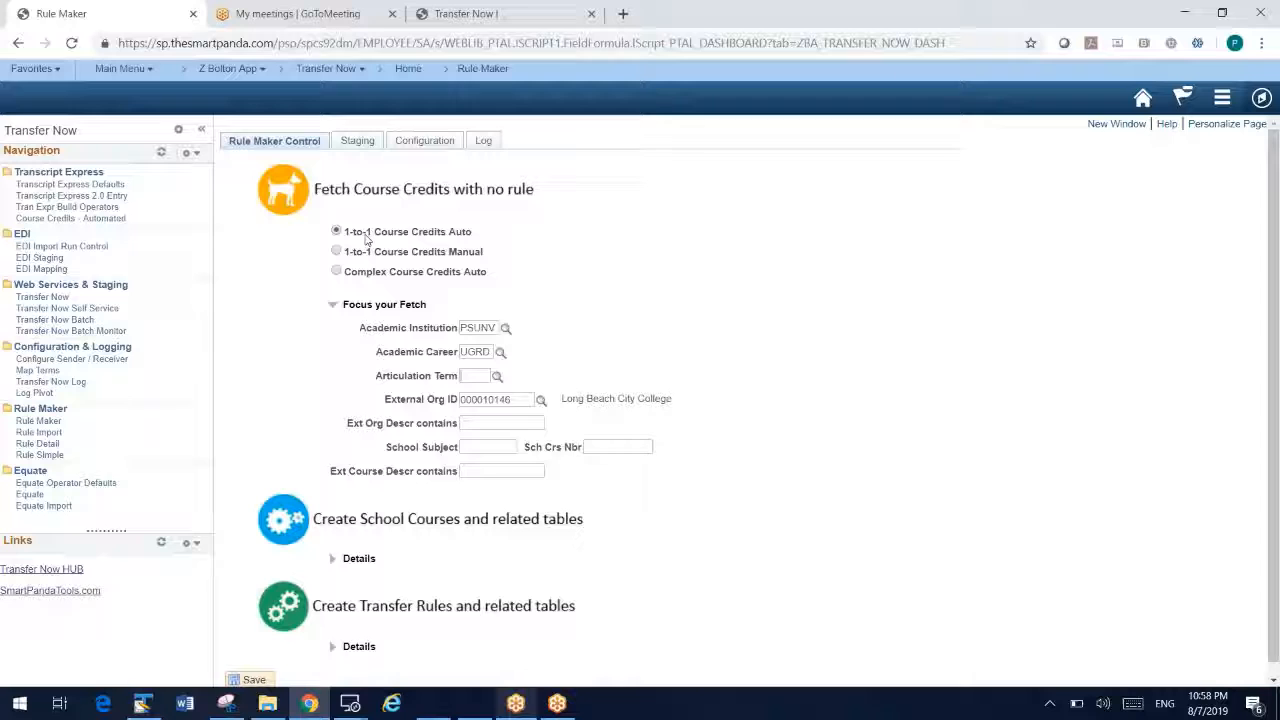
mouse_move(350, 340)
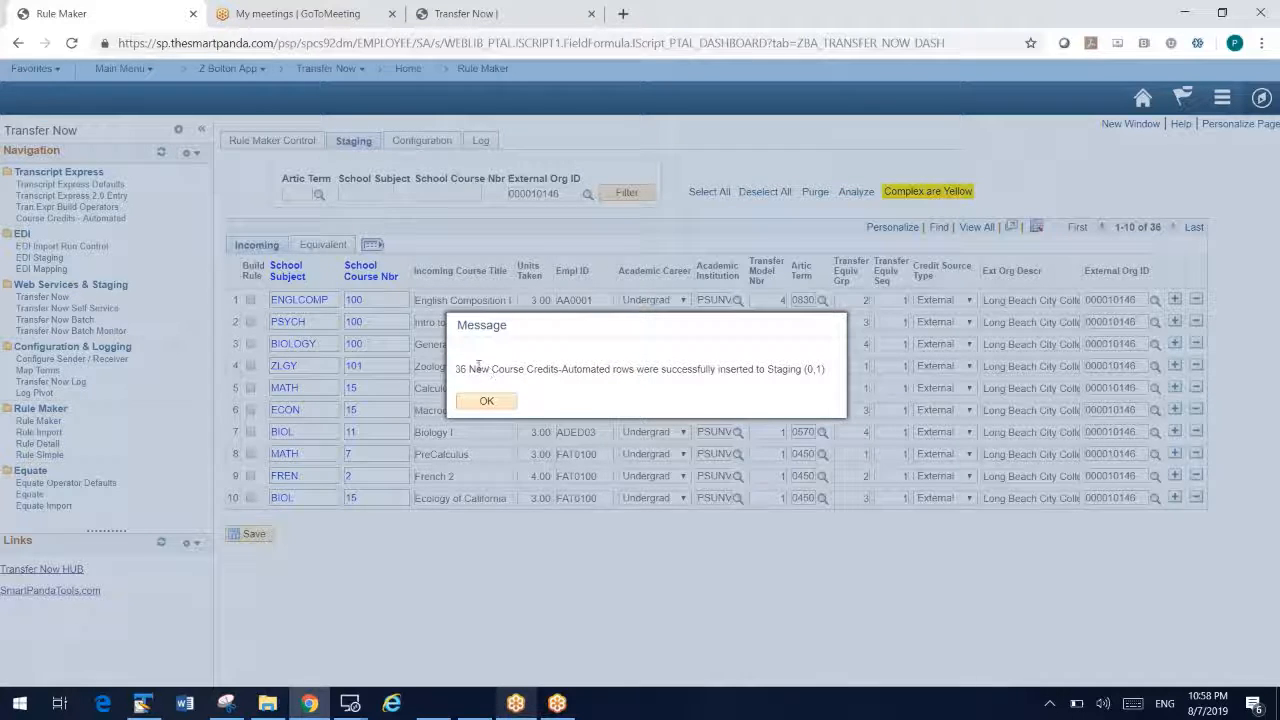
Step: Acknowledge the rows-inserted message to show the 36 Long Beach City College staging rows
left_click(486, 400)
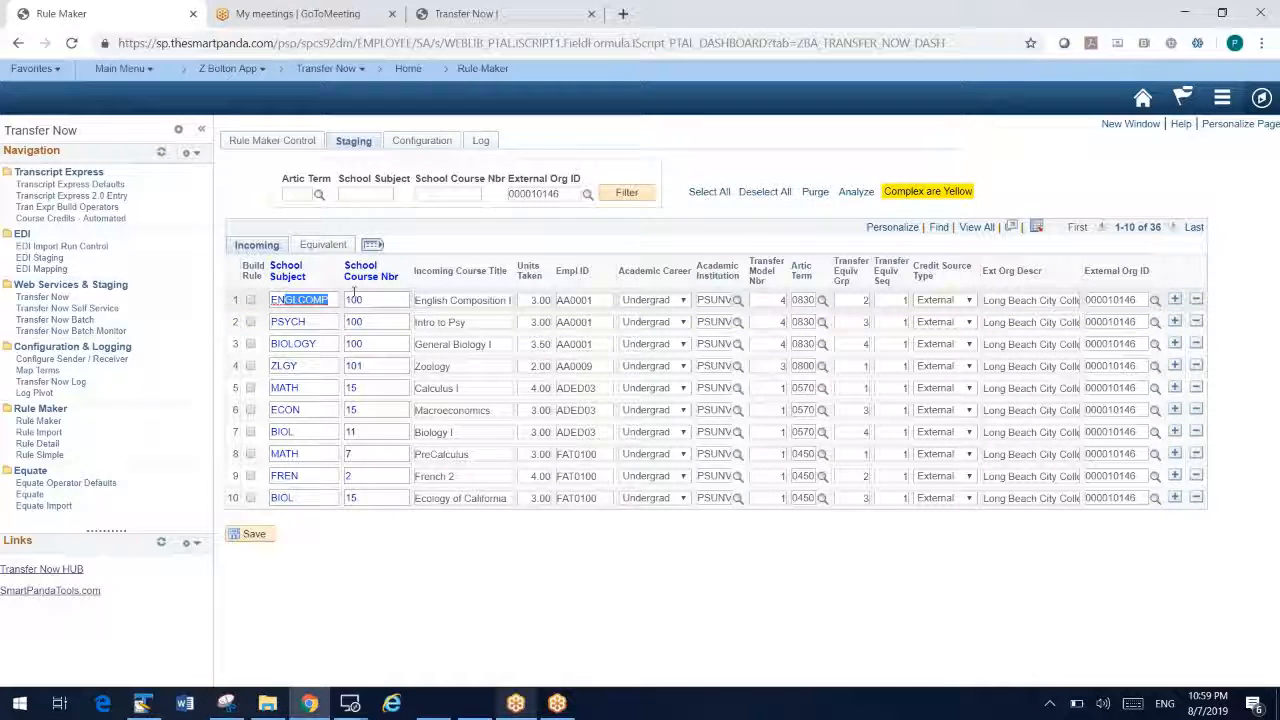
left_click(322, 244)
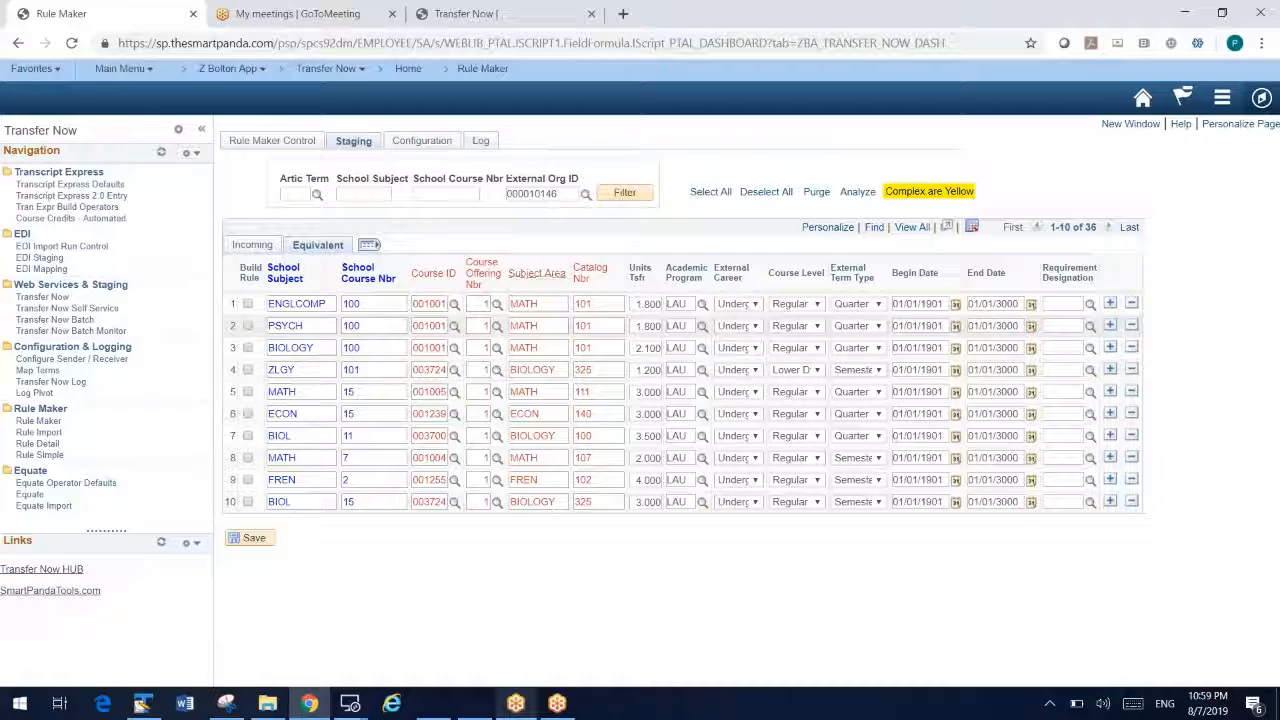
left_click(568, 348)
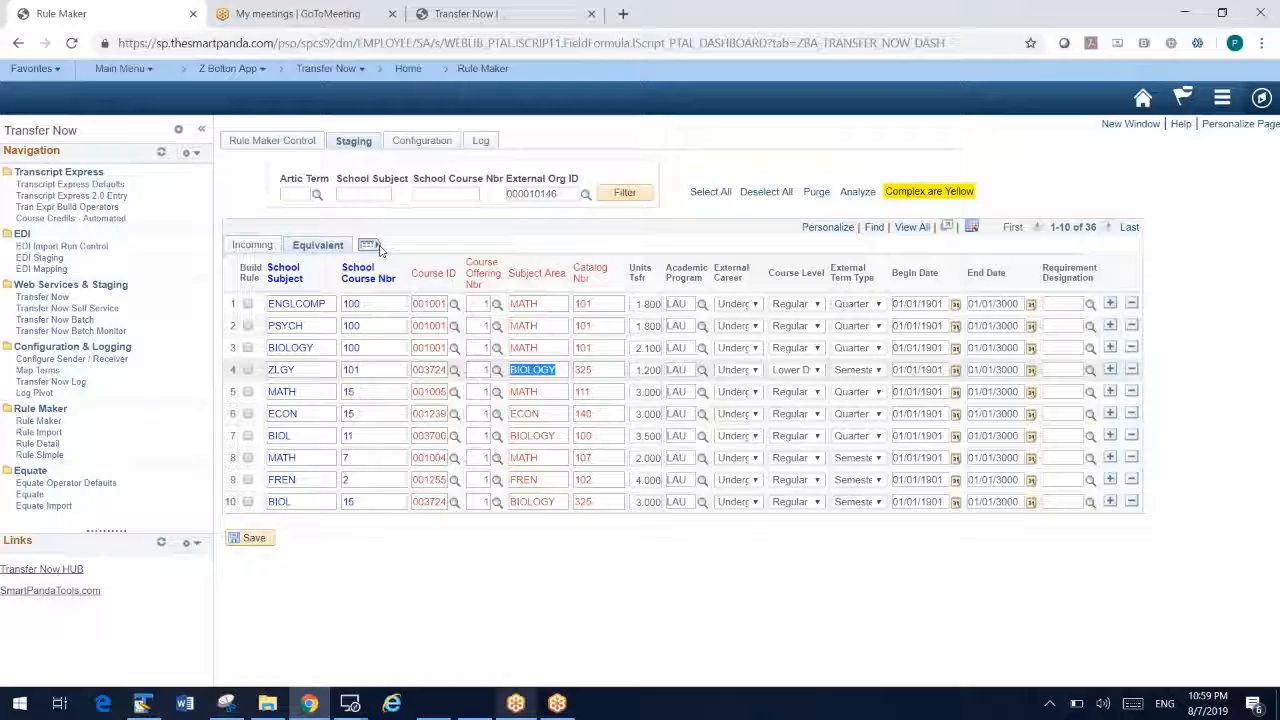
left_click(252, 244)
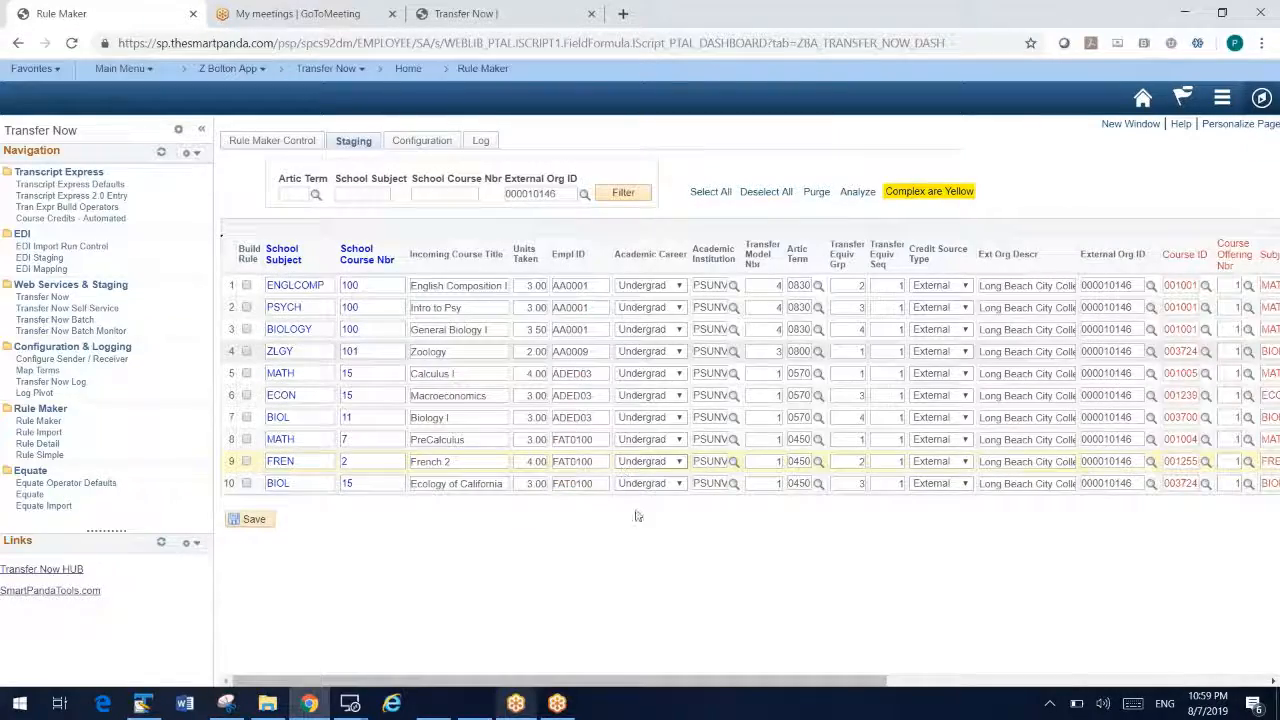
scroll("right", 3)
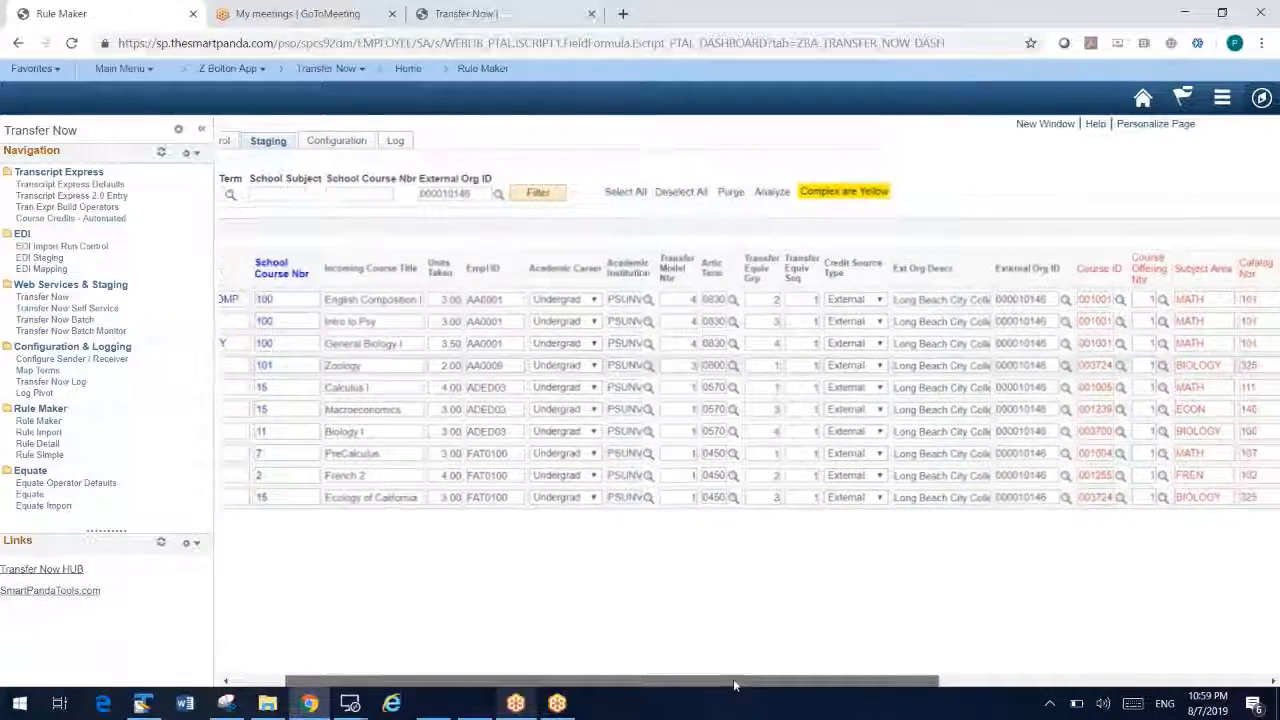
scroll("right", 3)
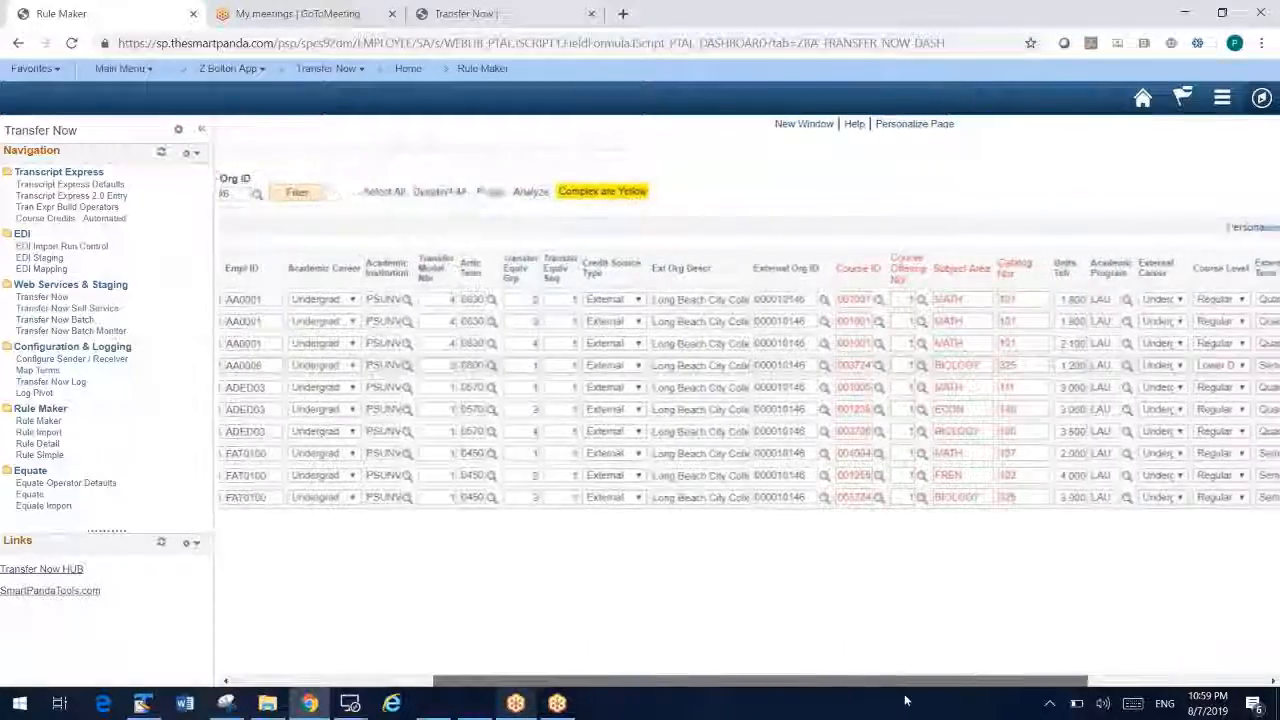
scroll("right", 3)
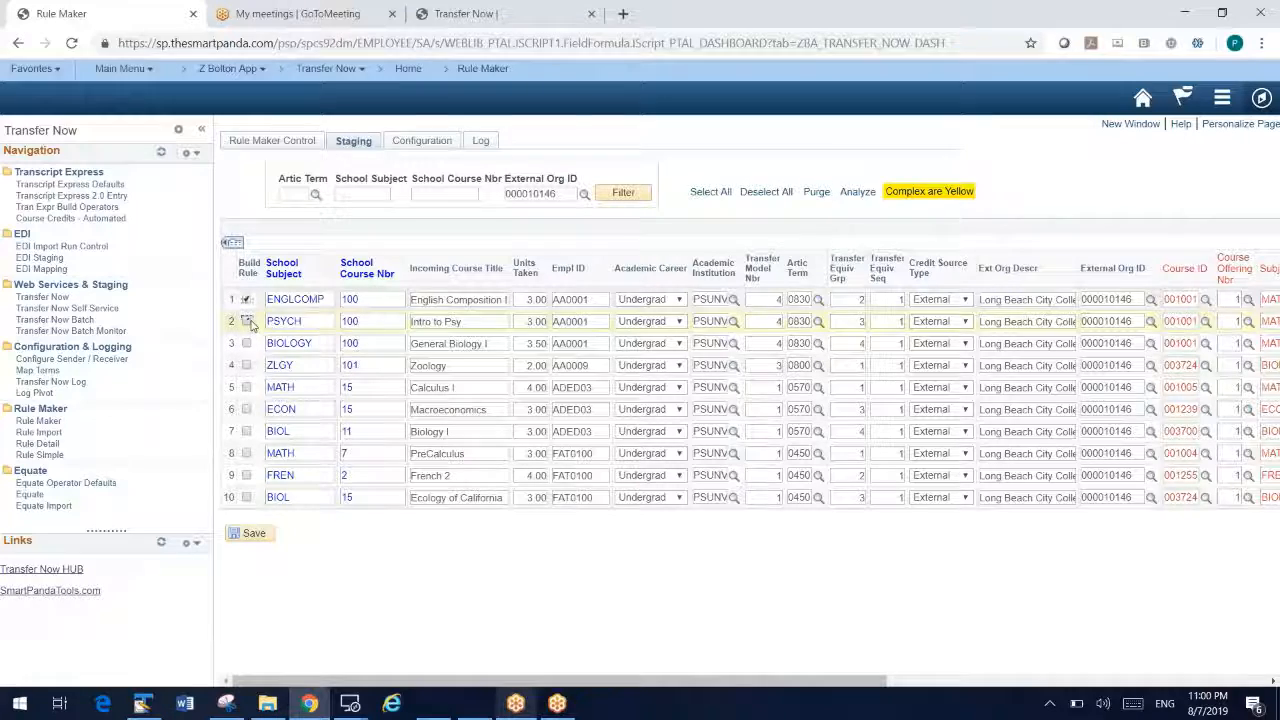
left_click(248, 320)
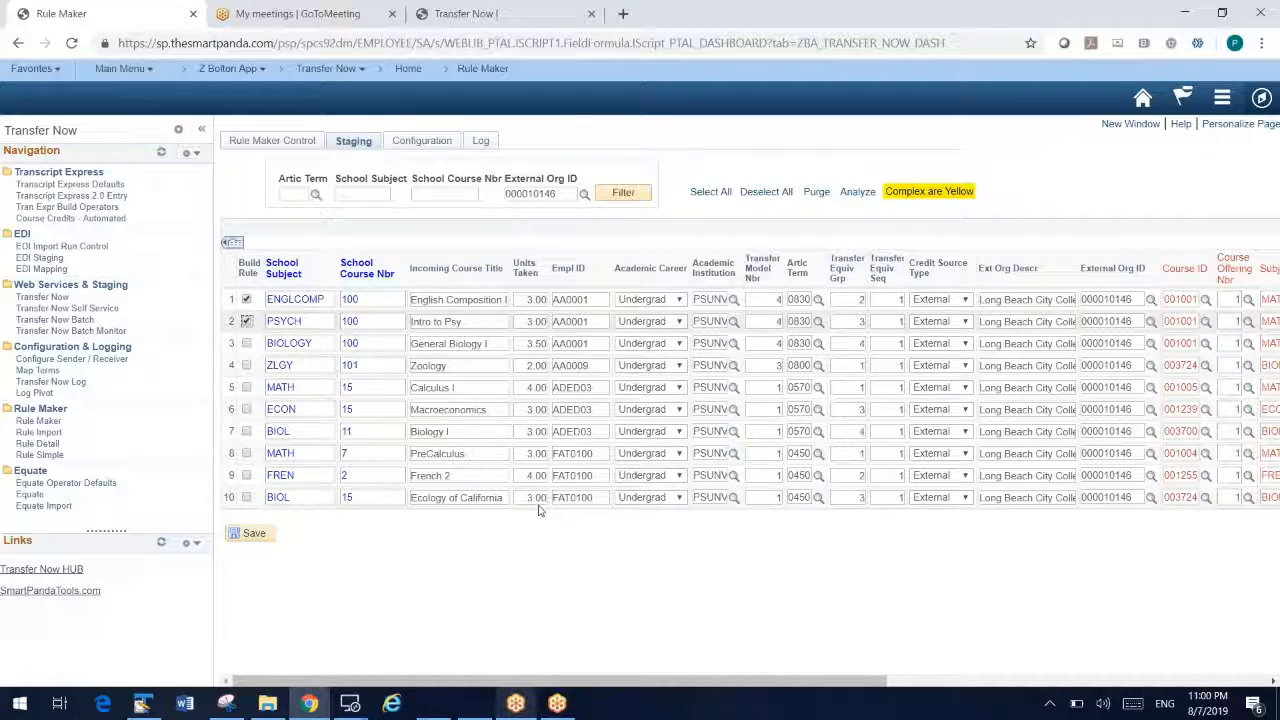
left_click(708, 192)
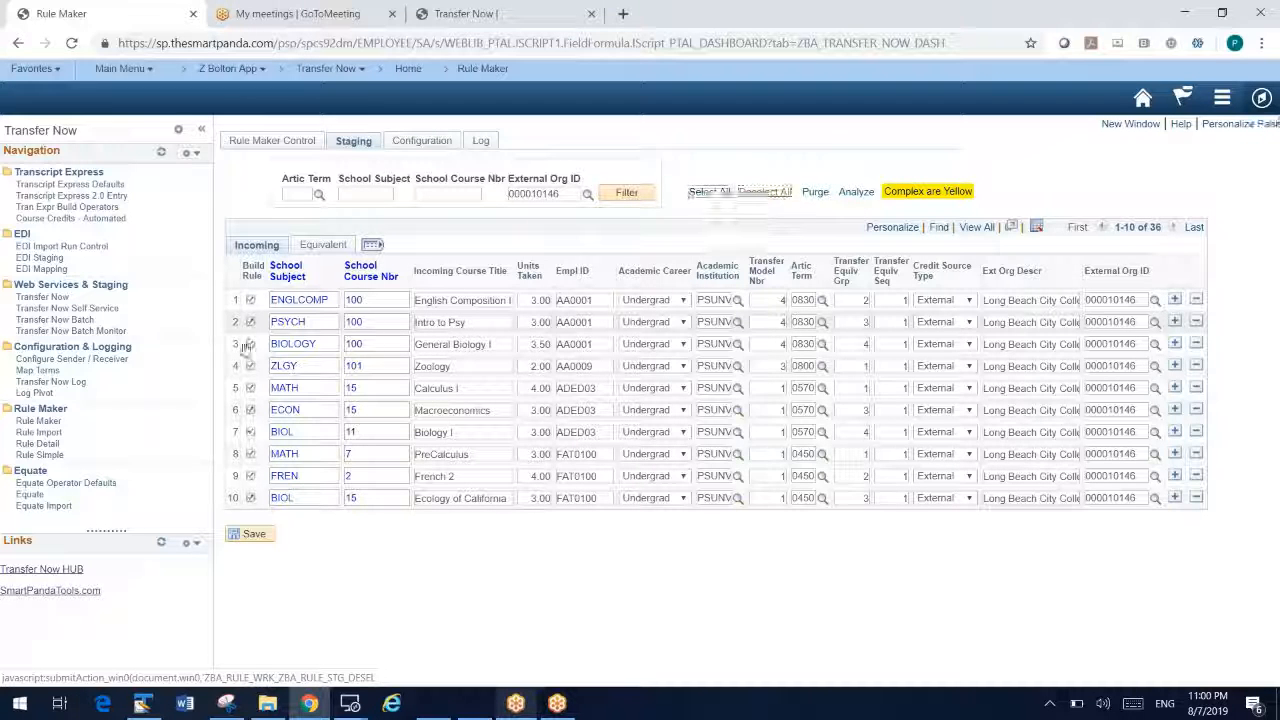
left_click(764, 192)
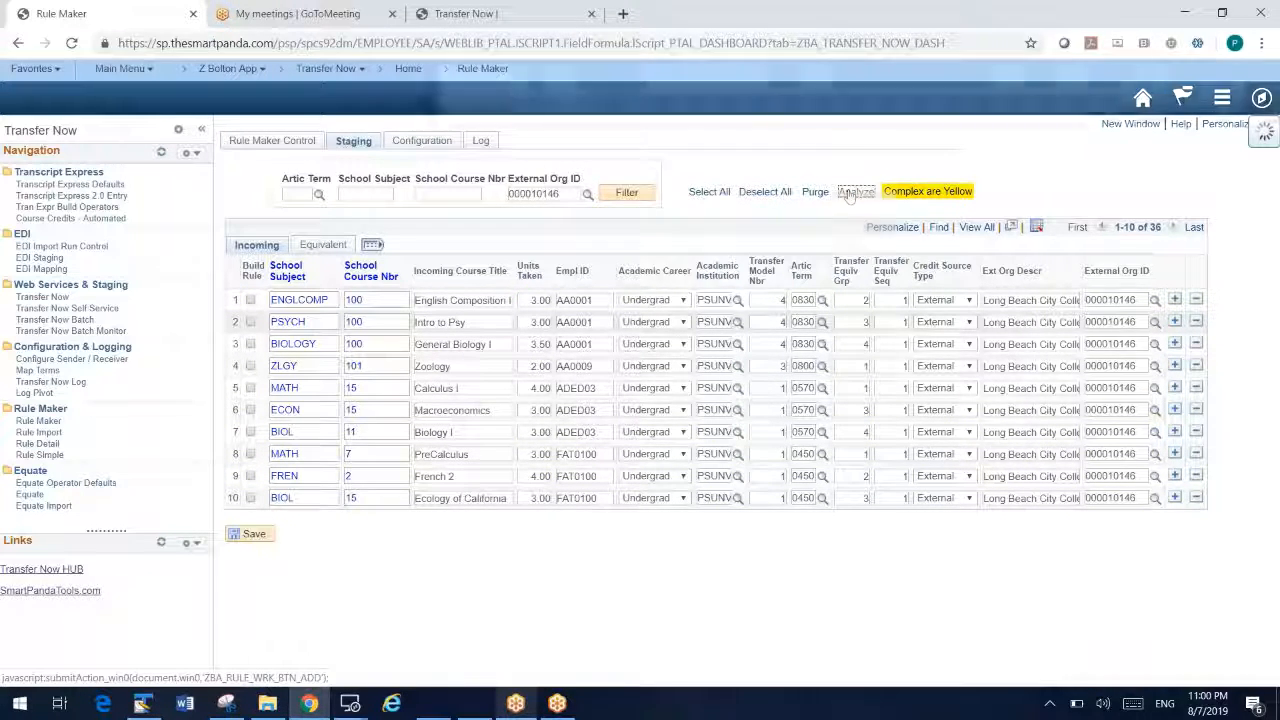
Step: Pivot the staging rows as a heatmap counted by SCHOOL_SUBJECT and SCHOOL_CRSE_NBR
left_click(856, 192)
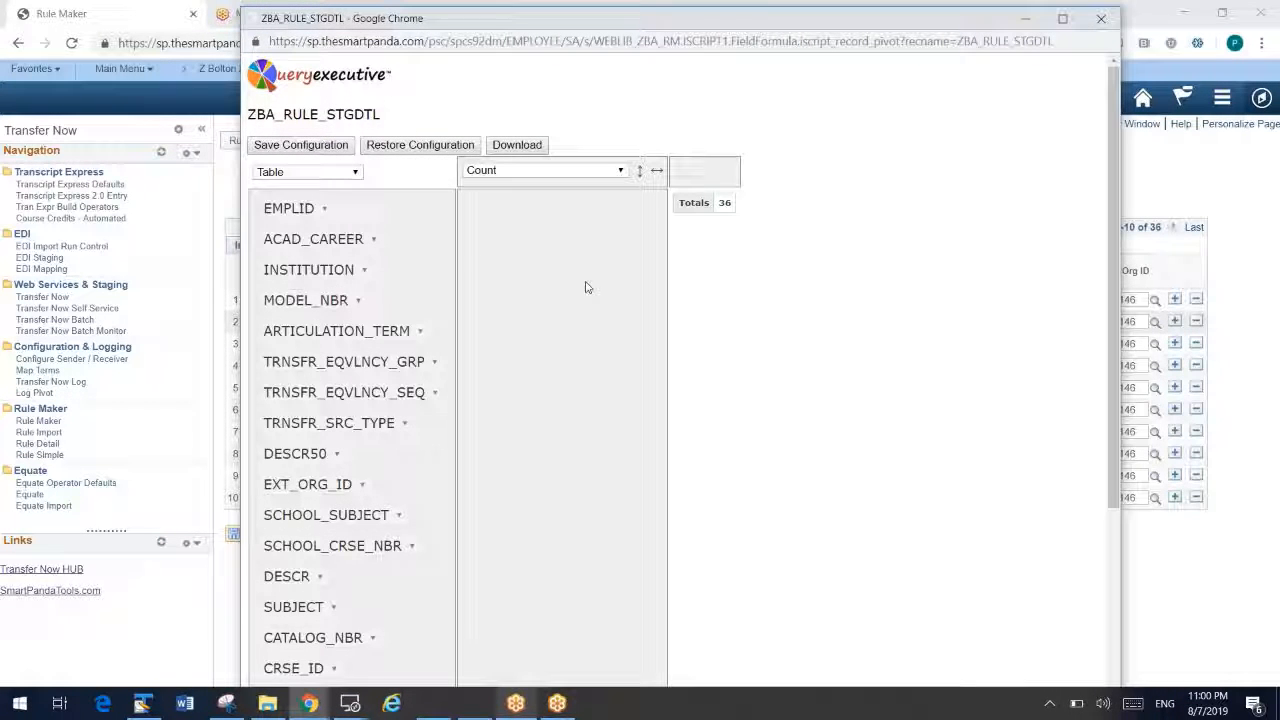
left_click(308, 172)
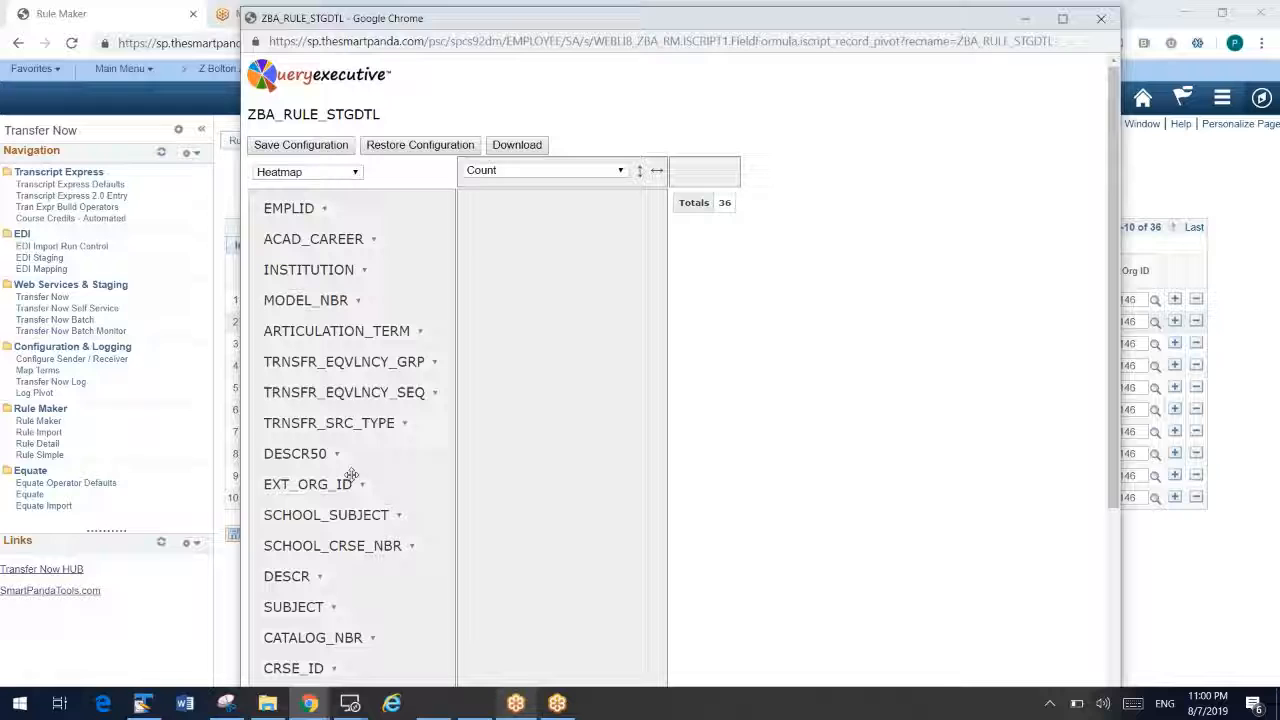
mouse_move(336, 516)
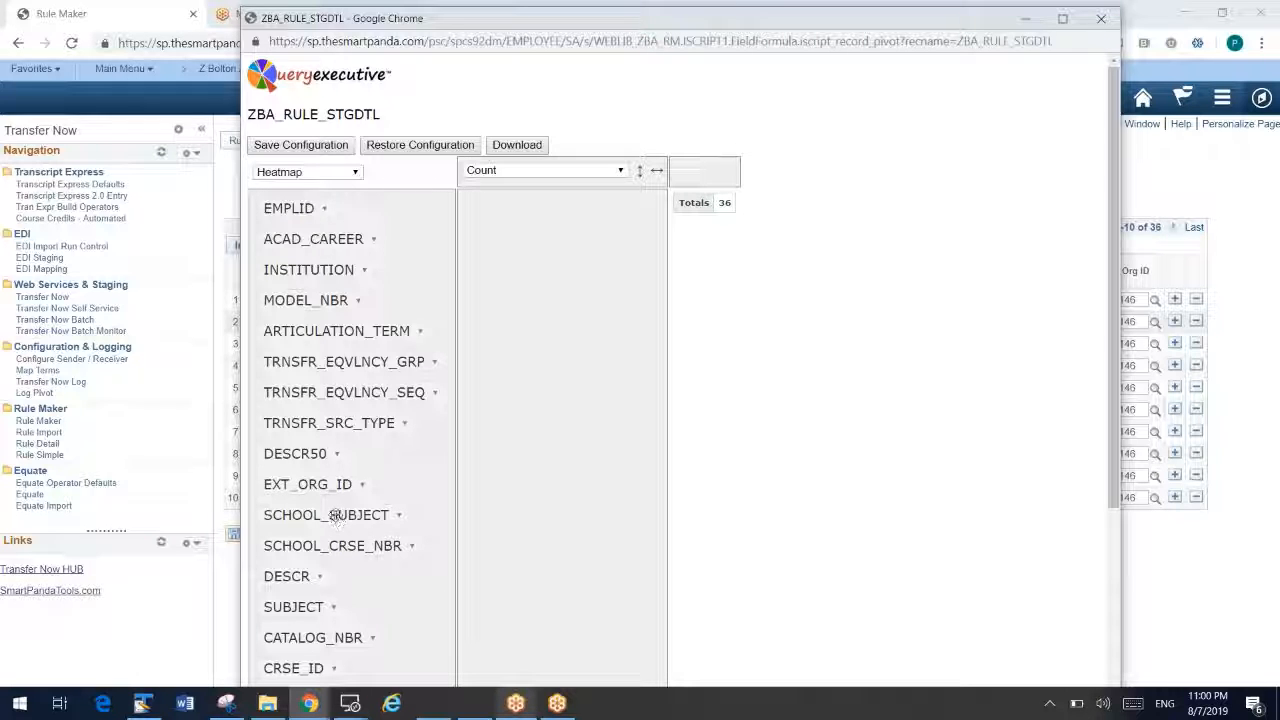
left_click_drag(326, 516, 534, 210)
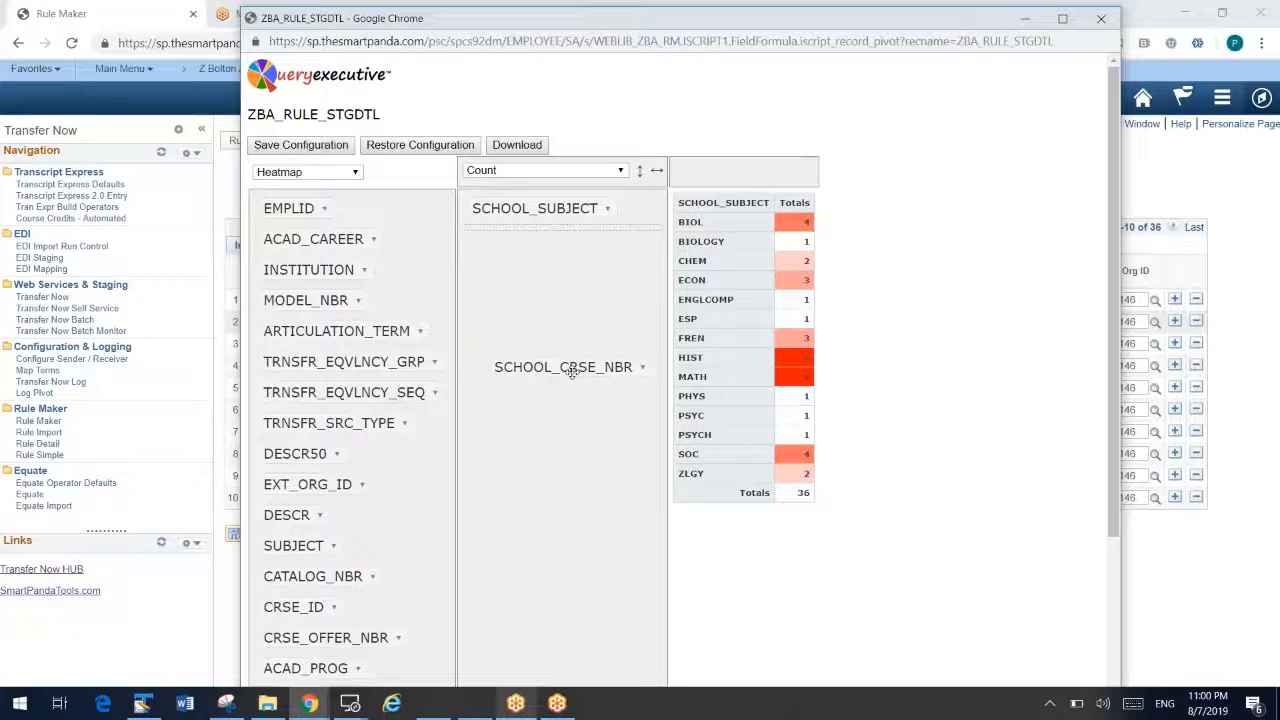
left_click_drag(564, 368, 544, 240)
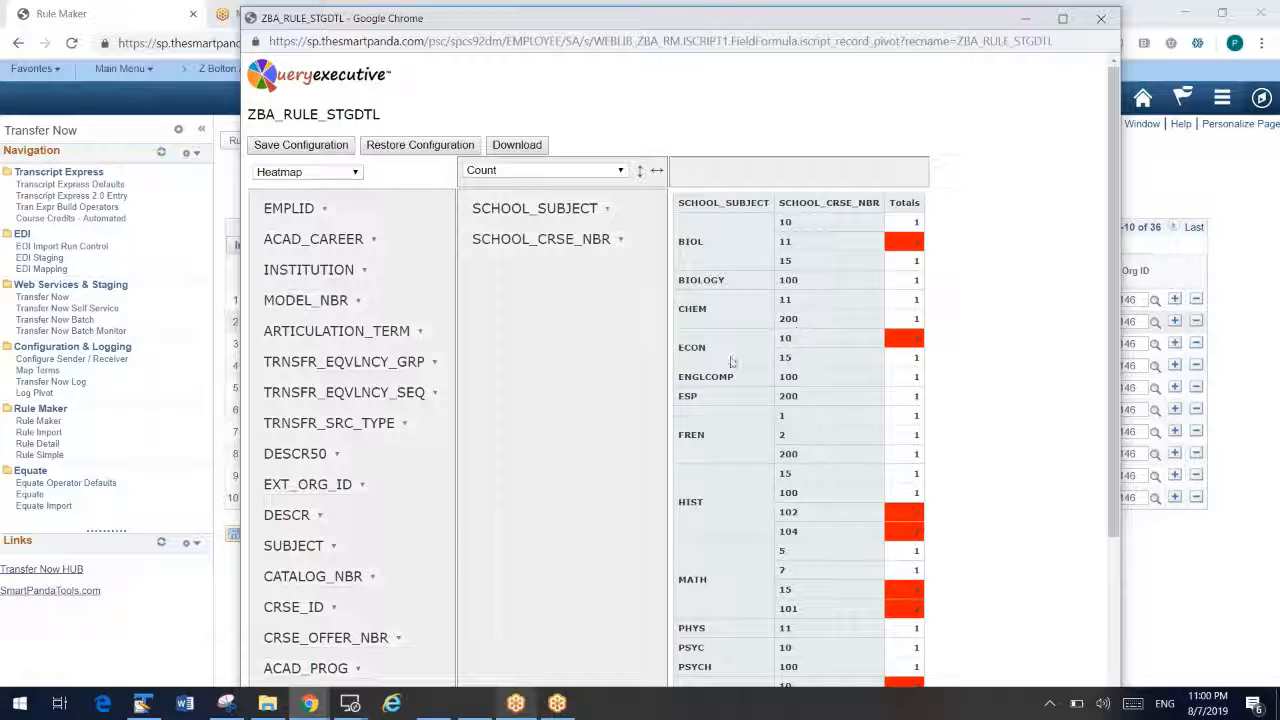
Step: Spread the pivot counts across ARTICULATION_TERM columns
scroll("up", 3)
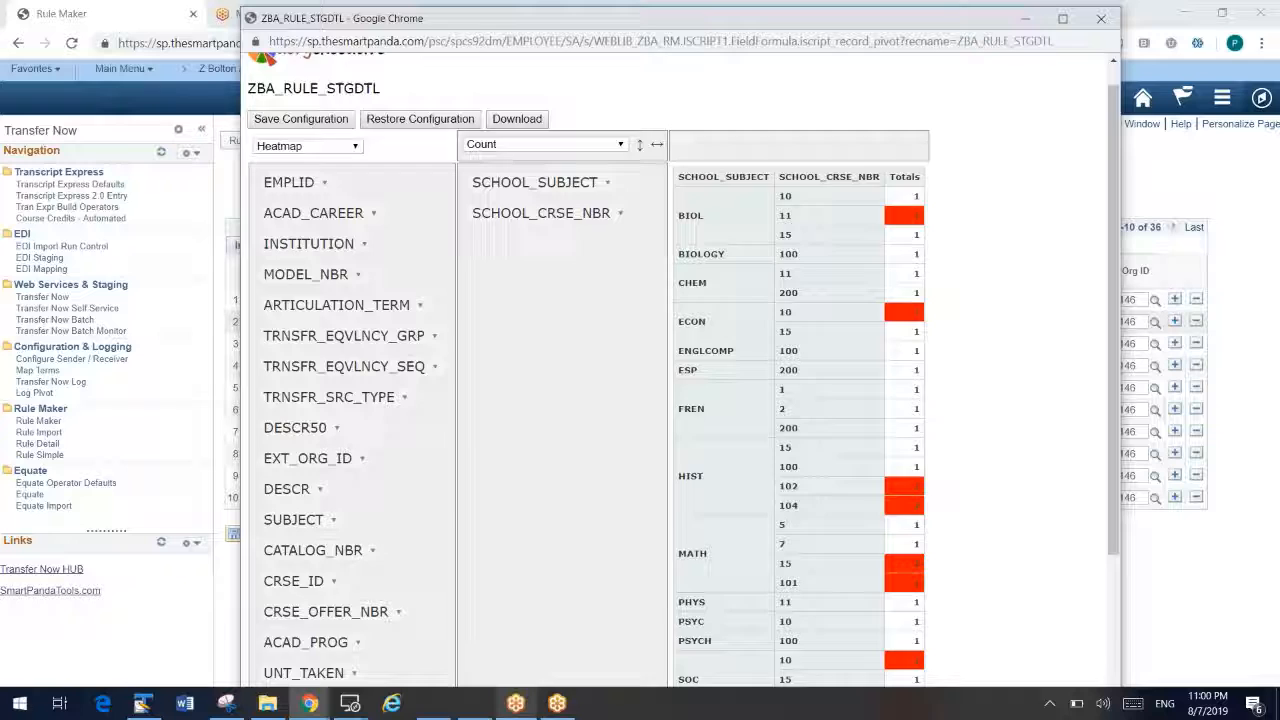
scroll("down", 3)
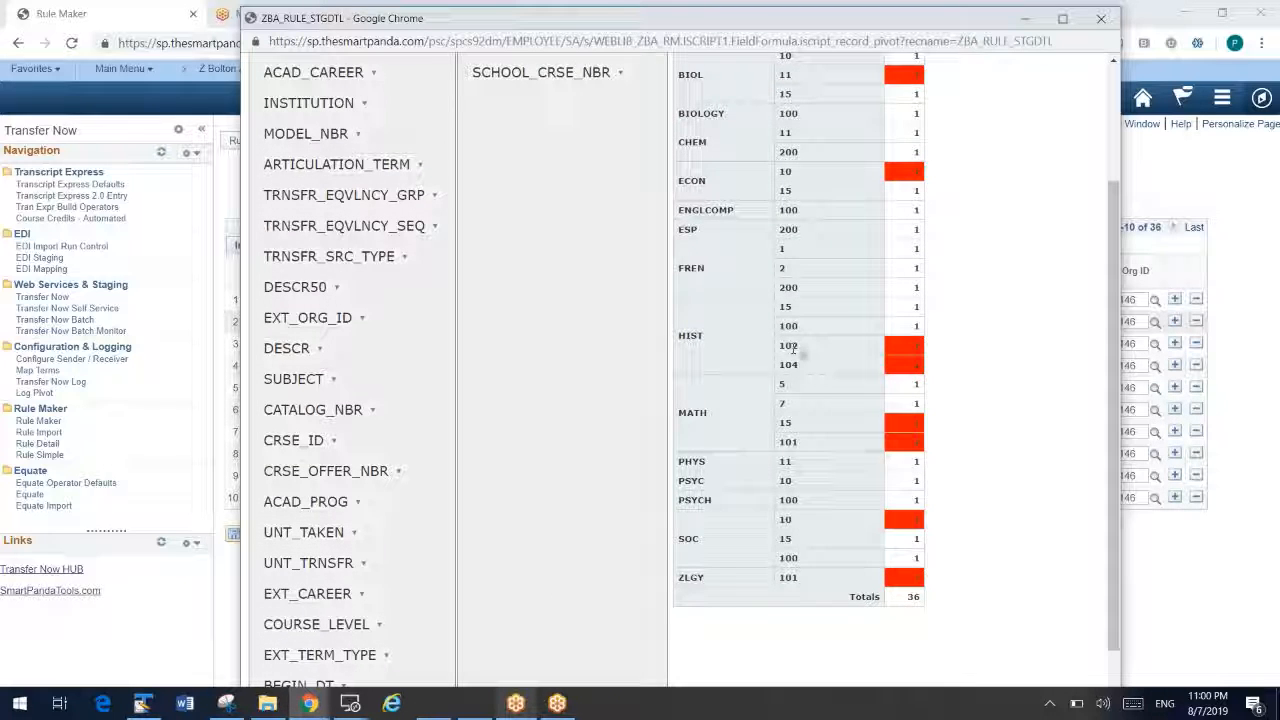
scroll("up", 3)
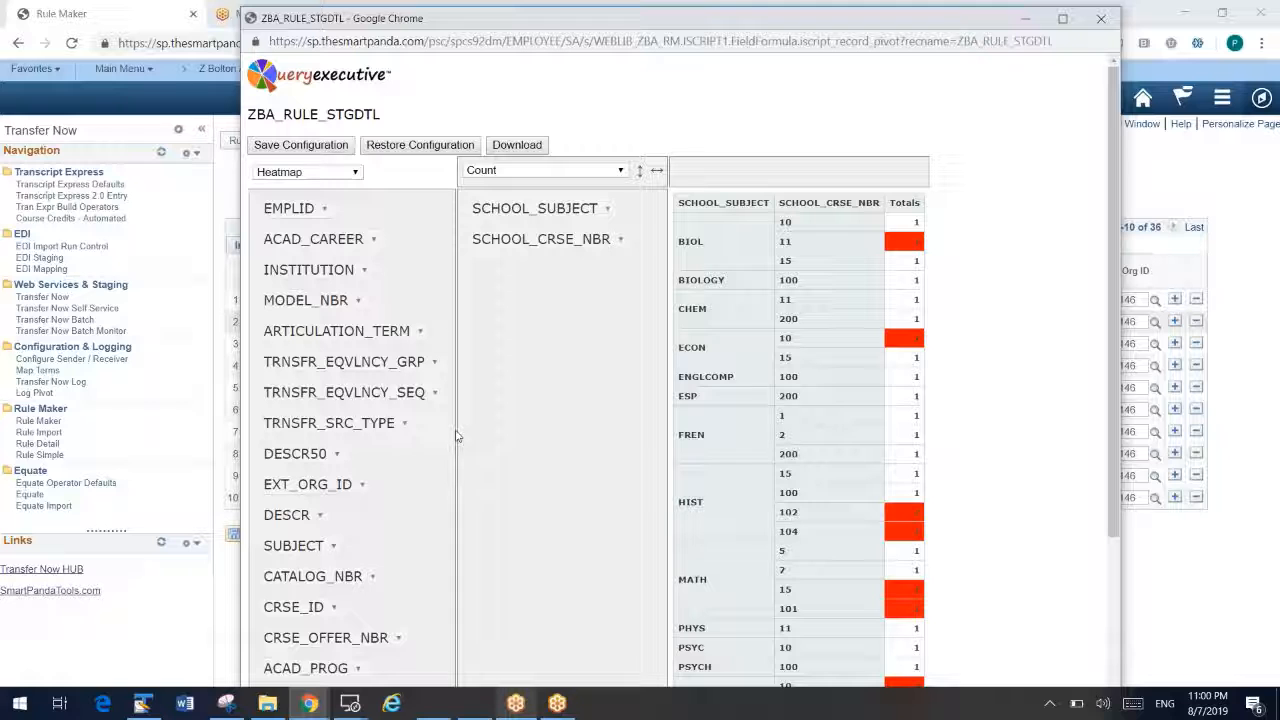
left_click_drag(336, 332, 460, 300)
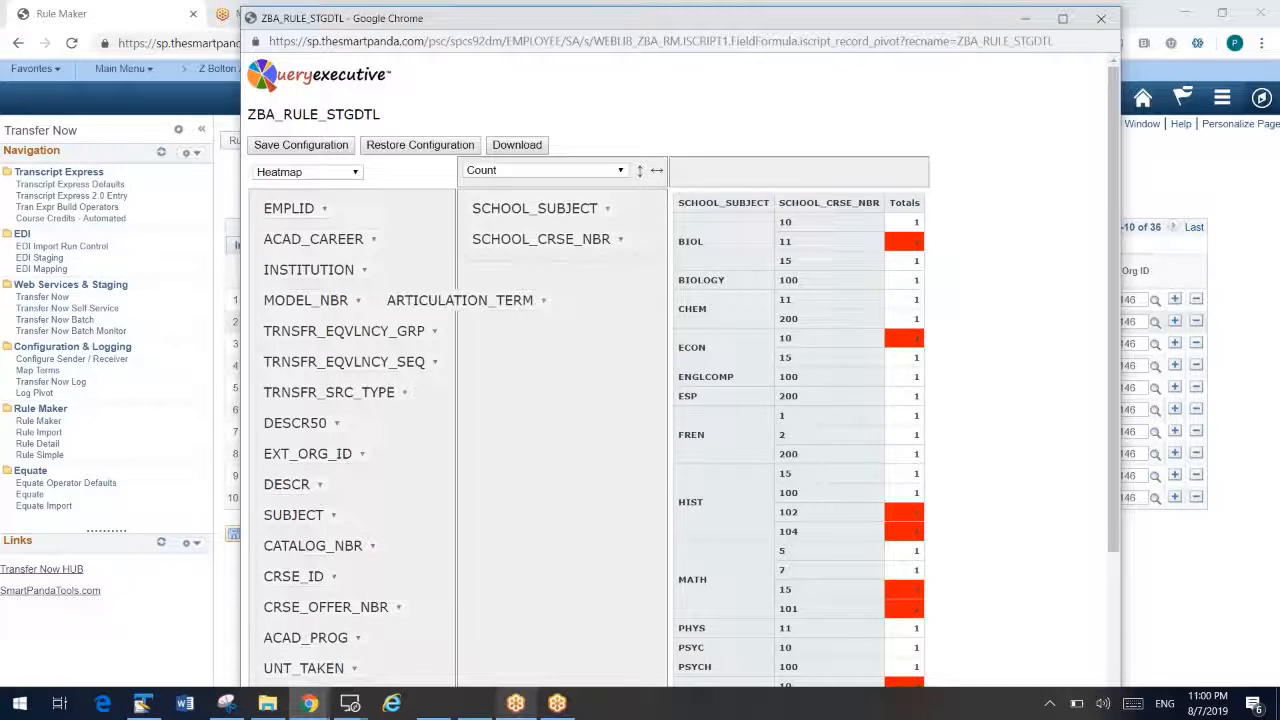
left_click_drag(460, 300, 756, 170)
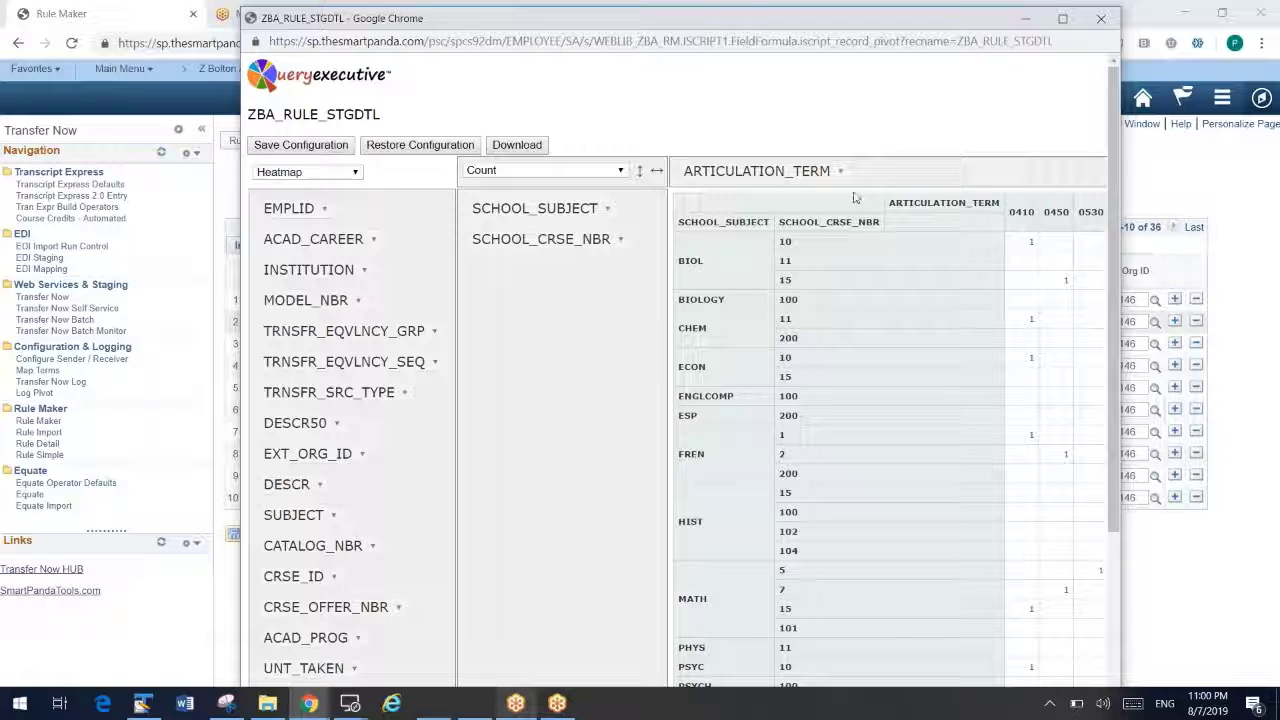
mouse_move(1056, 68)
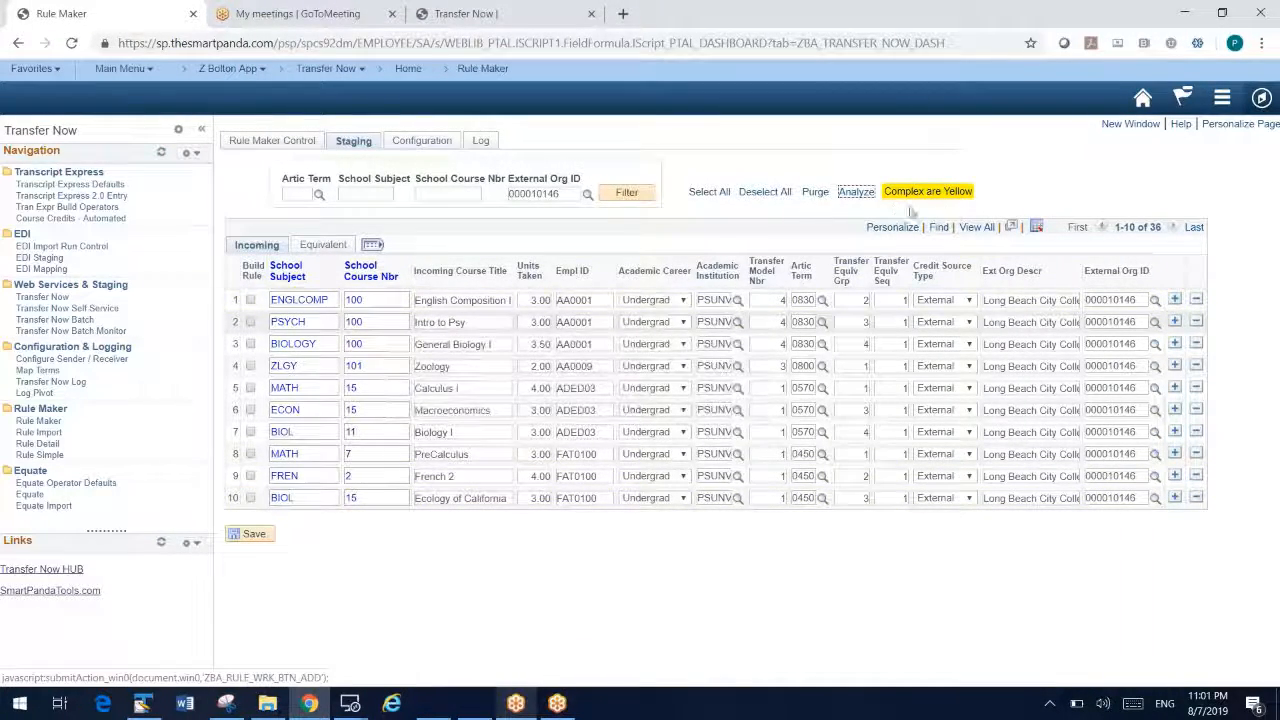
mouse_move(196, 526)
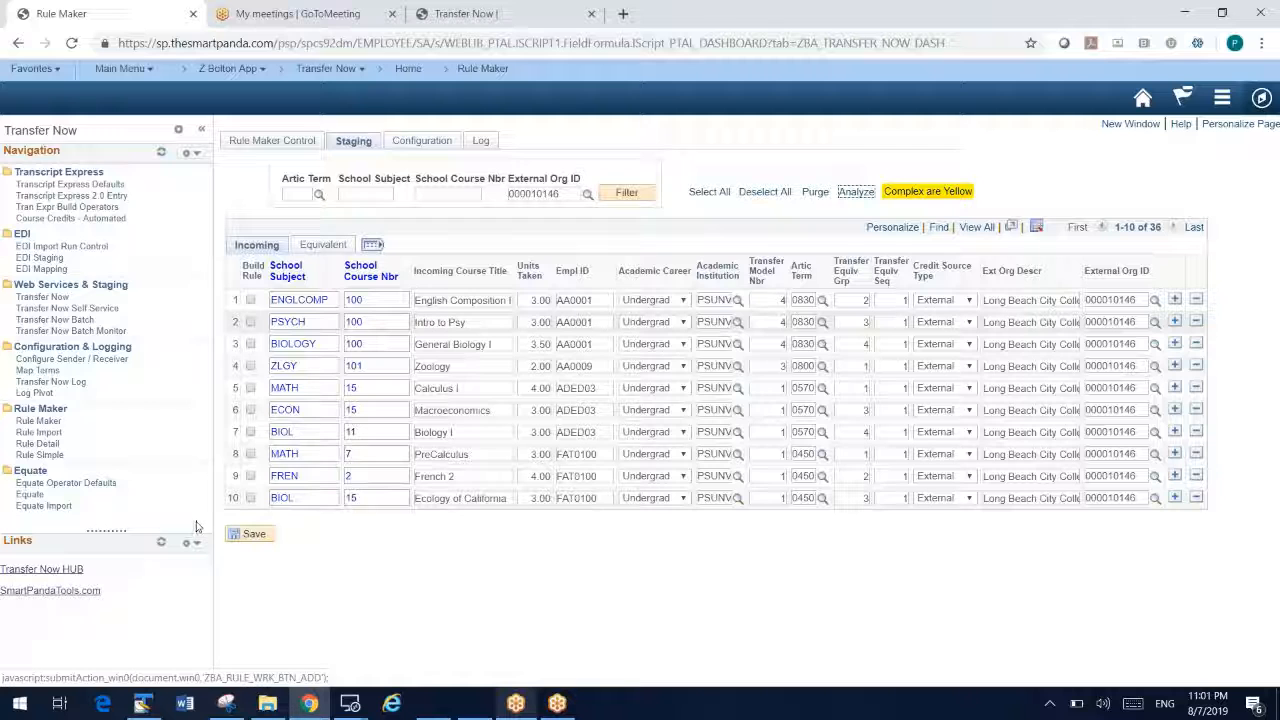
Step: Select all staged course rows and return to the Rule Maker Control page
left_click(252, 300)
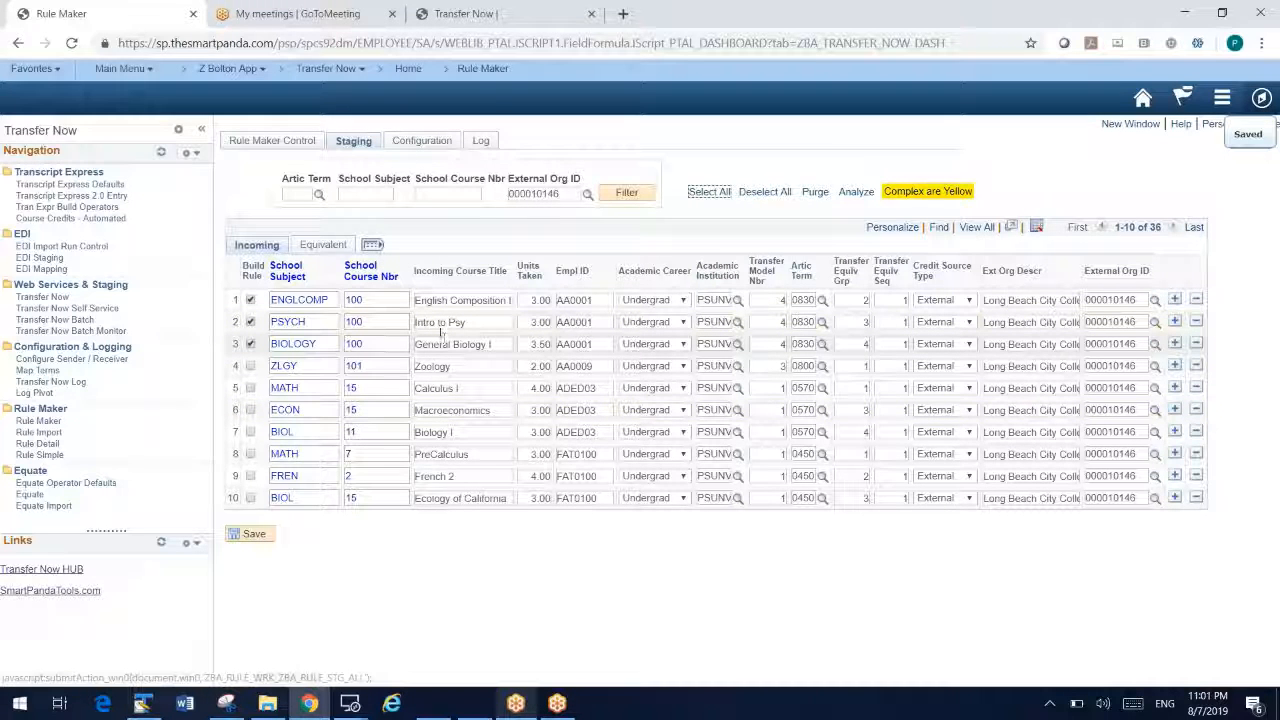
left_click(274, 140)
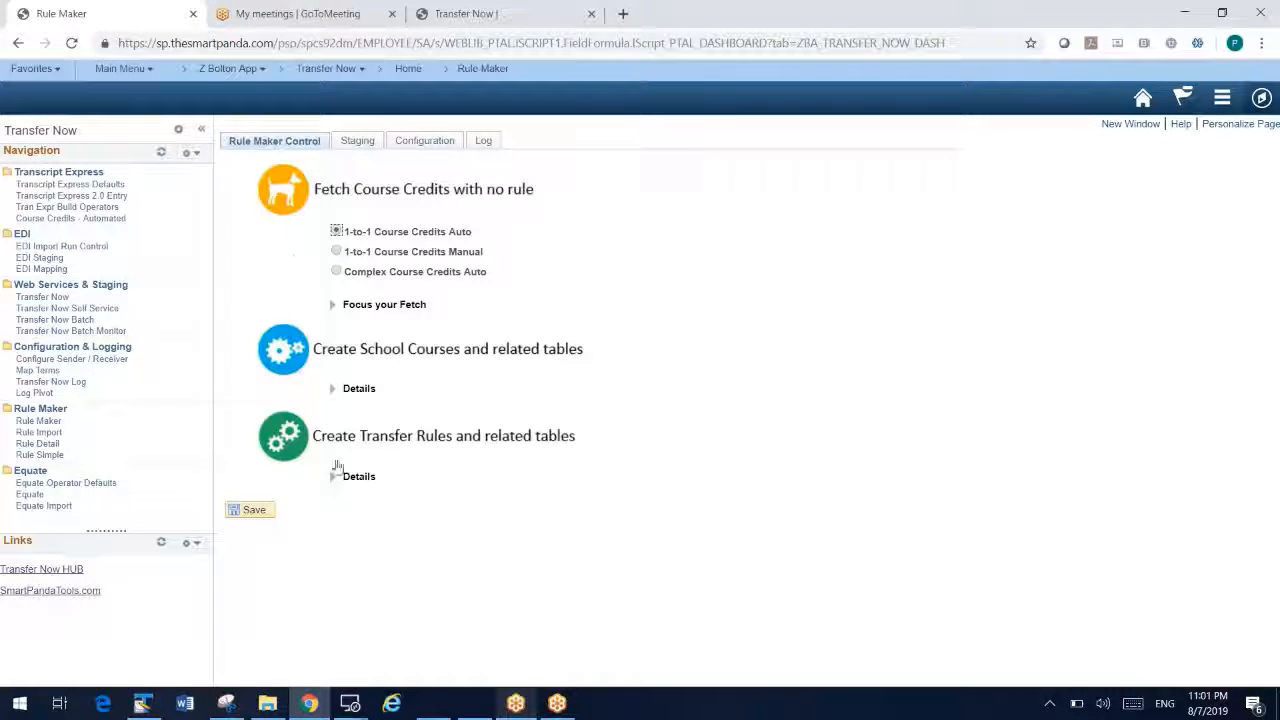
Step: Expand the school course and transfer rule creation details and run Create Transfer Equivalences
left_click(360, 388)
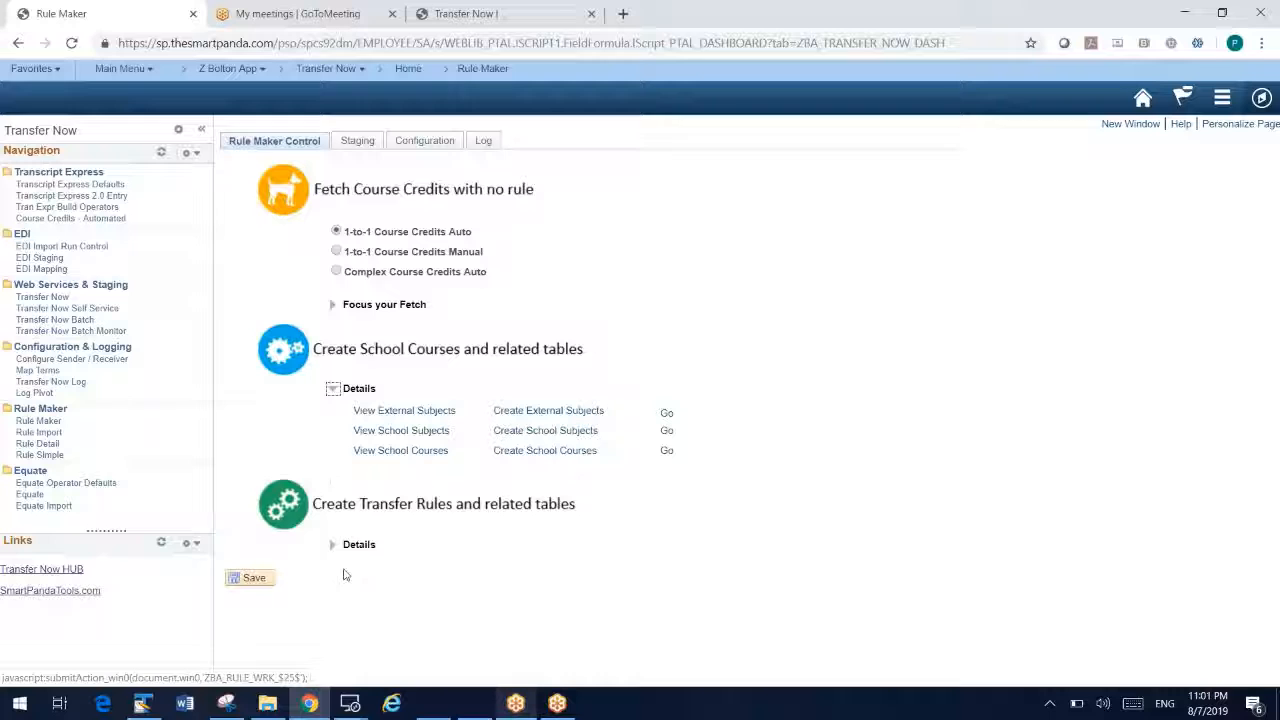
left_click(332, 544)
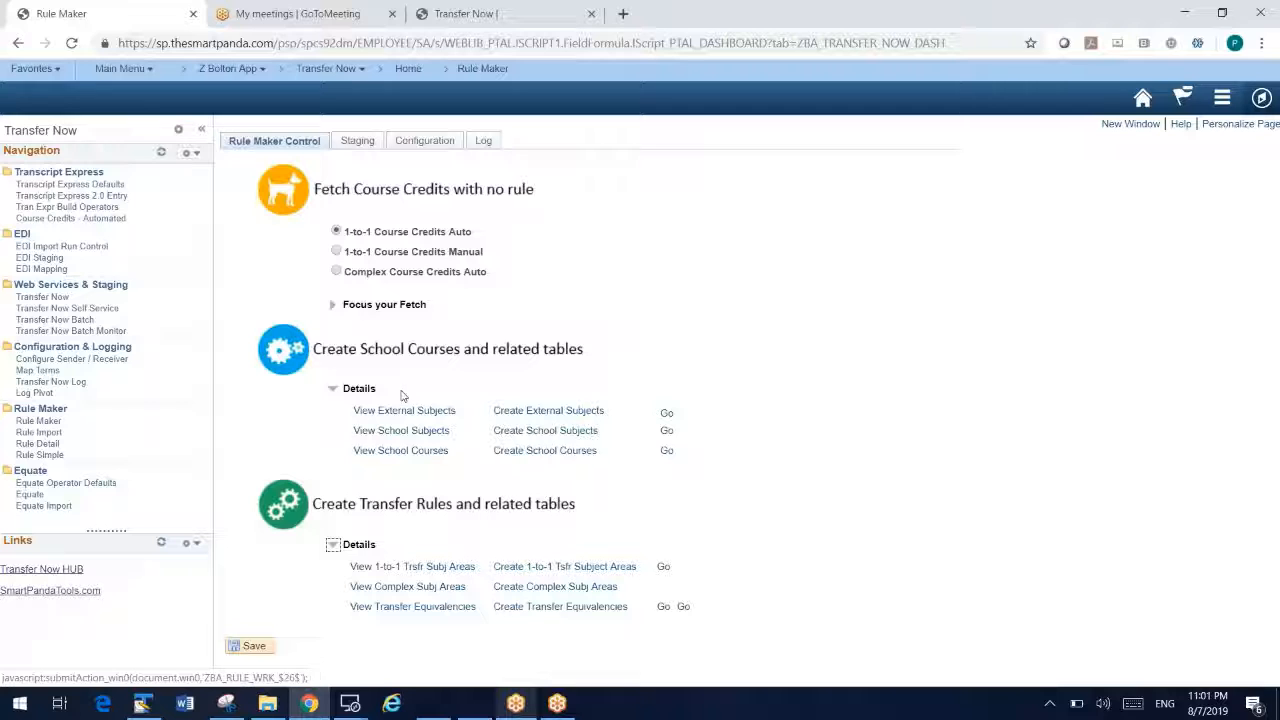
mouse_move(388, 360)
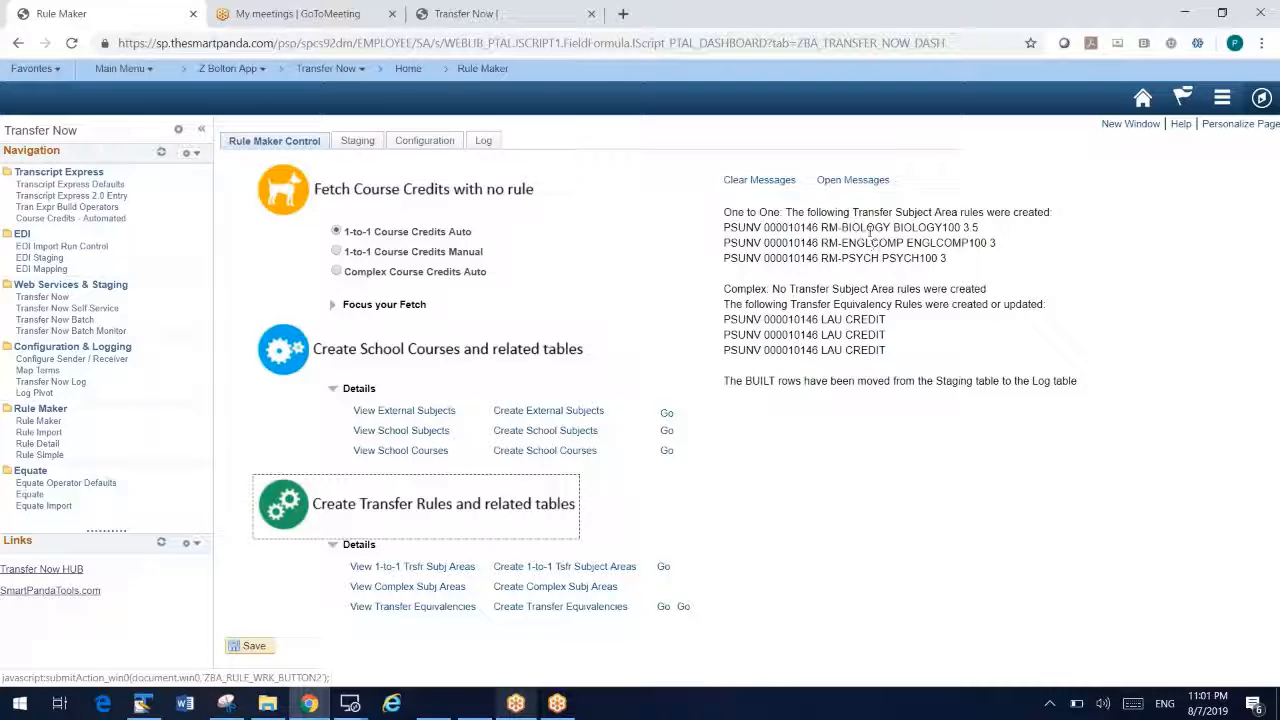
mouse_move(856, 466)
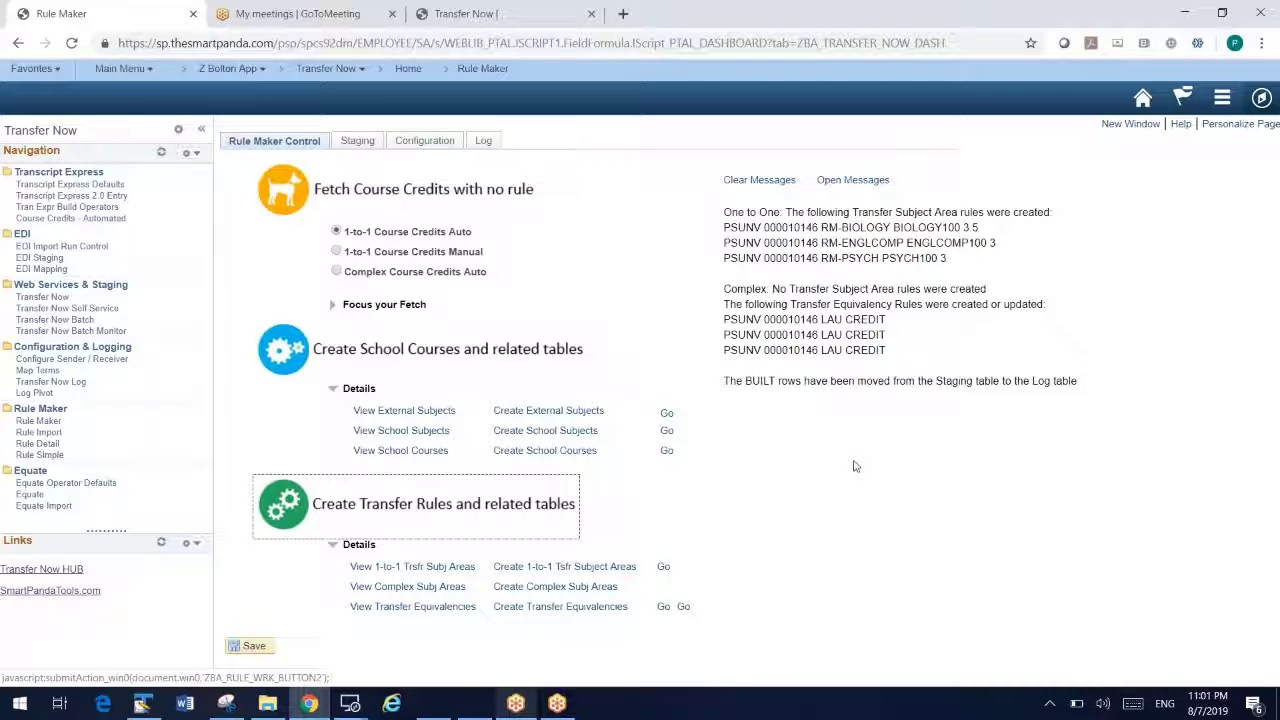
mouse_move(786, 400)
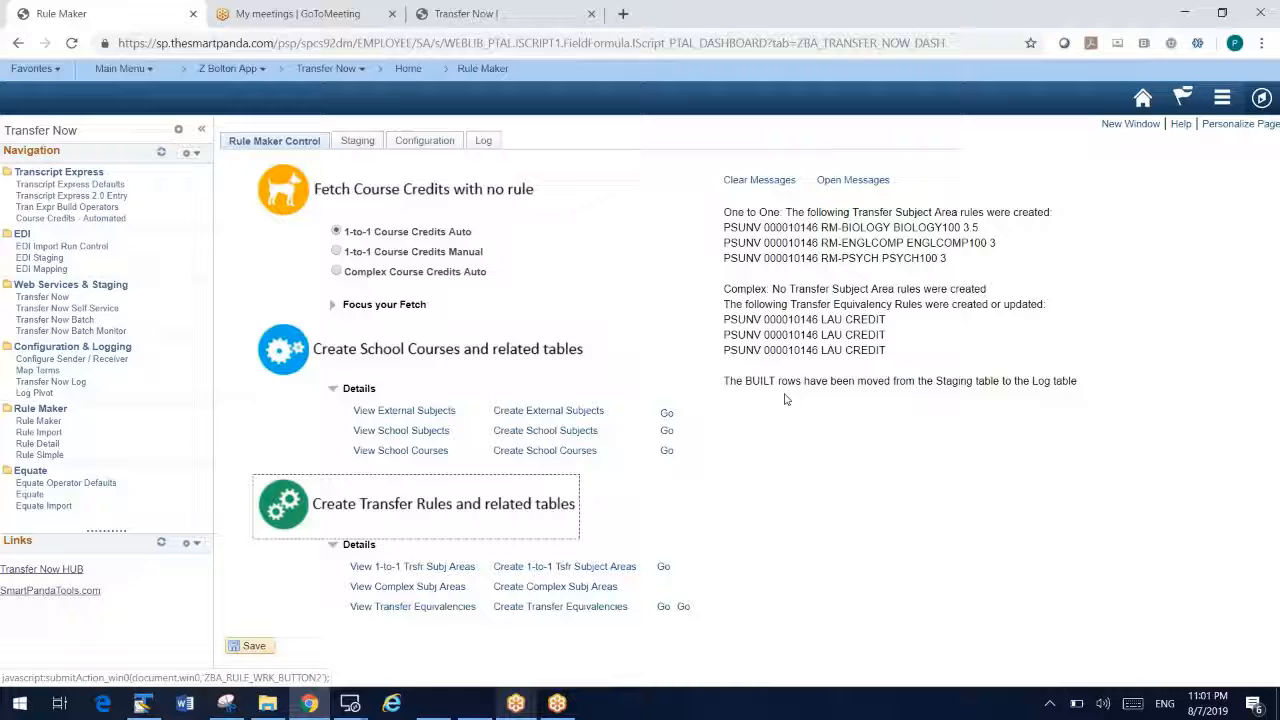
double_click(784, 228)
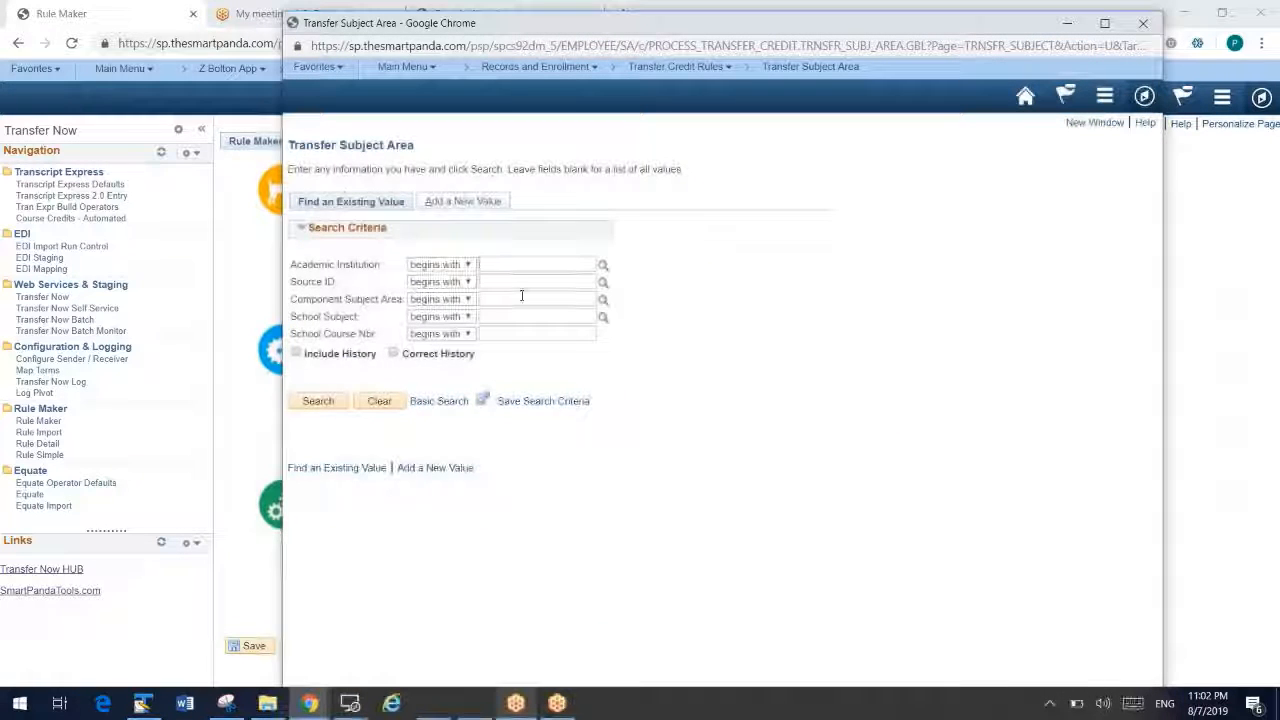
Step: Search subject areas for PSUNV and 000010146, review RM-BIOLOGY's course elements, and close the window
type("000010146")
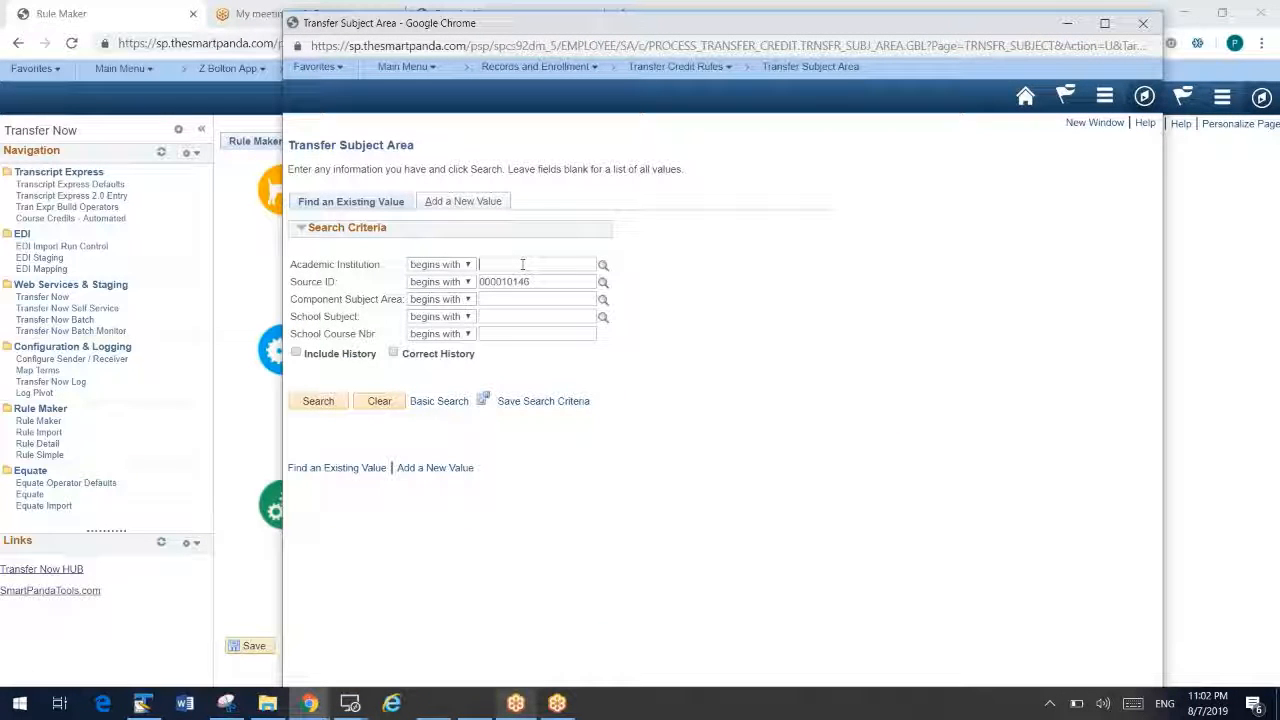
type("psunv")
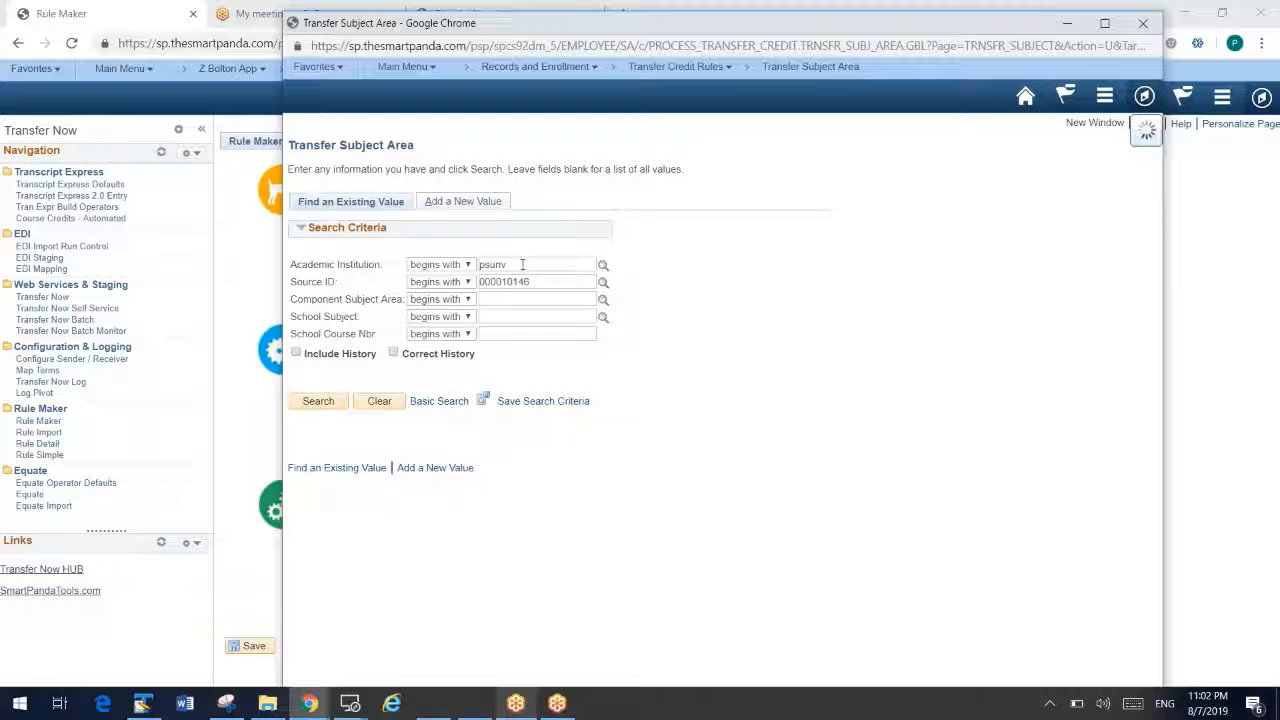
left_click(318, 400)
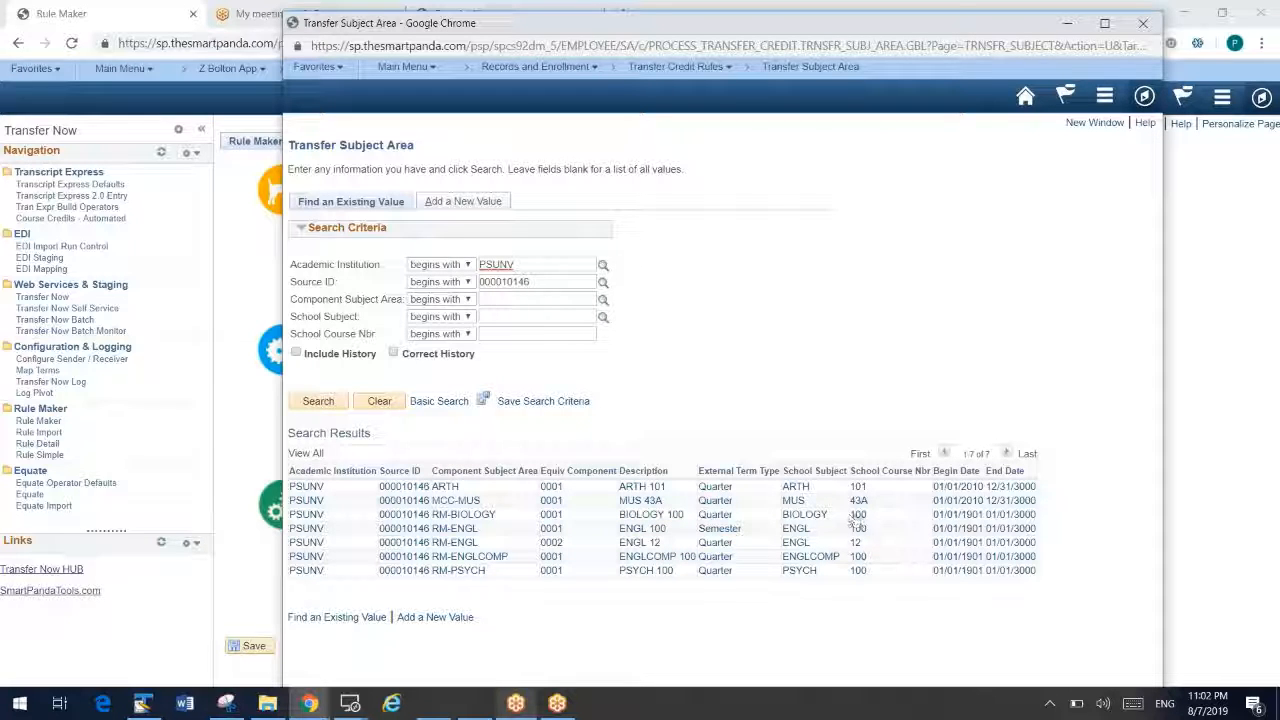
left_click(436, 514)
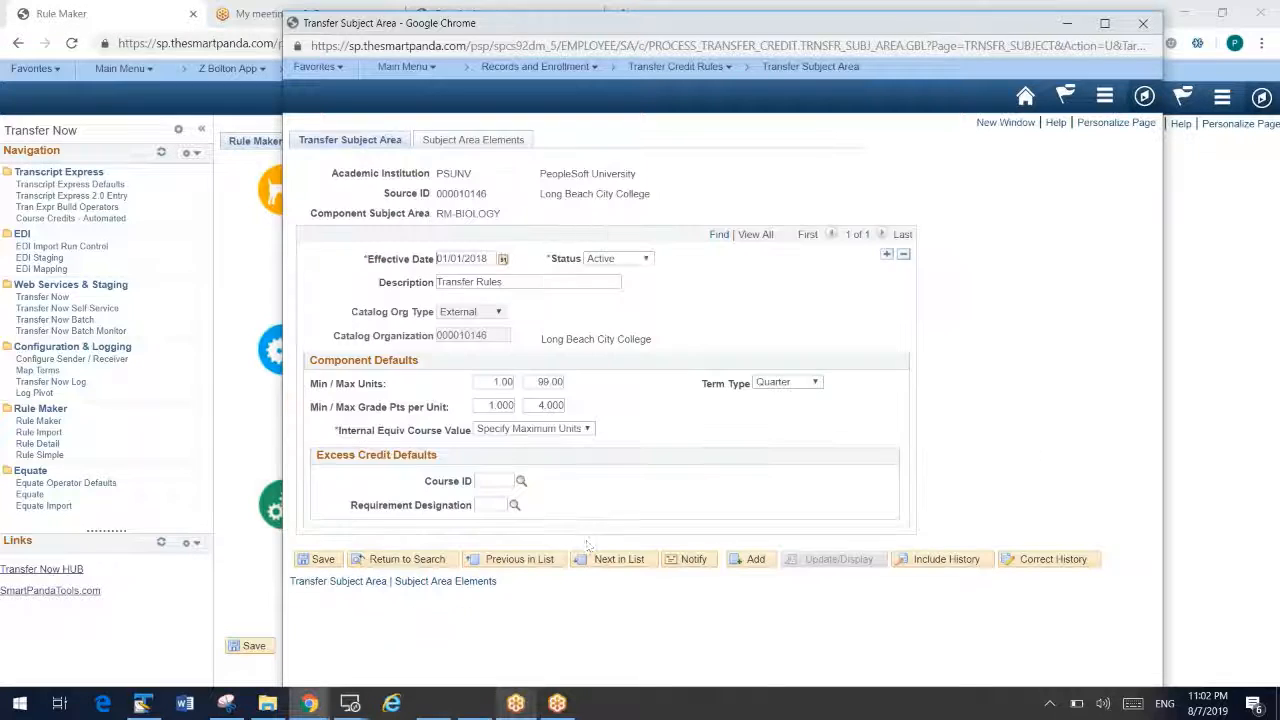
left_click(468, 140)
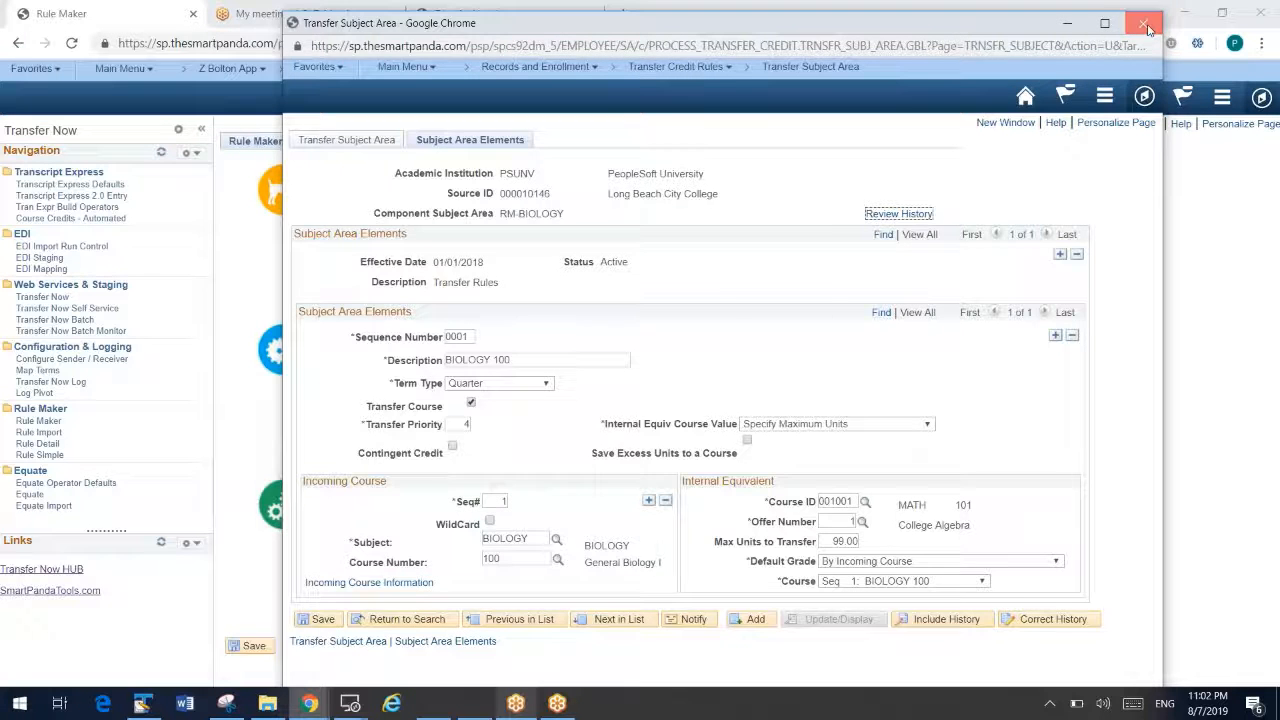
left_click(1144, 24)
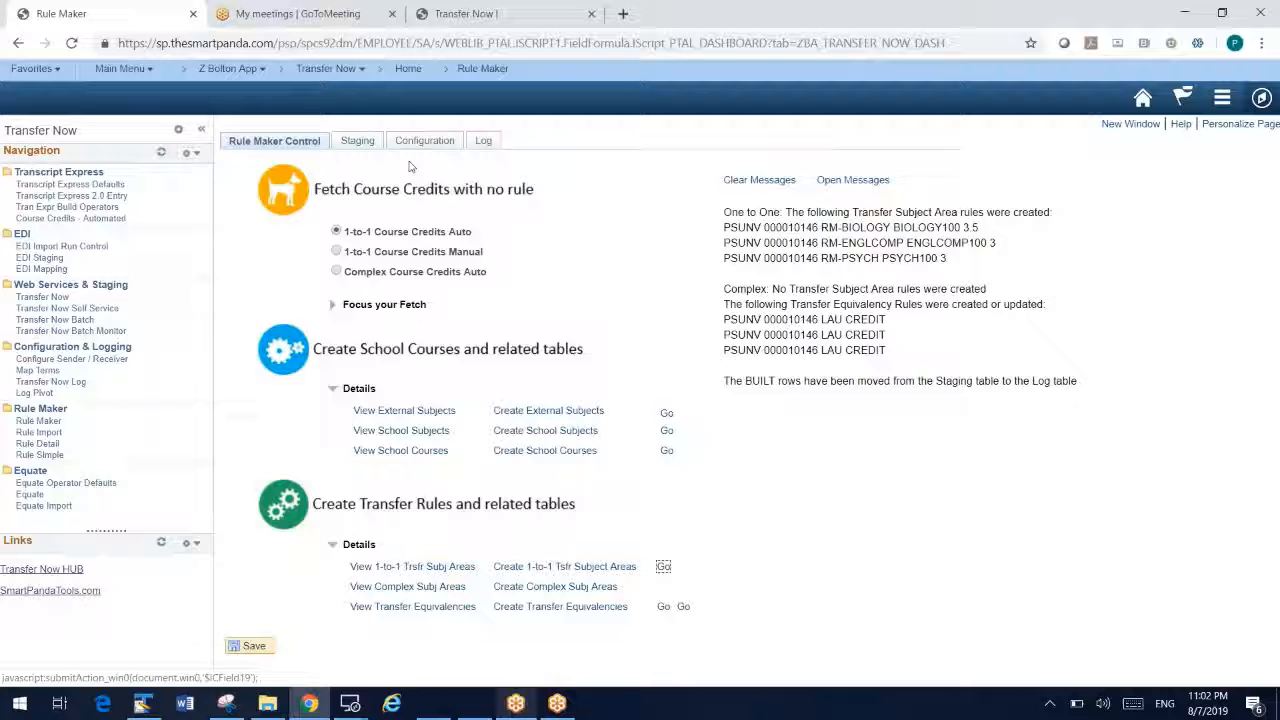
Step: Review the Configuration page's rule defaults with effective dates 01/01/1901 and 01/01/2018
left_click(424, 140)
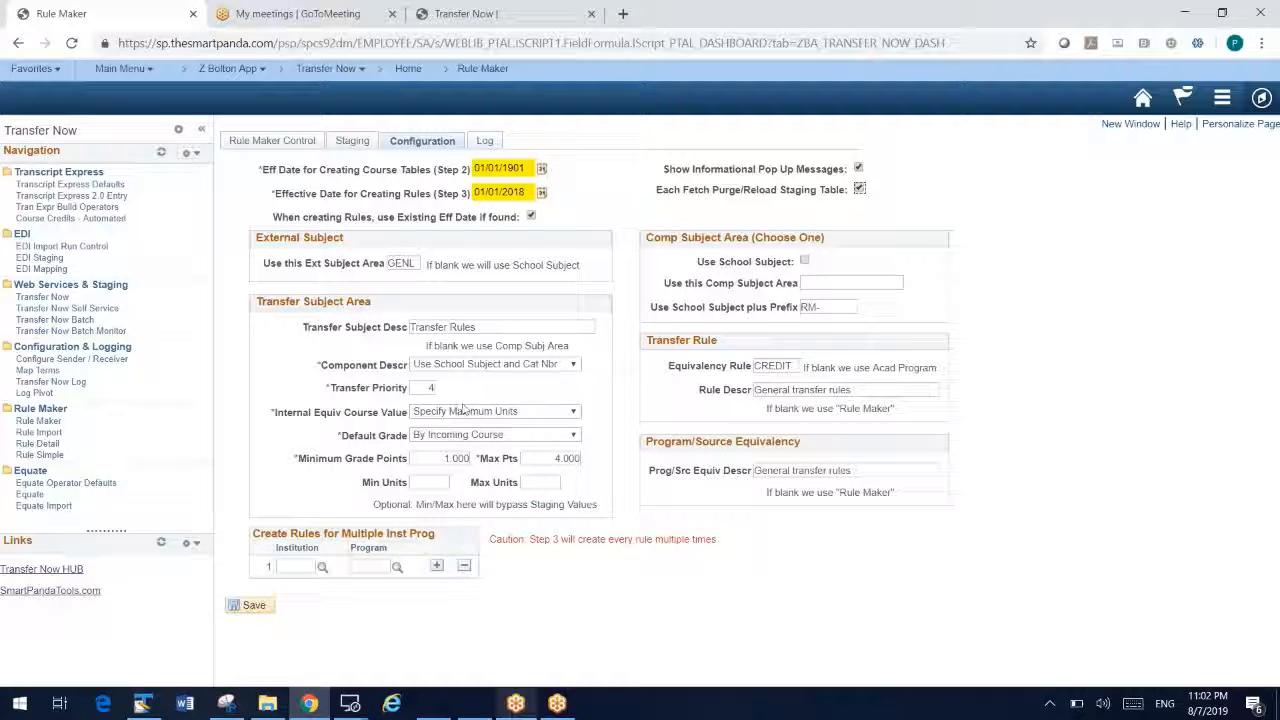
mouse_move(840, 520)
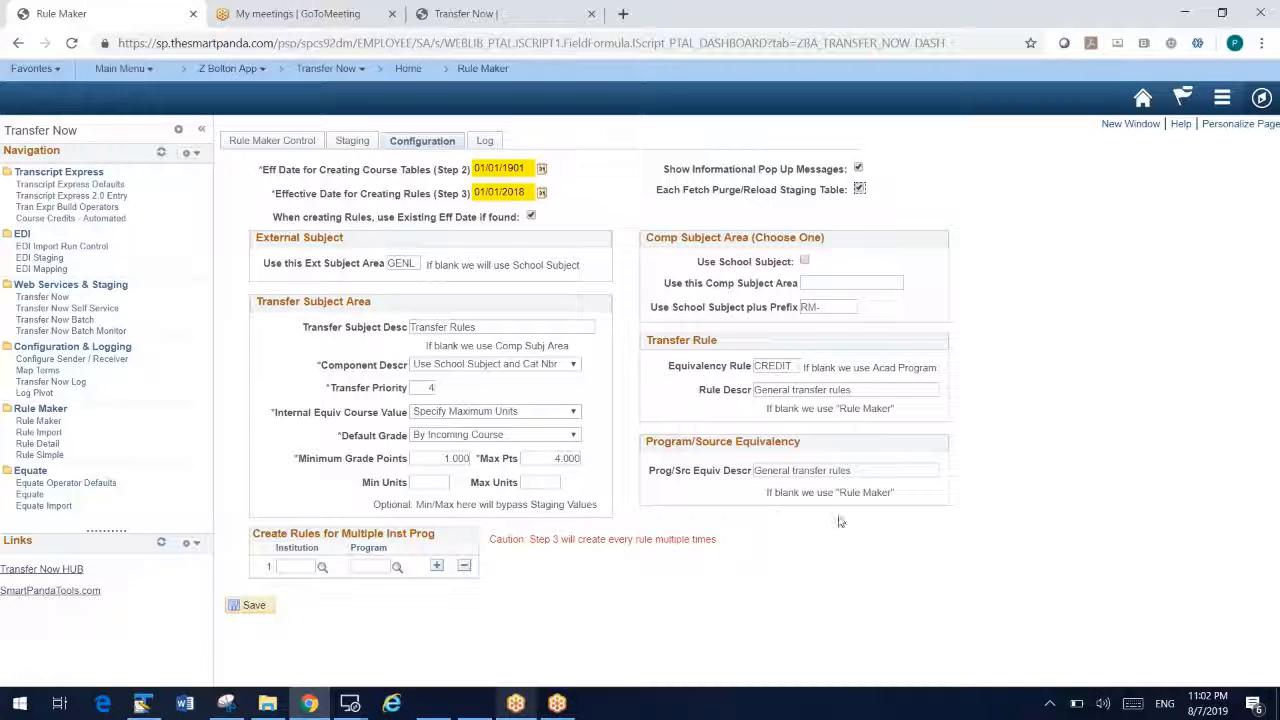
mouse_move(824, 548)
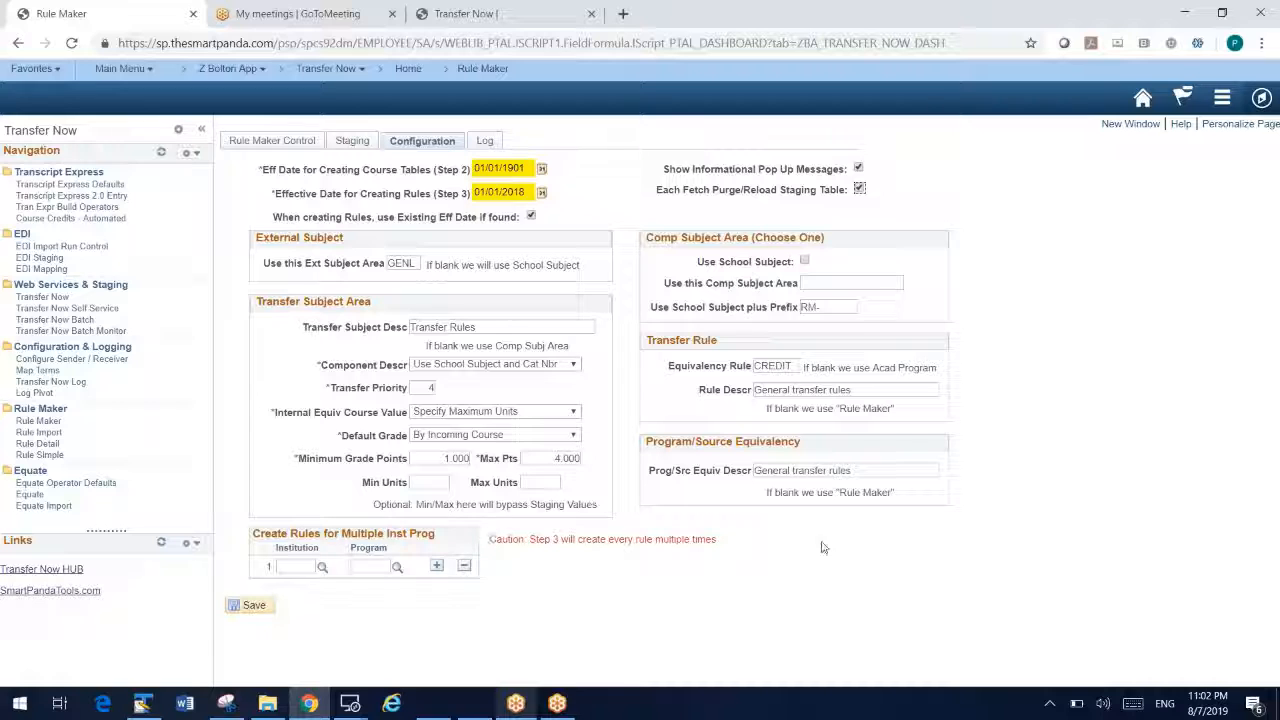
mouse_move(510, 206)
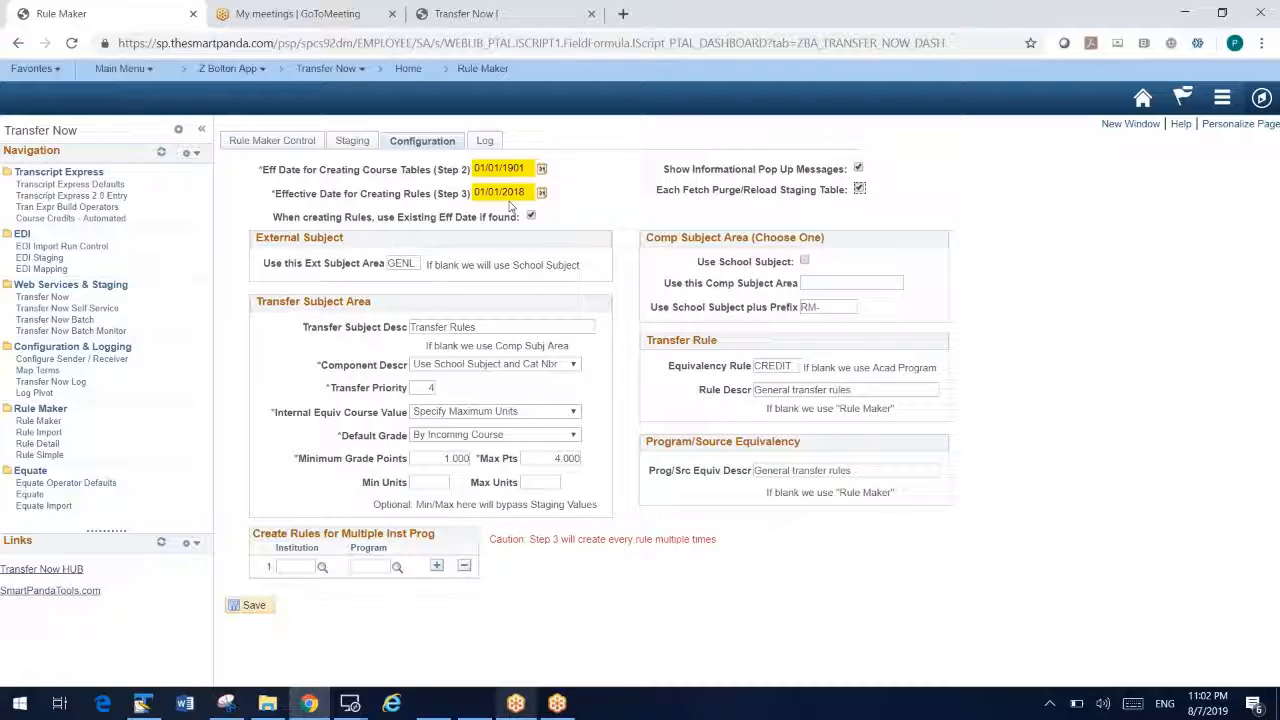
mouse_move(496, 420)
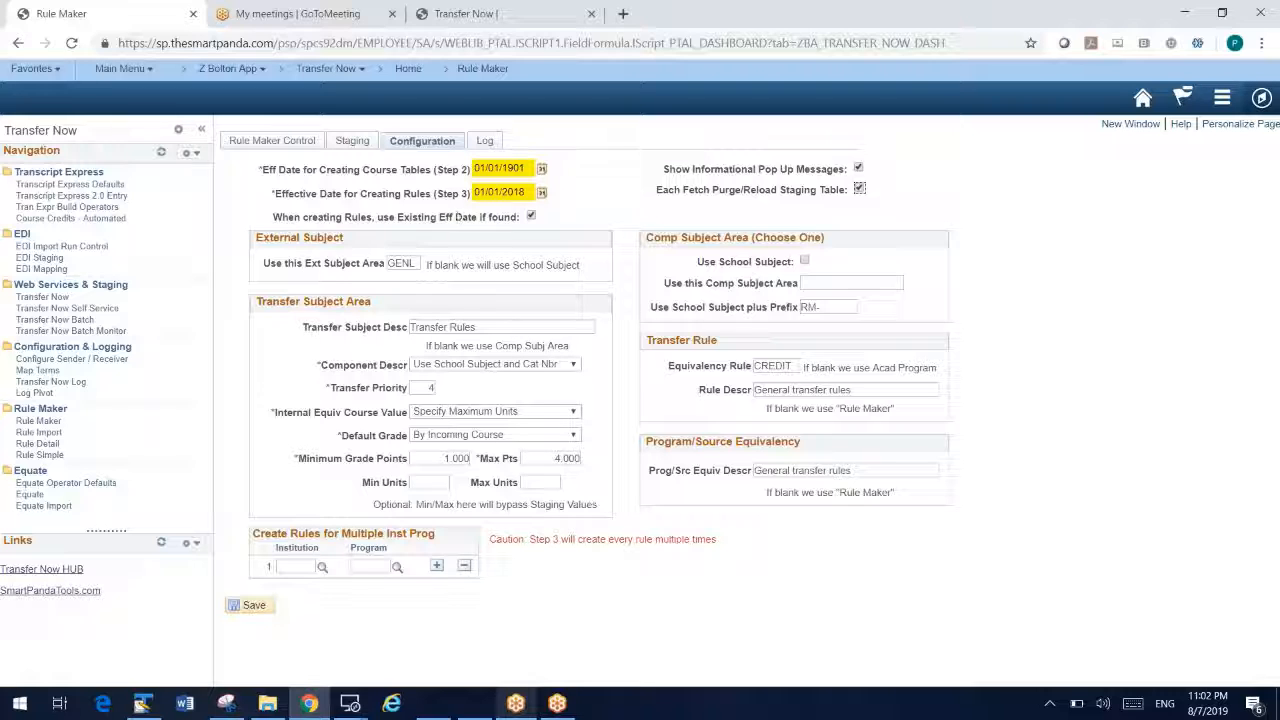
mouse_move(596, 292)
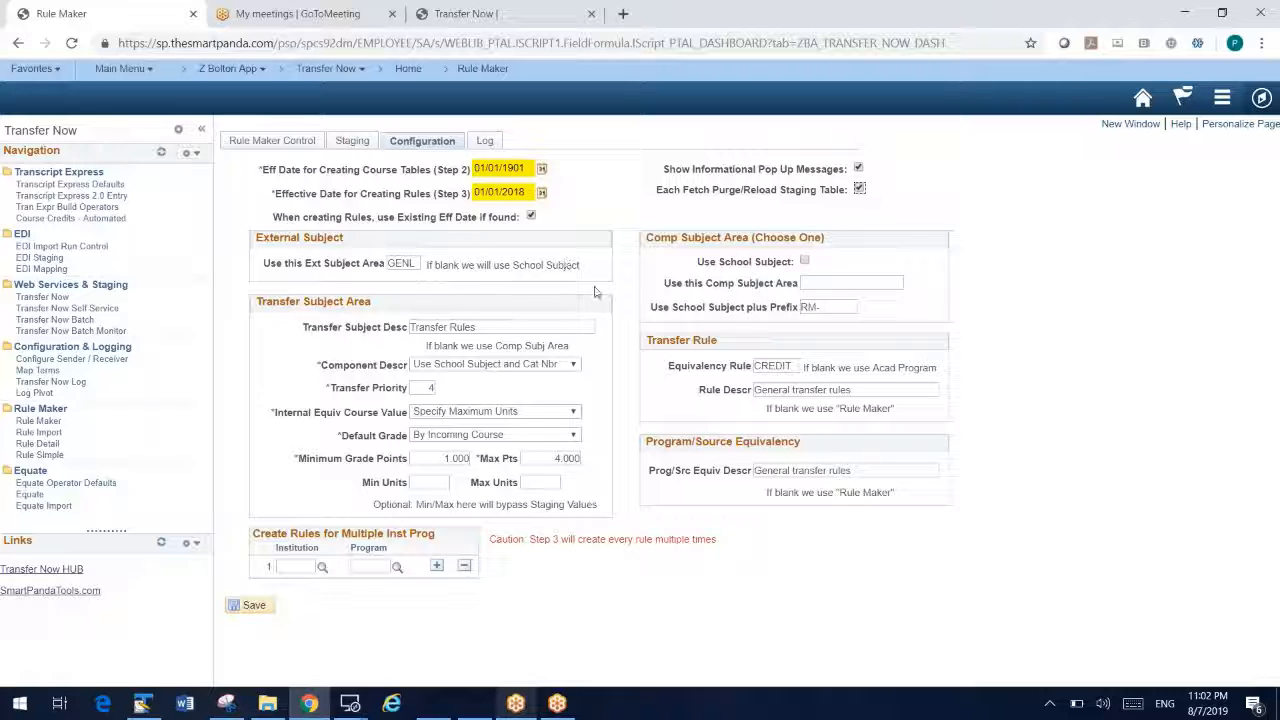
mouse_move(492, 388)
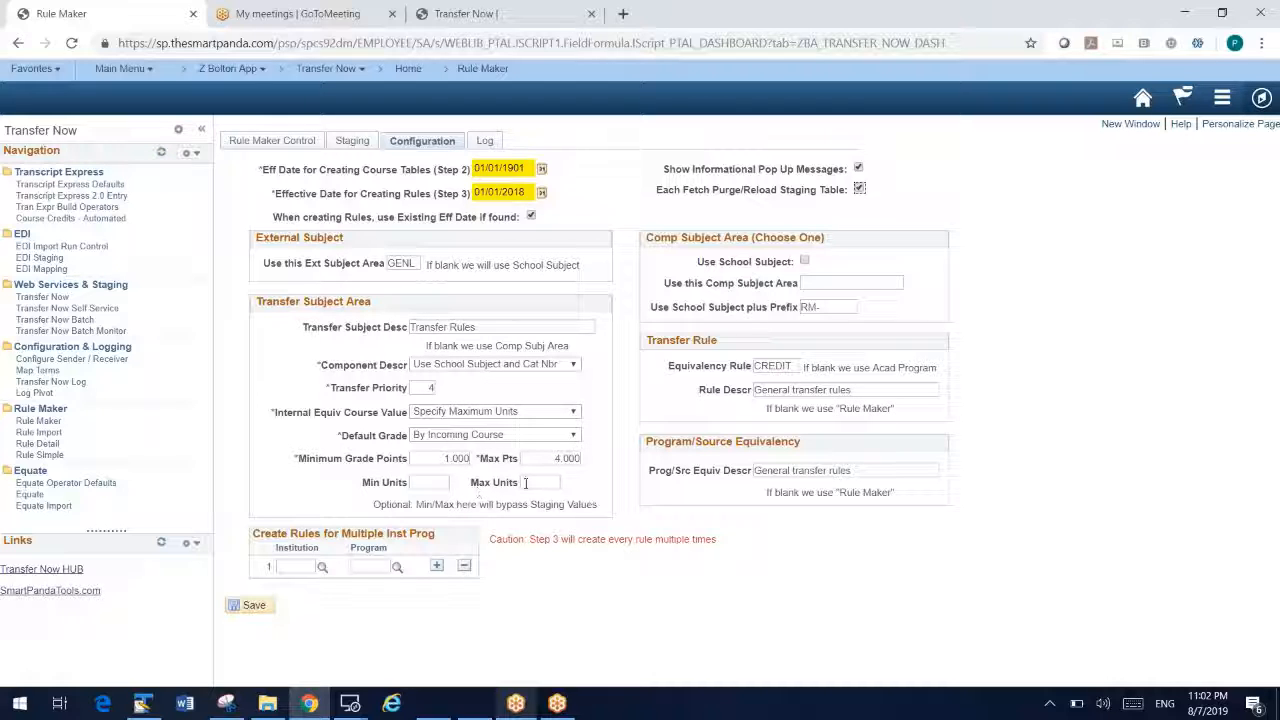
mouse_move(784, 432)
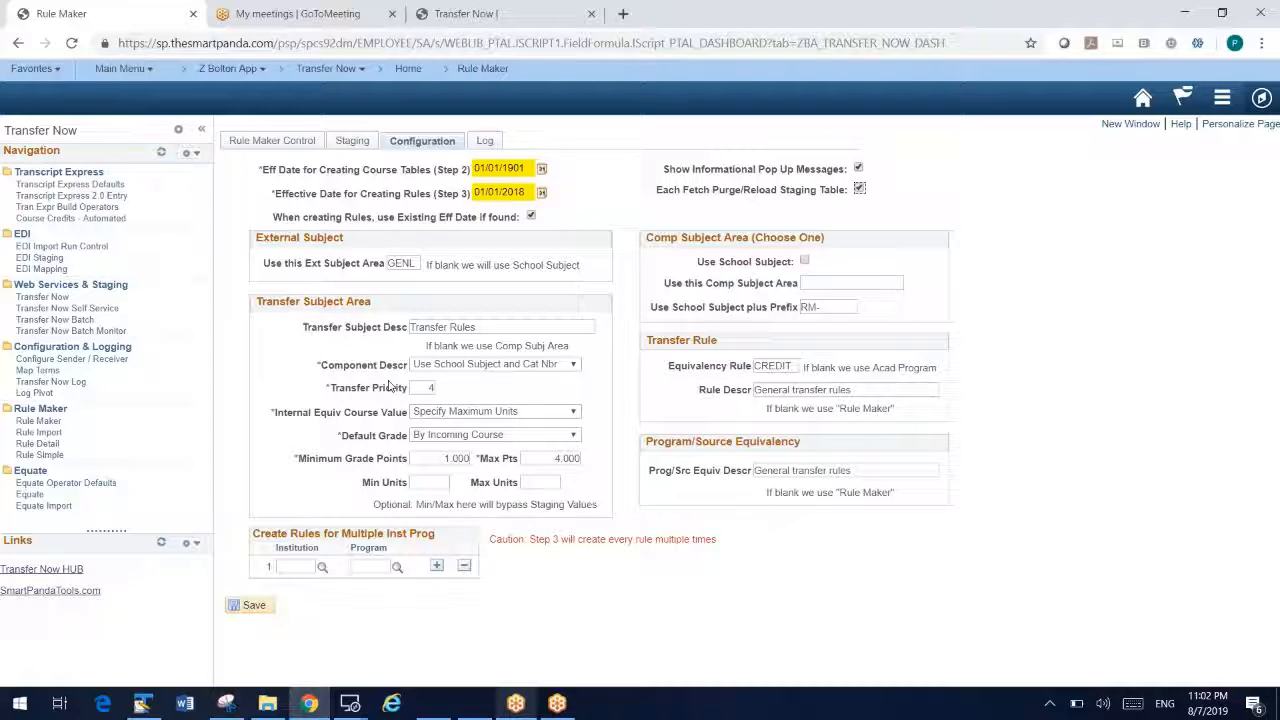
mouse_move(322, 592)
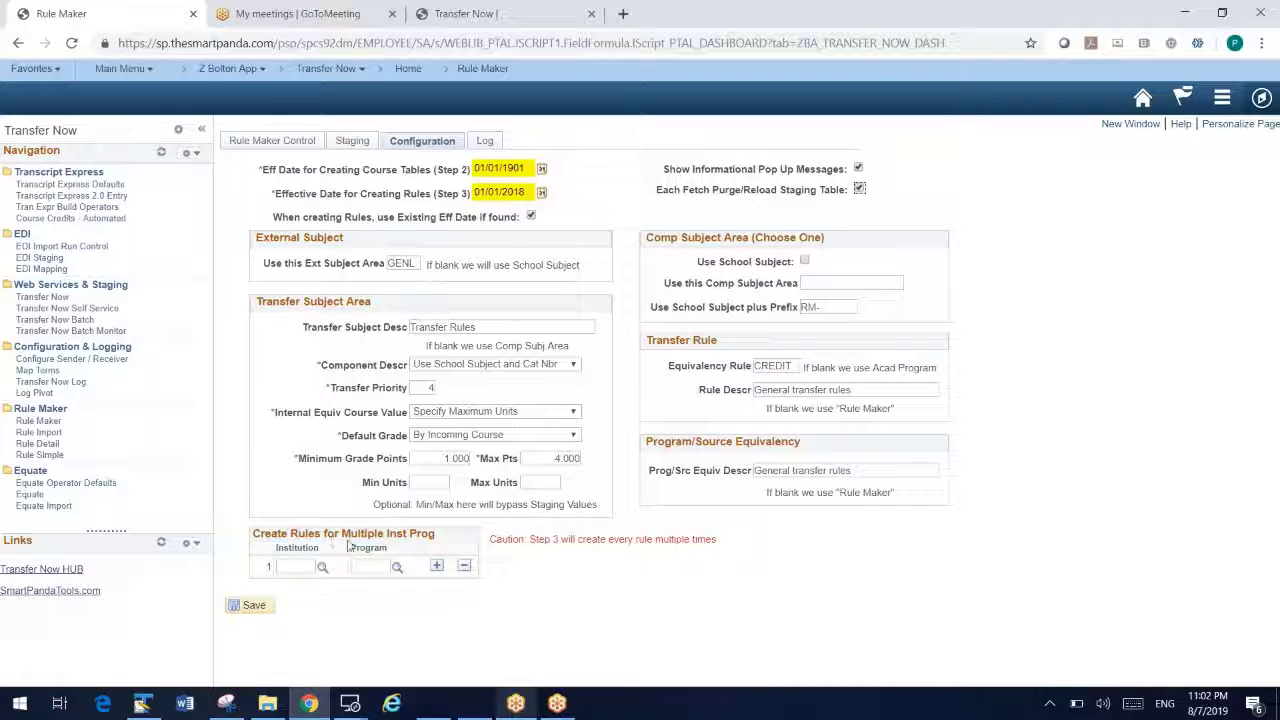
left_click(368, 566)
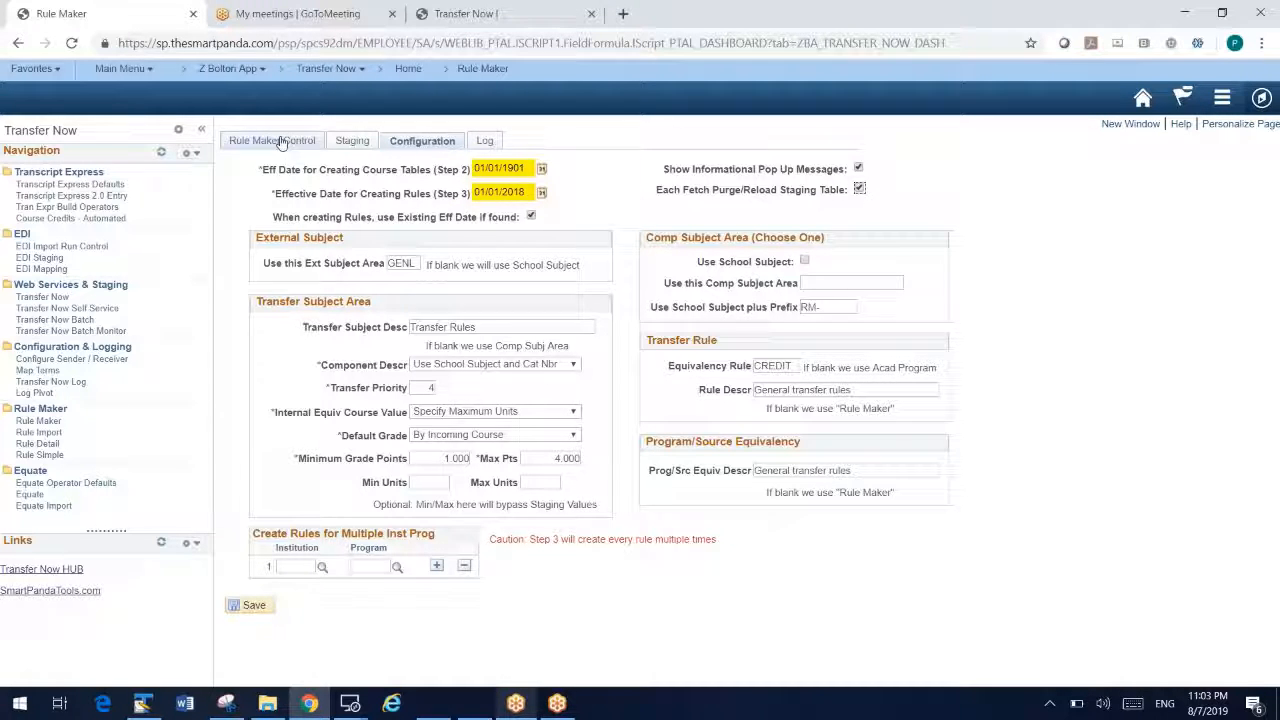
Step: Clear the rule-creation messages and choose Complex Course Credits Auto fetching
left_click(272, 140)
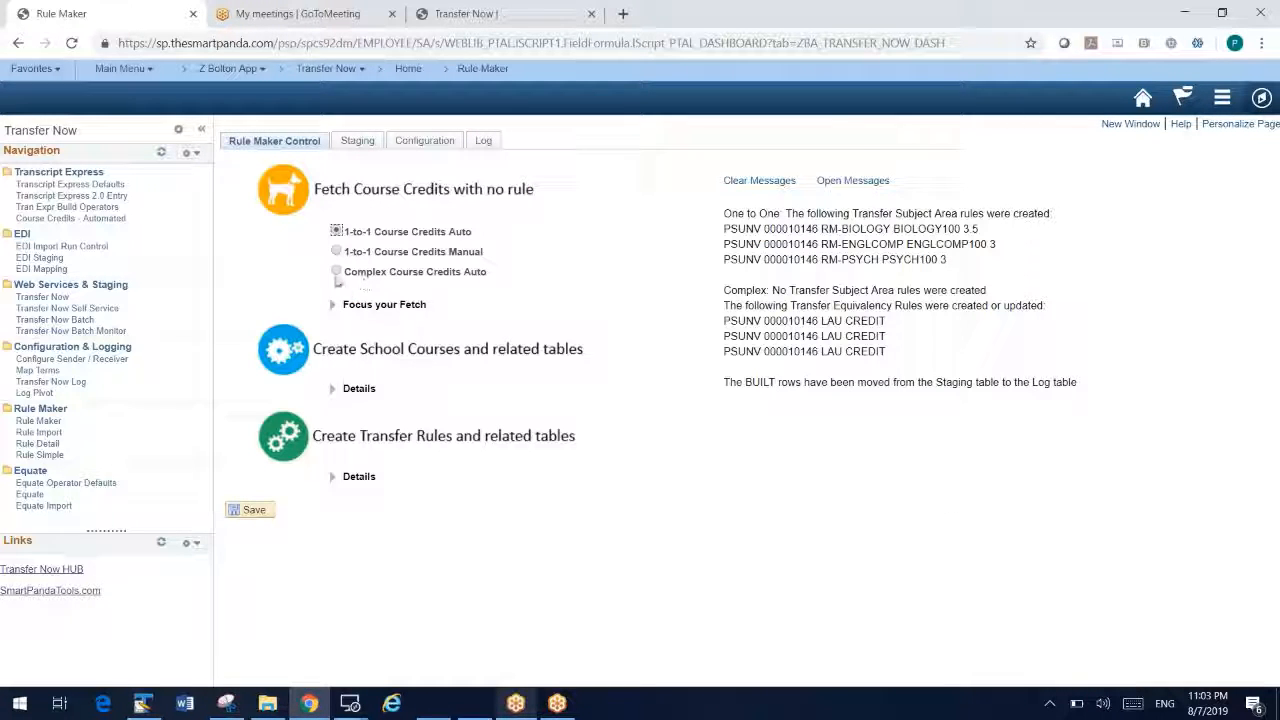
left_click(760, 180)
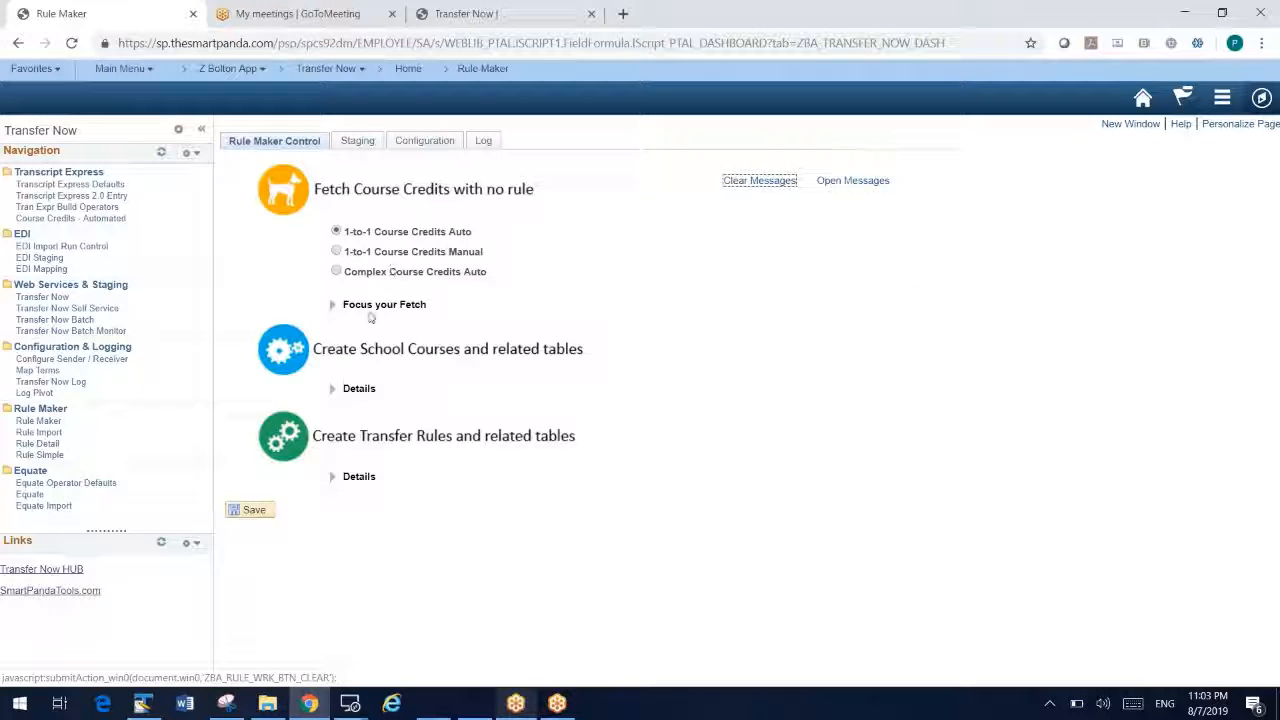
left_click(336, 272)
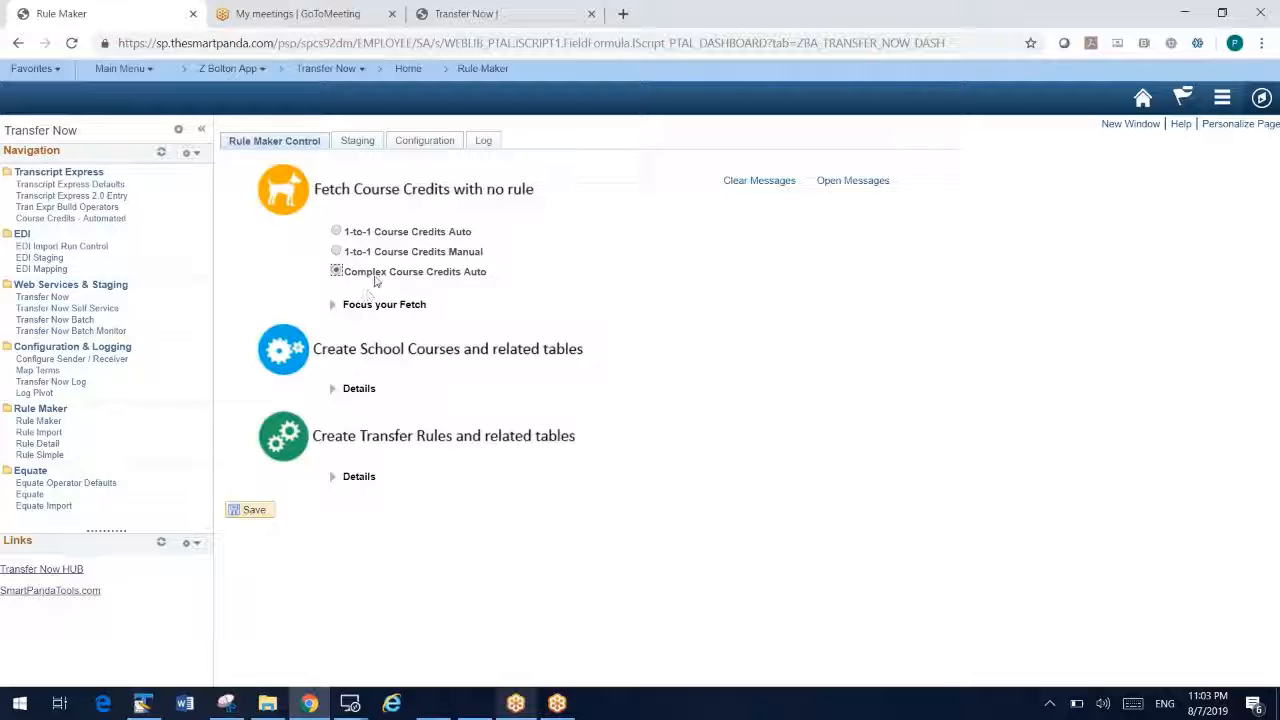
mouse_move(450, 280)
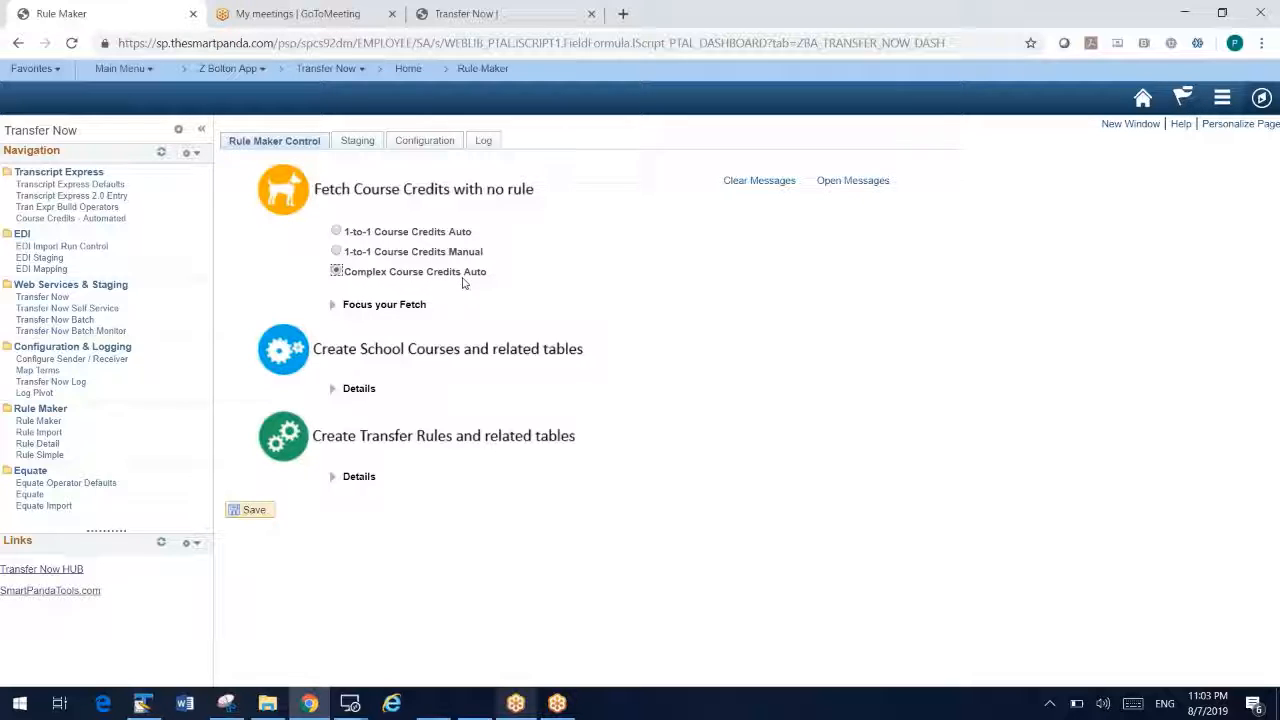
mouse_move(460, 324)
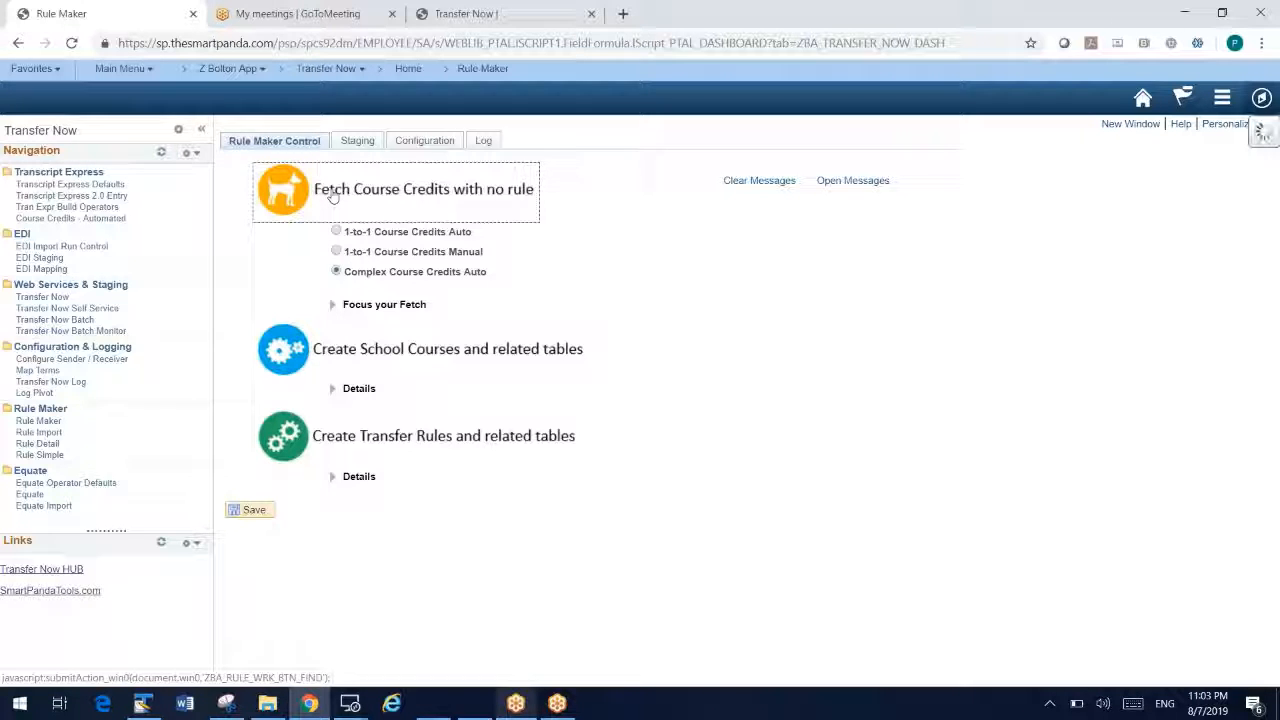
Step: Fetch course credits without rules, confirm the rows-inserted message, and review the four staged MATH/HIST credits
left_click(284, 188)
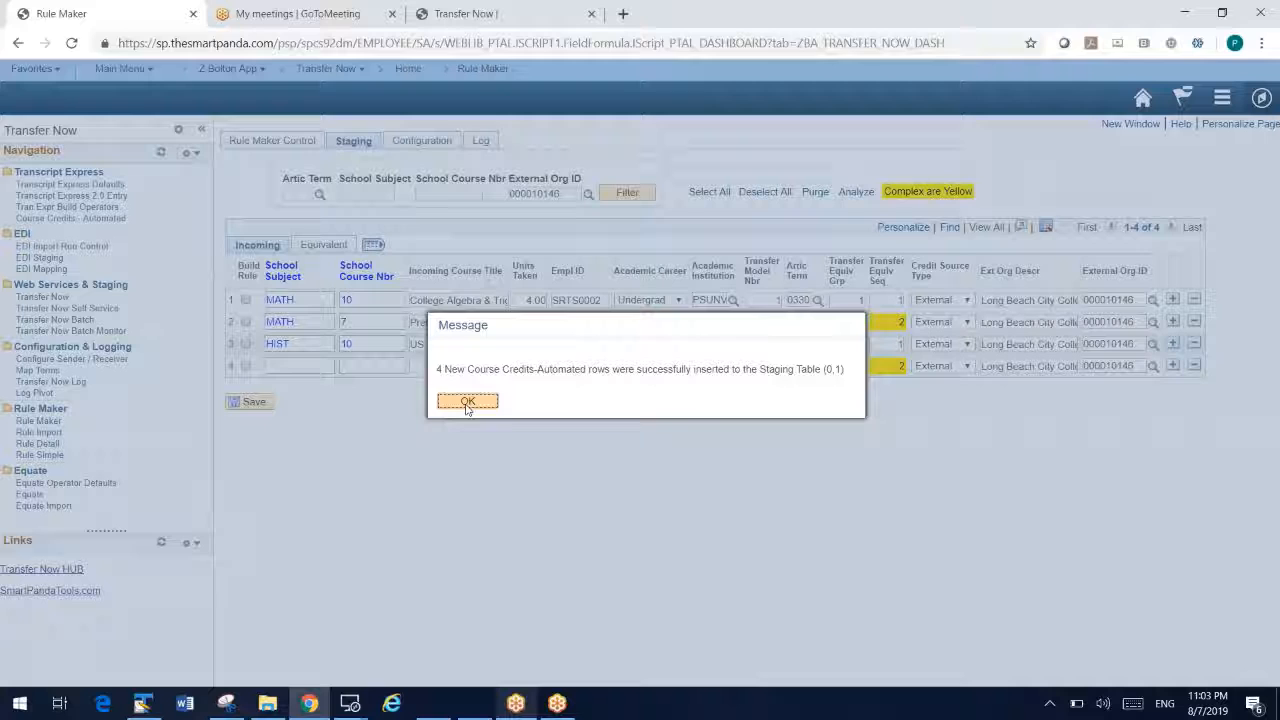
left_click(468, 400)
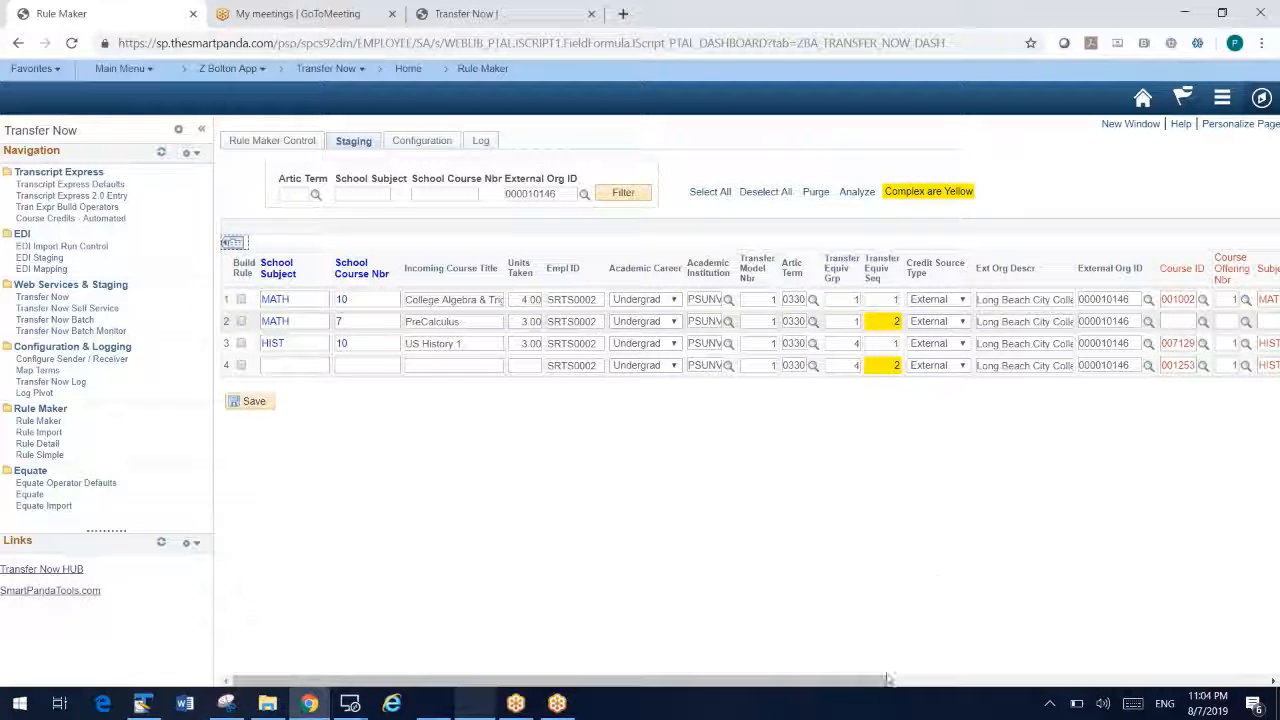
scroll("right", 3)
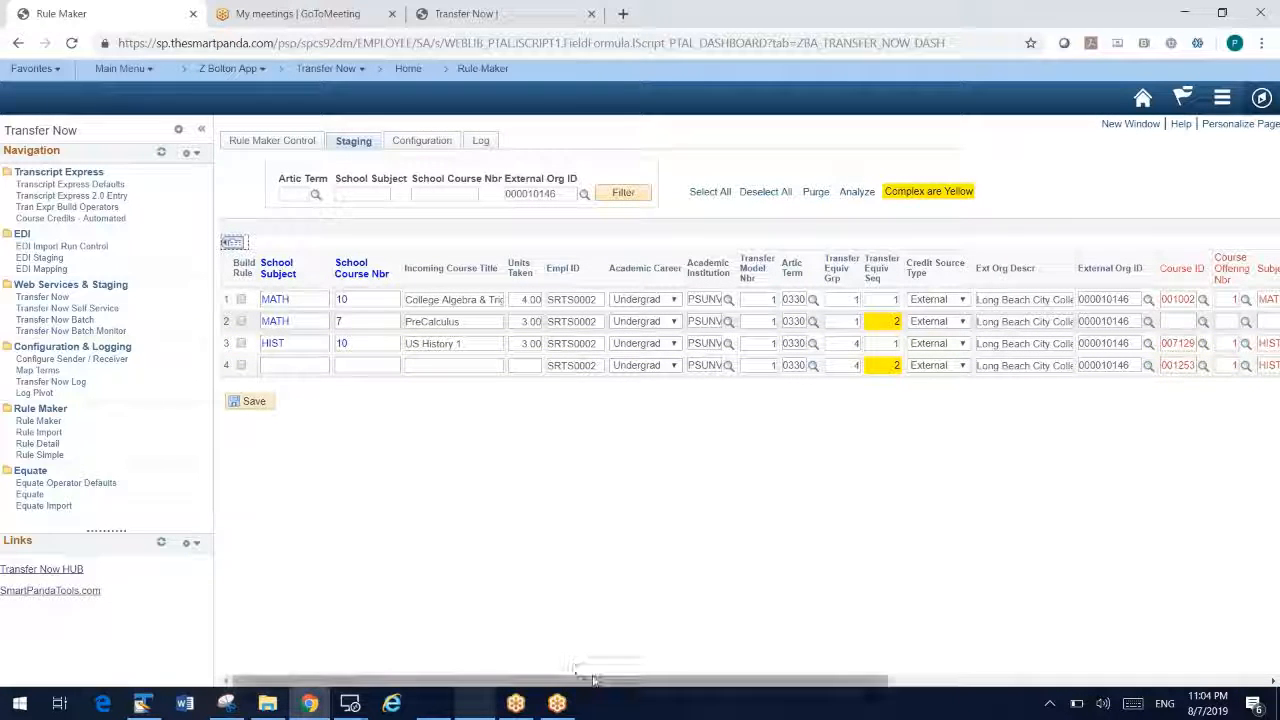
scroll("right", 3)
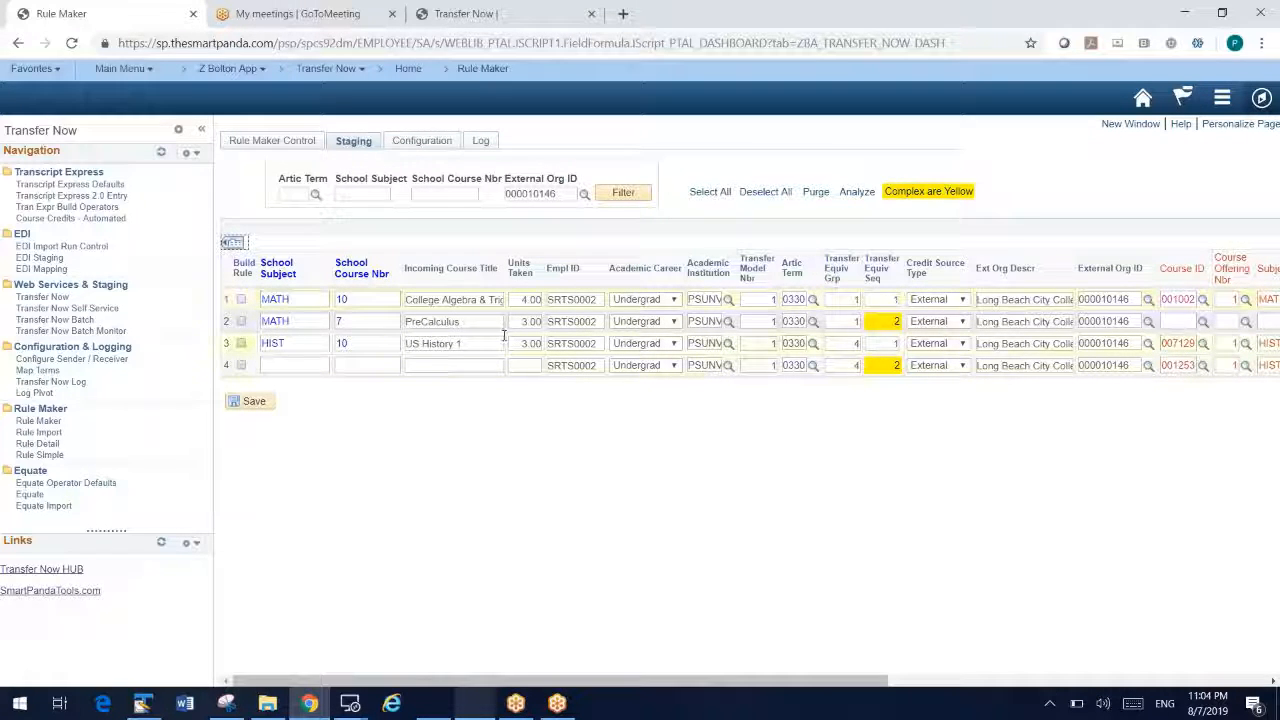
left_click(708, 192)
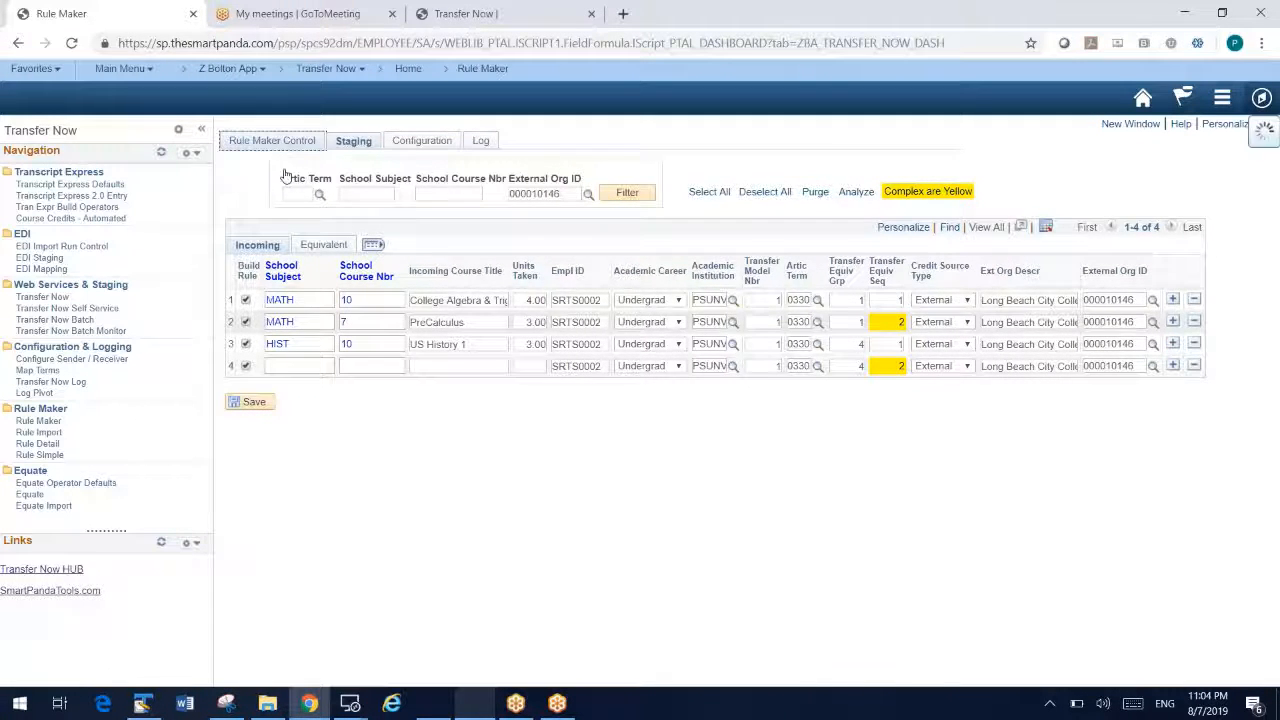
Step: Create school courses and complex transfer rules from the staged credits, then expand Details for review links
left_click(272, 140)
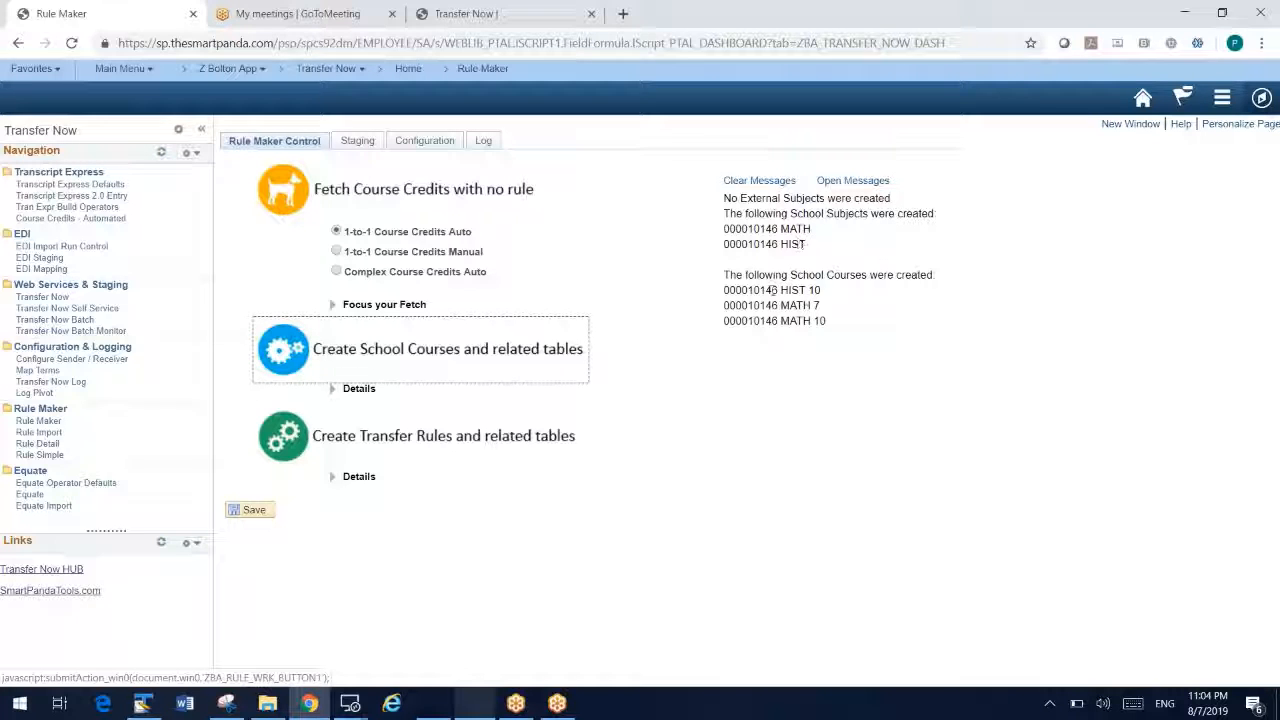
left_click(284, 436)
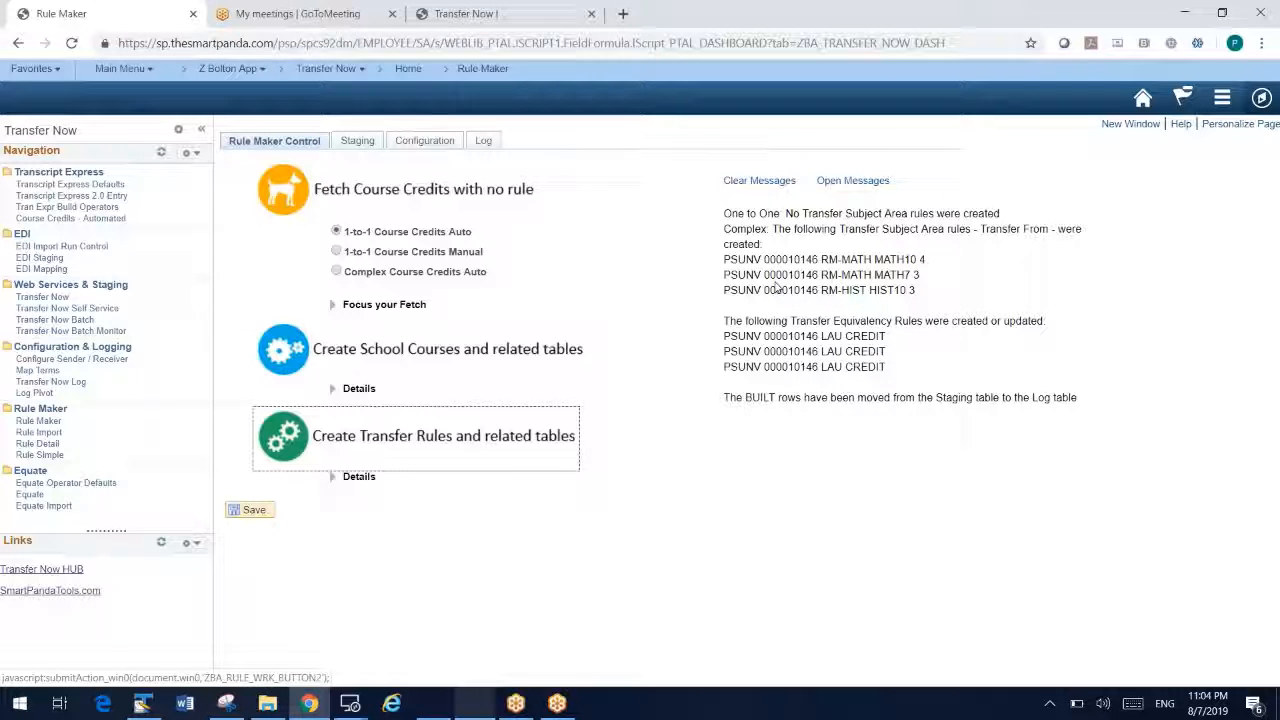
double_click(792, 260)
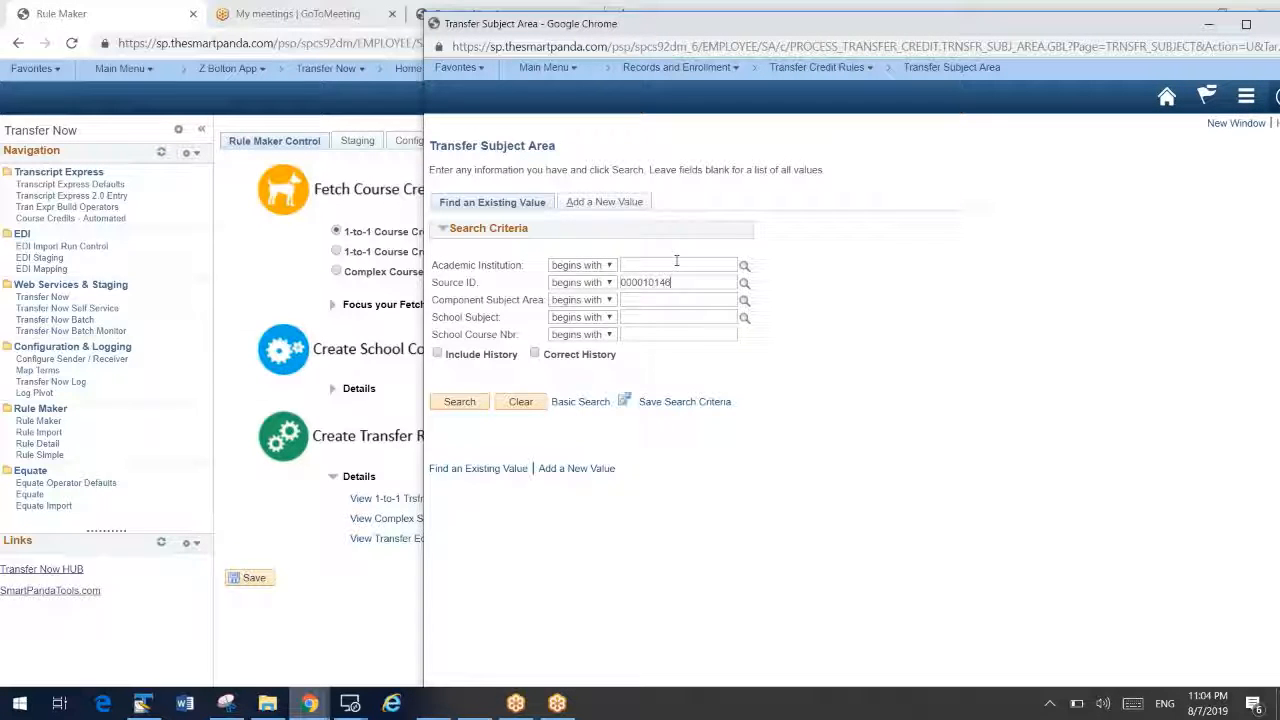
Step: Search subject areas, review RM-MATH's elements mapping MATH 10 and MATH 7, then close the window
left_click(460, 400)
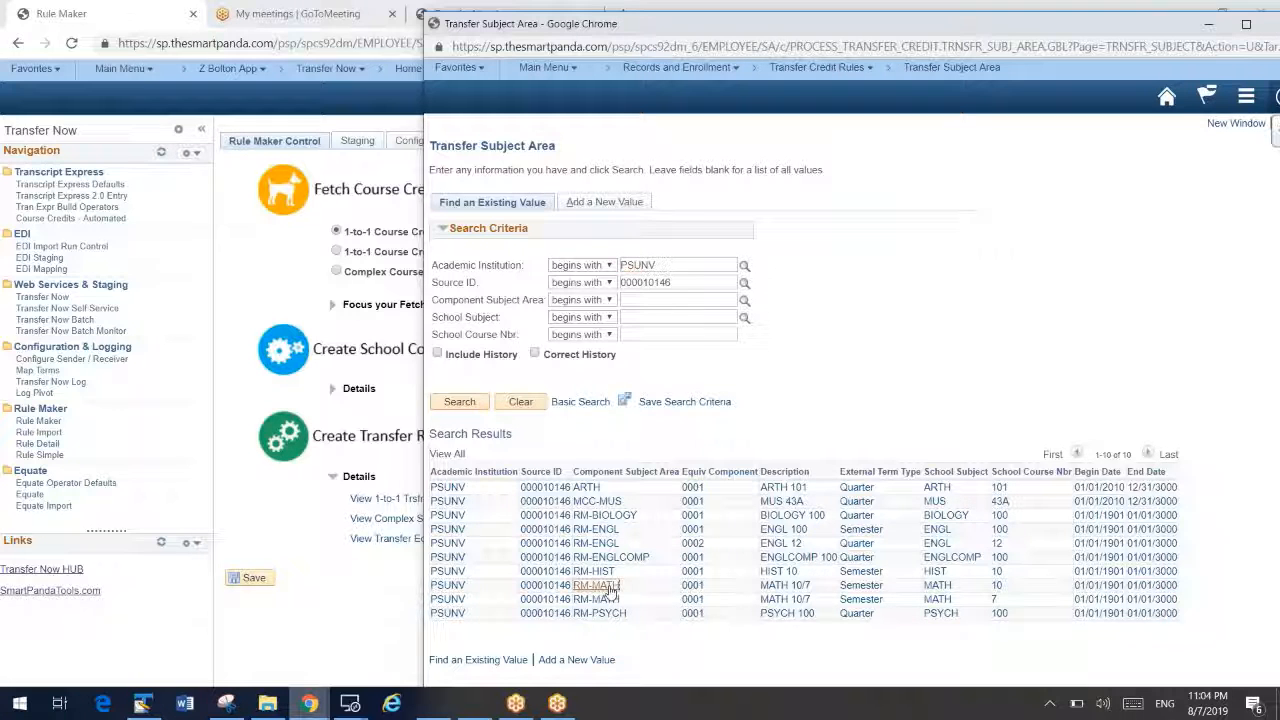
left_click(596, 584)
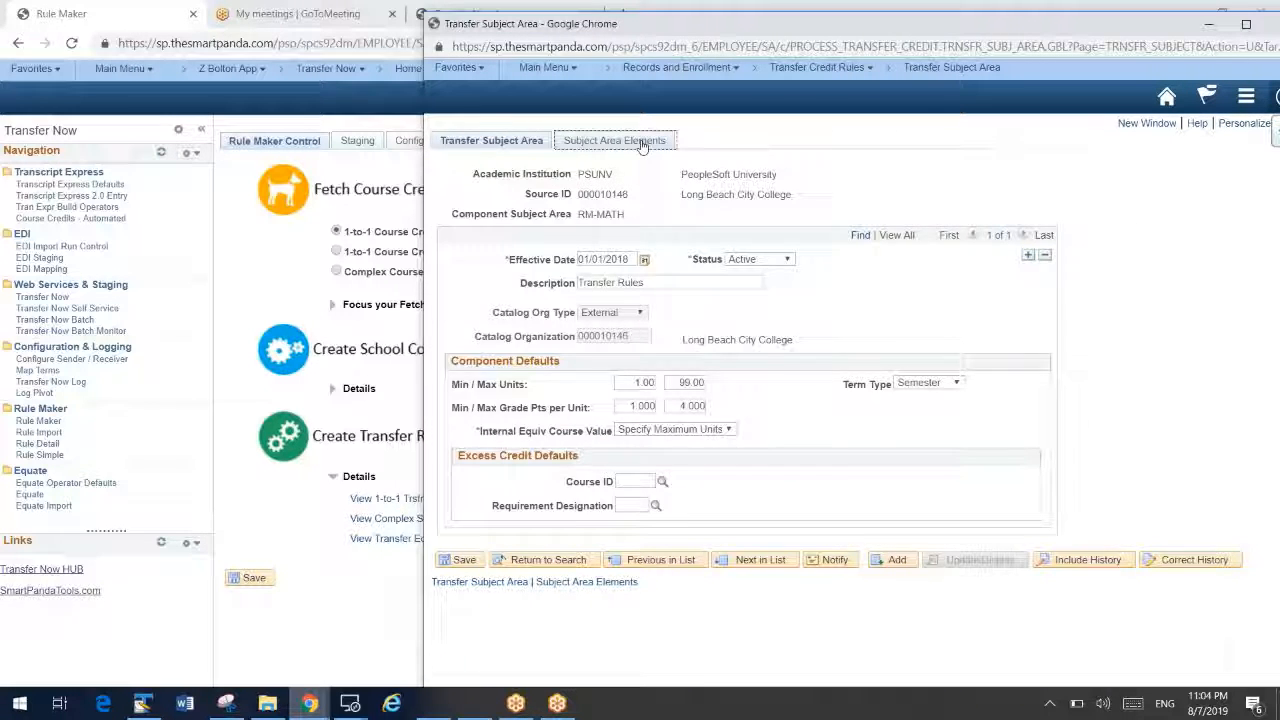
left_click(614, 140)
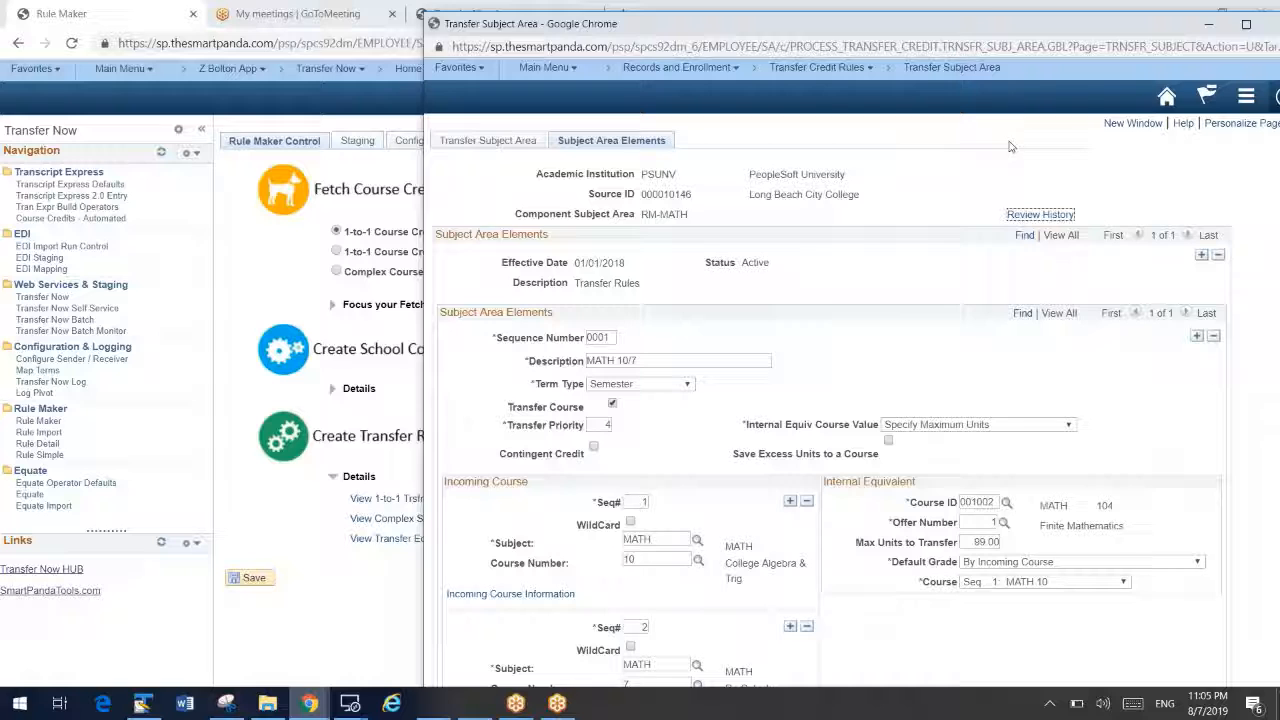
left_click(1246, 24)
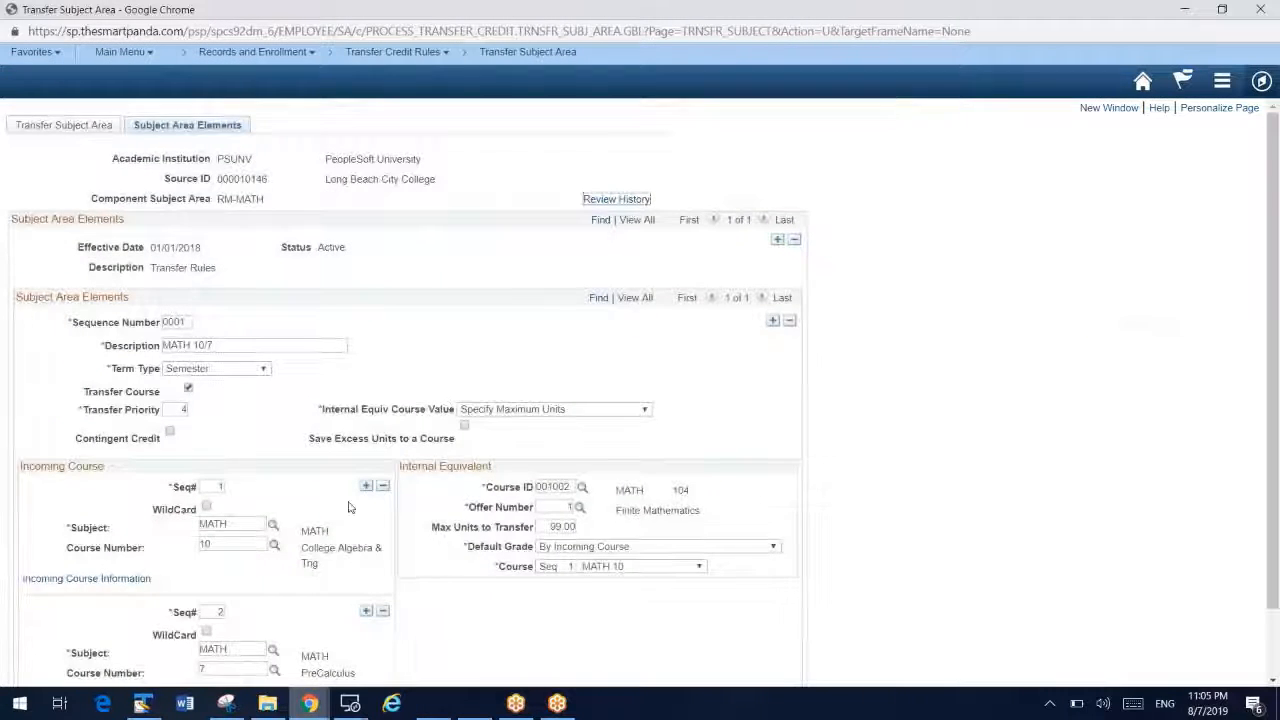
scroll("down", 3)
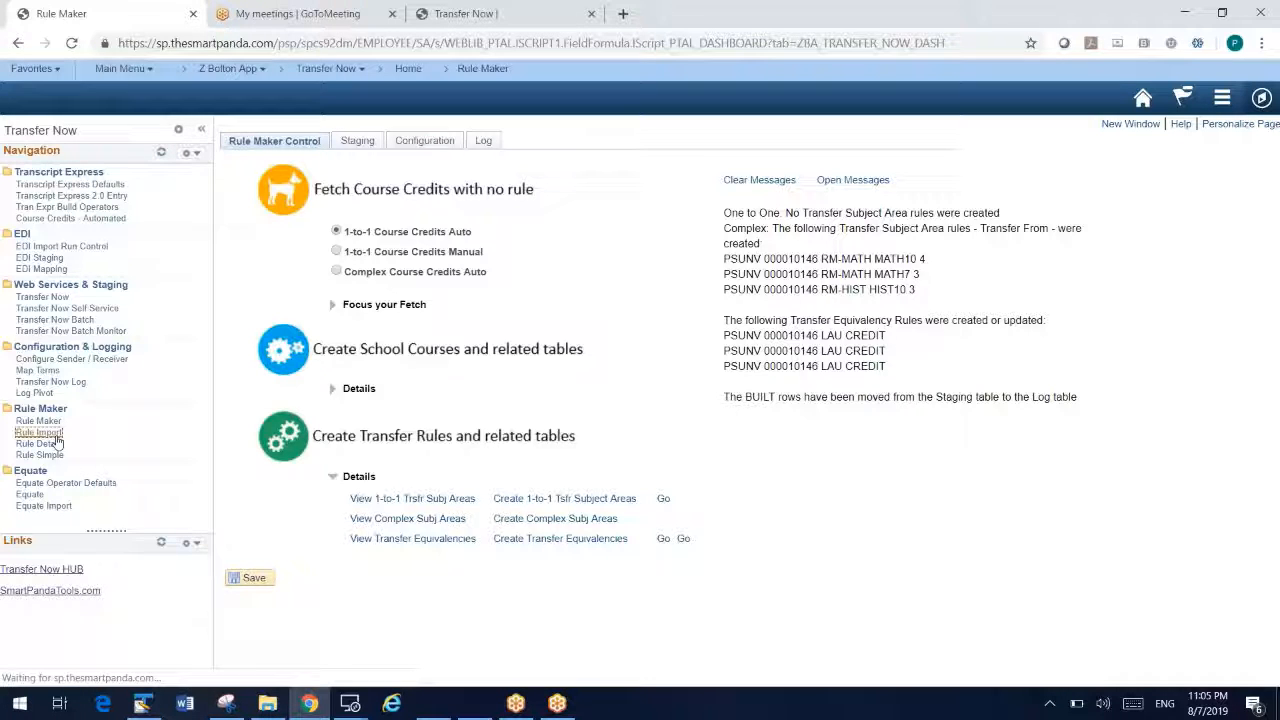
Step: Go to Rule Import, toggle simple mode off and back on, and bring up the file browser
left_click(38, 432)
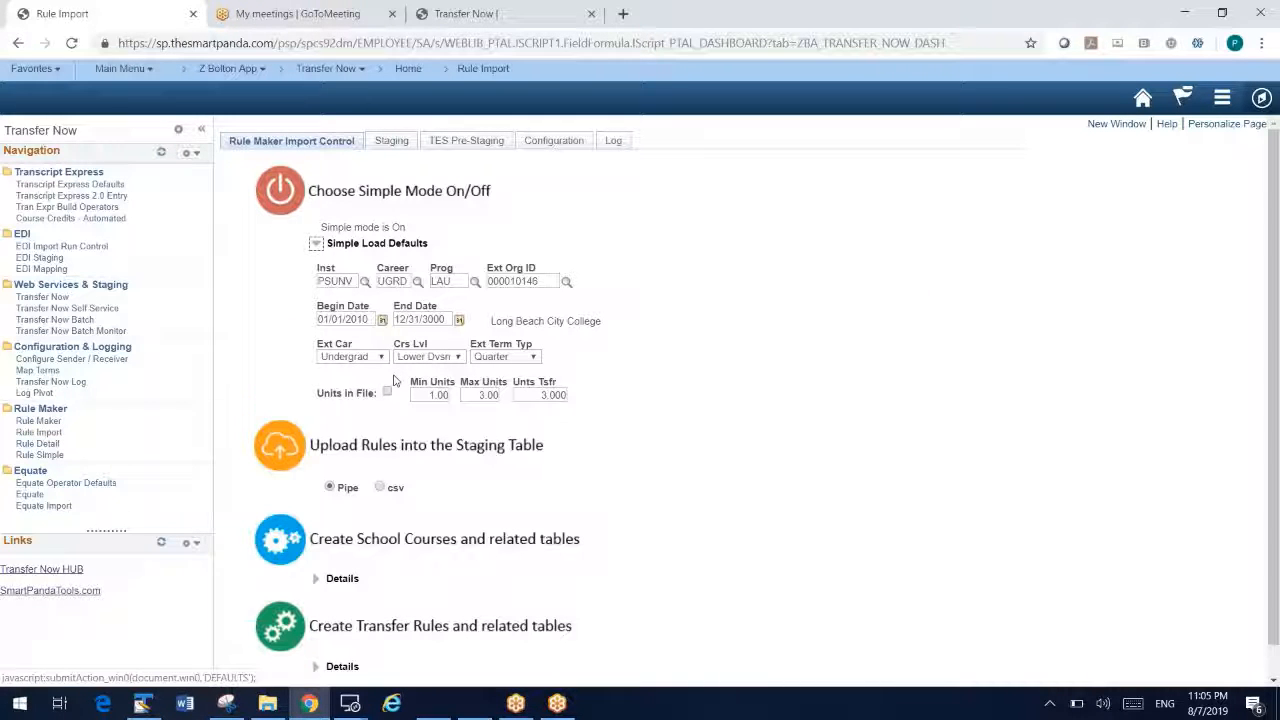
mouse_move(378, 350)
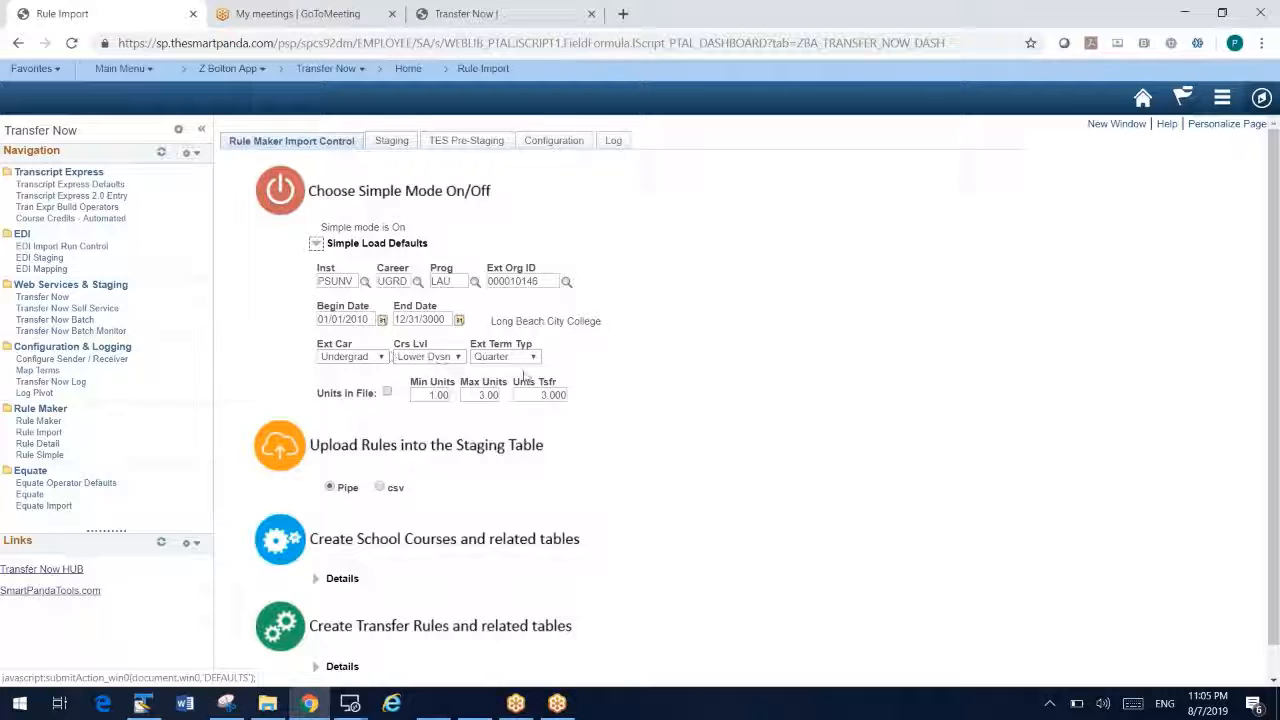
mouse_move(608, 388)
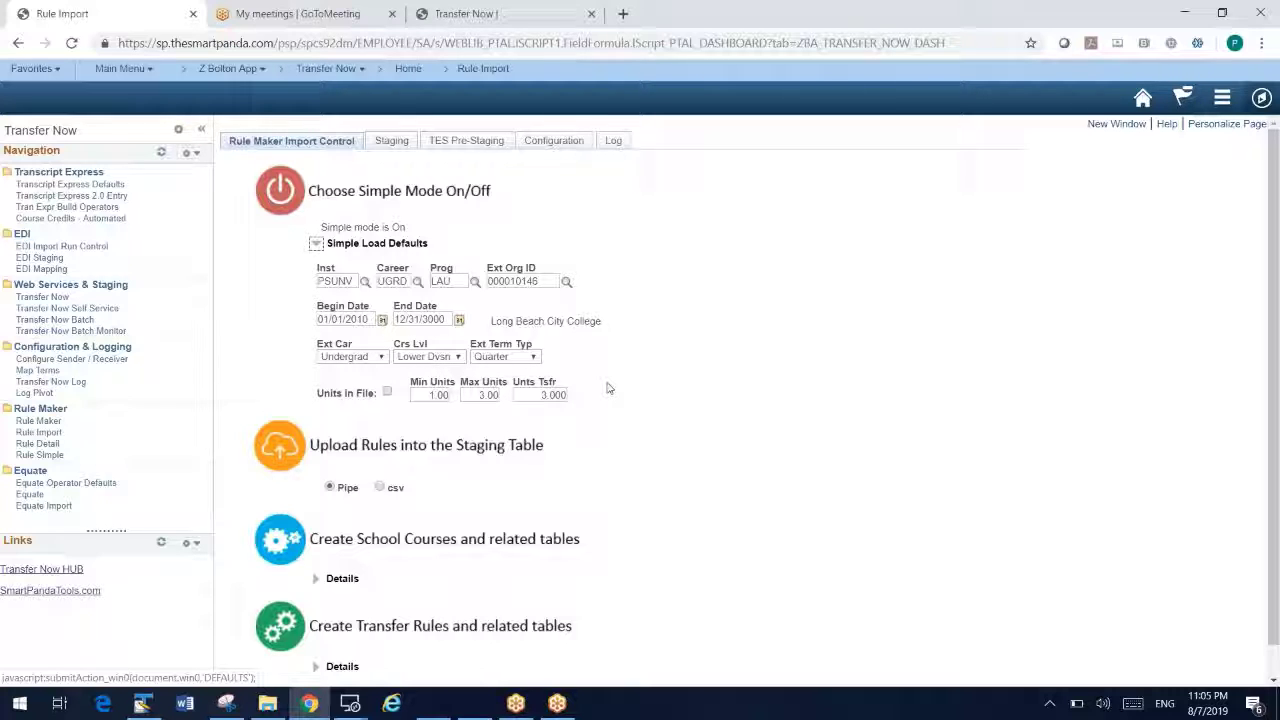
mouse_move(466, 140)
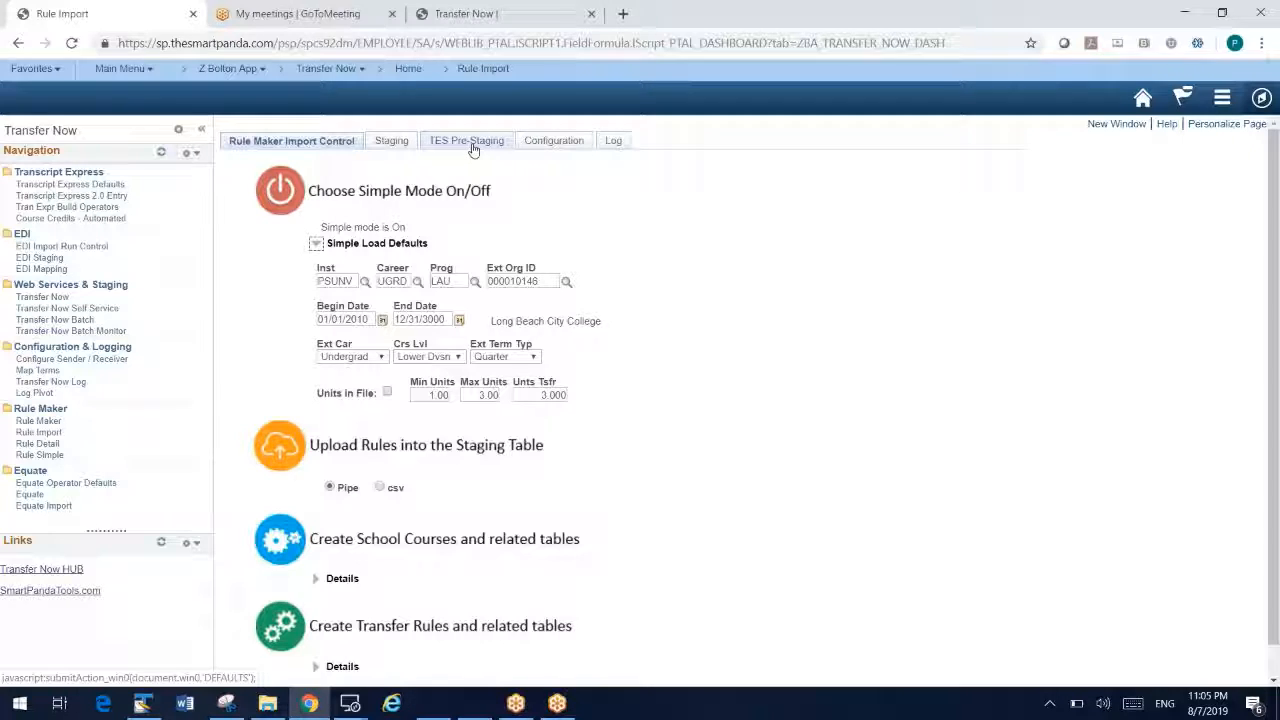
mouse_move(512, 228)
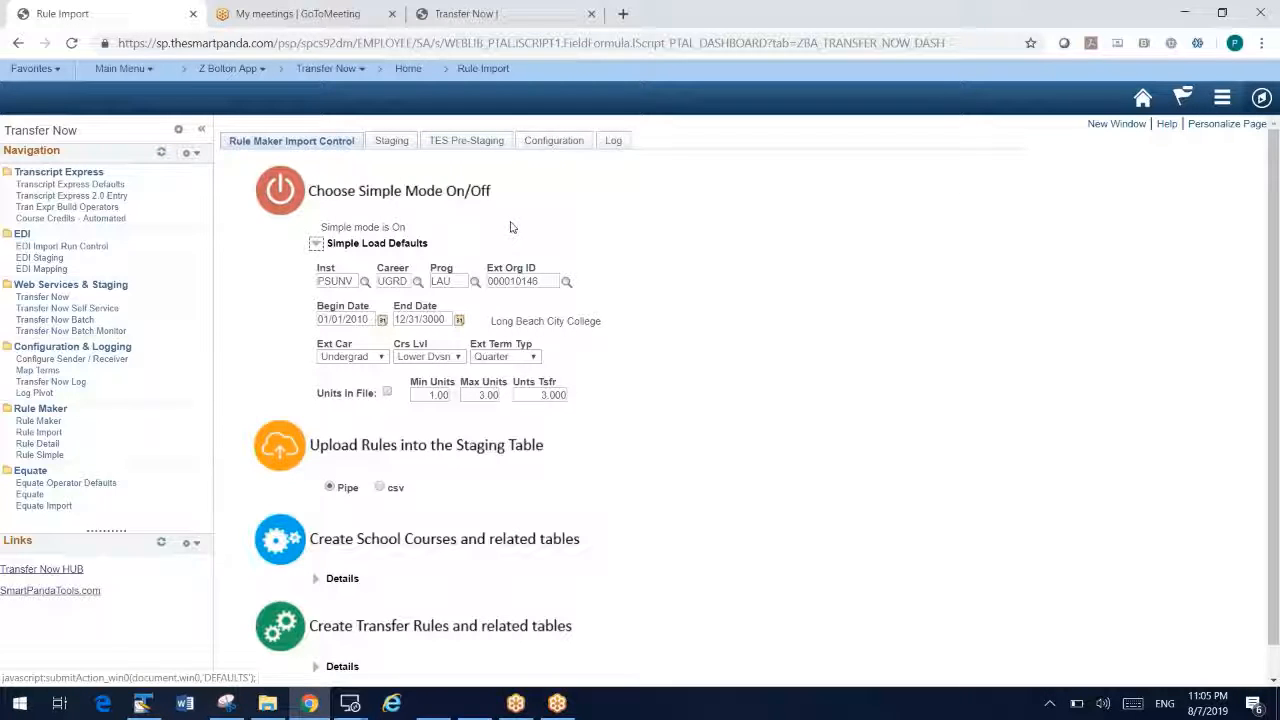
mouse_move(444, 264)
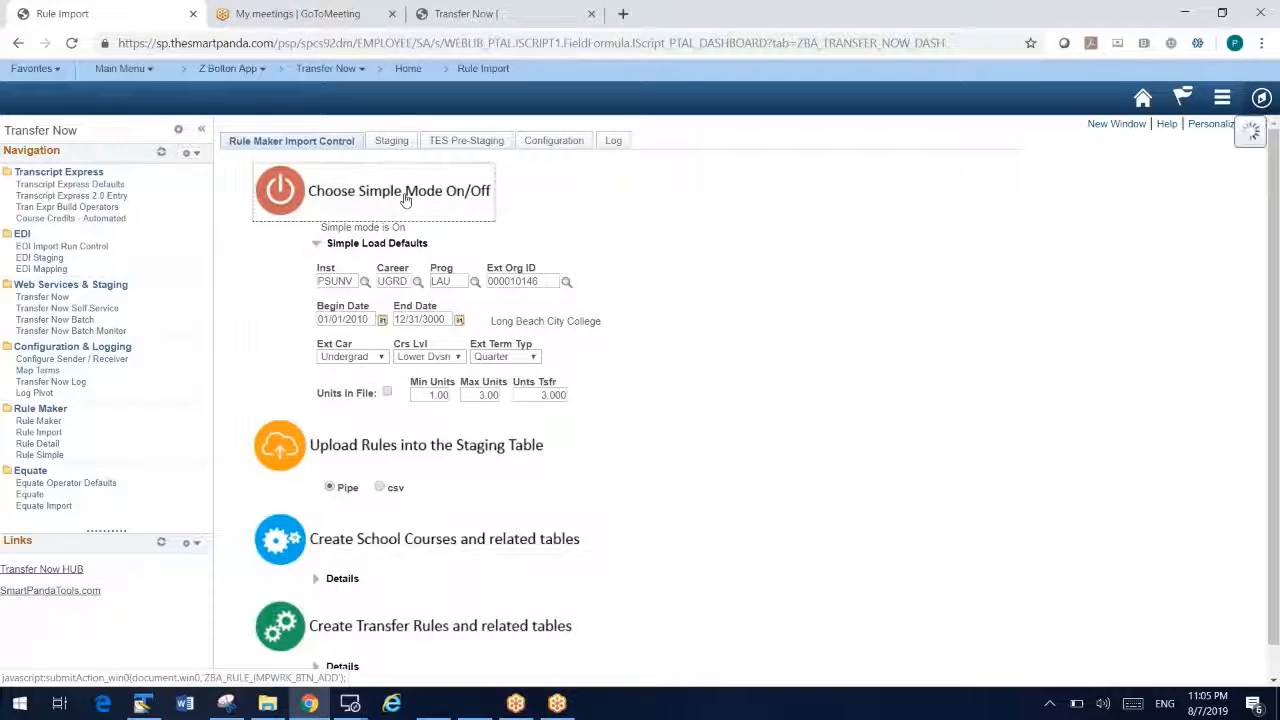
left_click(280, 190)
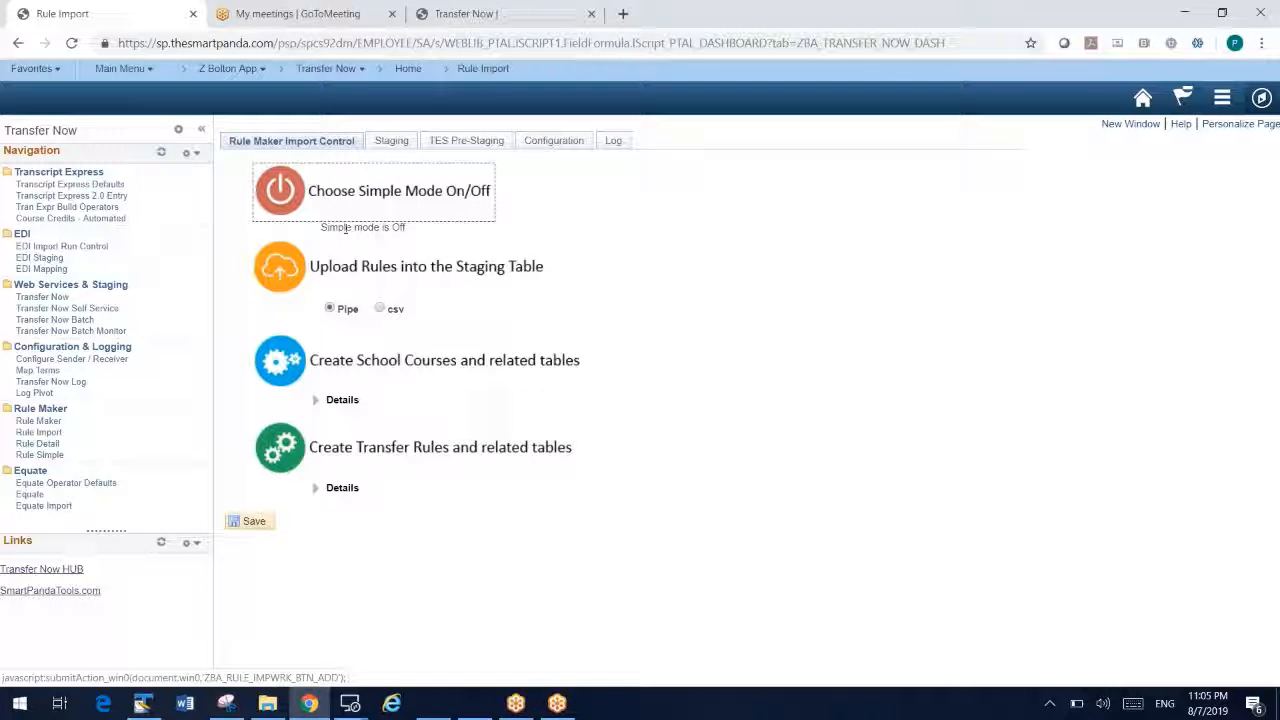
mouse_move(420, 204)
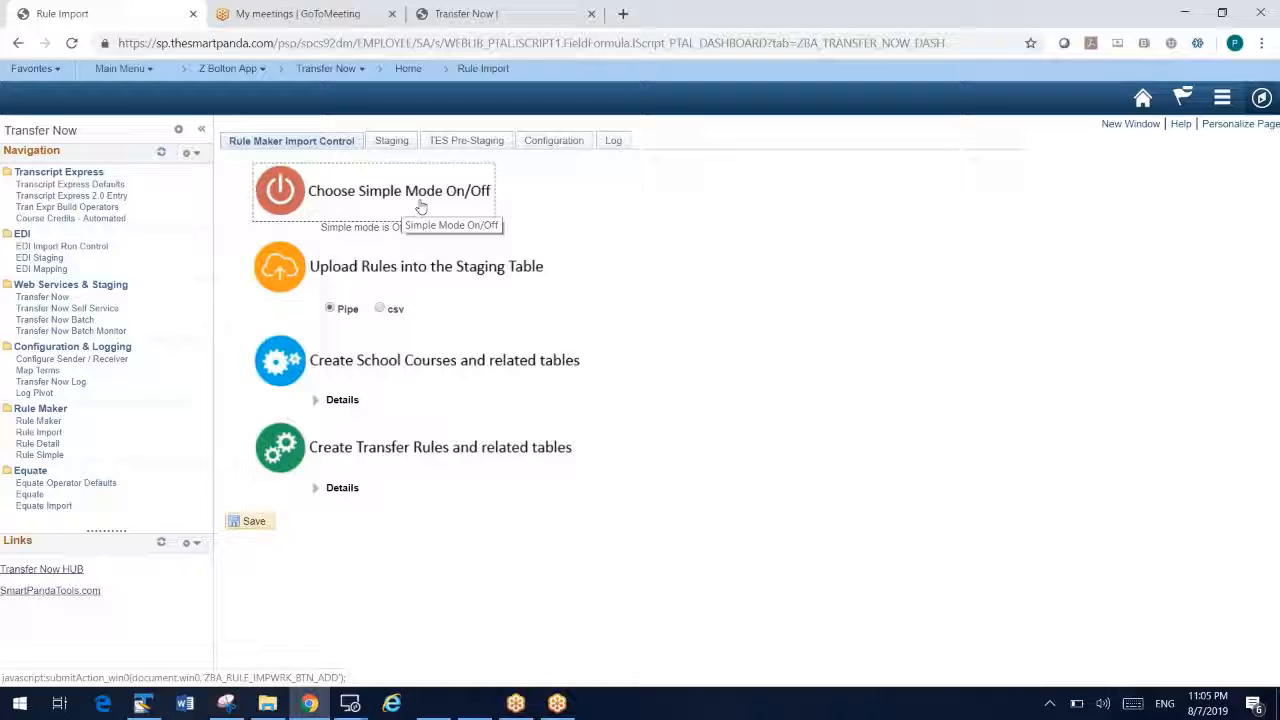
left_click(280, 190)
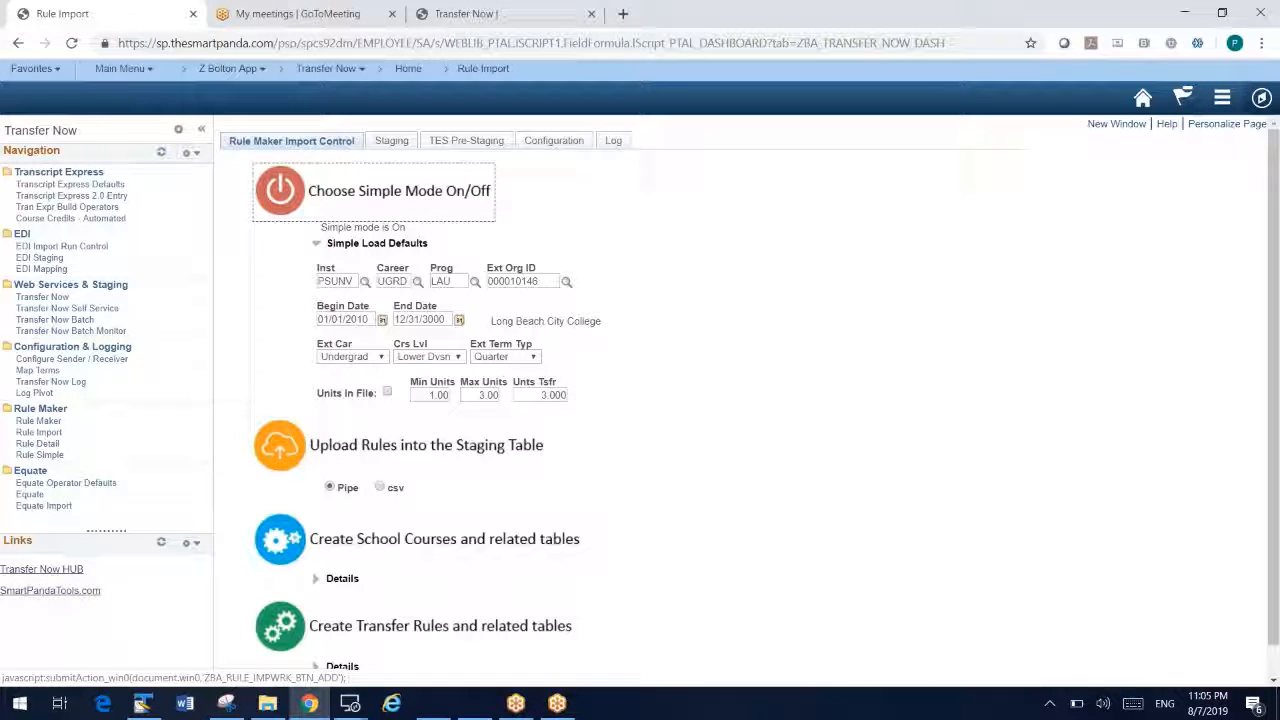
mouse_move(508, 400)
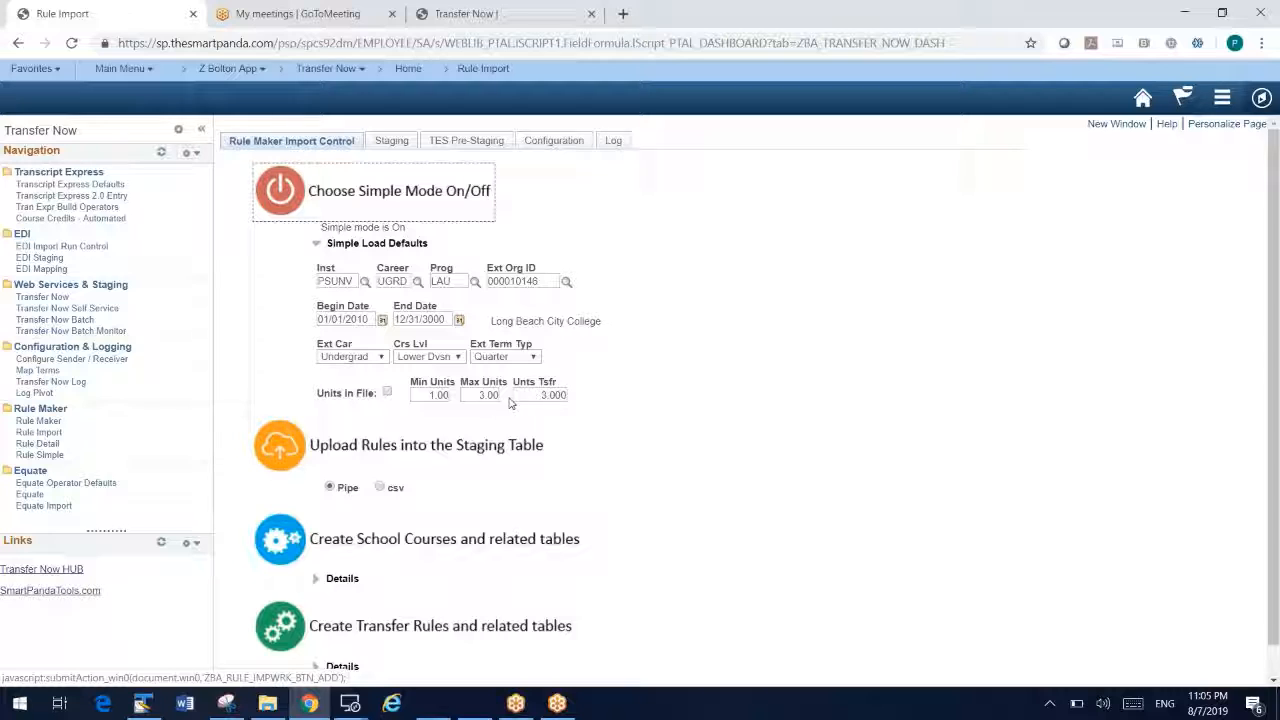
mouse_move(408, 278)
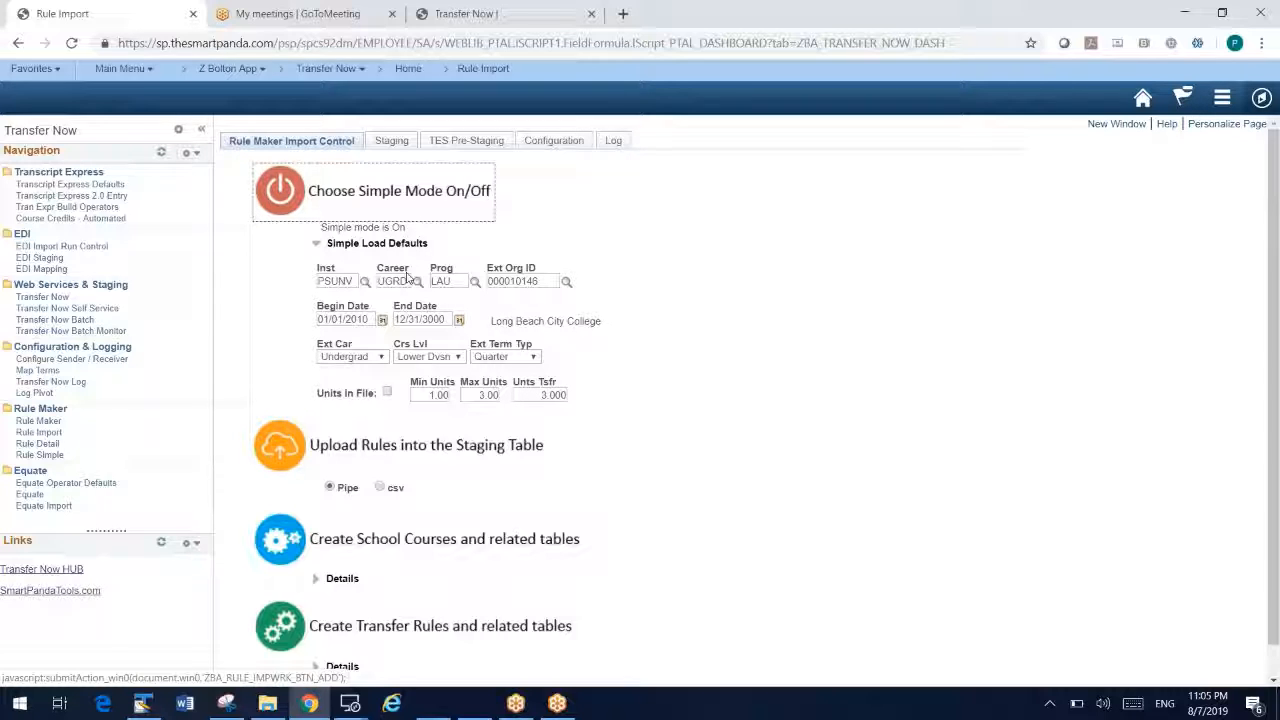
mouse_move(476, 376)
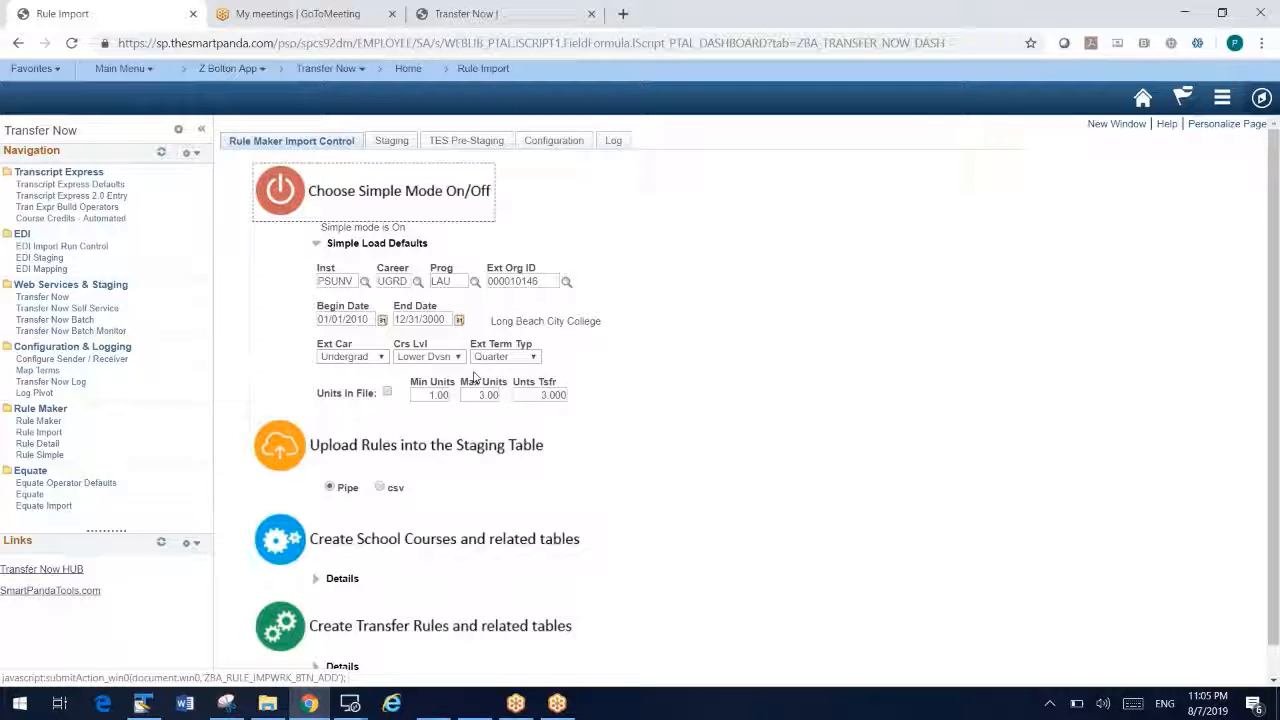
left_click(266, 704)
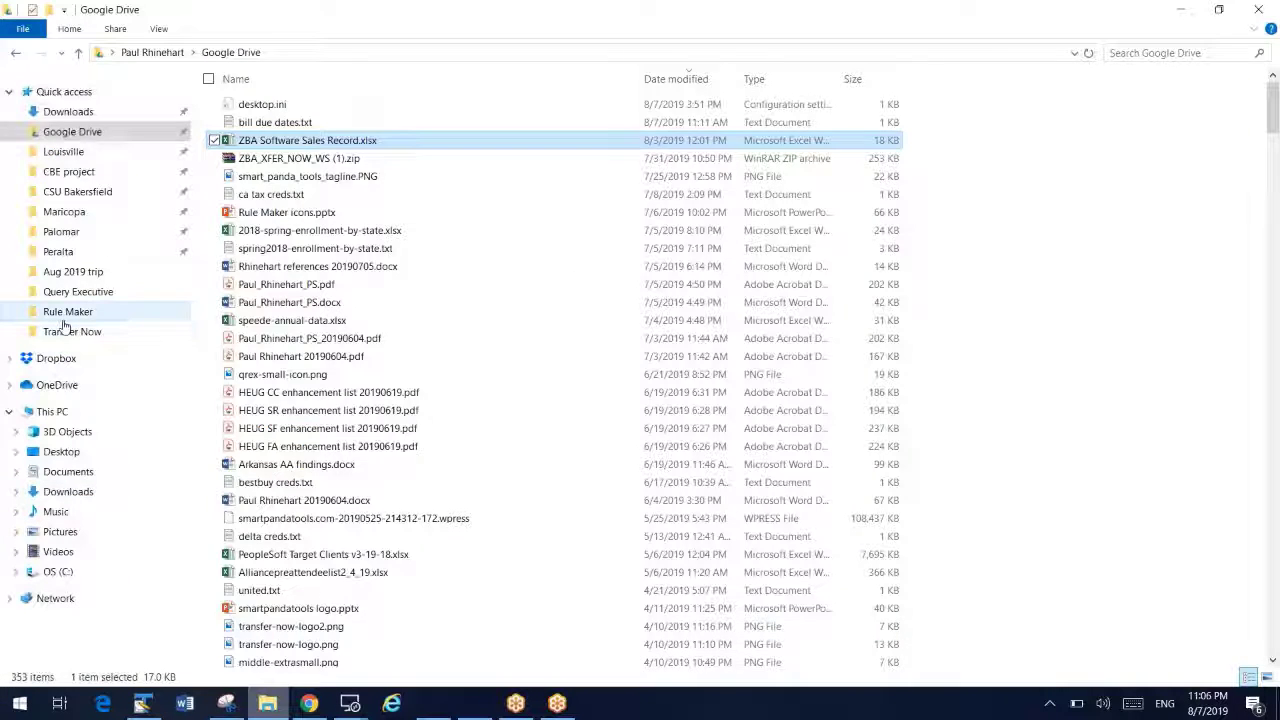
Step: From Quick access > Palomar, open import-test-simple-pipe2.csv in TextPad
left_click(72, 332)
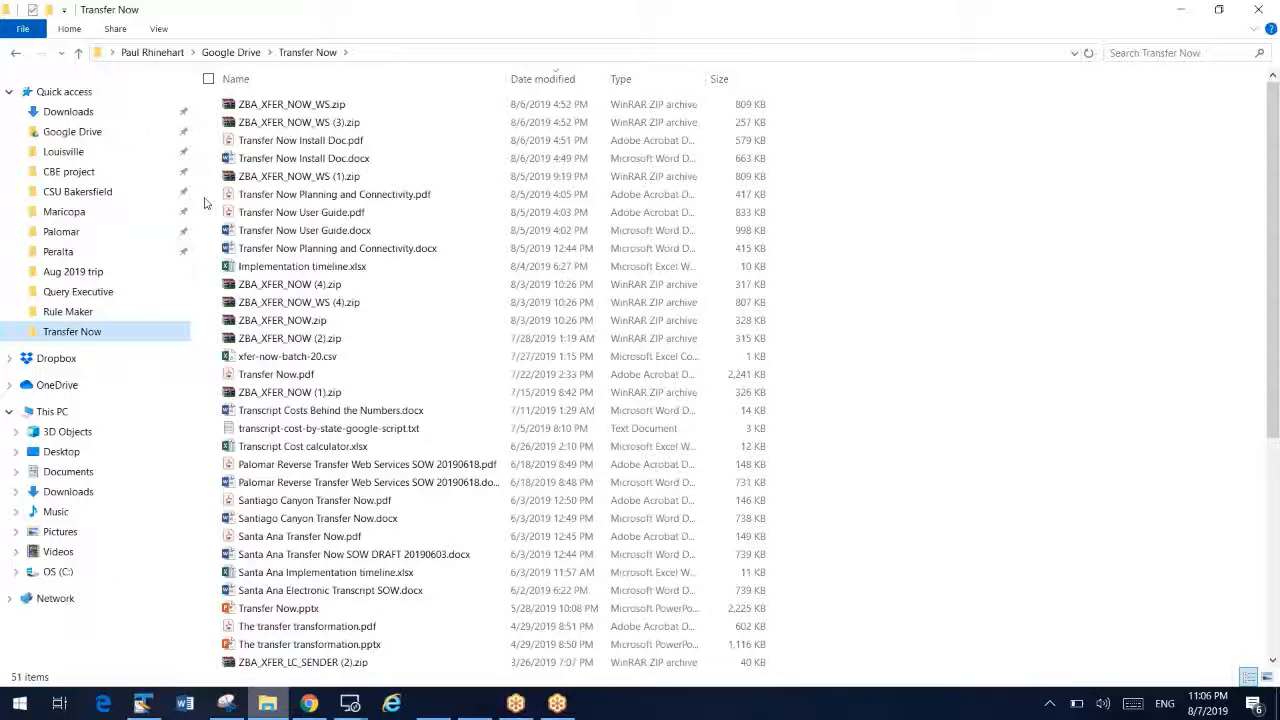
left_click(60, 232)
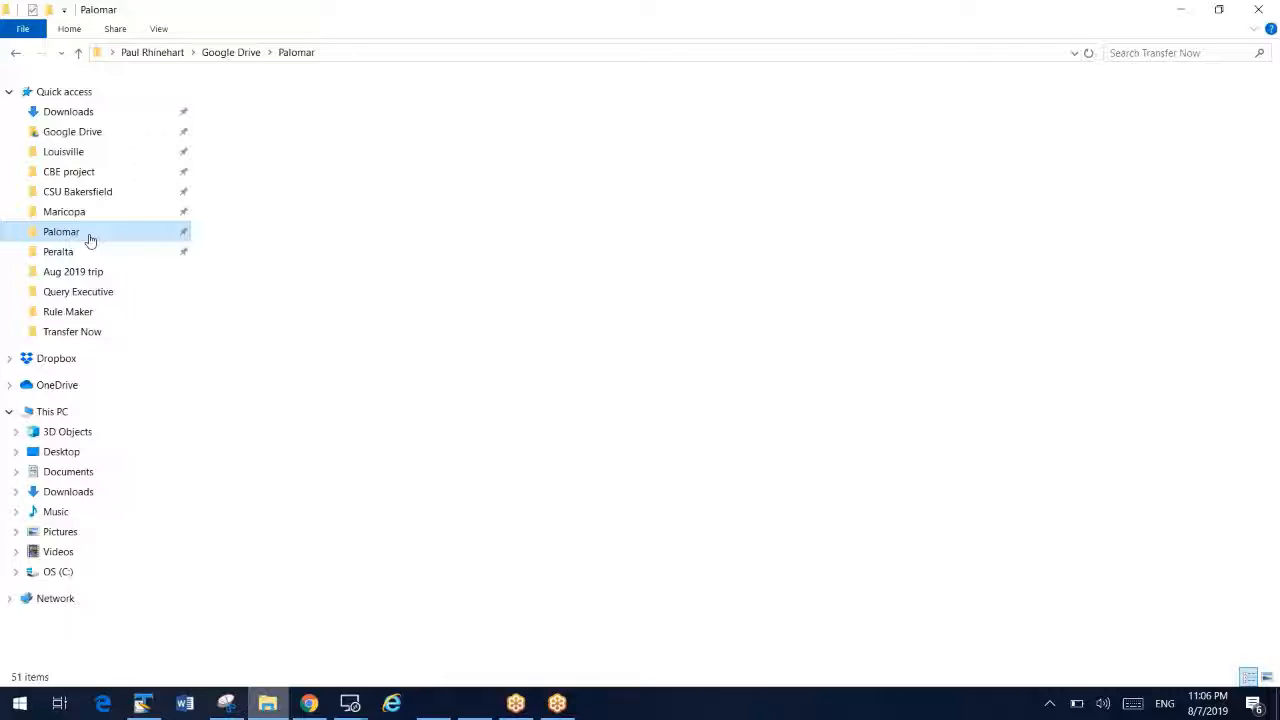
double_click(60, 232)
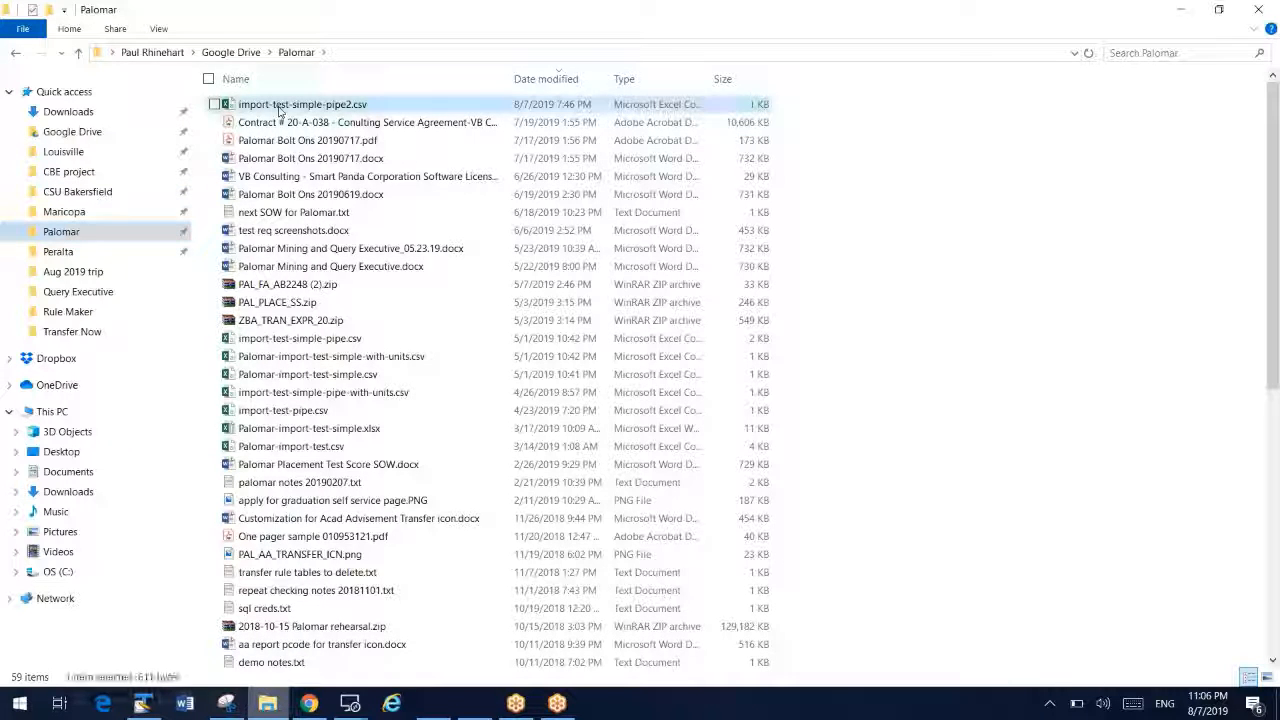
right_click(304, 104)
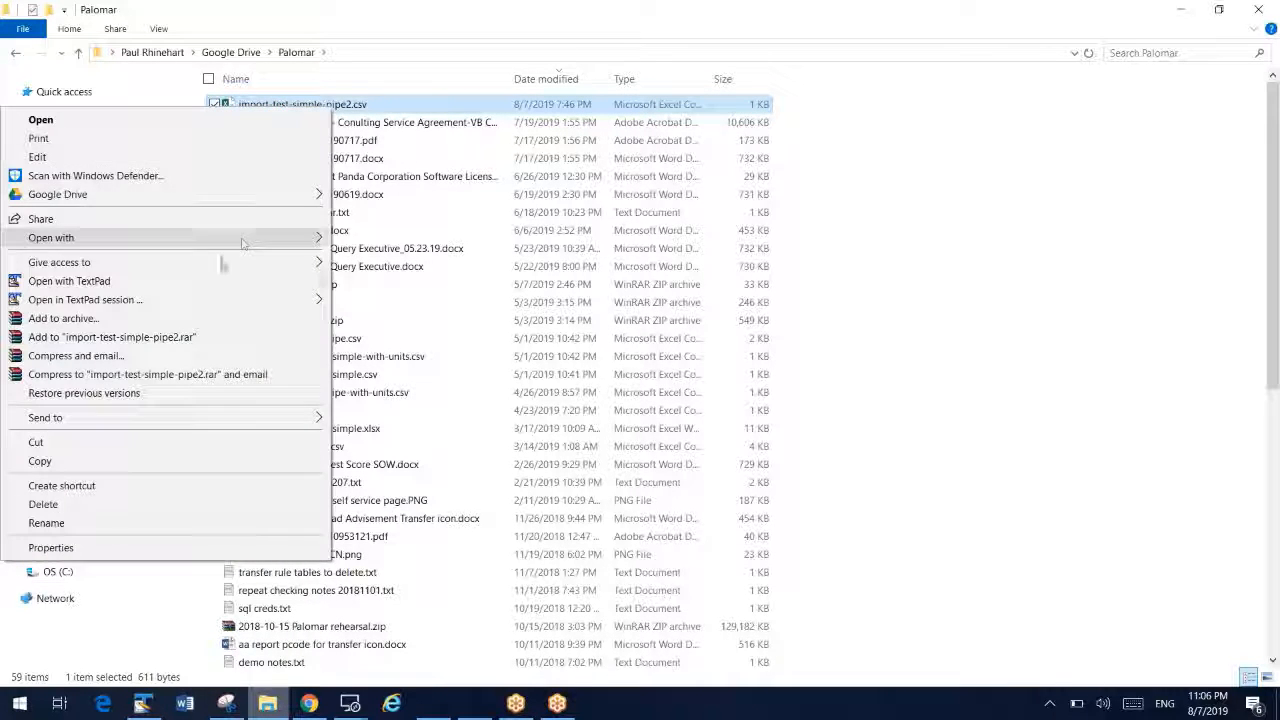
left_click(68, 280)
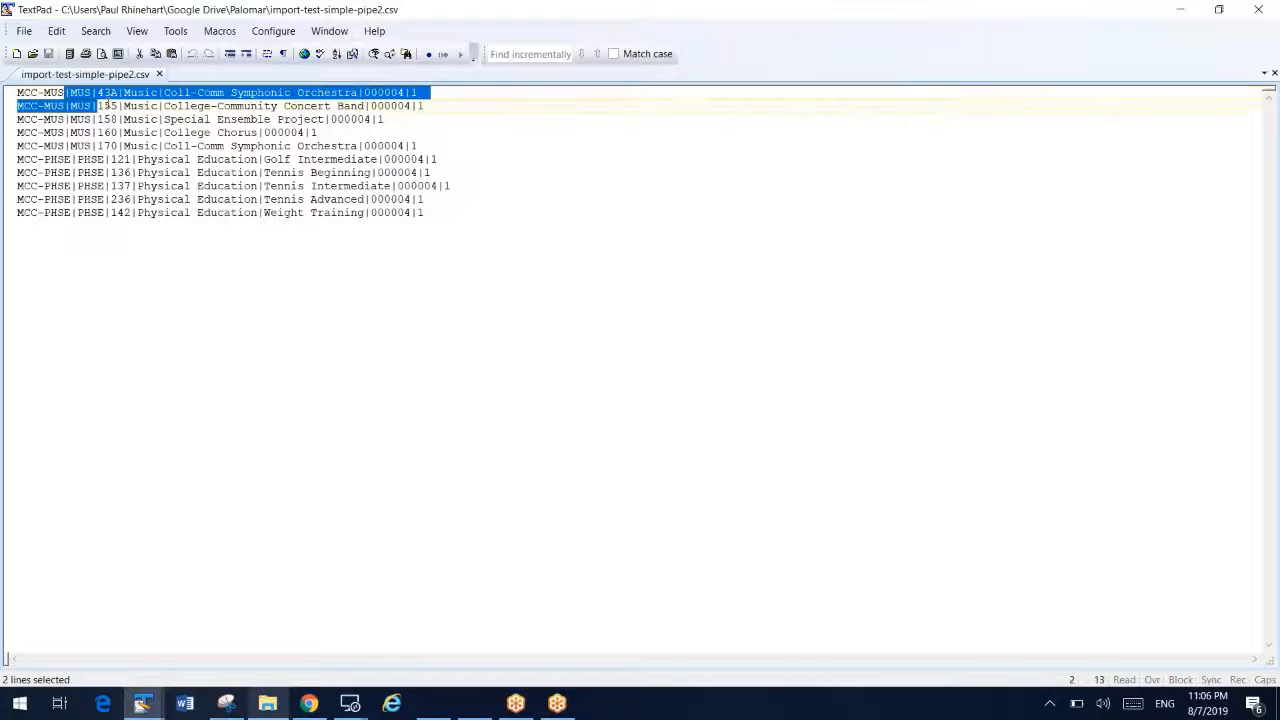
Step: Leave TextPad and return to the Rule Maker Import Control tab
double_click(388, 106)
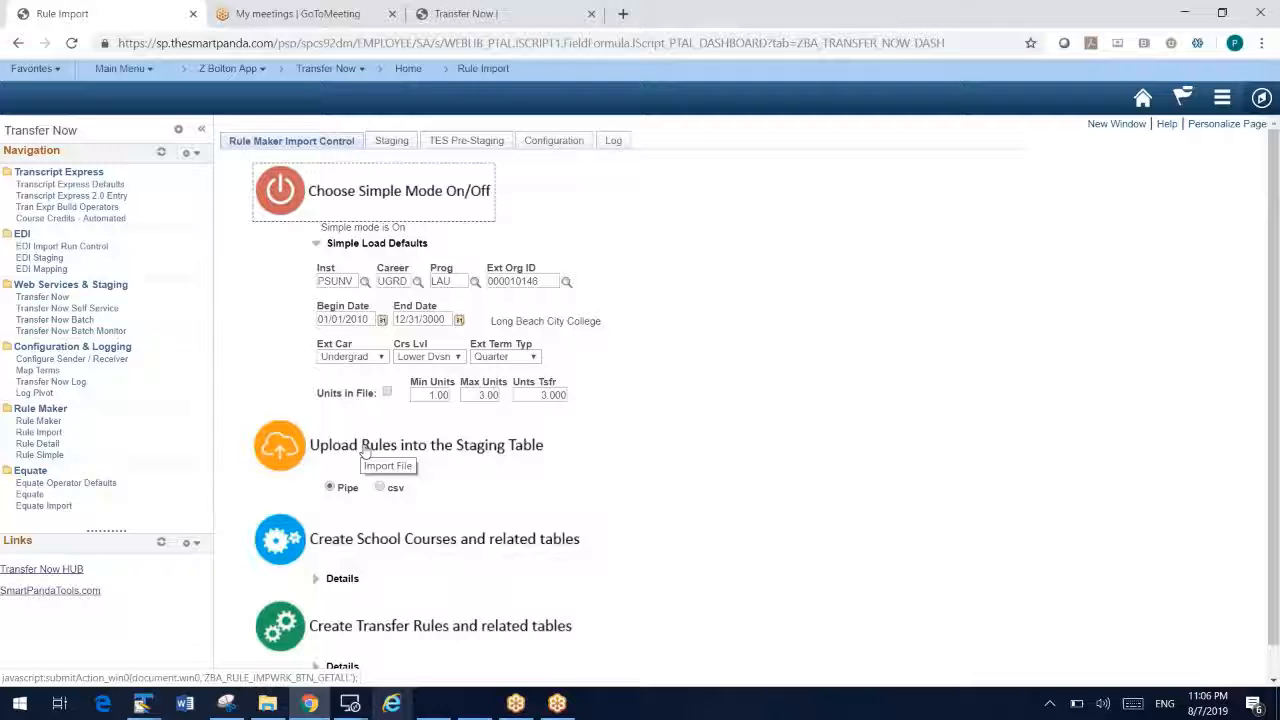
Step: Upload import-test-simple-pipe2.csv into staging, loading ten MUS and PHSE course rows
left_click(388, 464)
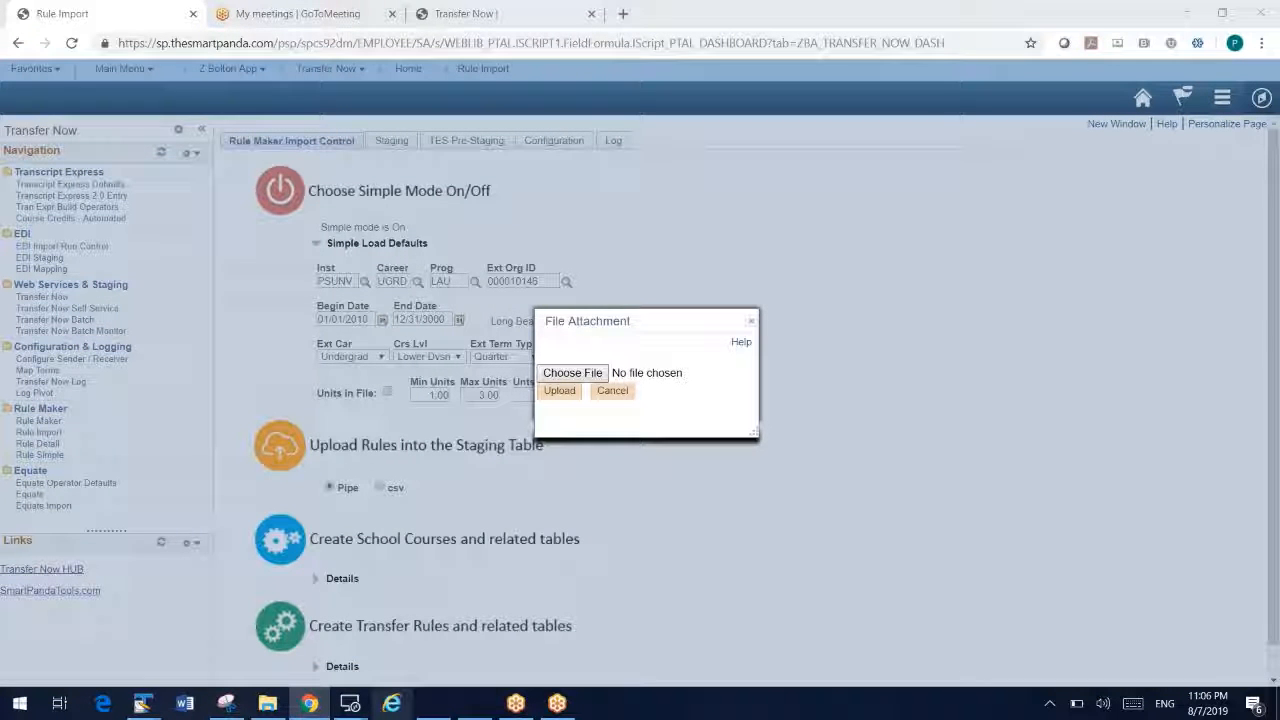
left_click(572, 372)
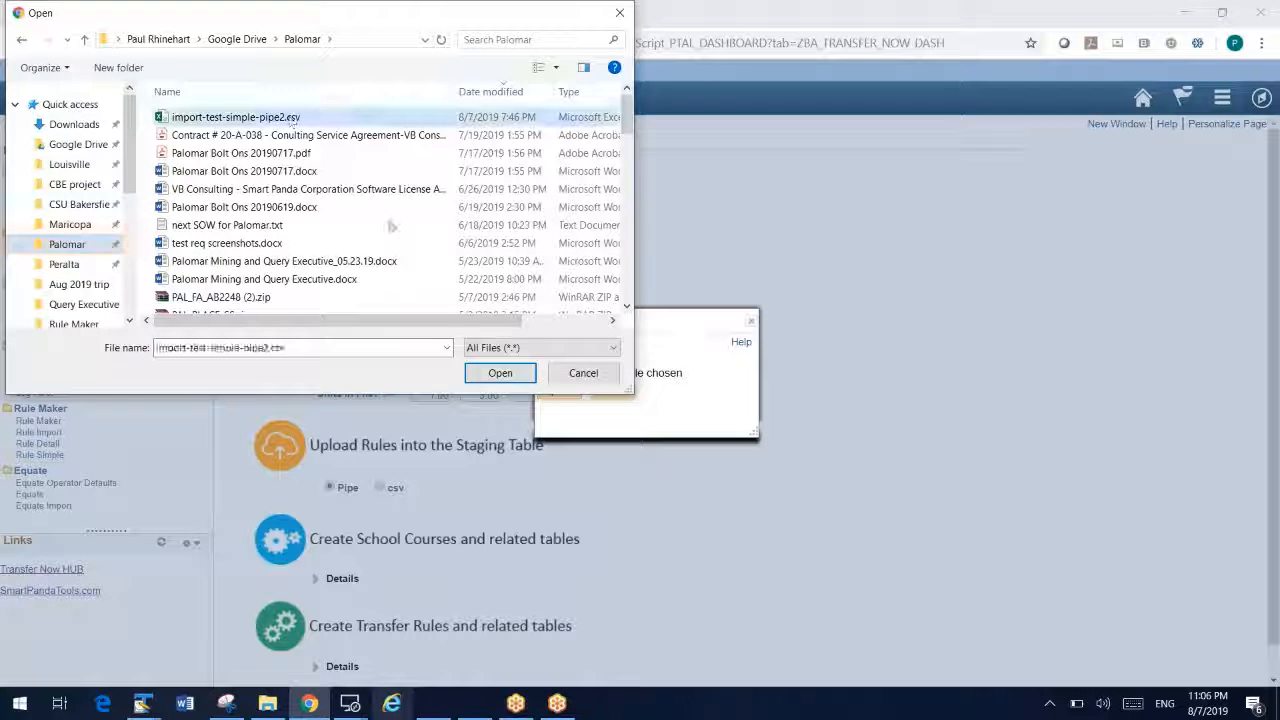
left_click(584, 372)
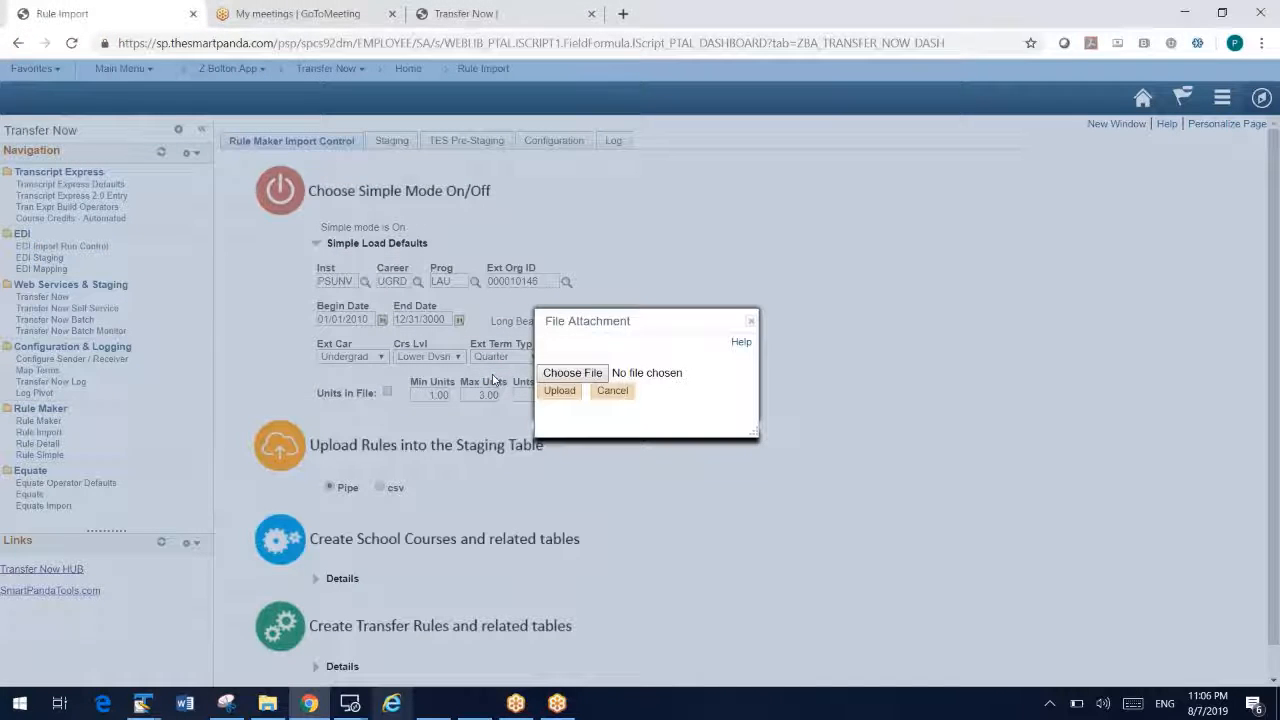
left_click(612, 390)
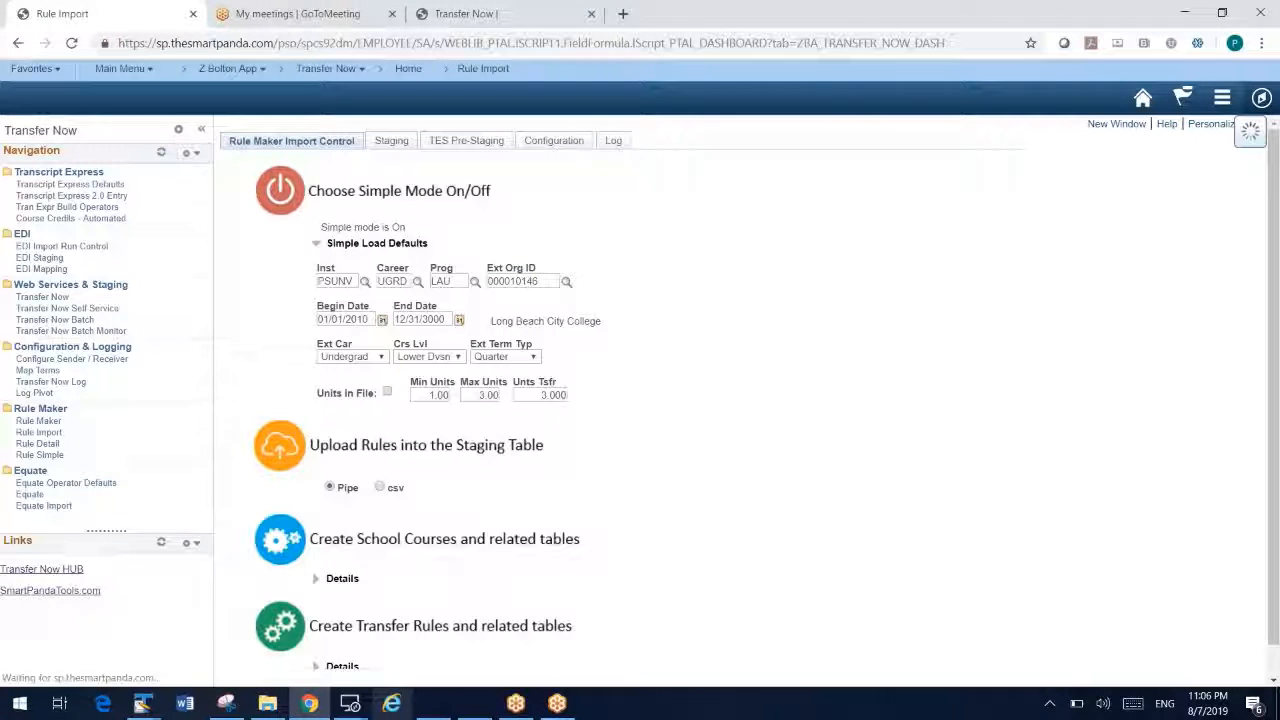
left_click(384, 140)
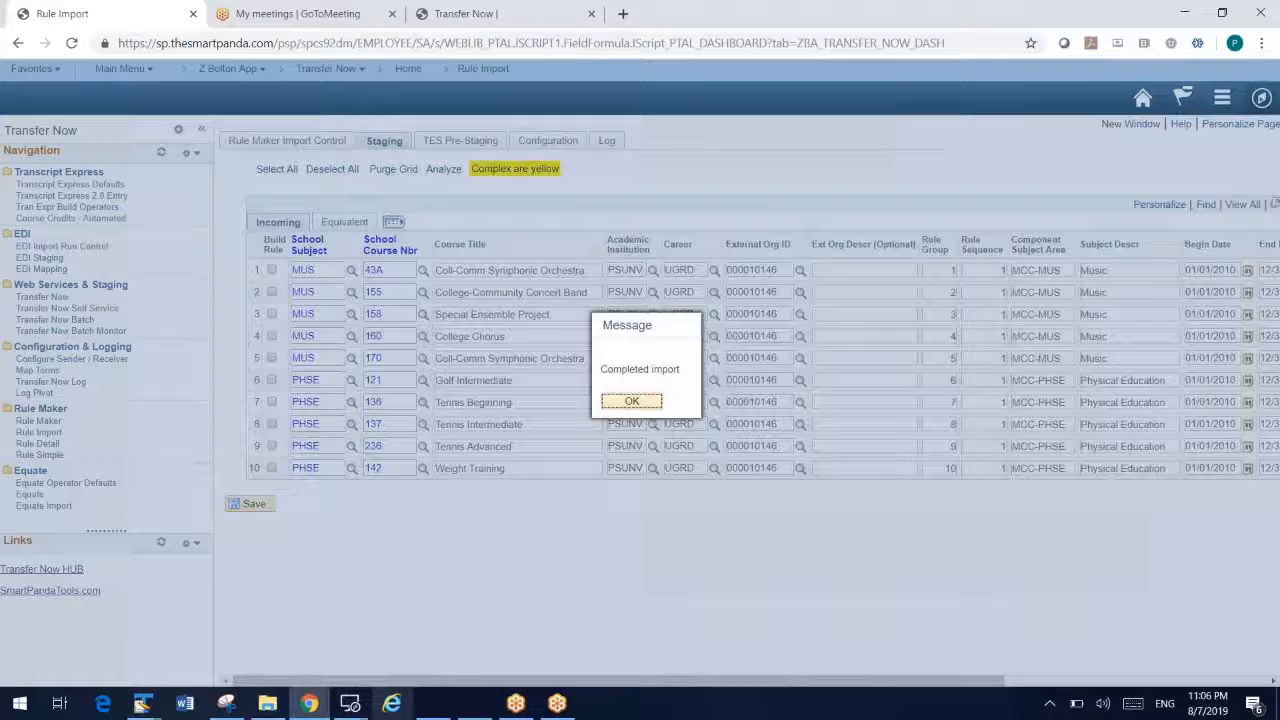
Step: Dismiss the completed-import message and view the staged rows' Equivalent course details
left_click(632, 400)
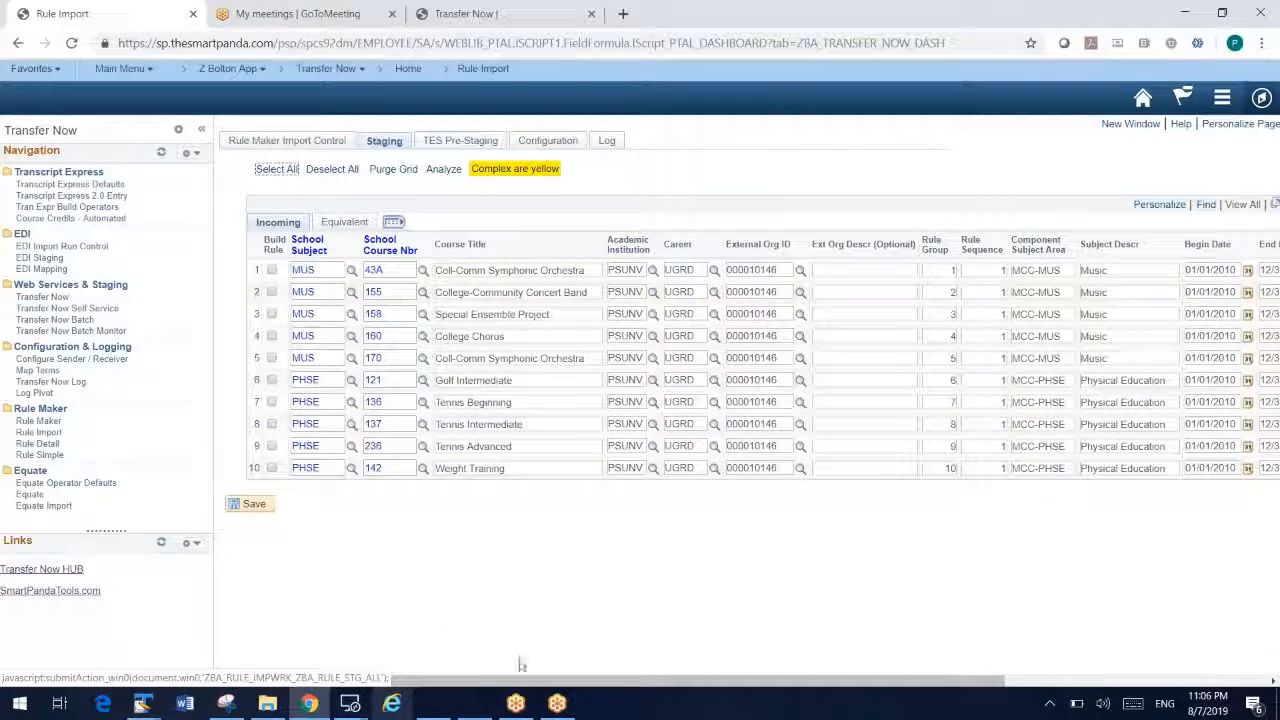
scroll("right", 3)
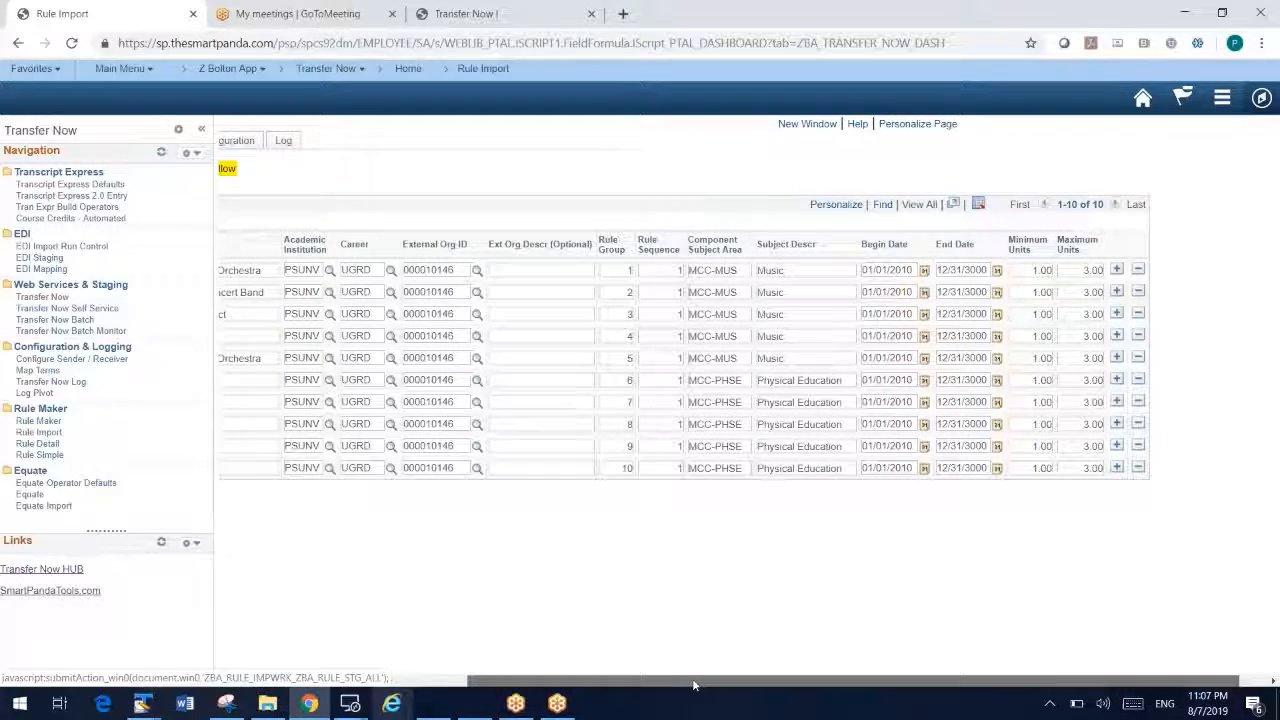
left_click(384, 140)
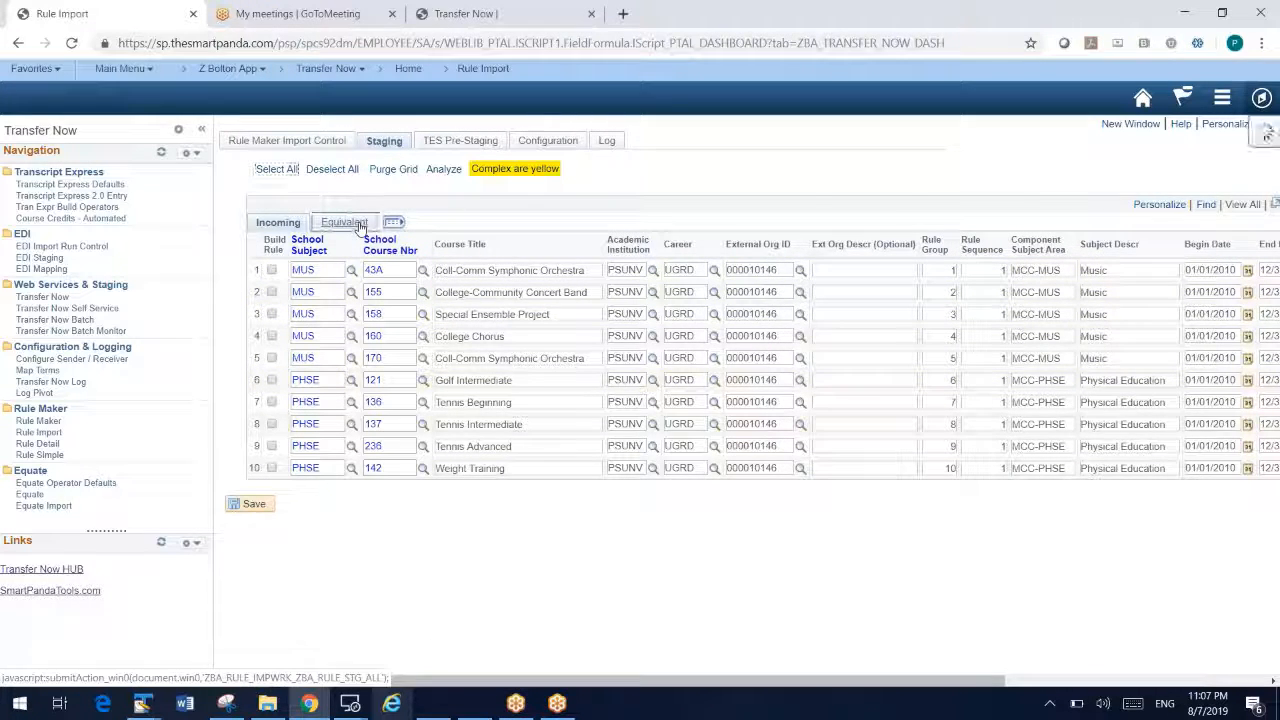
left_click(344, 222)
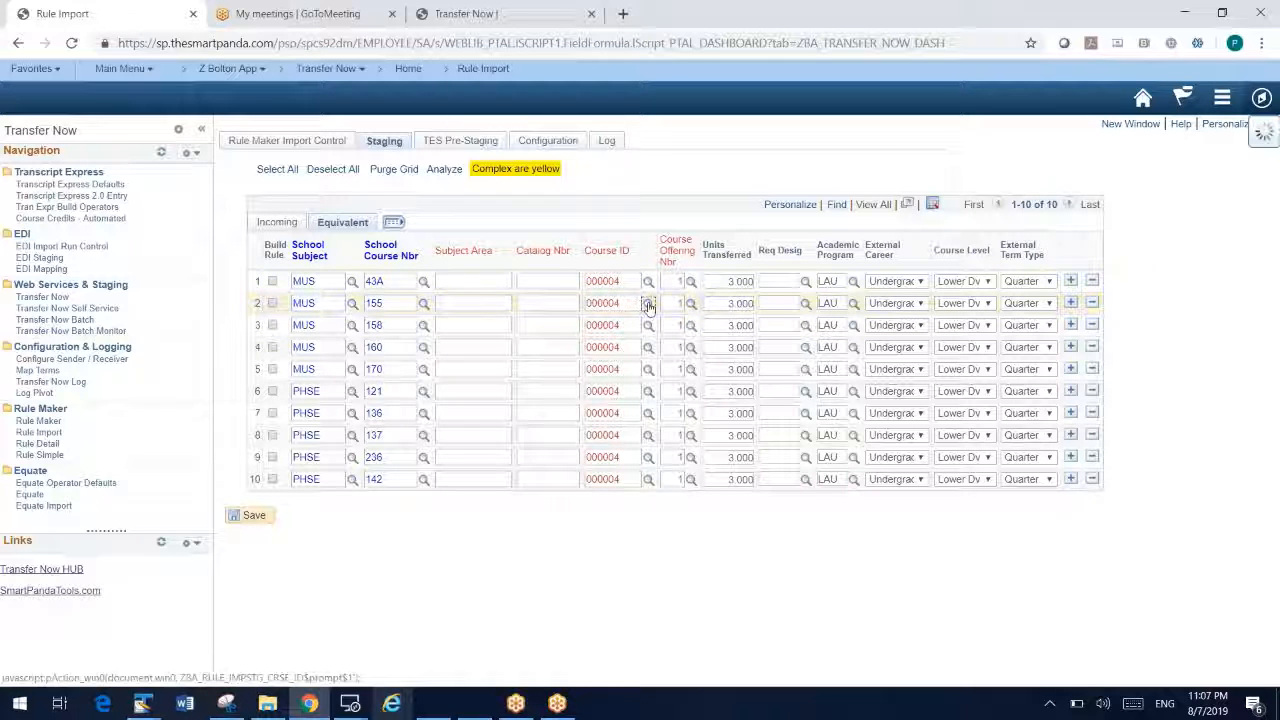
Step: Look up an equivalent Course ID for MUS 155 by subject 'mus' and browse the LAU course results
left_click(648, 304)
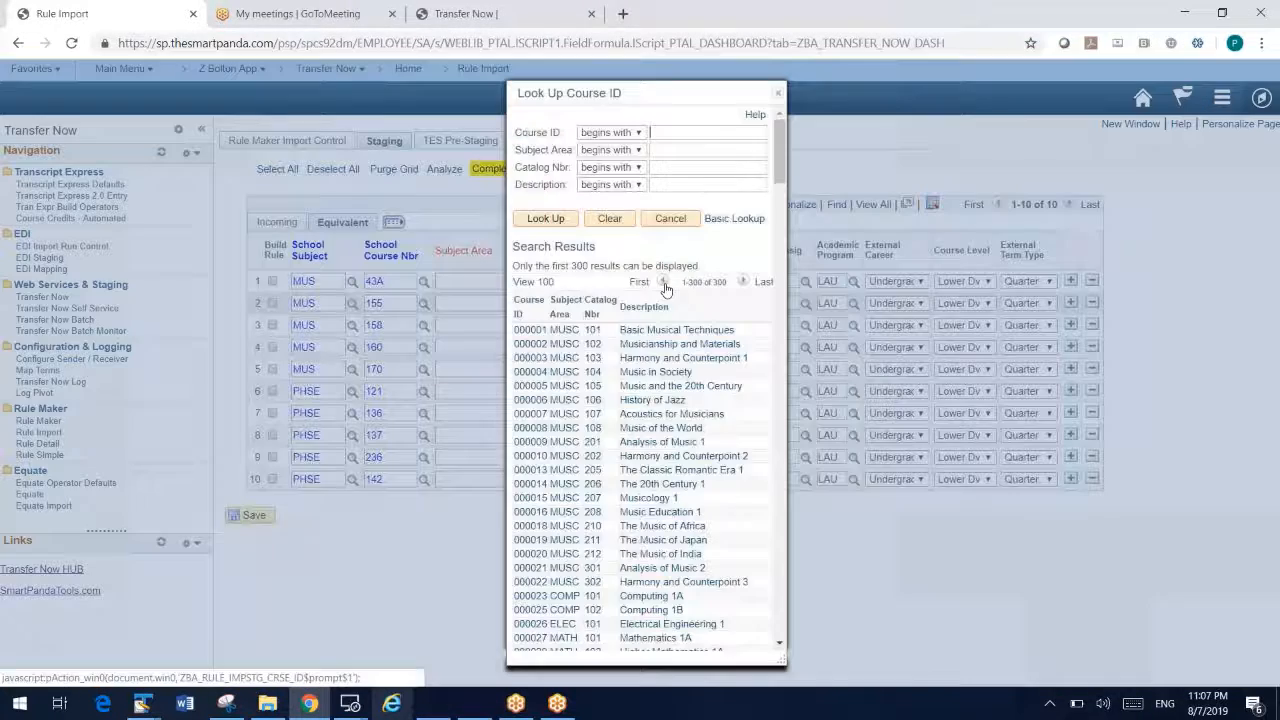
type("mus")
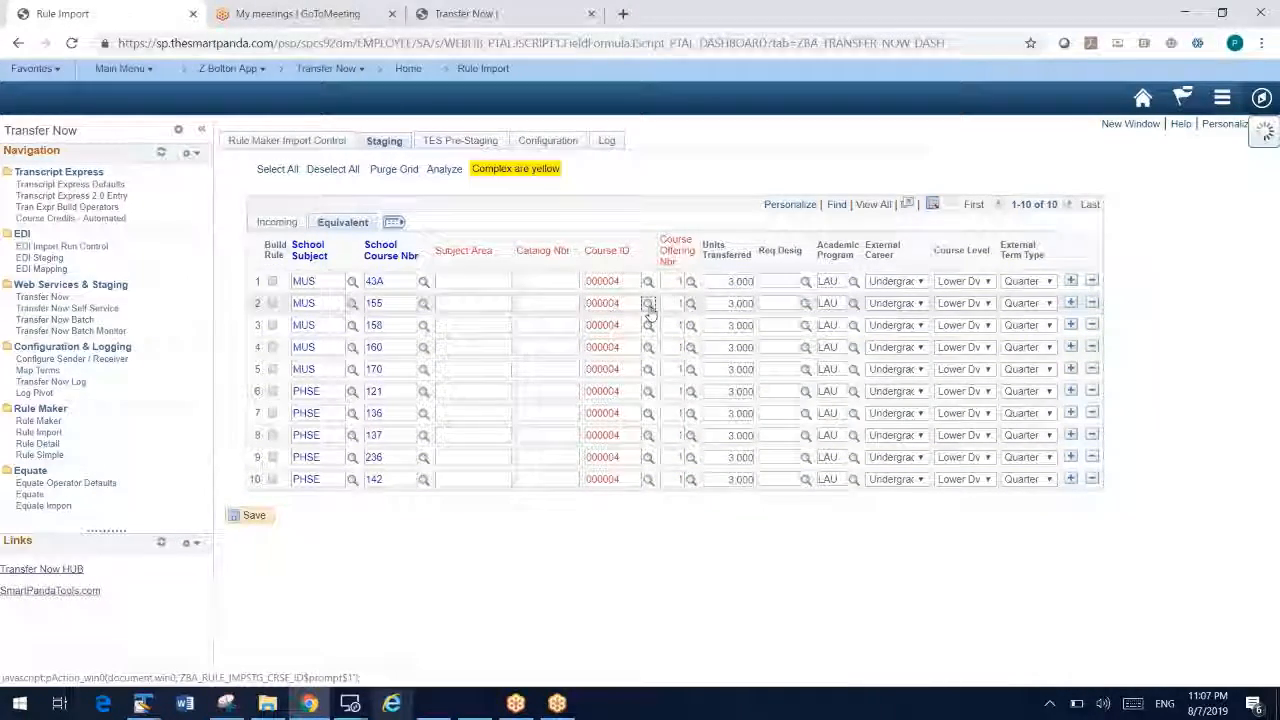
left_click(648, 304)
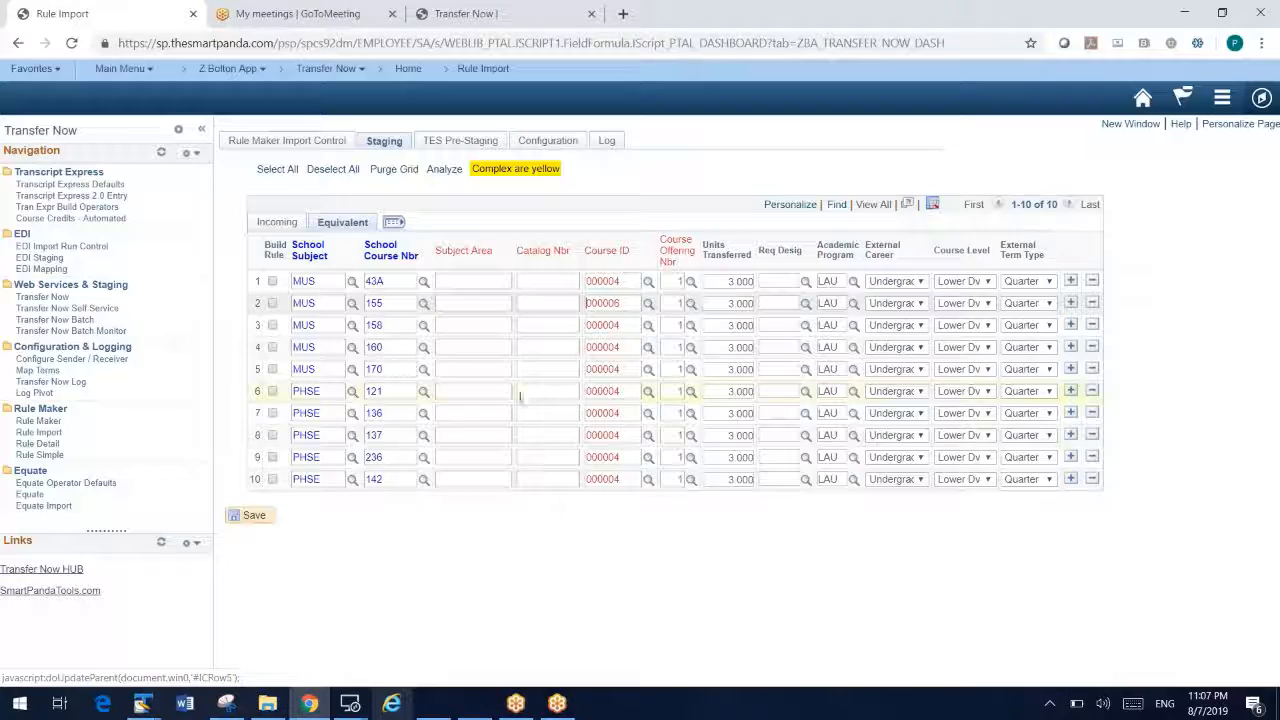
left_click(254, 516)
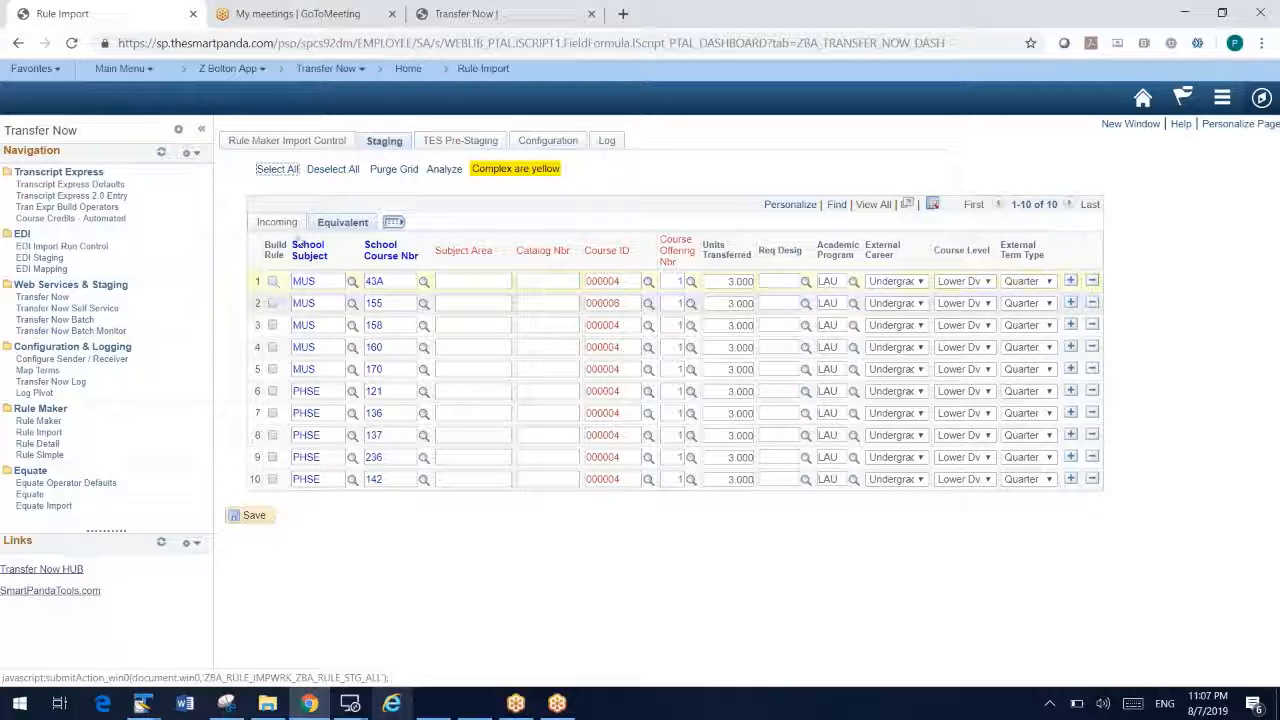
Step: Check the staged rows on the Incoming tab and save the selections
left_click(276, 220)
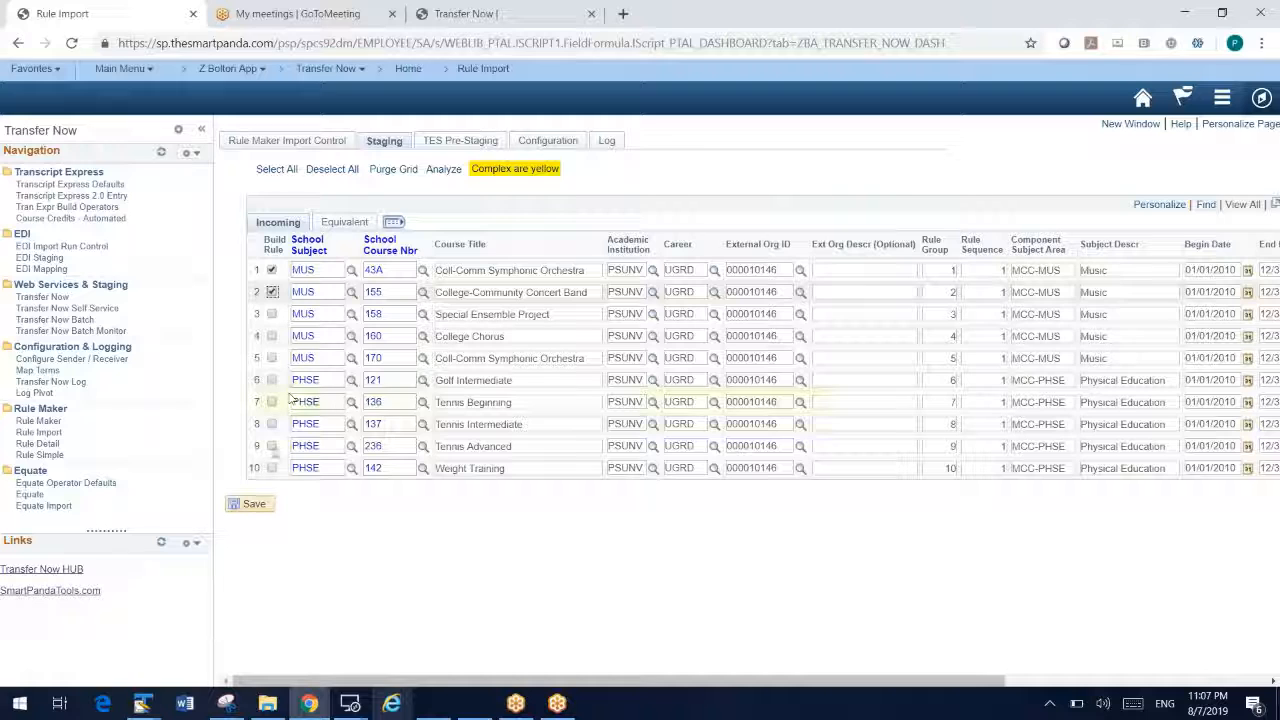
left_click(250, 504)
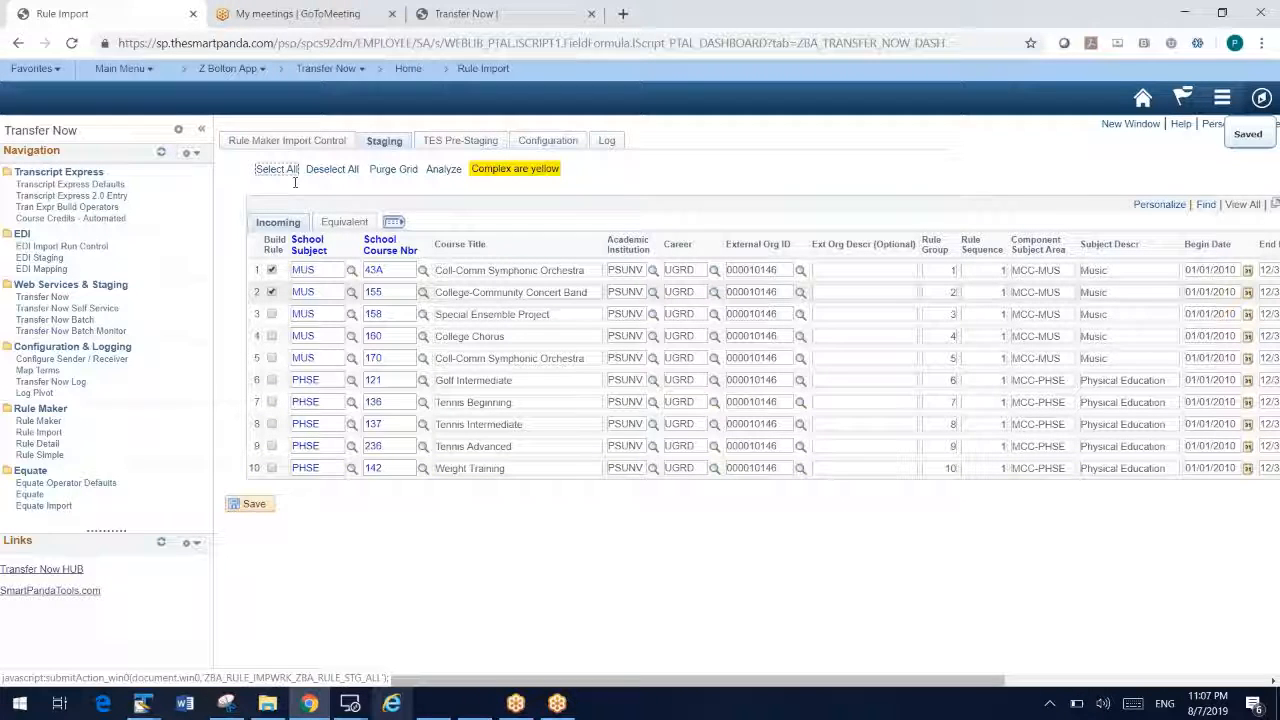
left_click(252, 504)
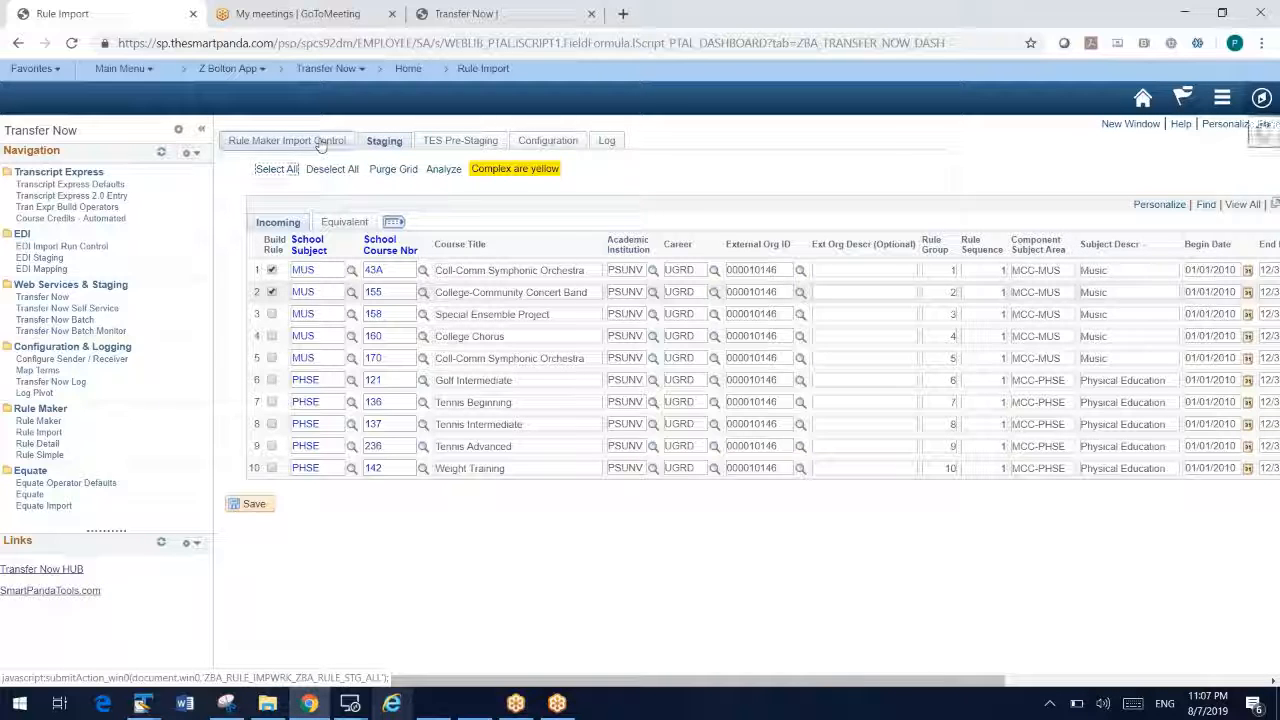
Step: Run Create Transfer Rules, building the MCC-MUS 155 subject area rule and LAU CREDIT equivalency
left_click(292, 140)
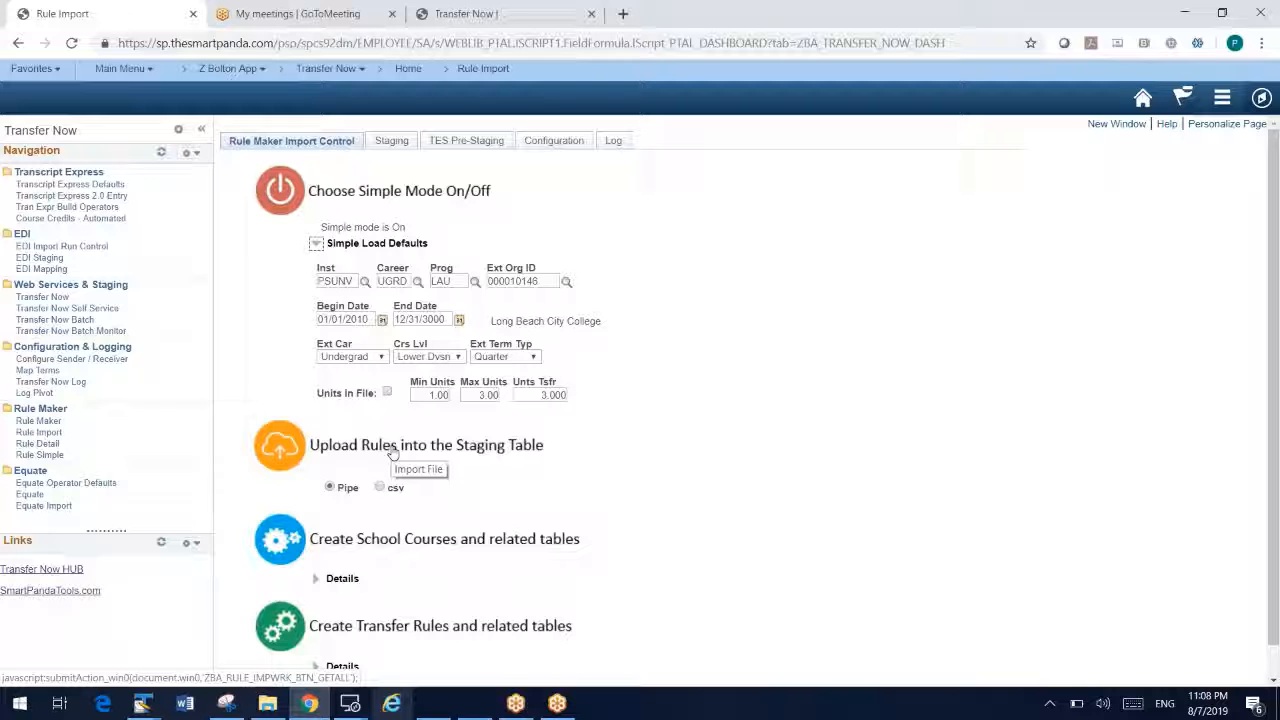
mouse_move(428, 584)
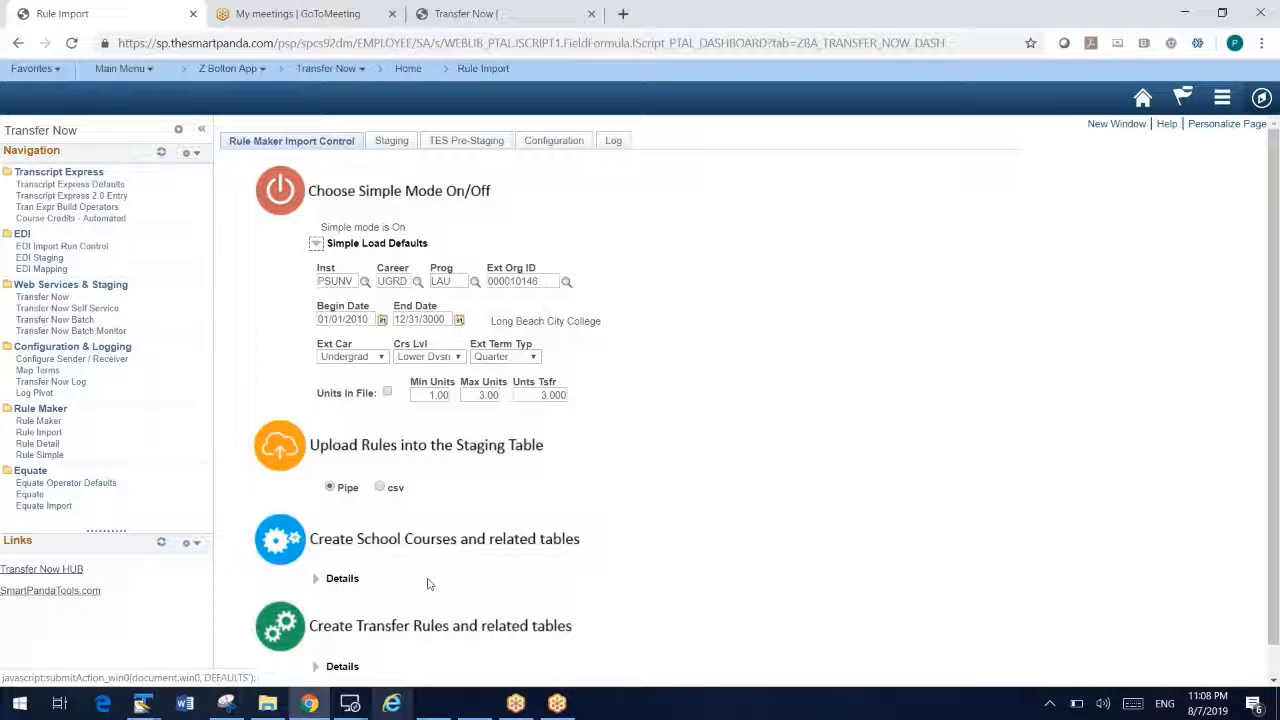
left_click(280, 538)
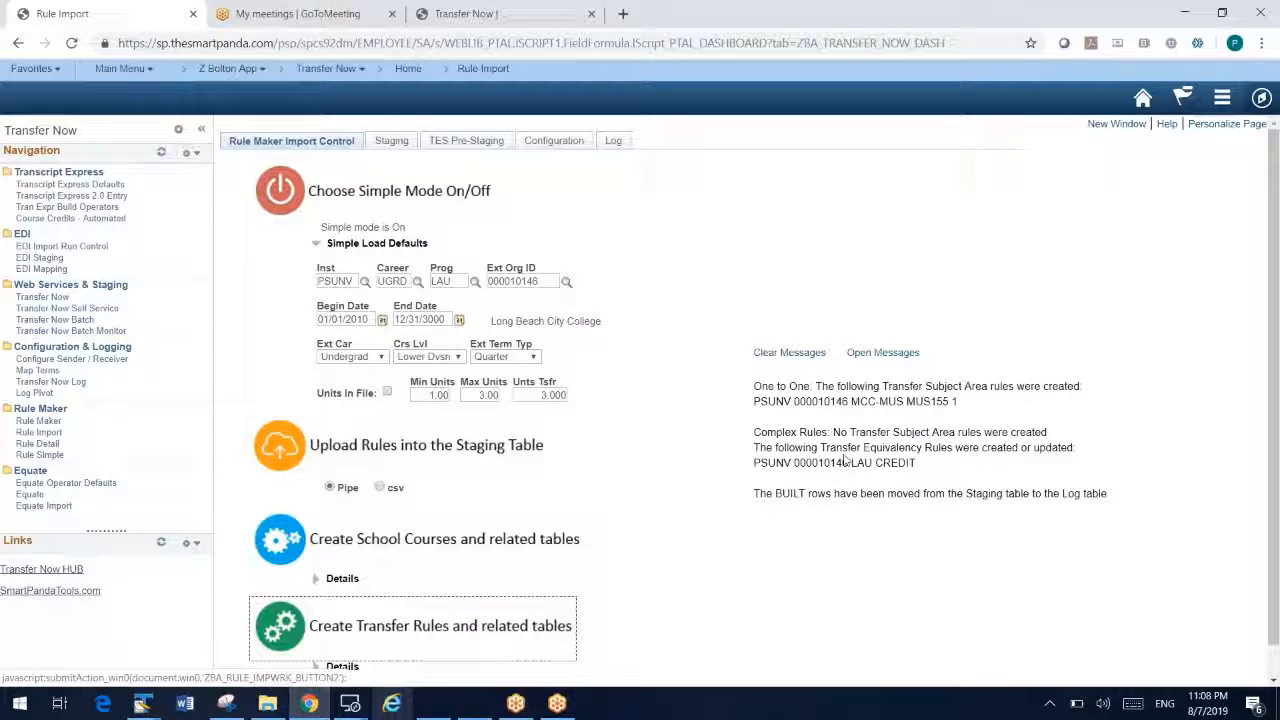
double_click(870, 400)
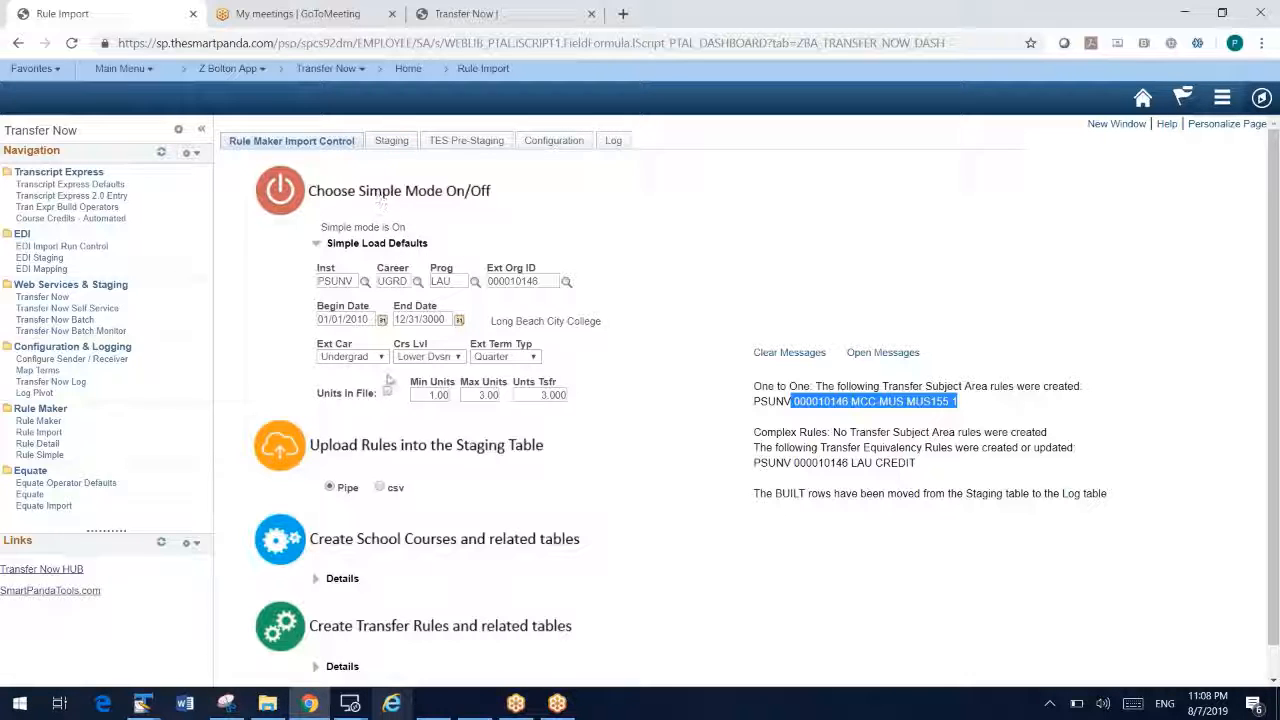
mouse_move(476, 166)
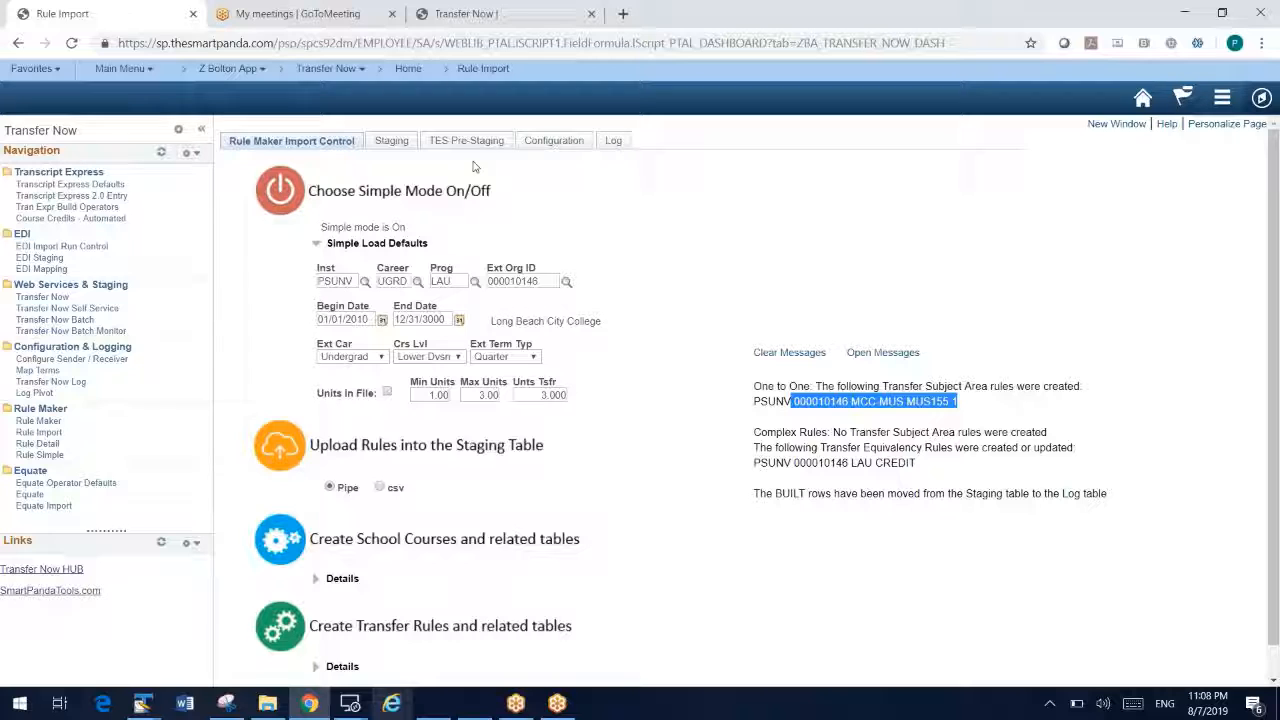
mouse_move(466, 140)
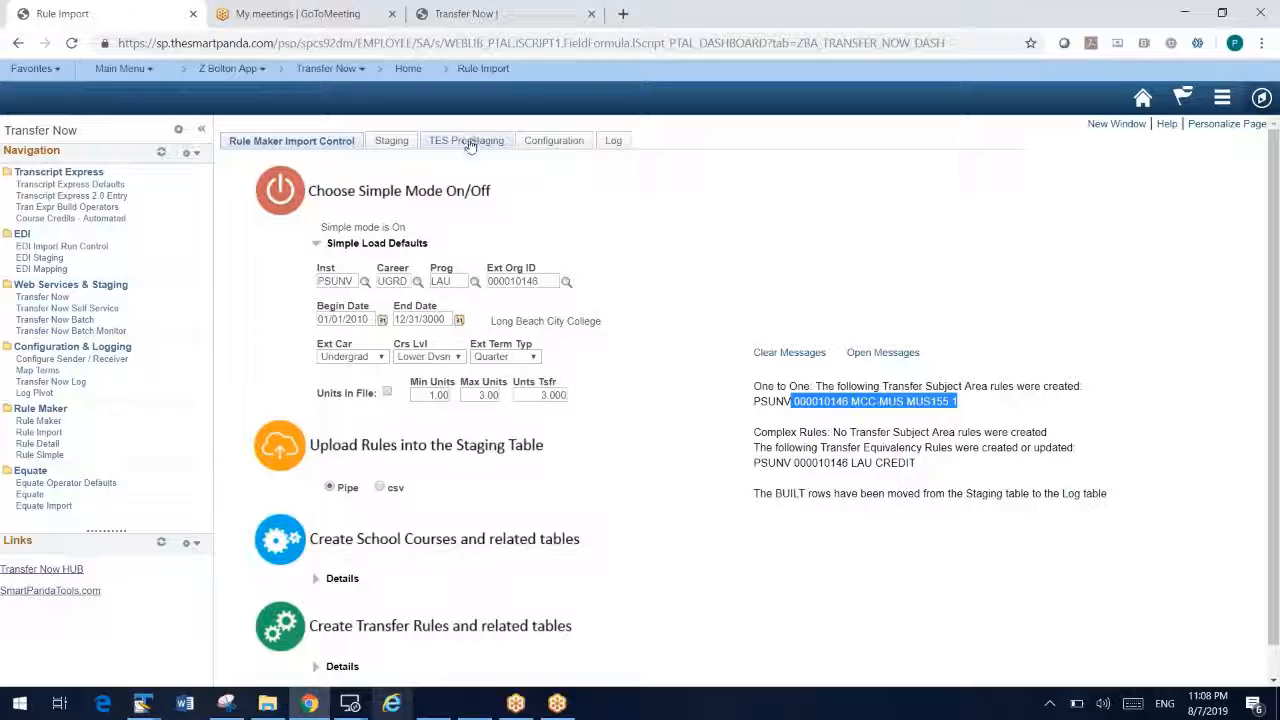
Step: Go to TES Pre-Staging and bring up the Rule Simple builder for Long Beach City College
left_click(460, 140)
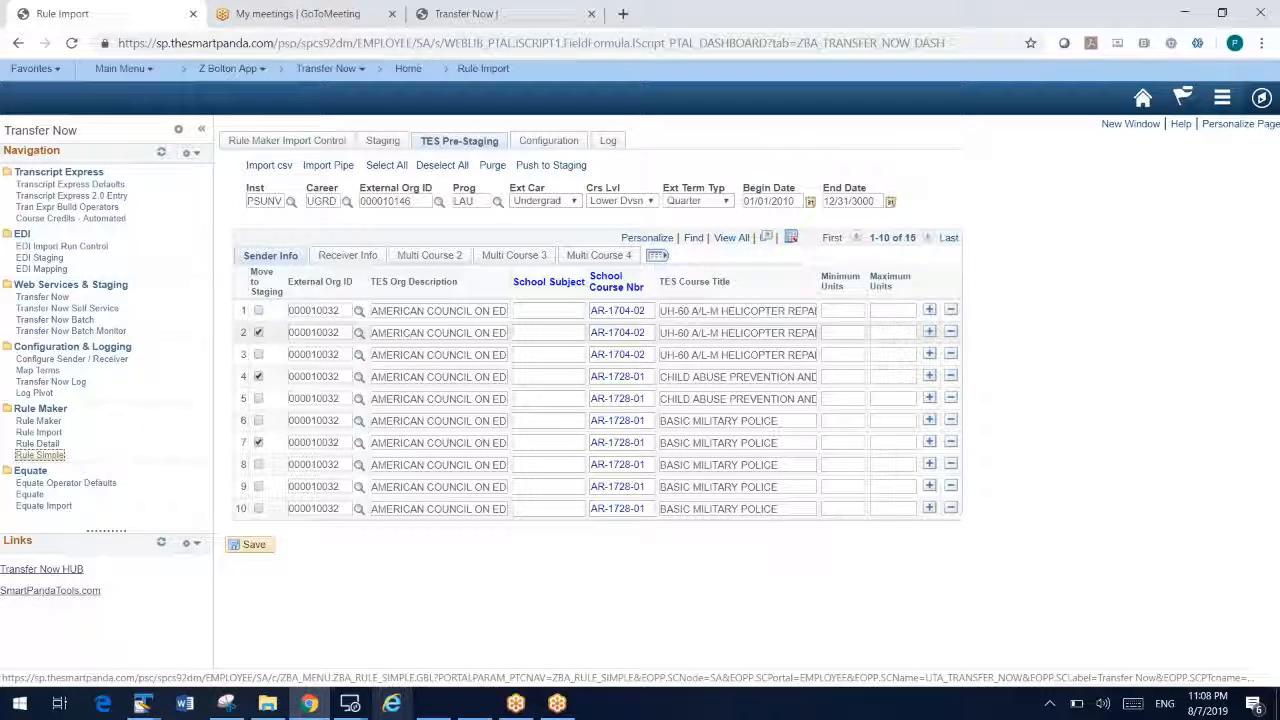
left_click(40, 456)
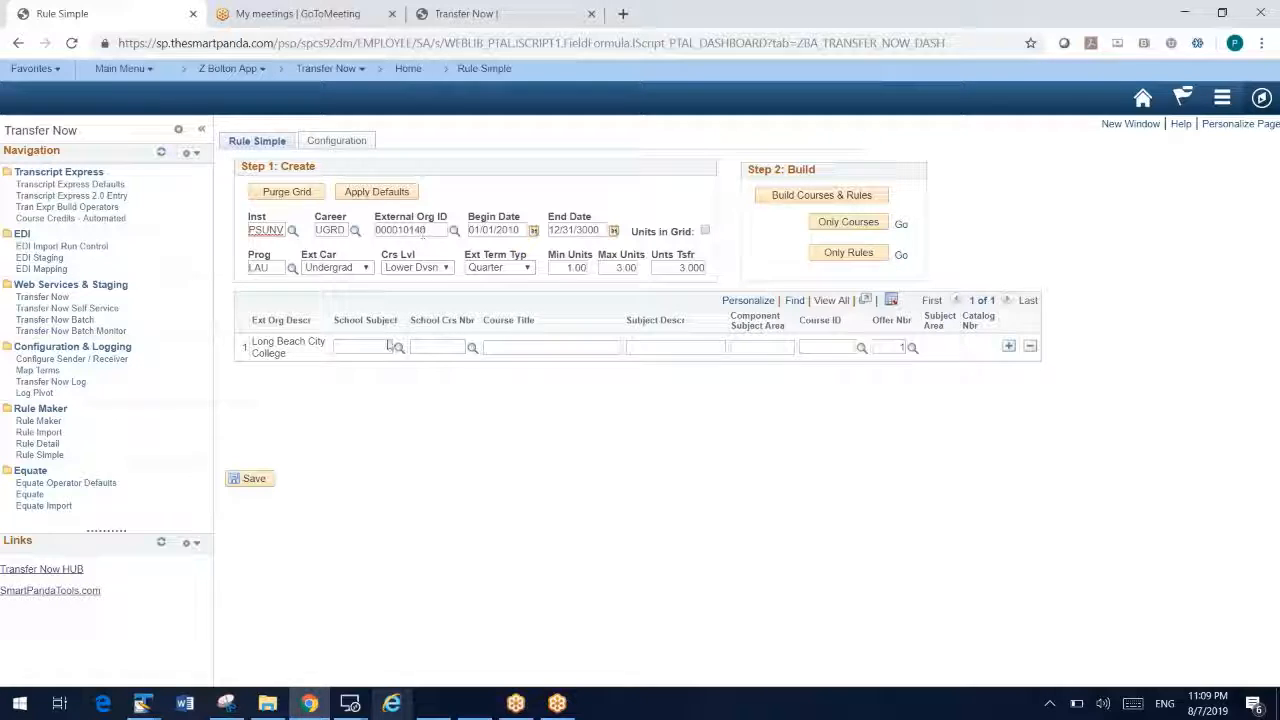
Step: Fill the first row: ZOOL 101 Butterflies, Zoology, mapped to BIOL 101 (course 800099)
left_click(364, 348)
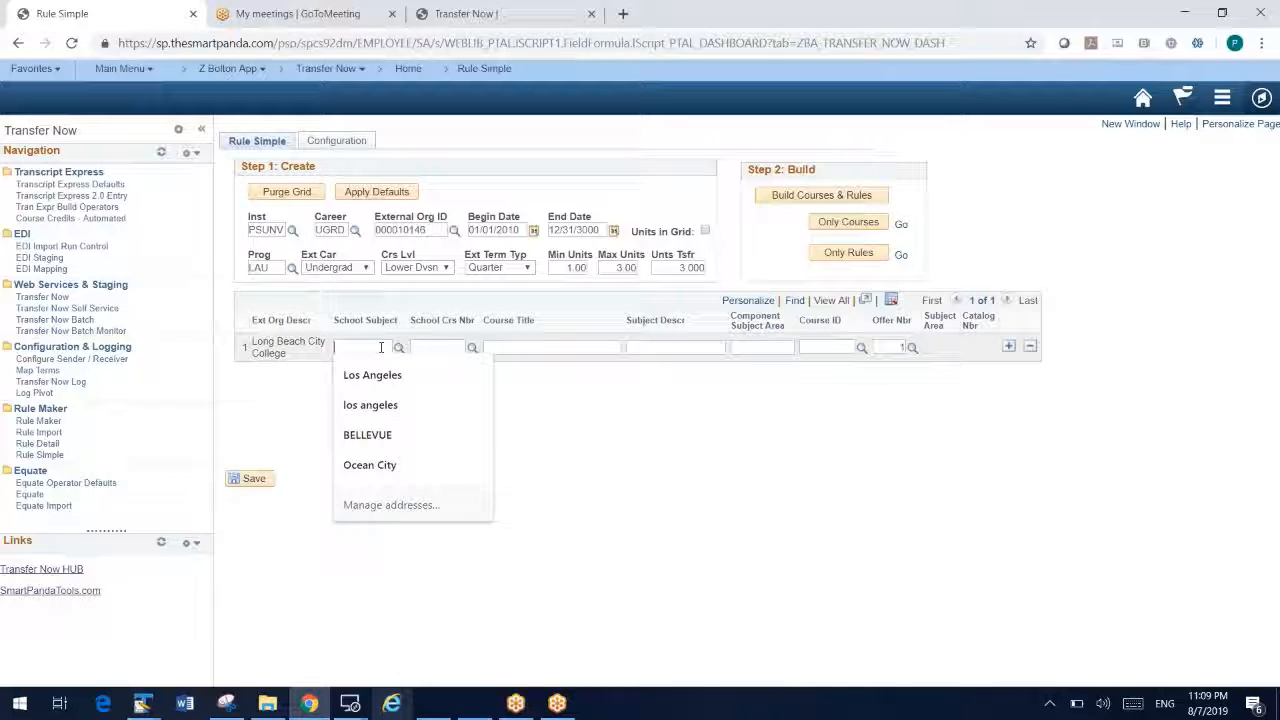
type("ZO")
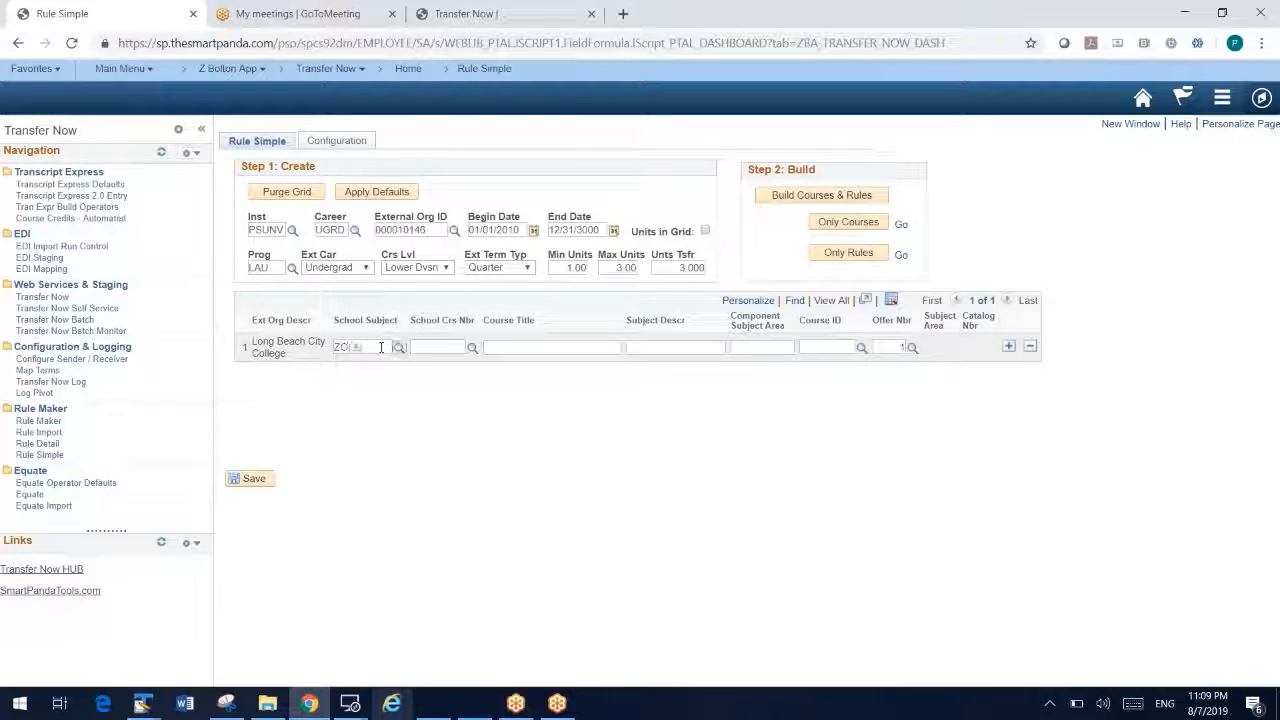
type("101")
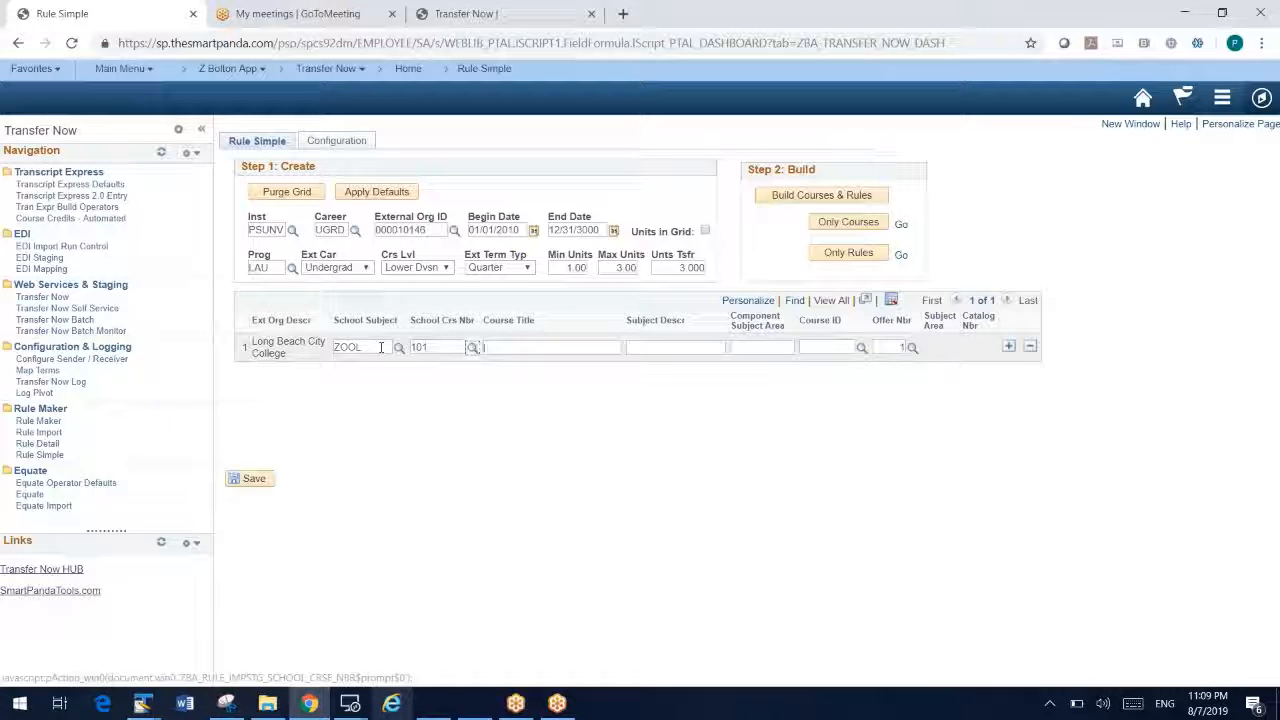
type("Butl")
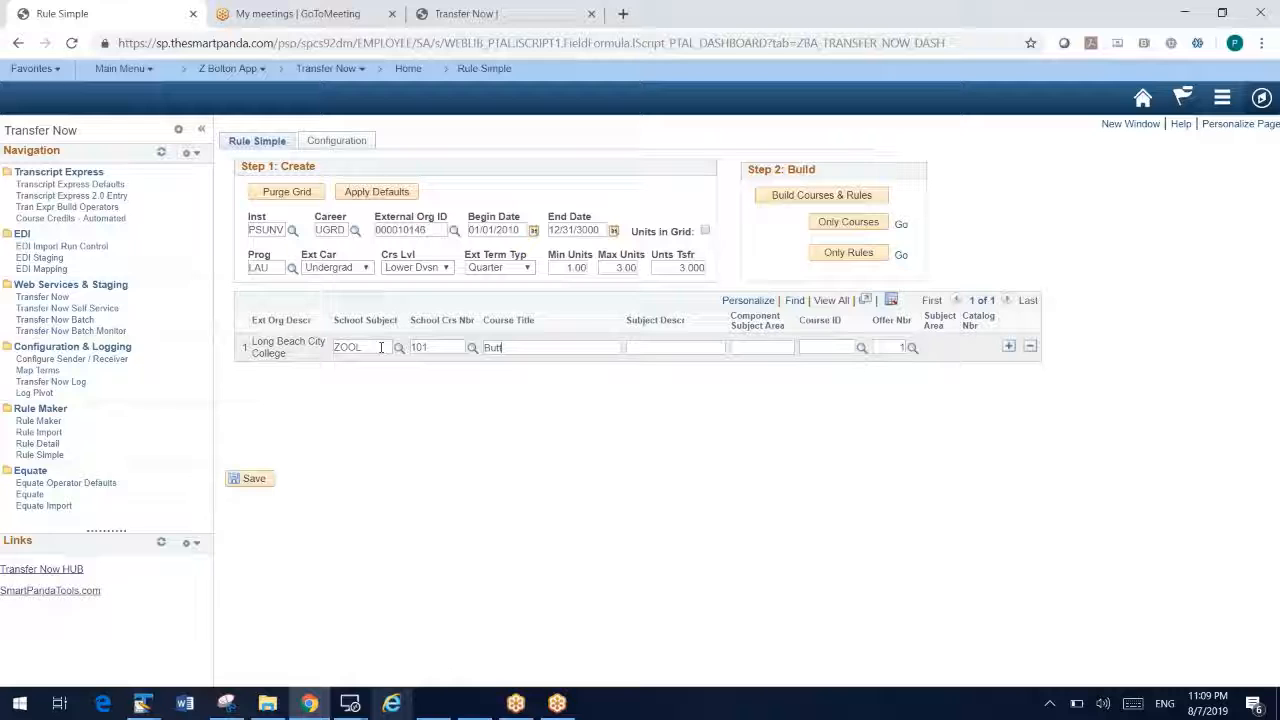
type("erflies")
left_click(674, 346)
type("Zoology")
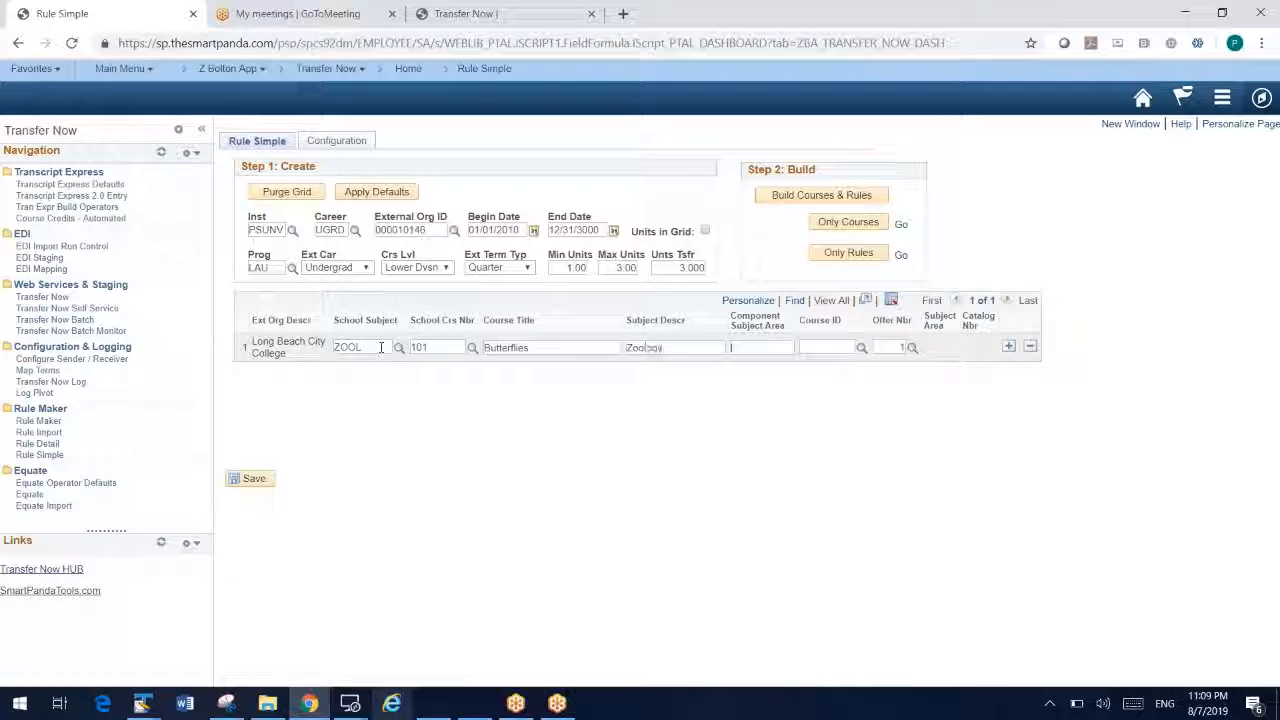
type("ZOOL")
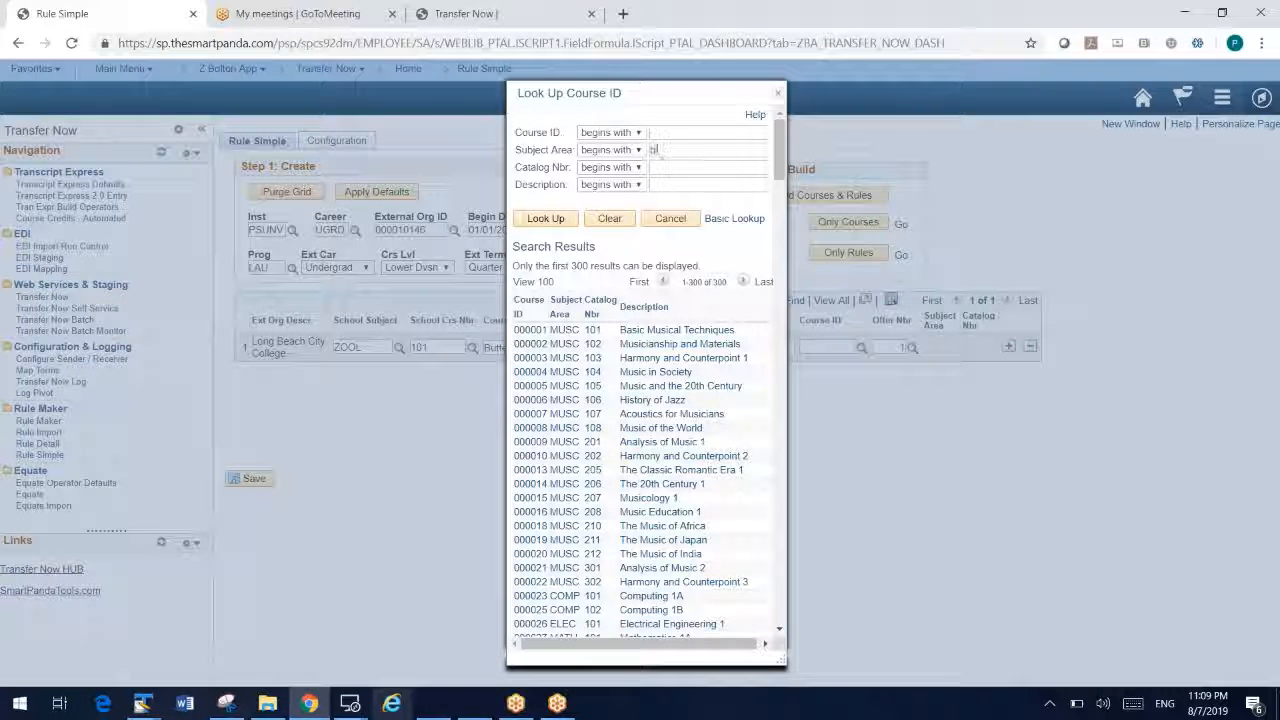
type("BIOL")
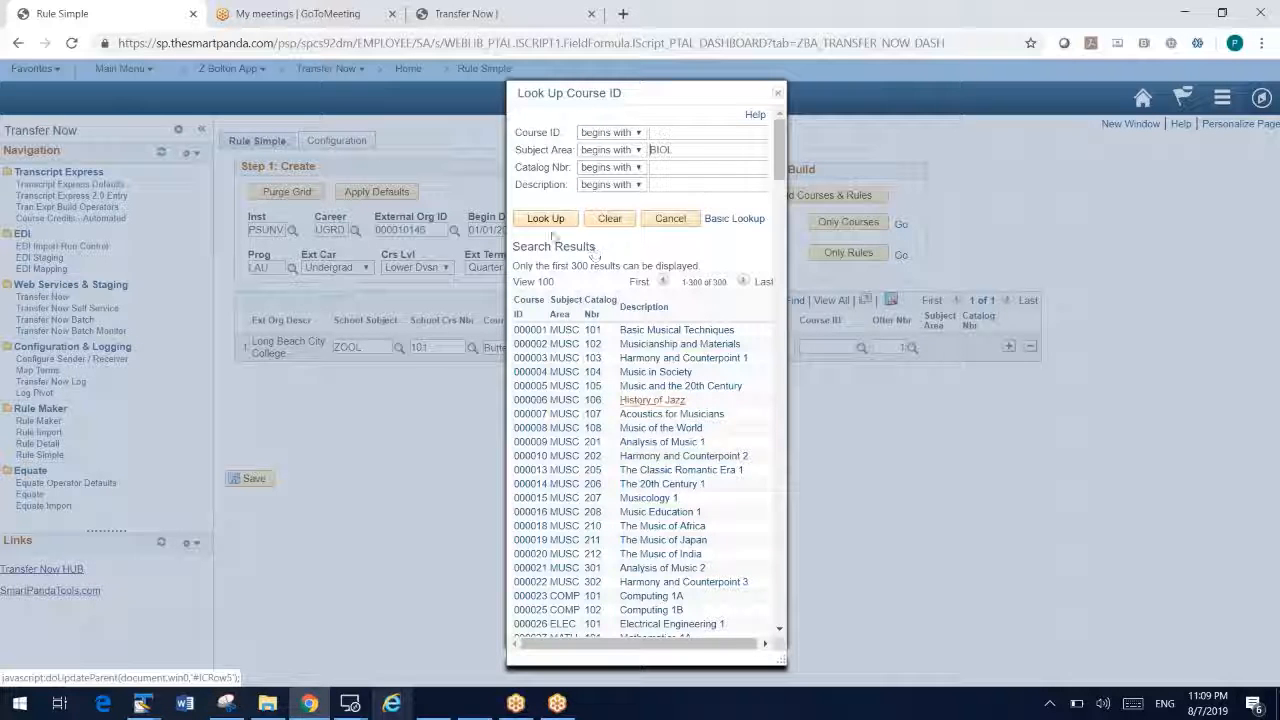
left_click(544, 218)
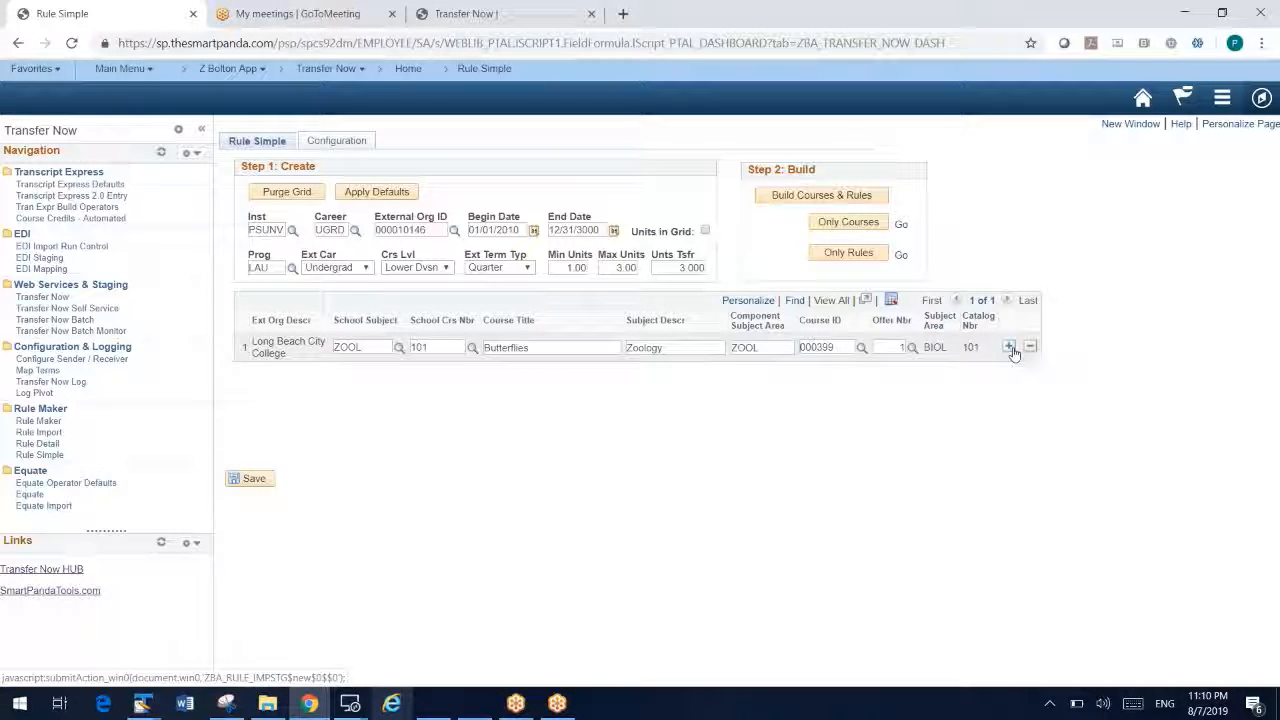
Step: Add a second row: ART 101 Drawing, Art, mapped to ART 100 (course 001199) via lookup
left_click(1008, 348)
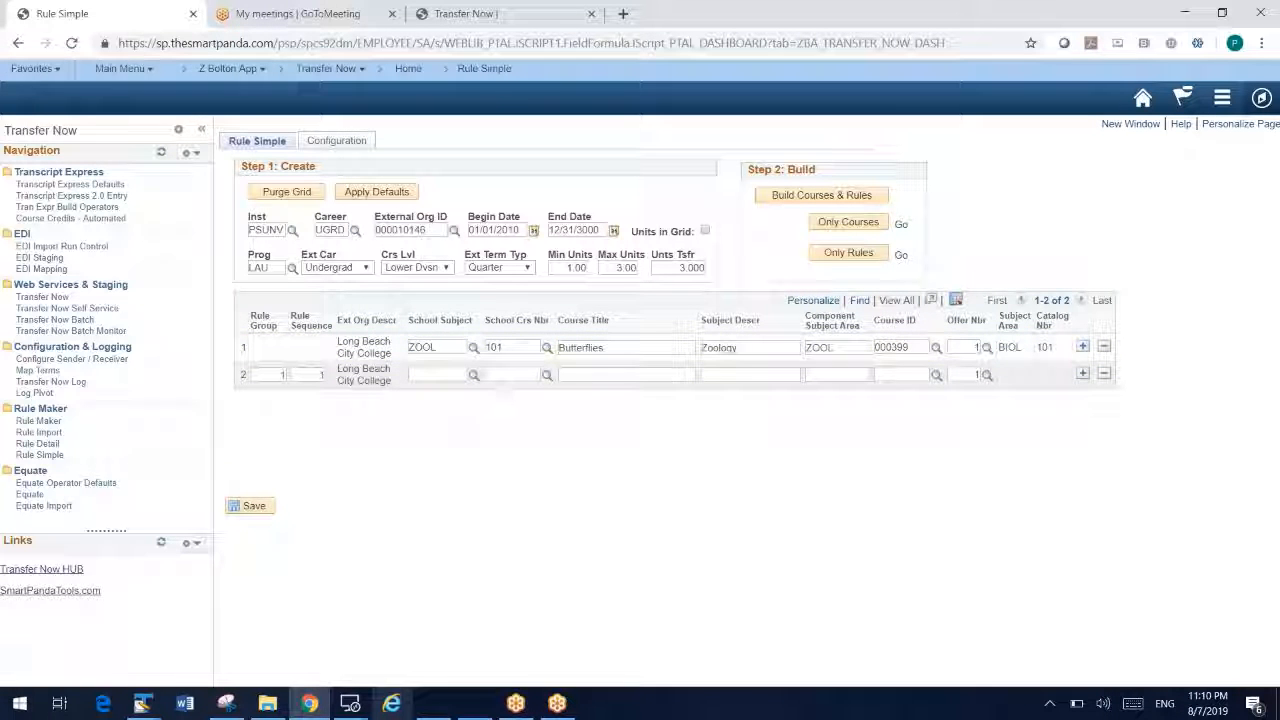
left_click(436, 374)
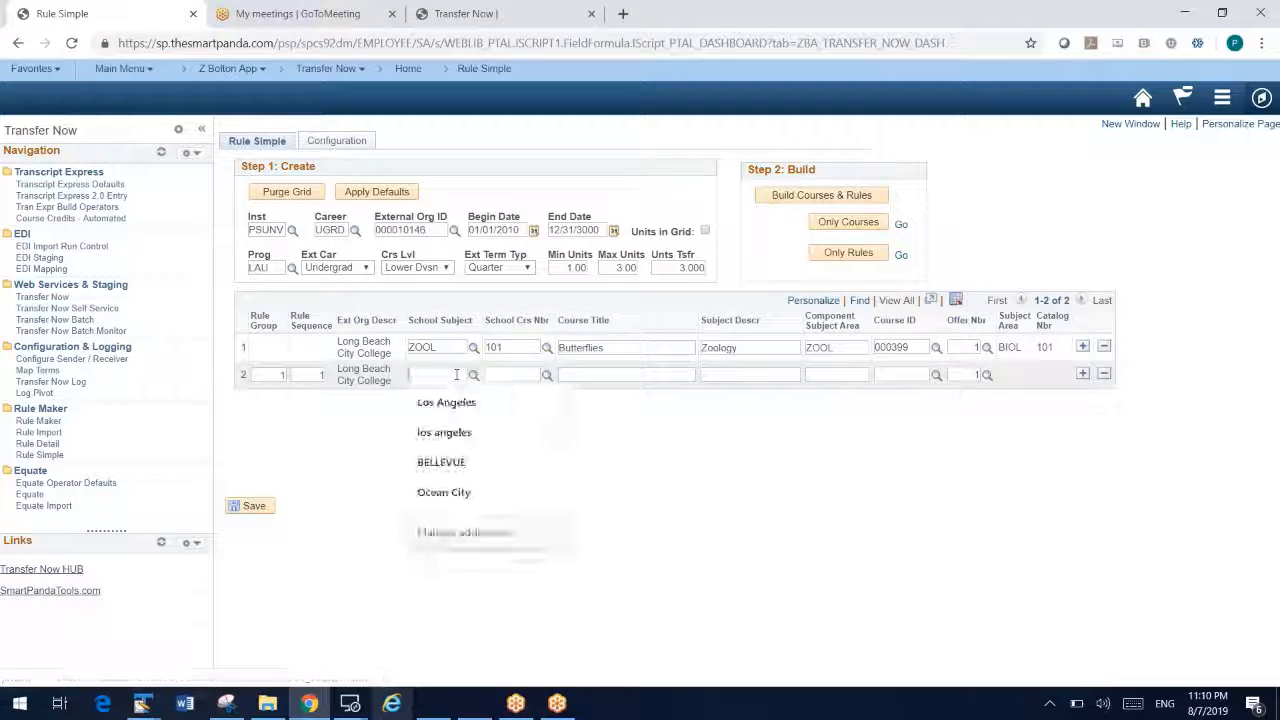
type("ART")
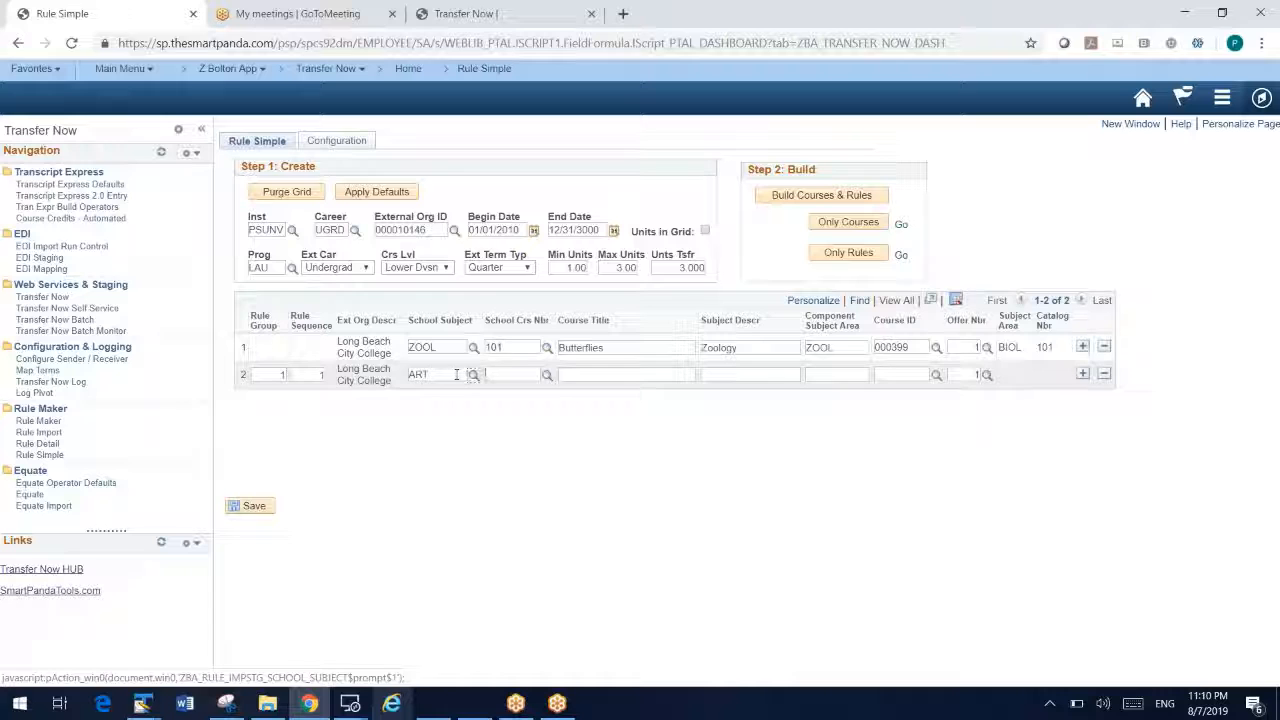
type("101")
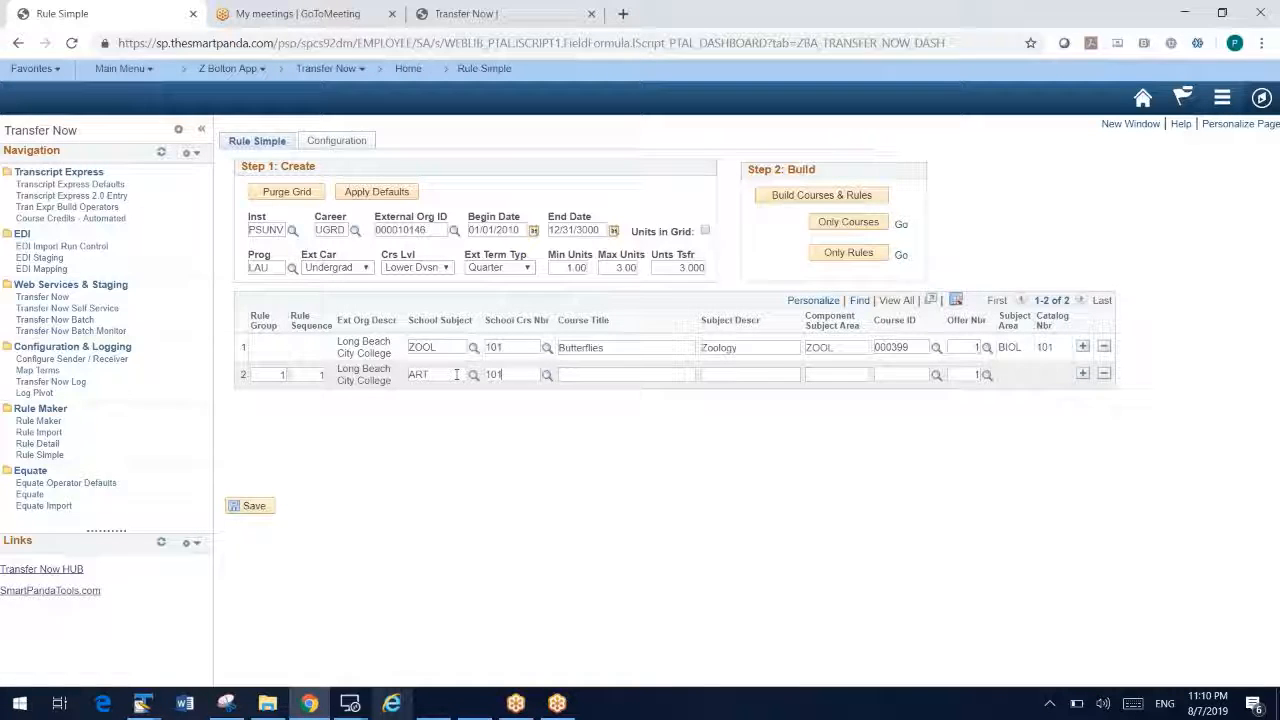
type("Dai")
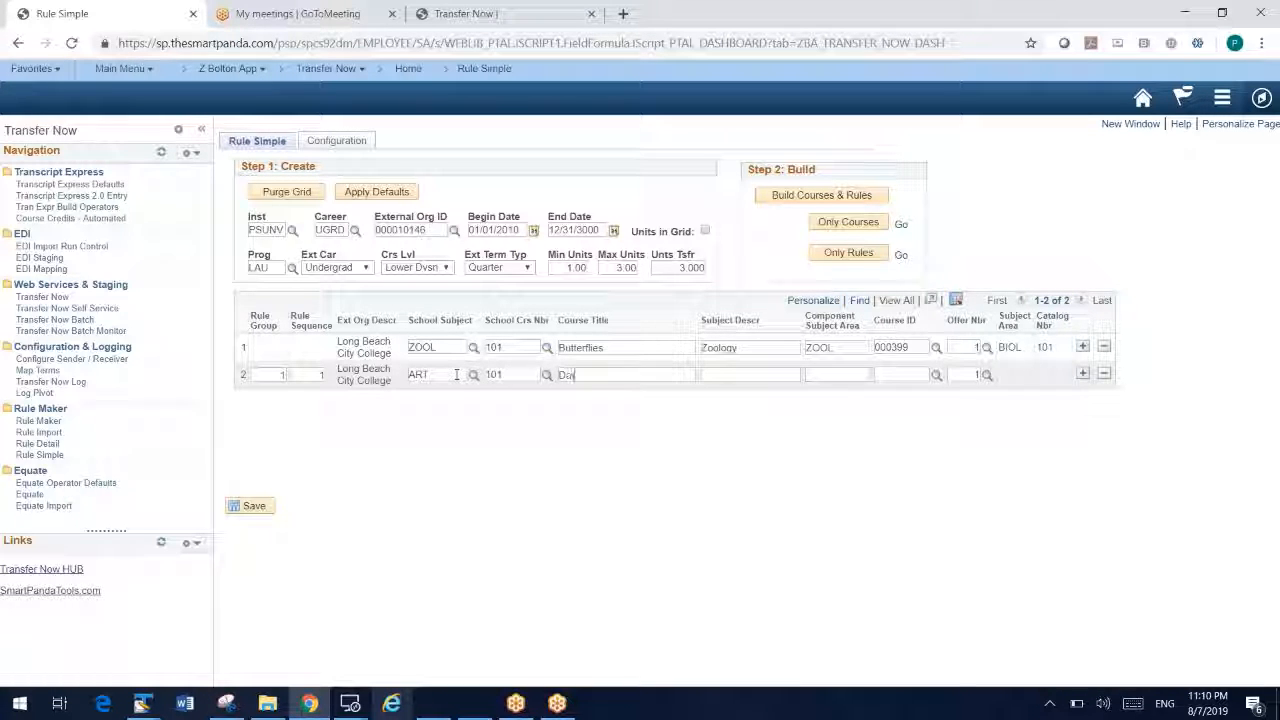
type("Drawing")
left_click(750, 374)
type("Art")
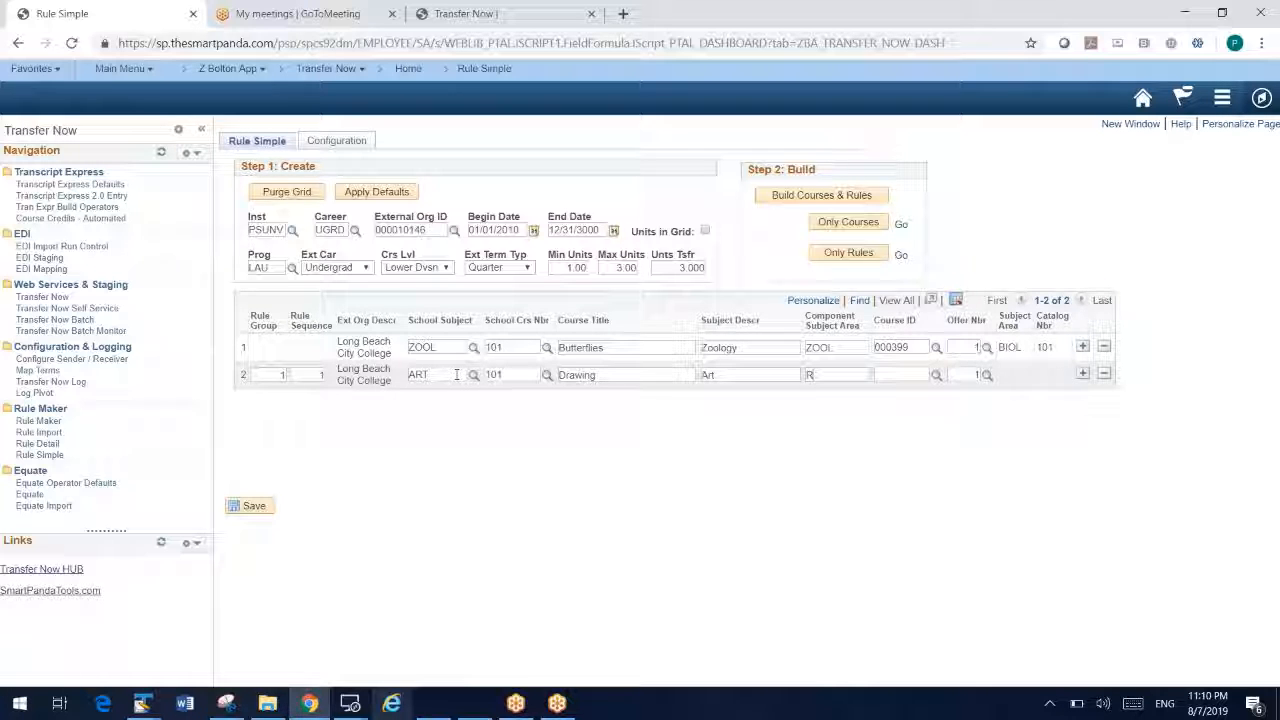
type("ART")
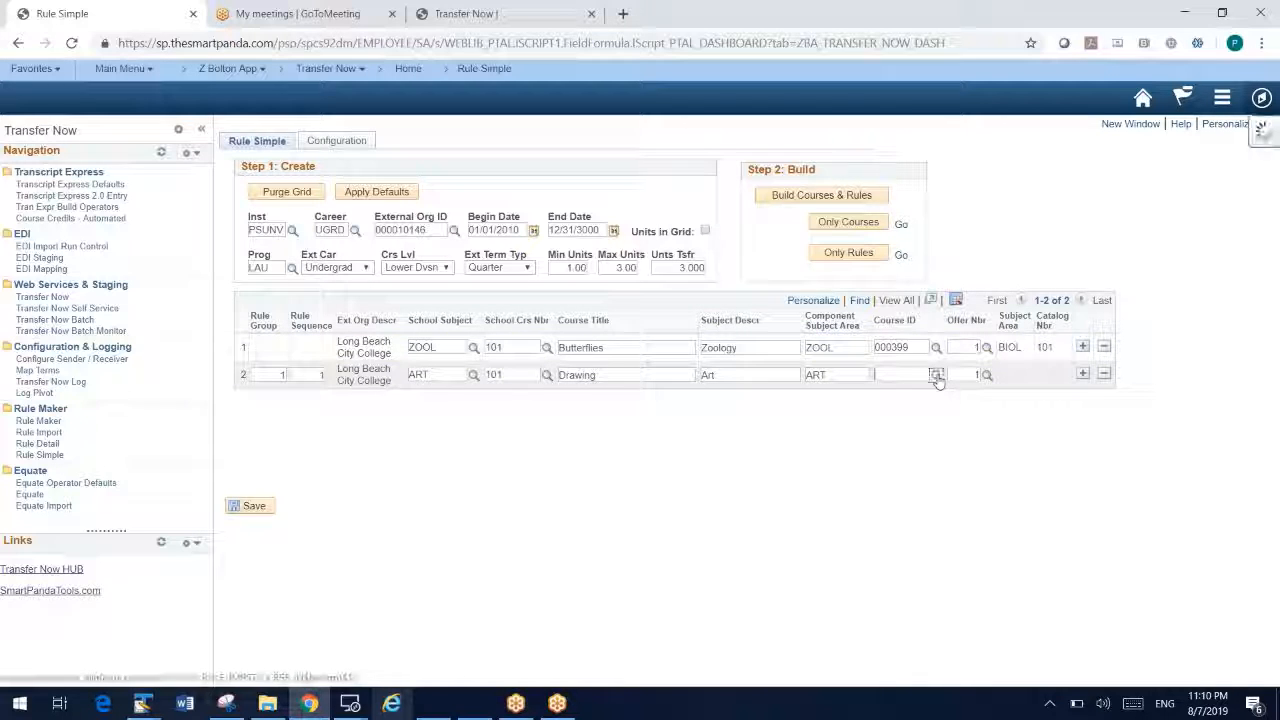
left_click(936, 376)
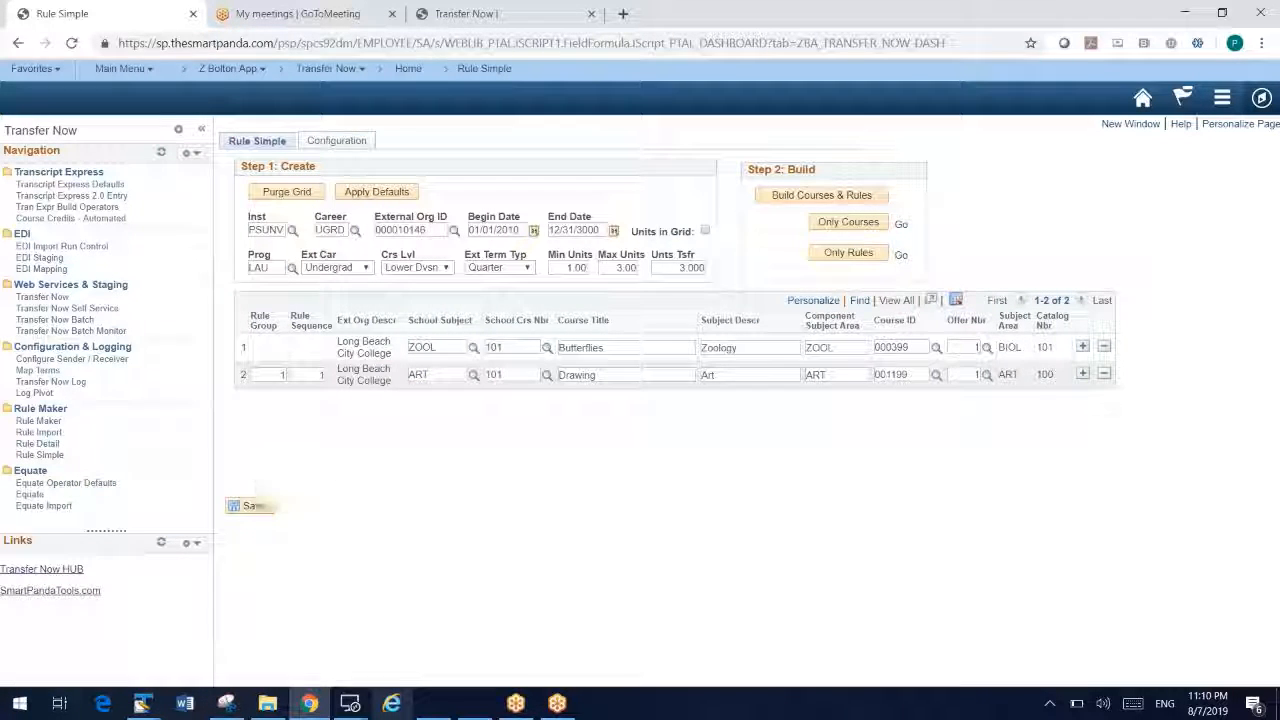
Step: Save both rule rows and apply the Long Beach City College defaults to them
left_click(252, 504)
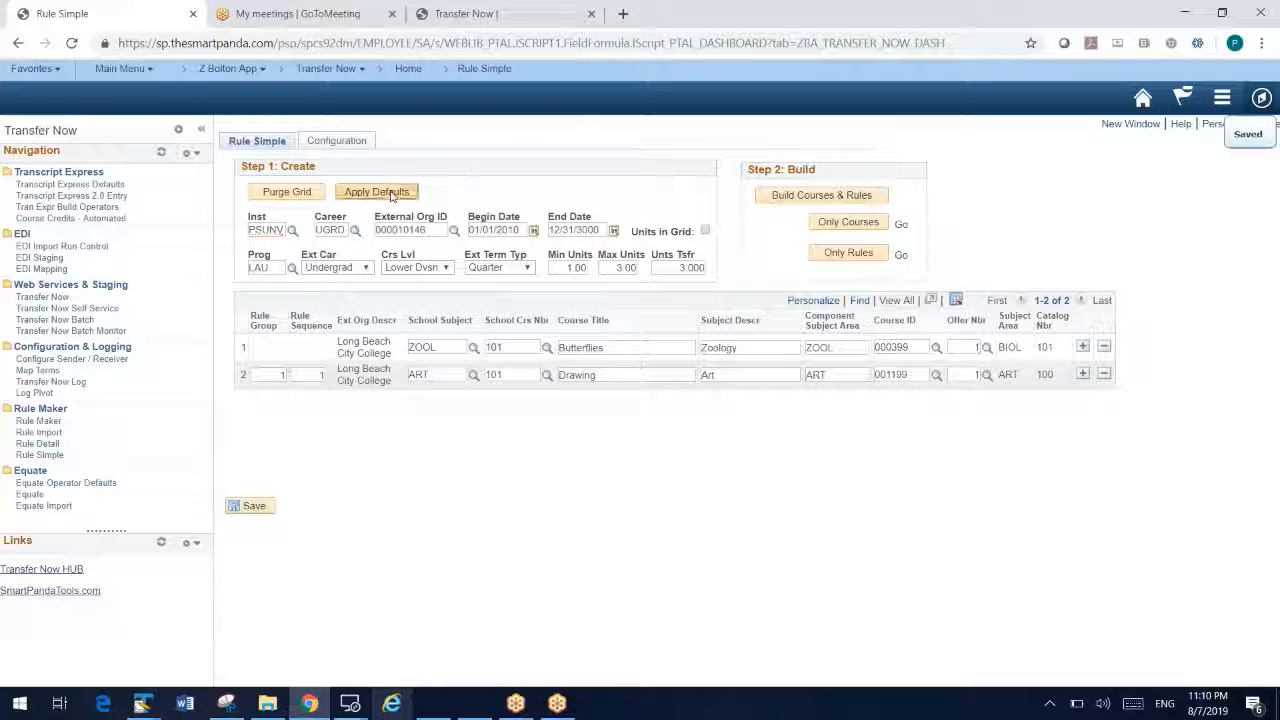
left_click(376, 192)
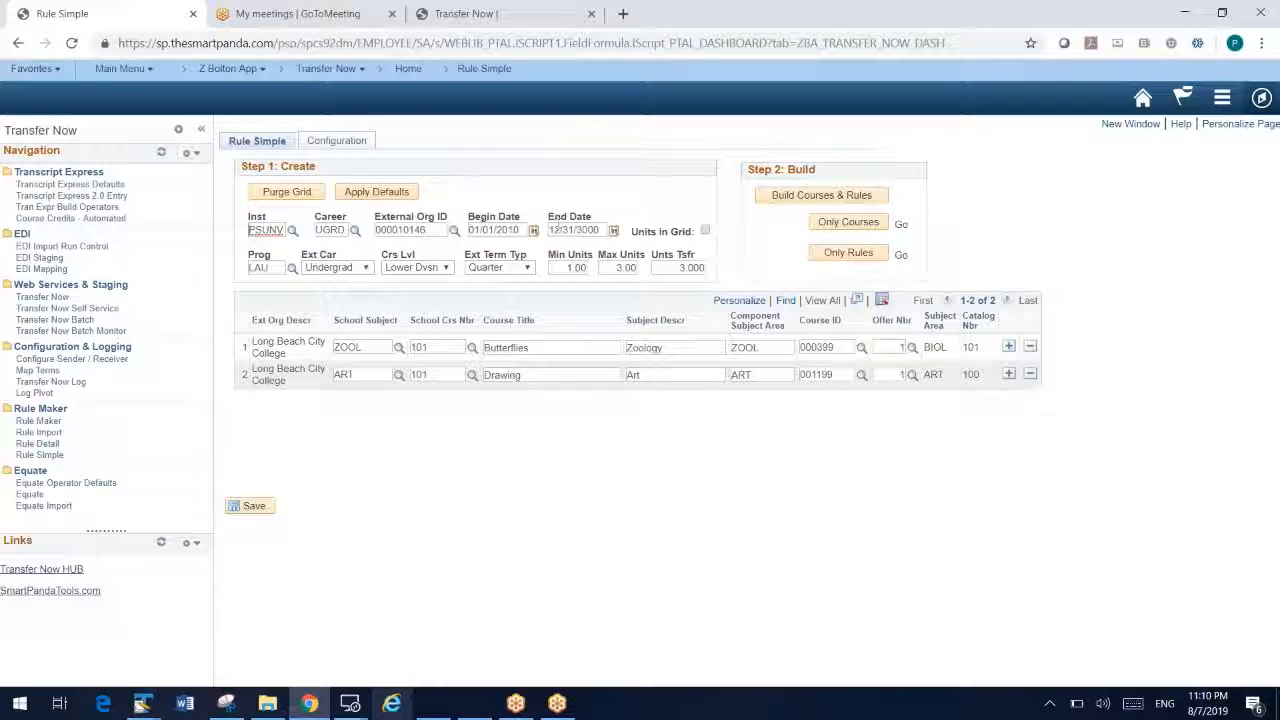
mouse_move(610, 414)
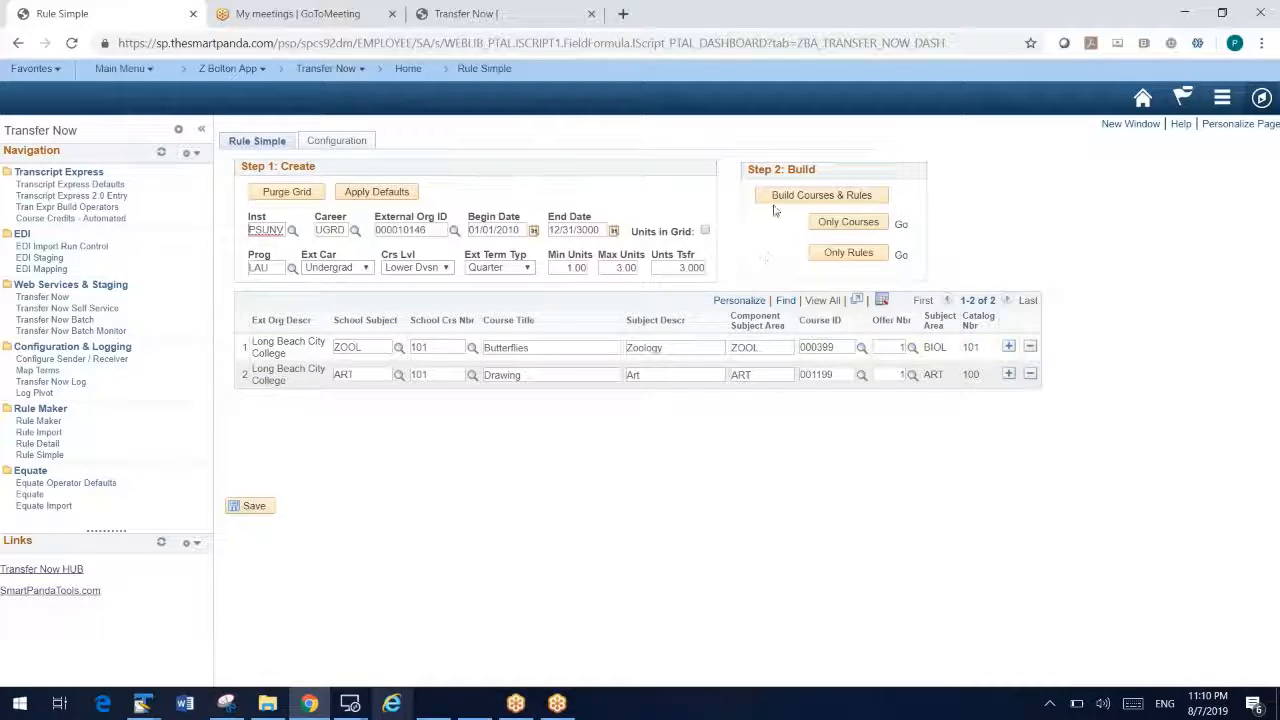
Step: Build courses and rules for ZOOL 101 and ART 101, then bring up the new Transfer Subject Area rules for source 000010146
left_click(820, 196)
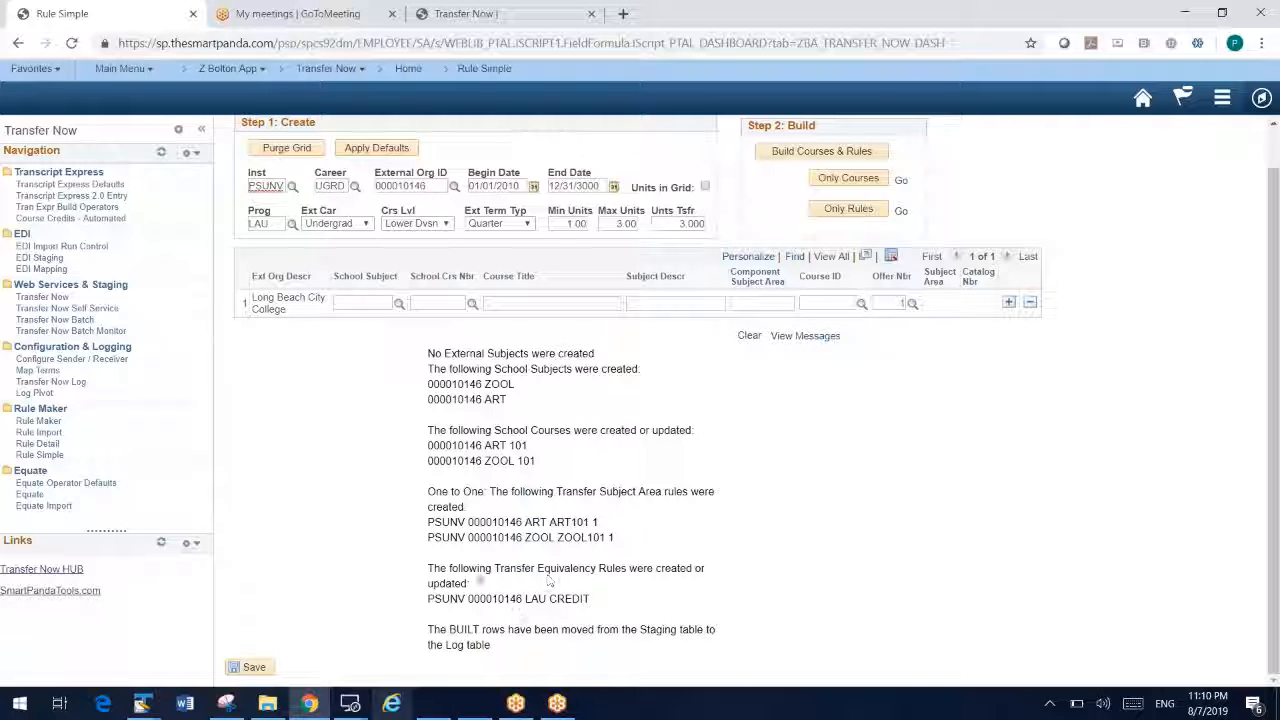
double_click(492, 520)
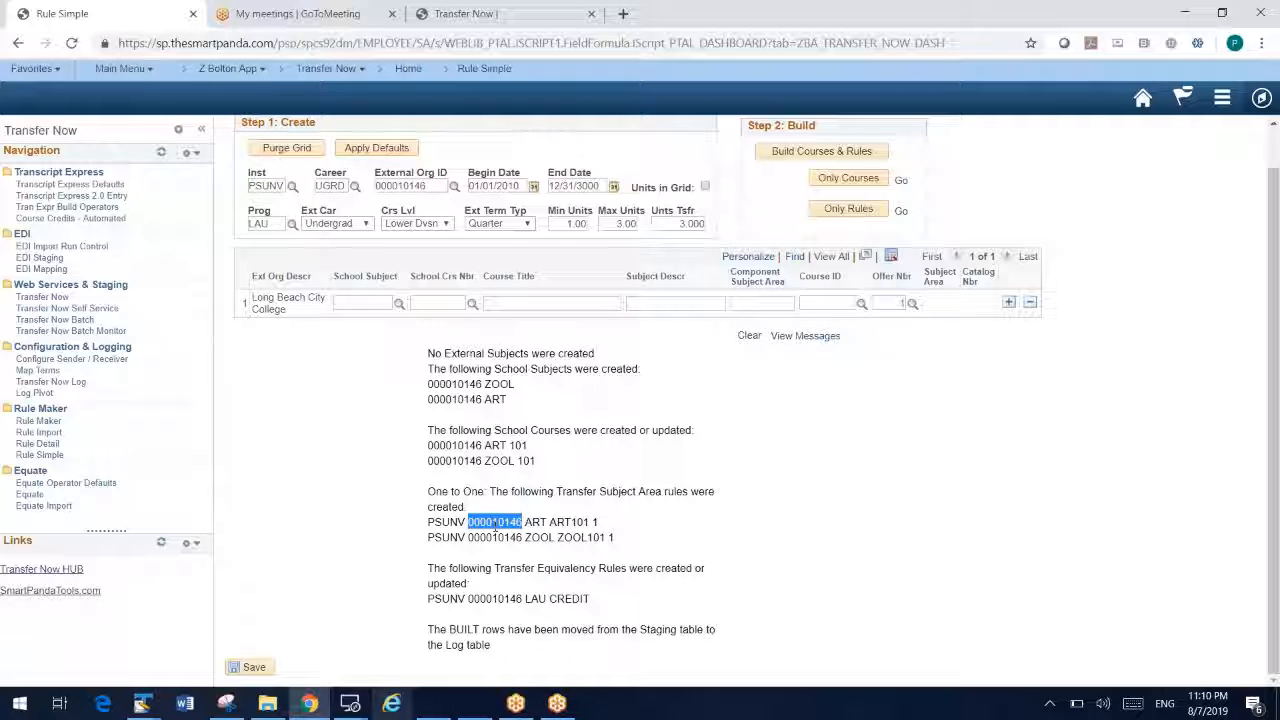
scroll("down", 3)
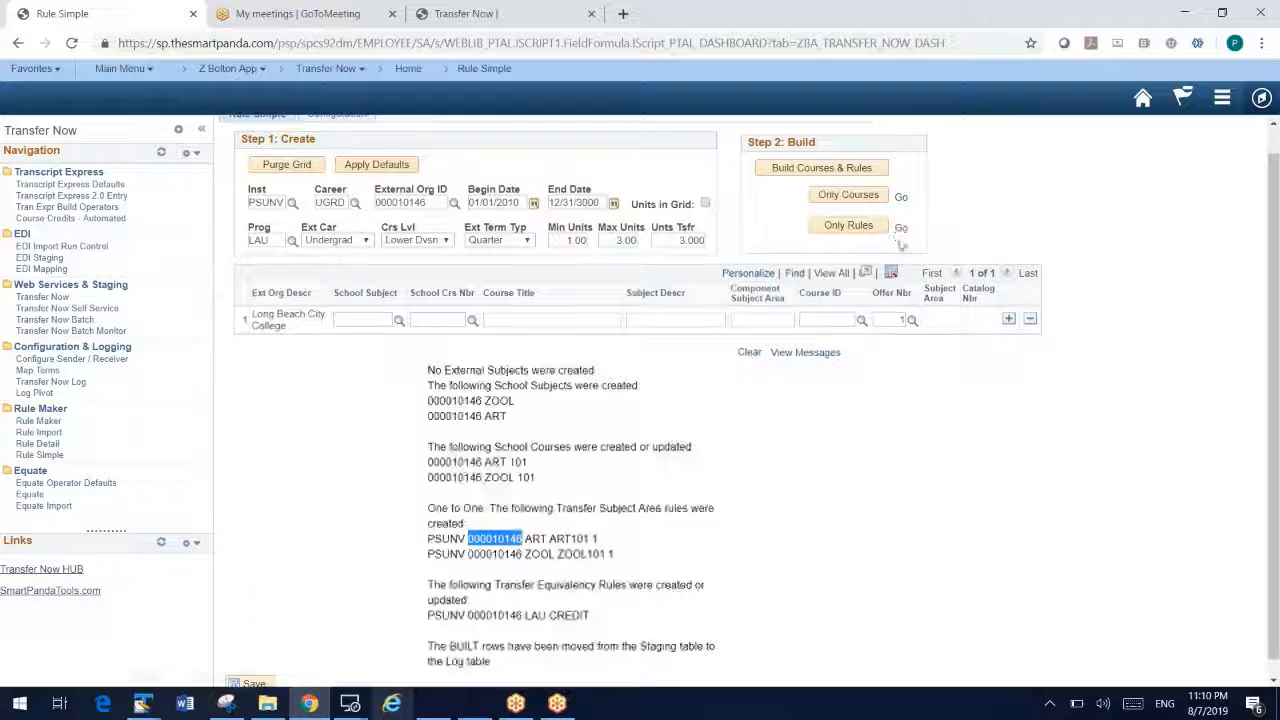
left_click(492, 538)
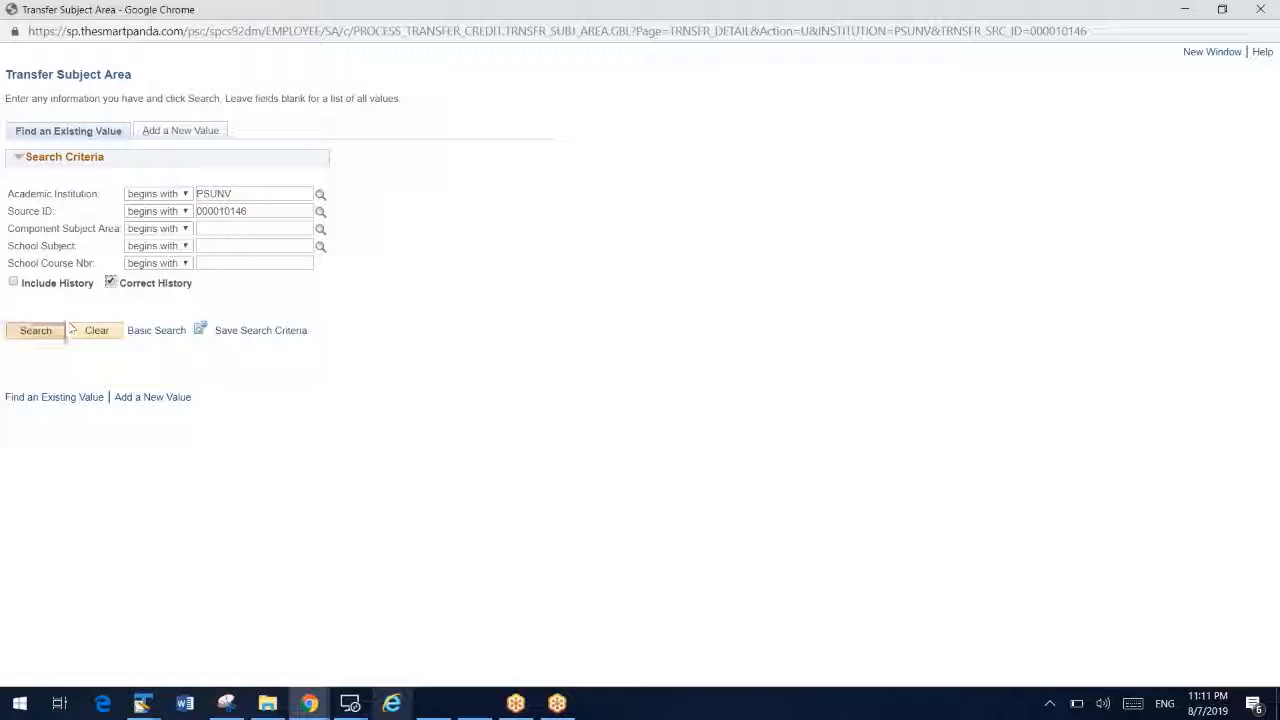
Step: Close the Transfer Subject Area window, returning to Rule Simple with the build messages
left_click(36, 330)
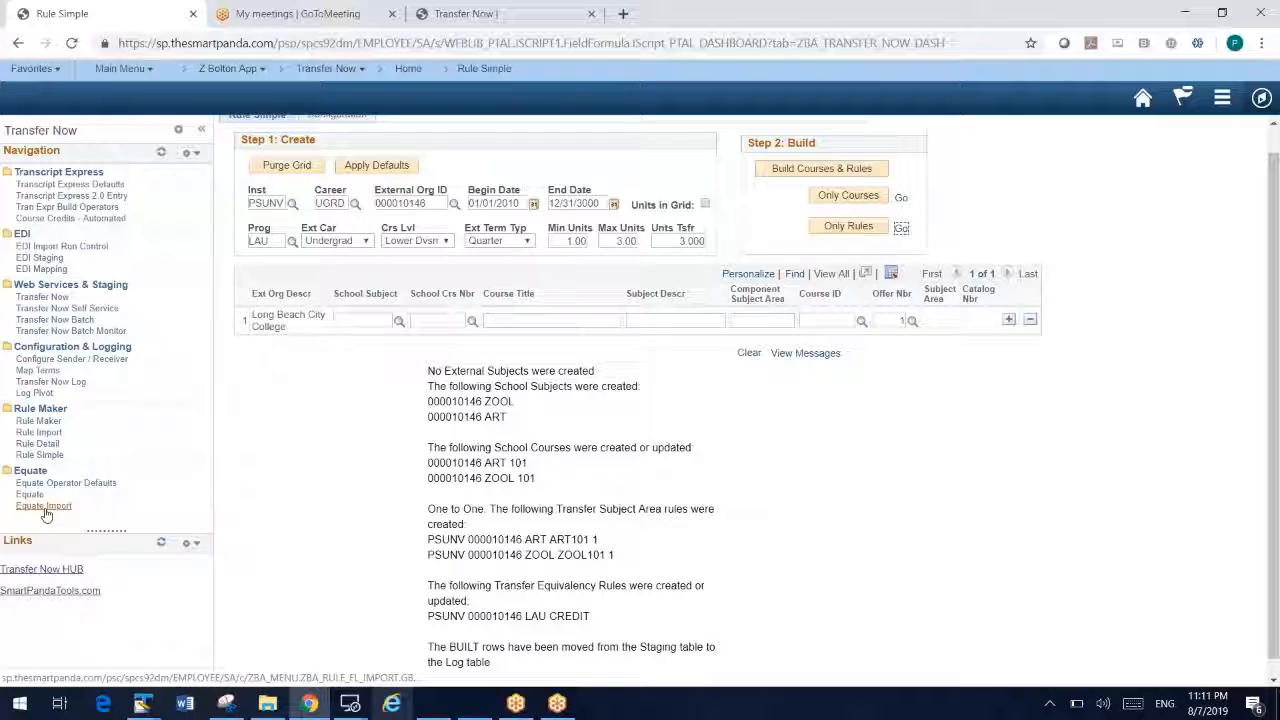
mouse_move(30, 494)
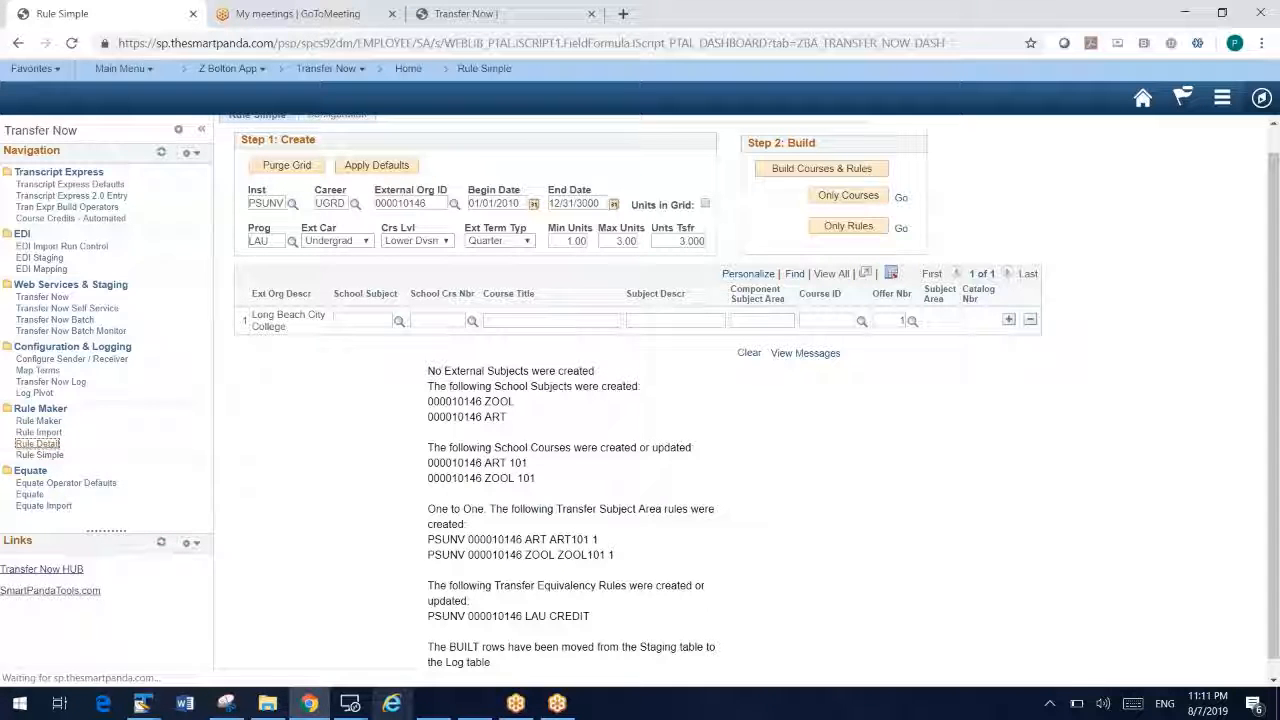
Step: In Rule Detail, search source ID 000010146, view PSUNV Long Beach rules and expand RM-BIOLOGY
left_click(38, 444)
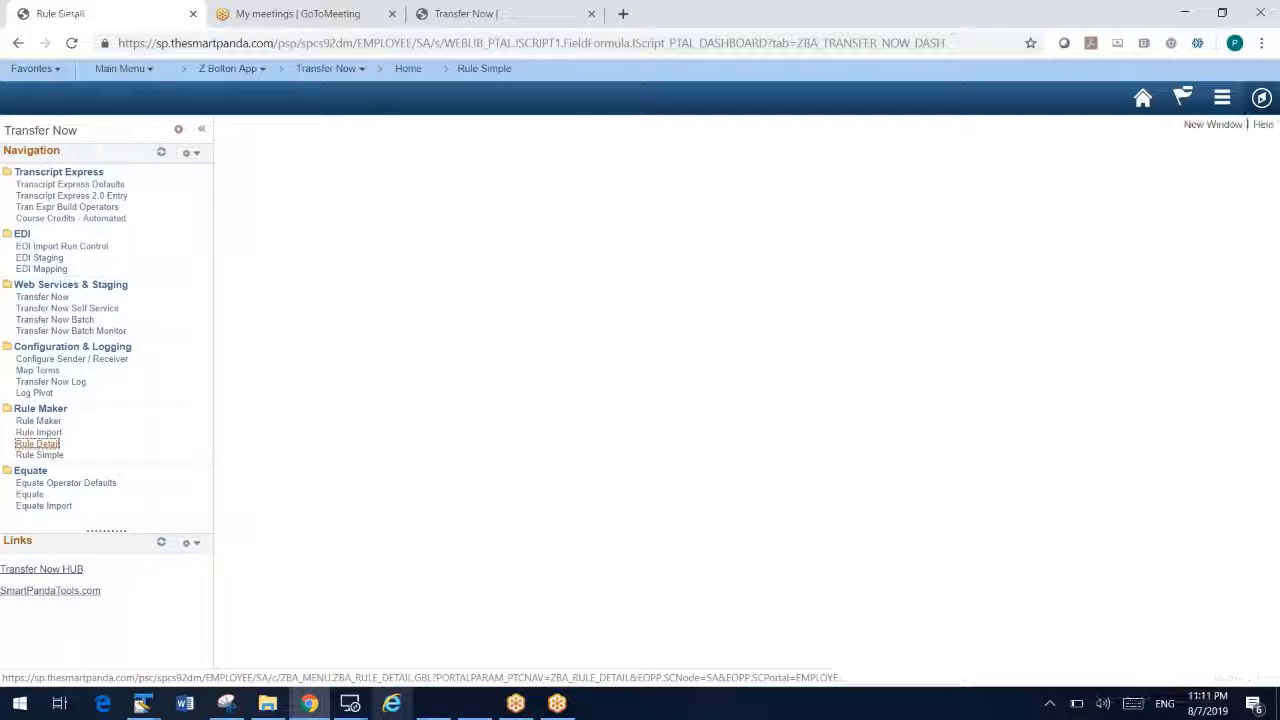
left_click(36, 444)
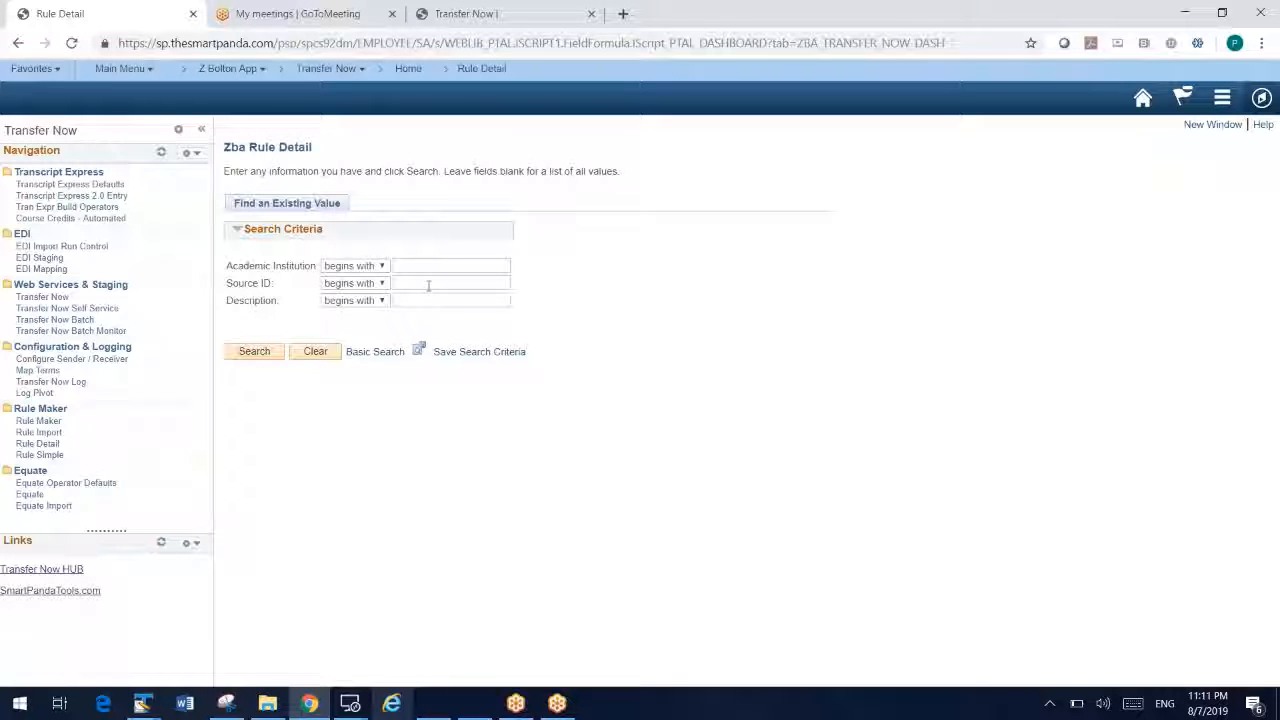
type("000")
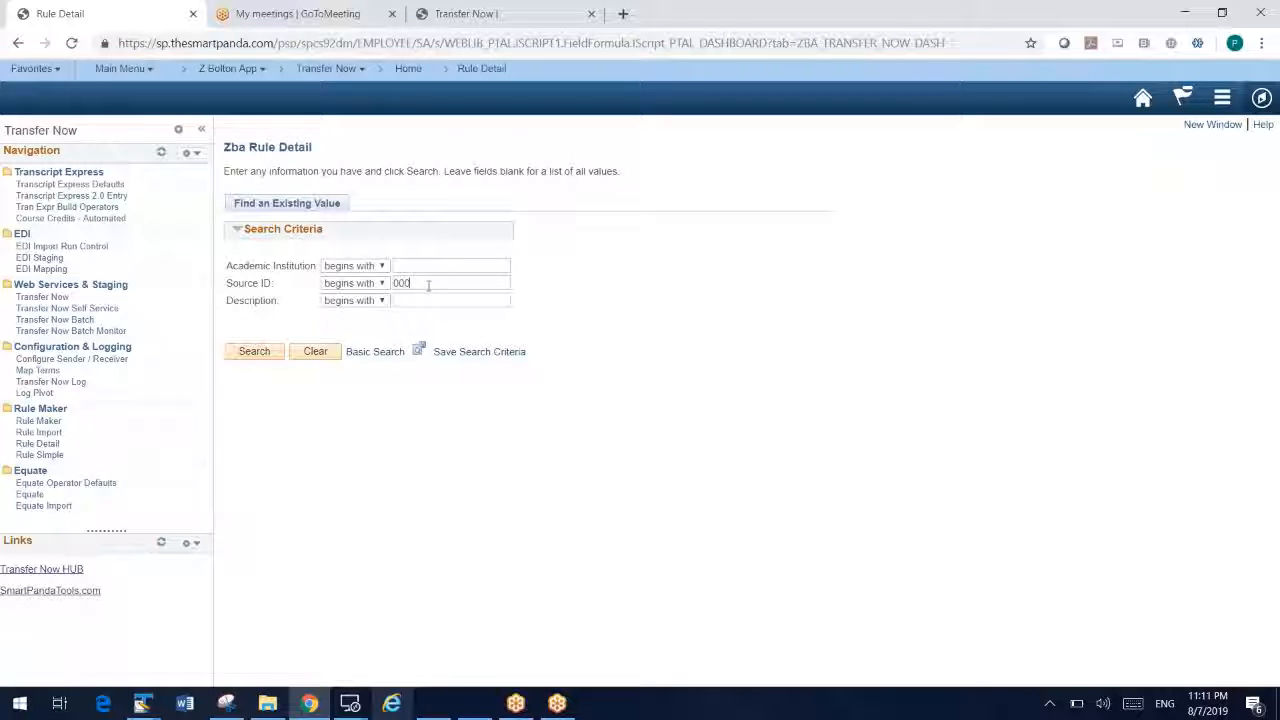
left_click(254, 352)
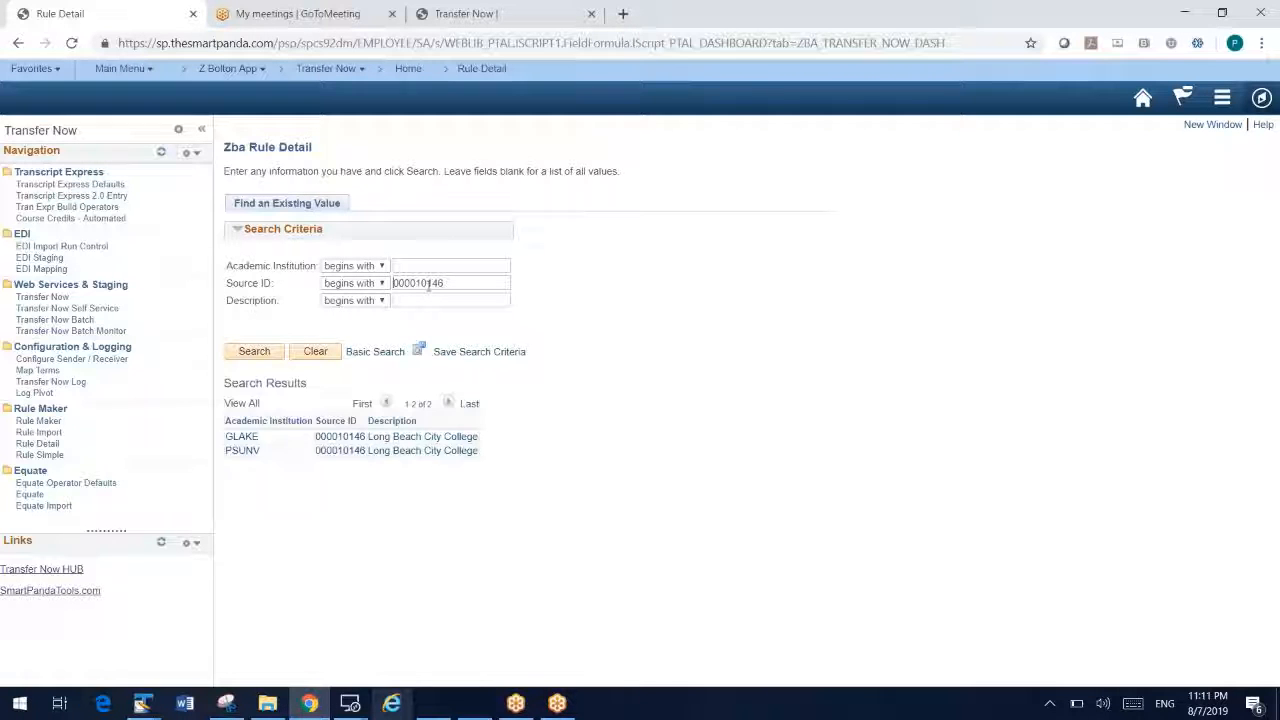
left_click(242, 450)
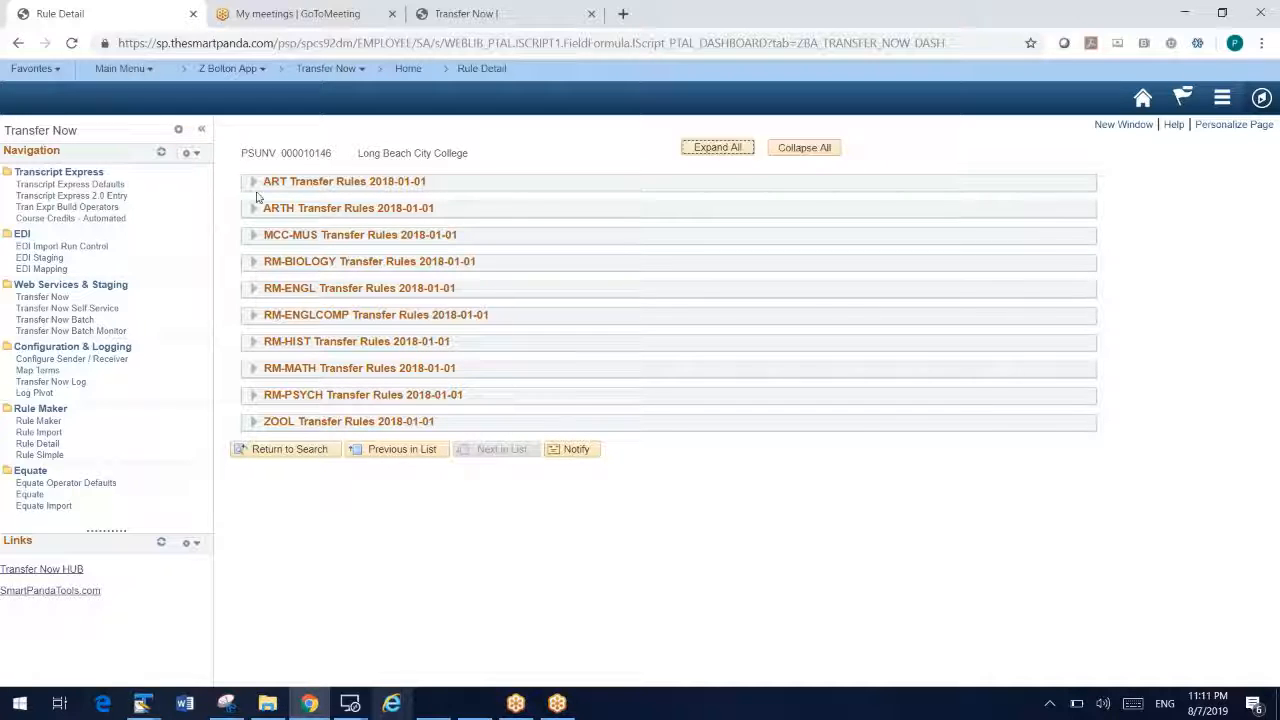
left_click(252, 180)
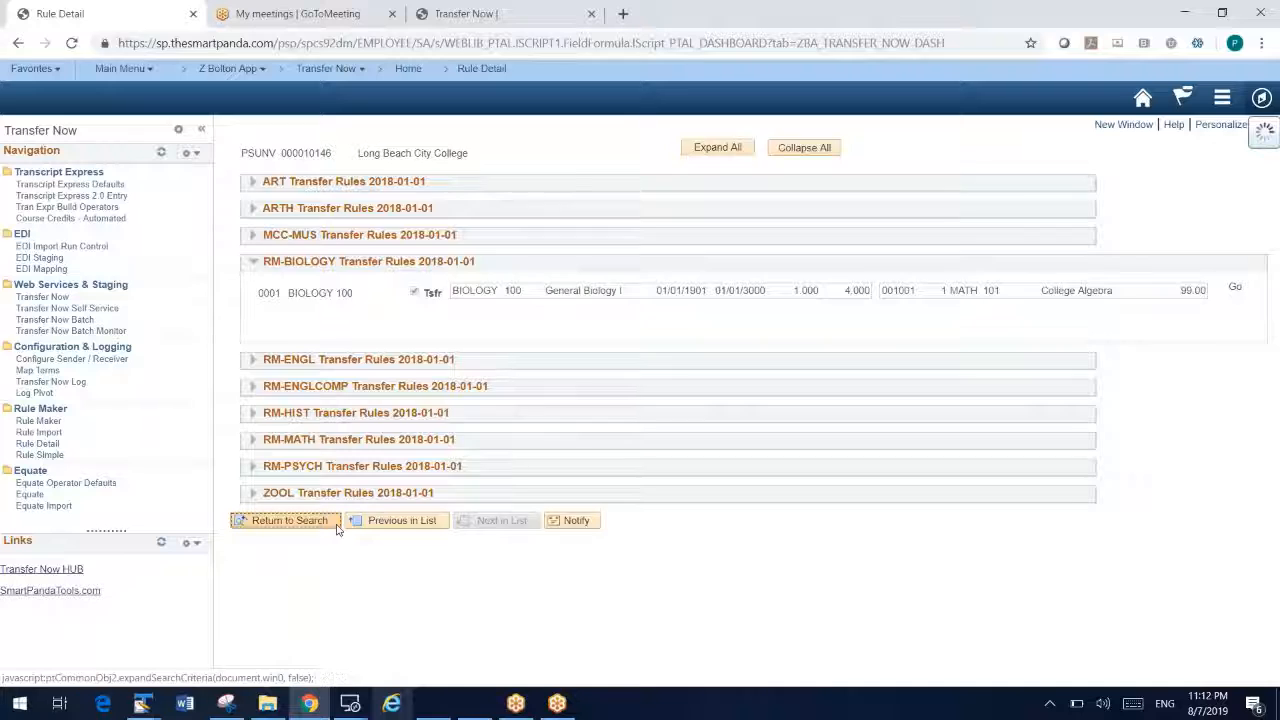
Step: Return to the search and review Florida Keys Community College's transfer rules
left_click(288, 520)
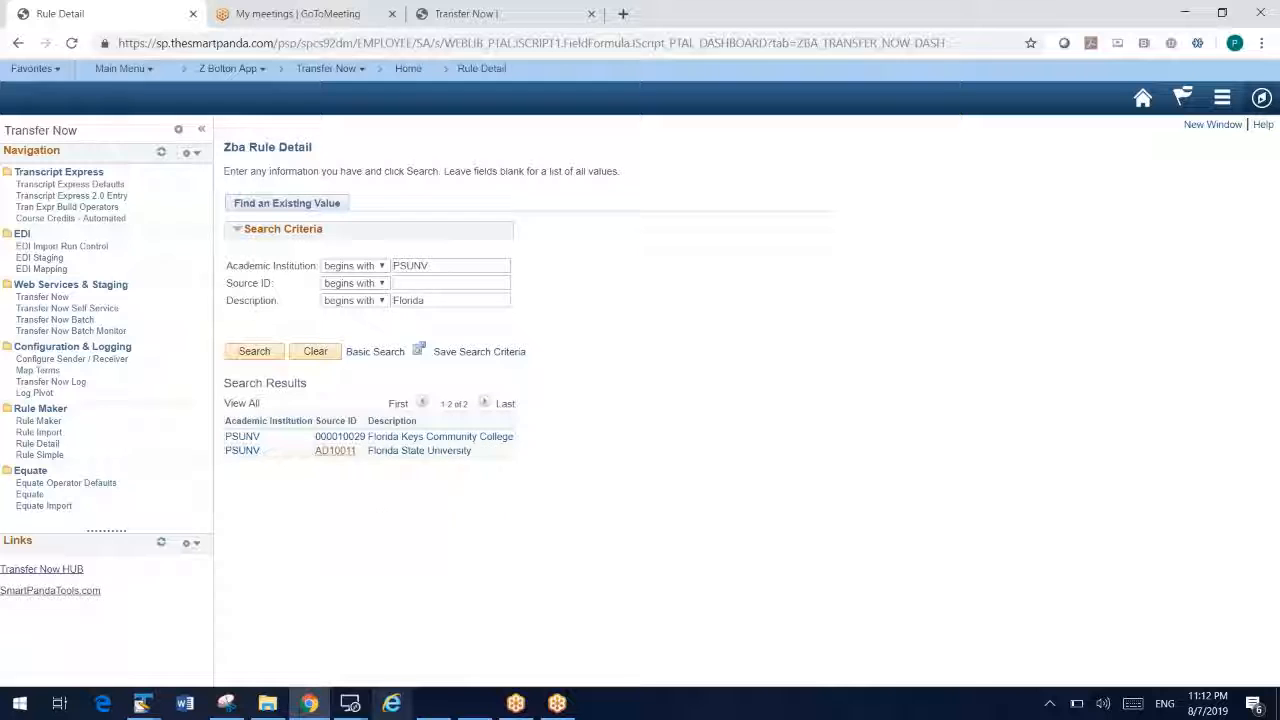
left_click(412, 436)
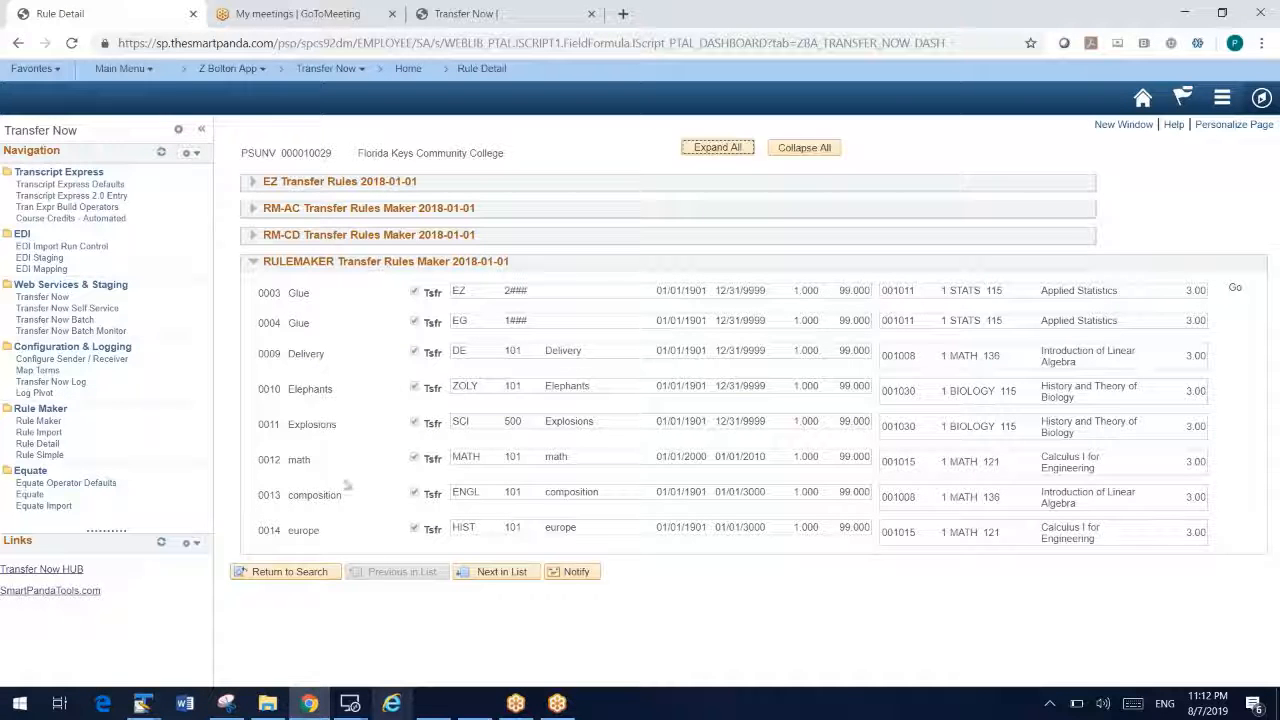
left_click(252, 212)
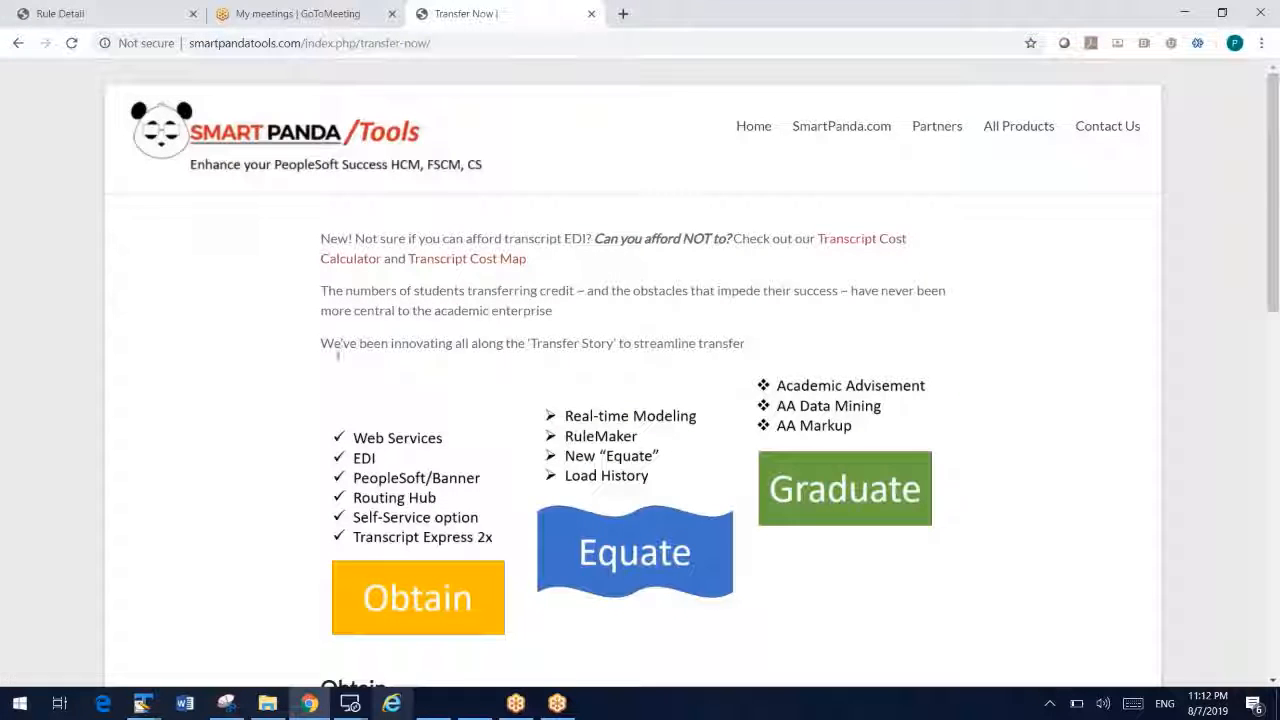
scroll("down", 3)
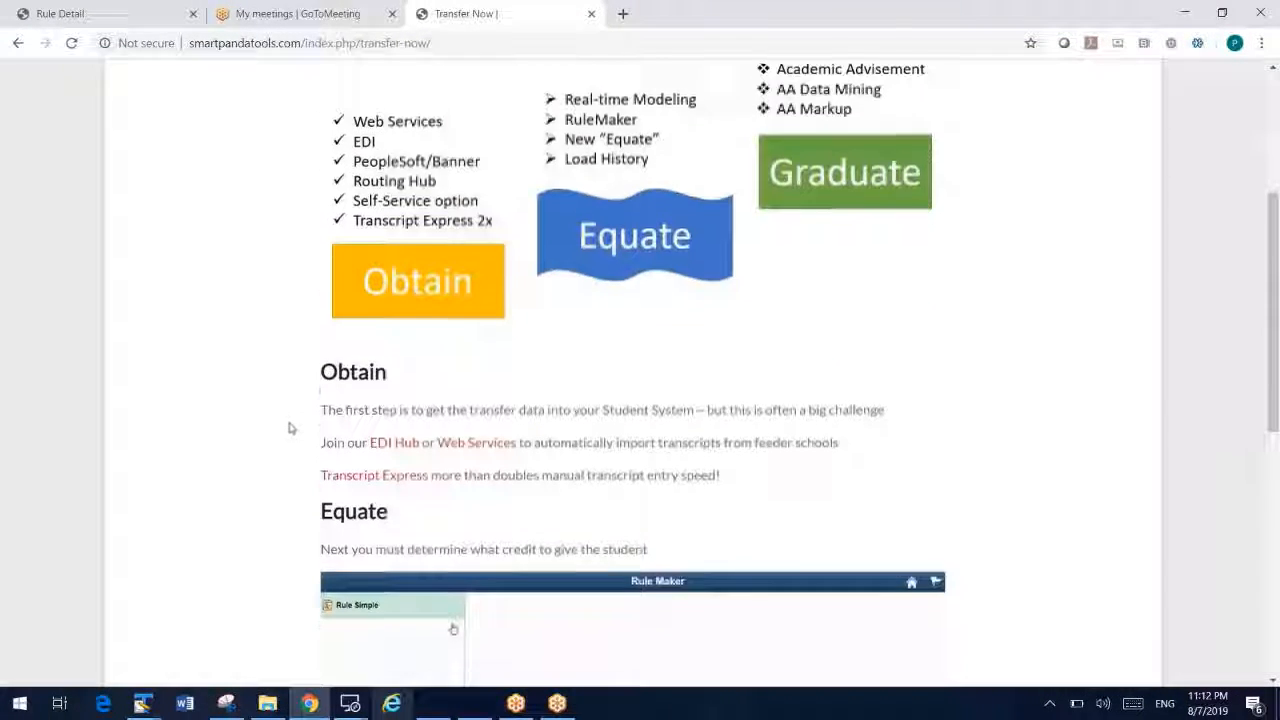
scroll("down", 3)
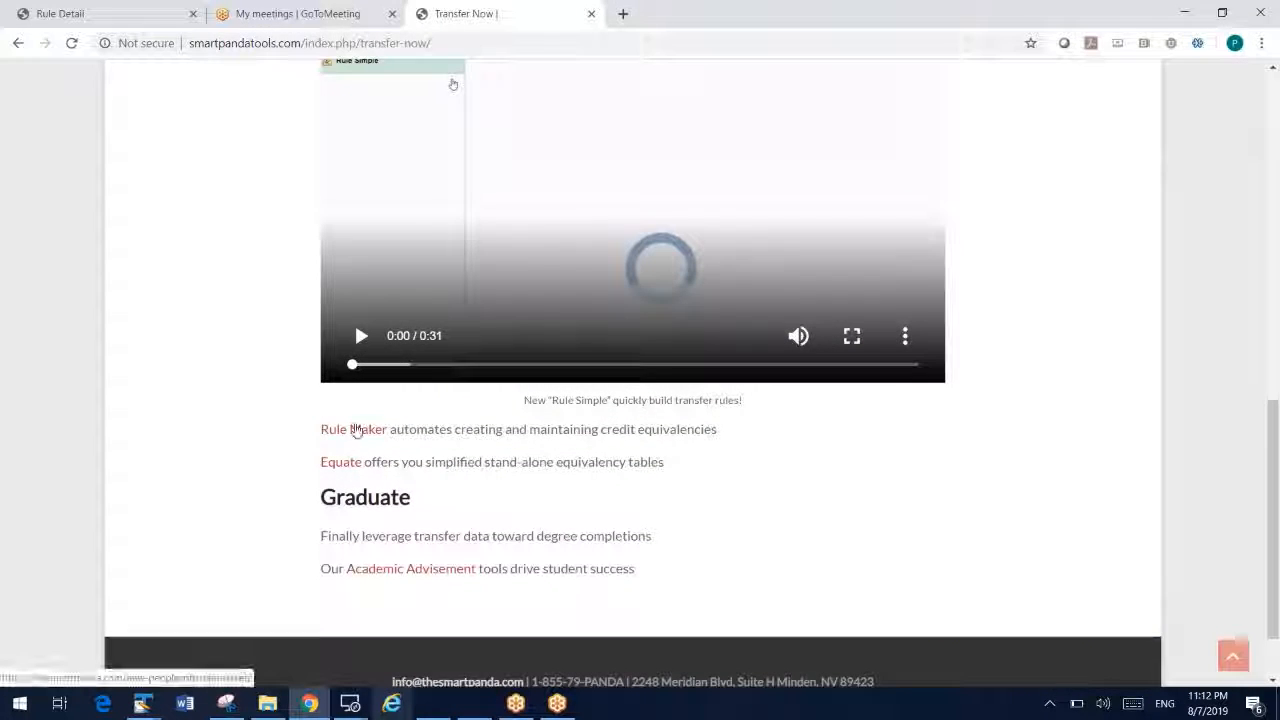
mouse_move(286, 428)
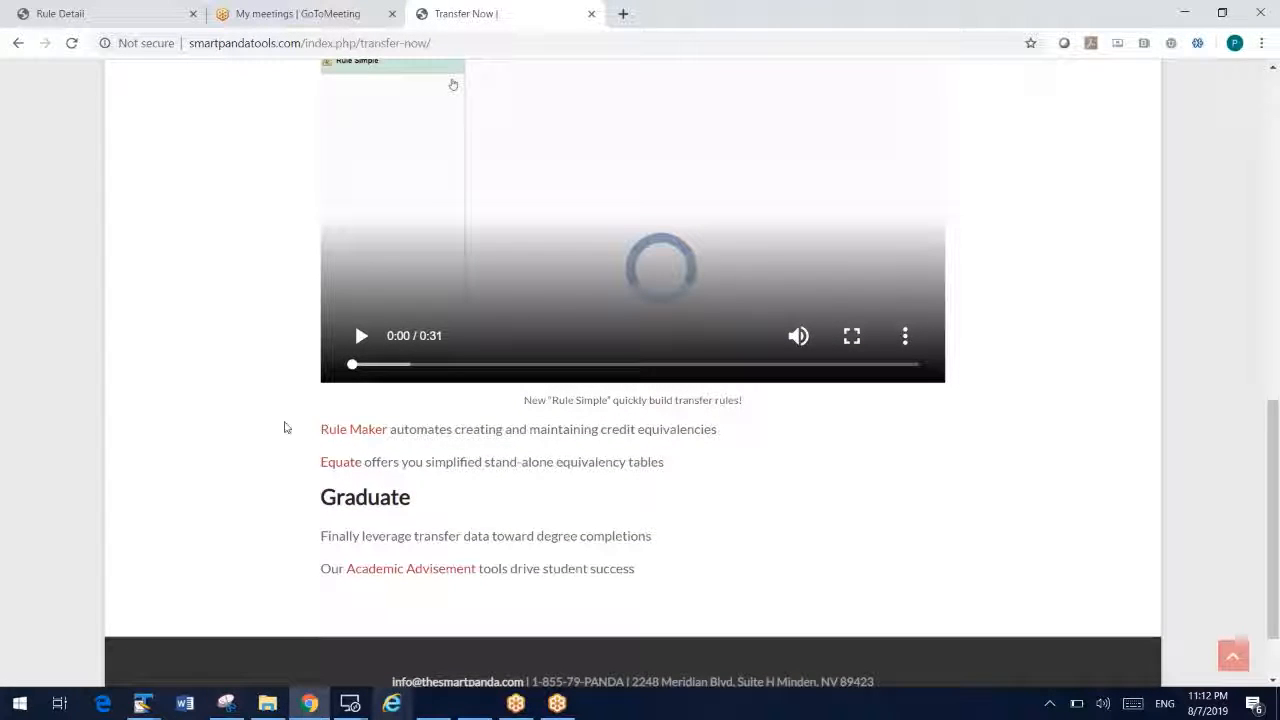
mouse_move(414, 420)
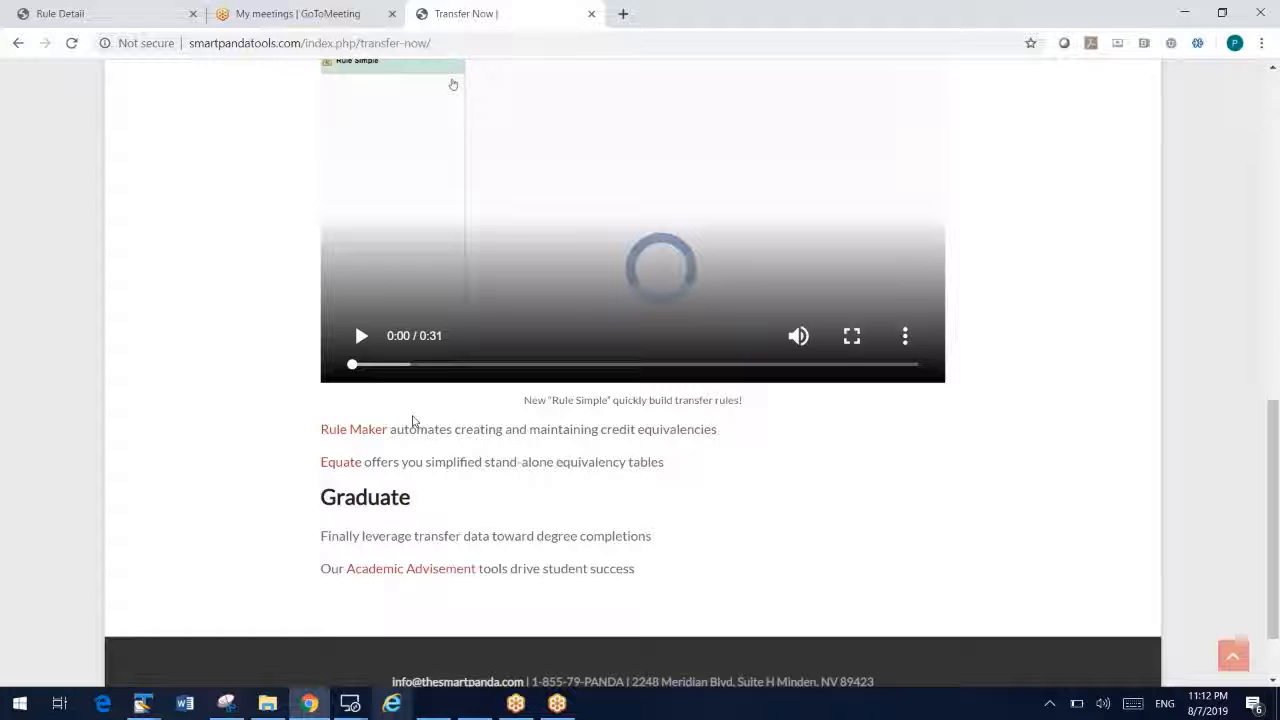
mouse_move(192, 414)
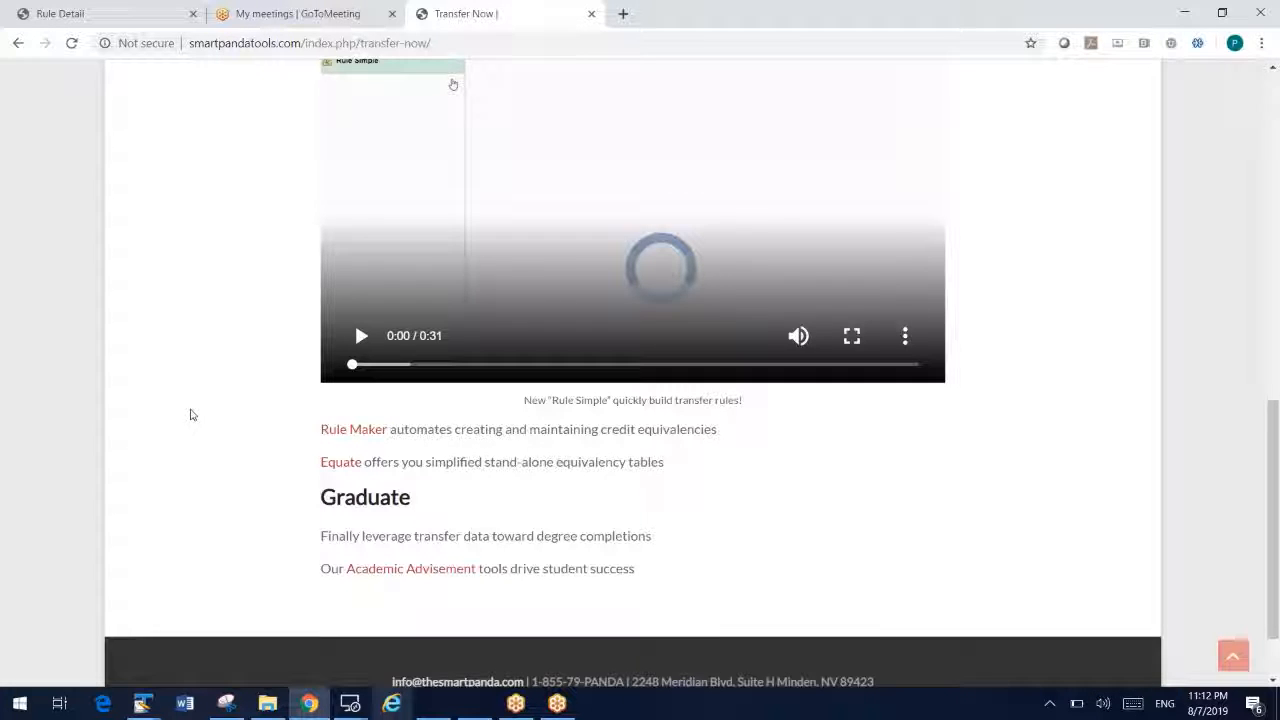